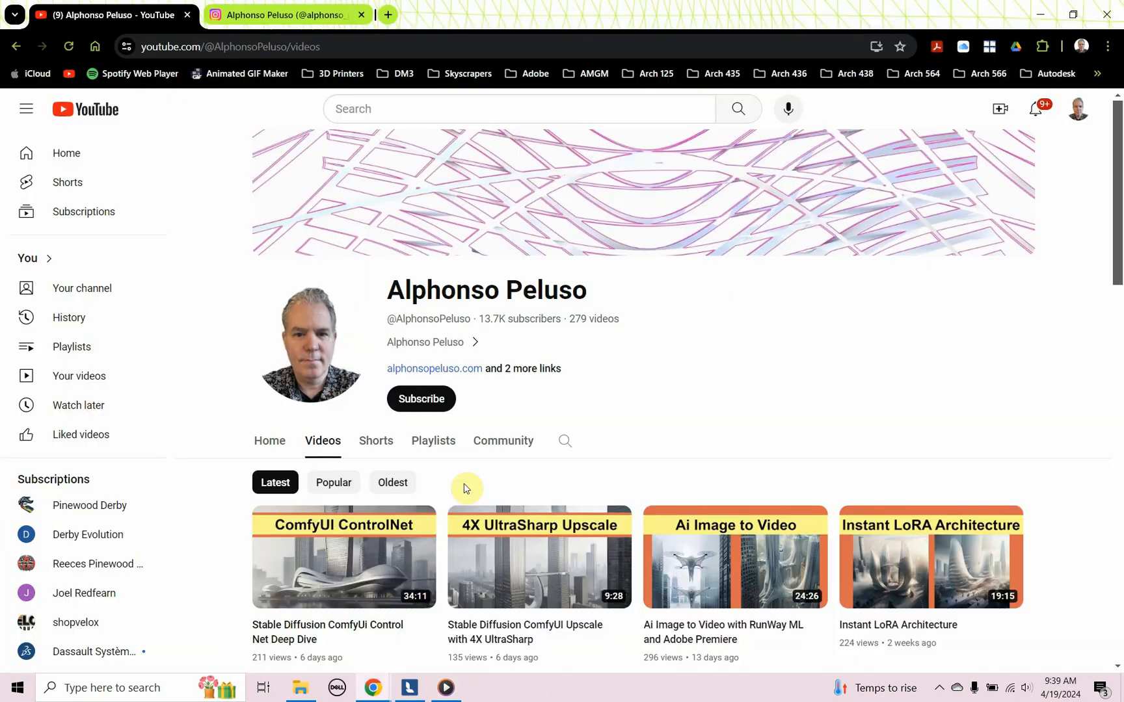
mouse_move(686, 496)
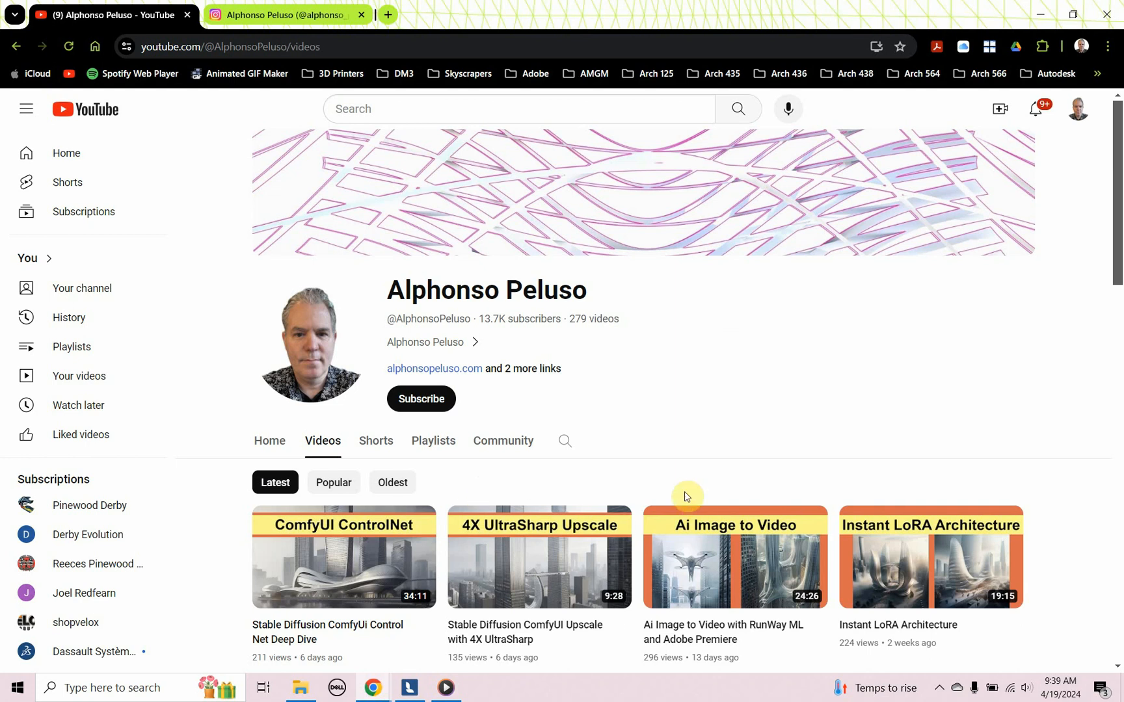
- Subscribe to Alphonso Peluso with all notifications, then scroll through the Videos list and back up
click(421, 398)
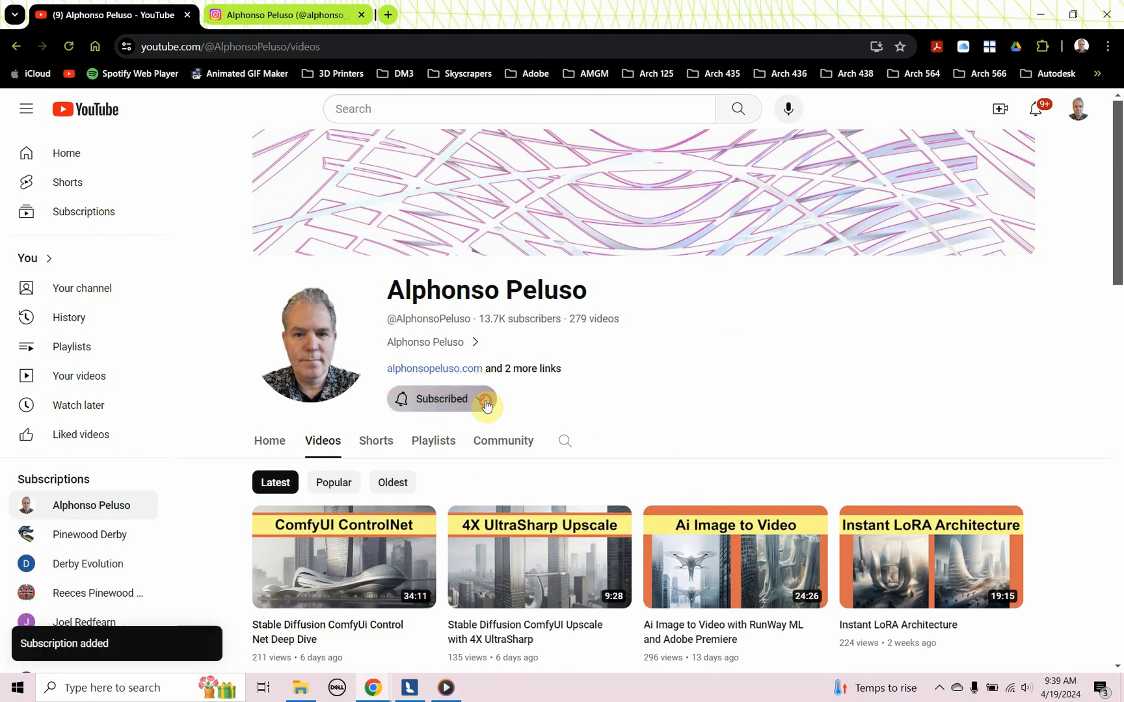
mouse_move(666, 427)
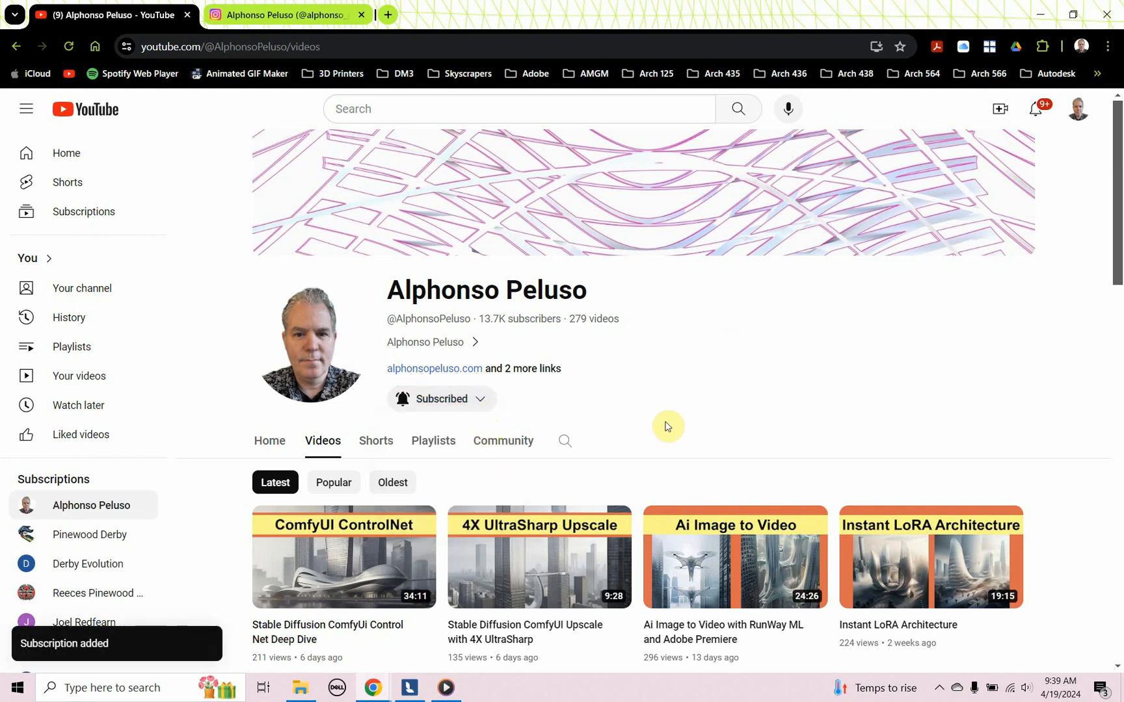
scroll(down, 3)
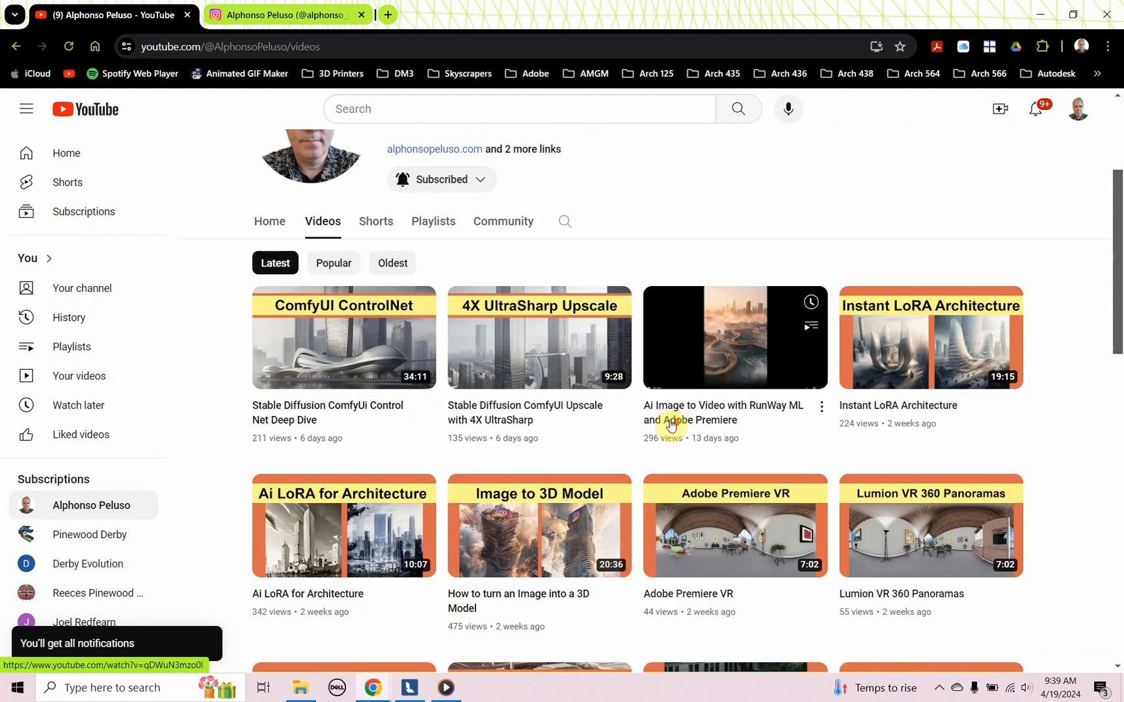
mouse_move(723, 257)
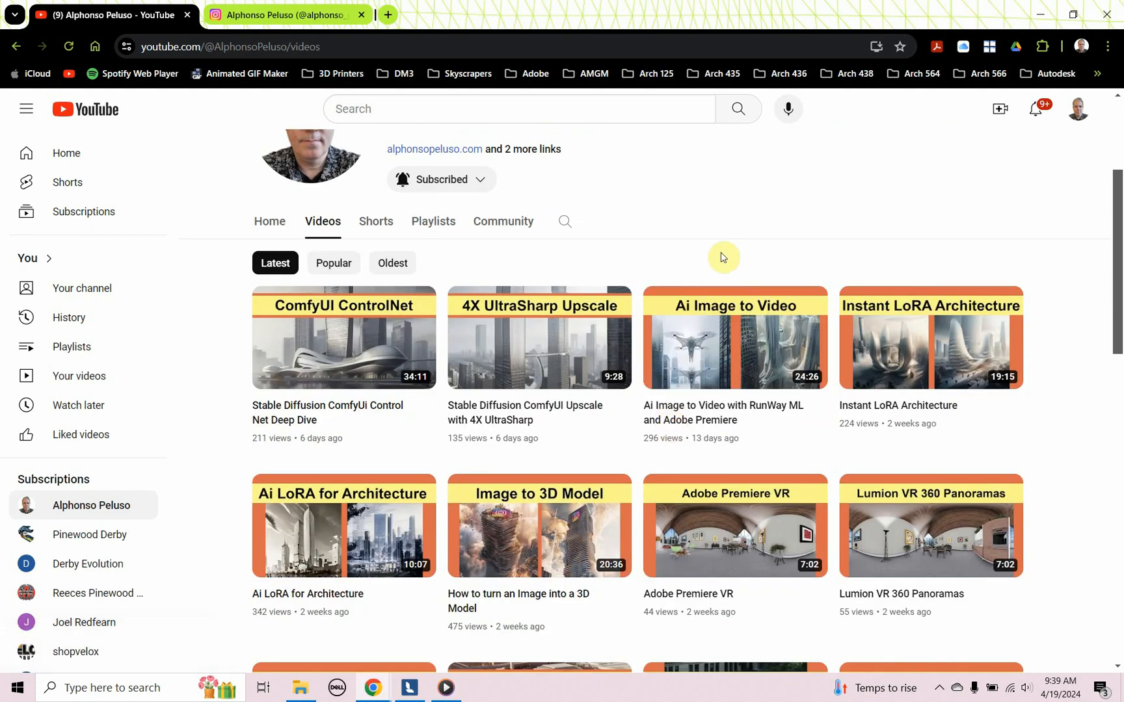
scroll(down, 3)
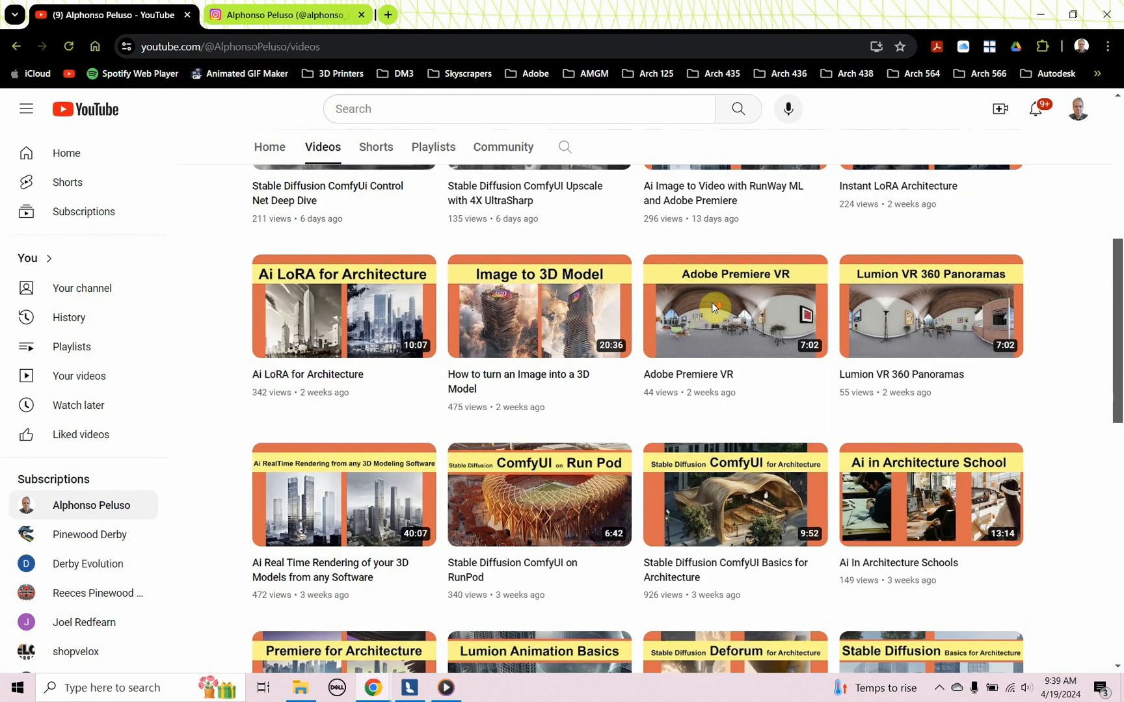
scroll(down, 3)
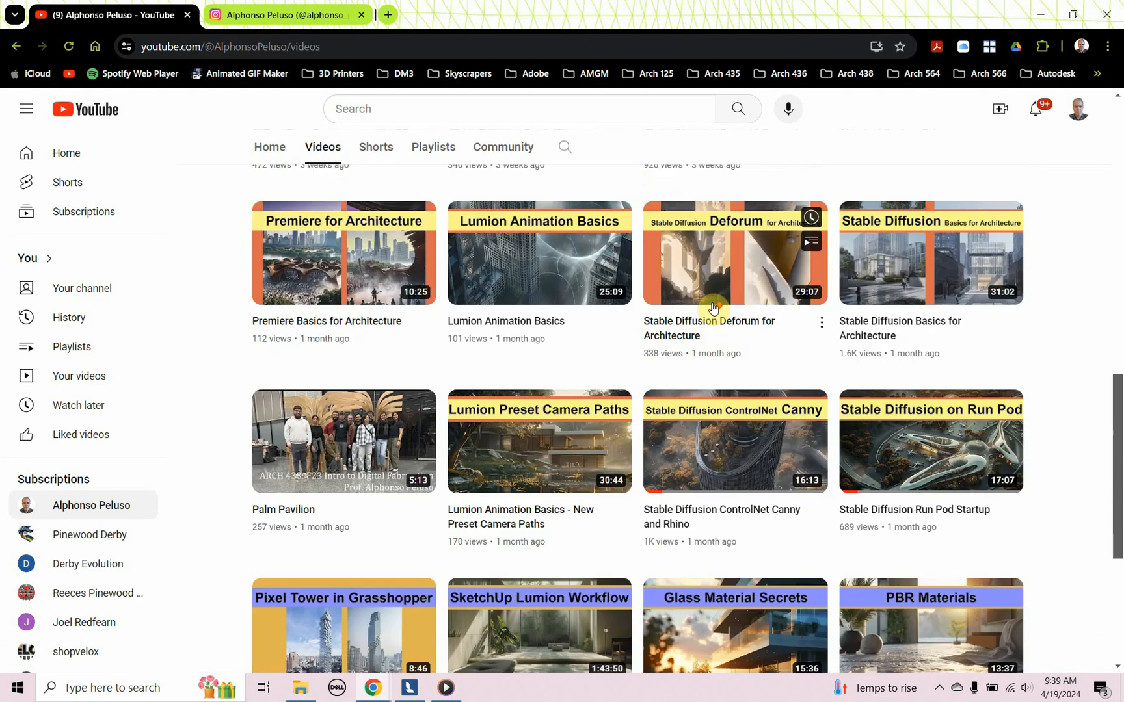
scroll(up, 3)
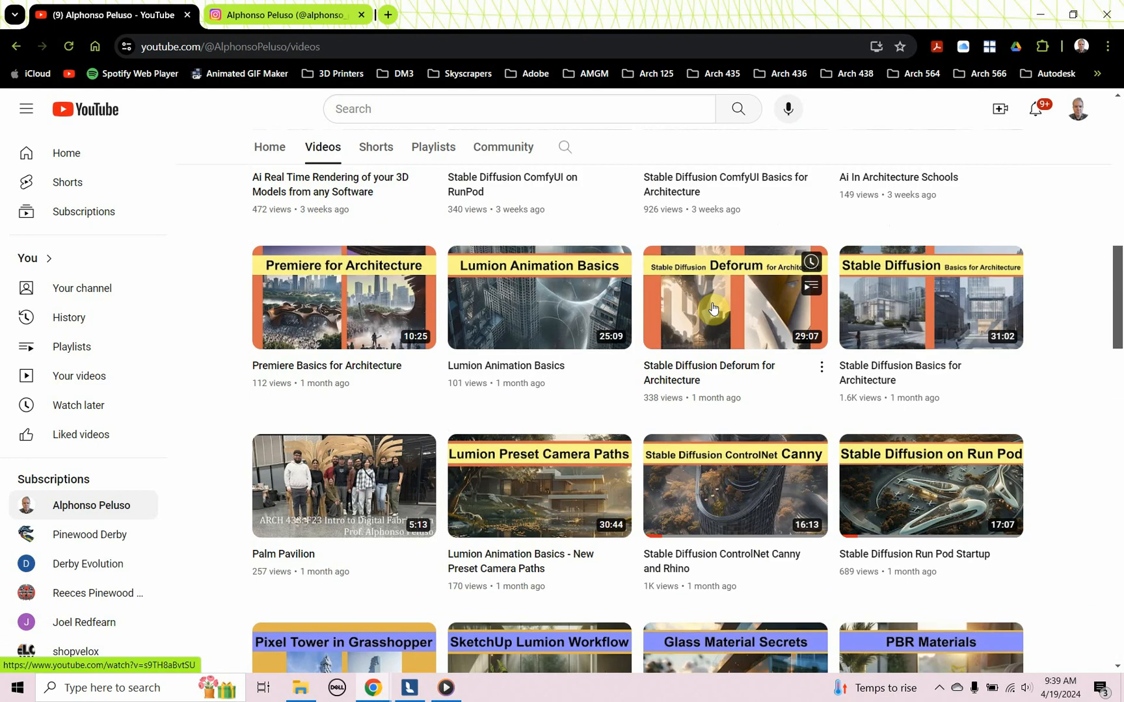
scroll(up, 3)
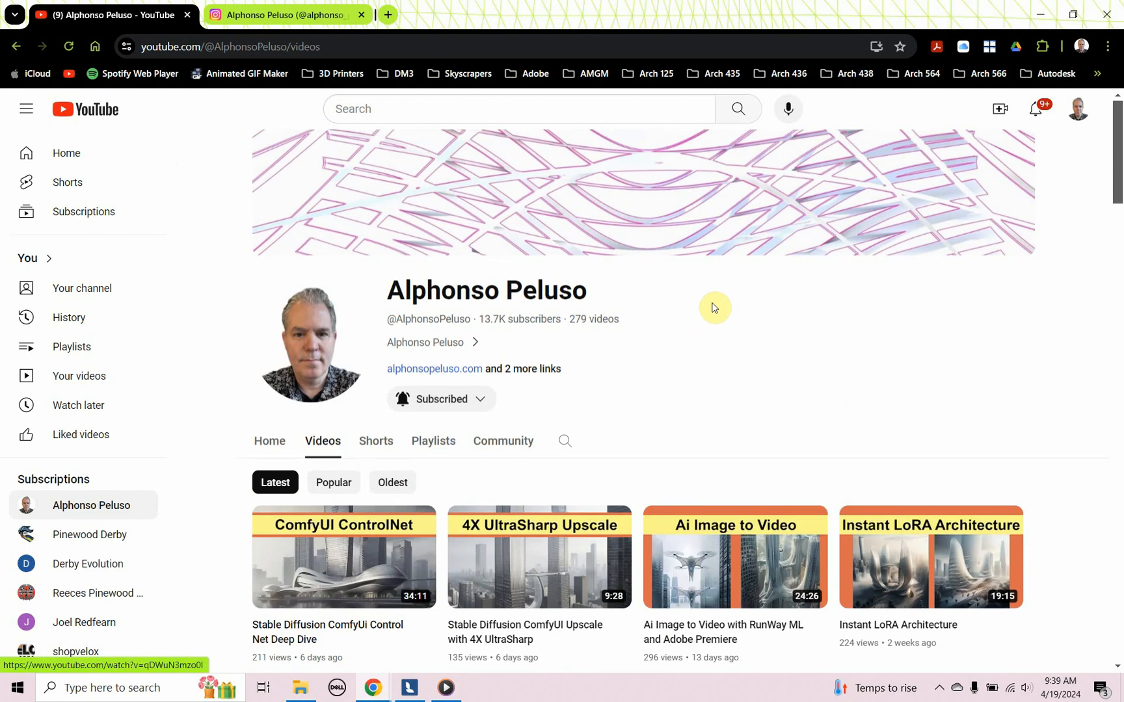
mouse_move(491, 339)
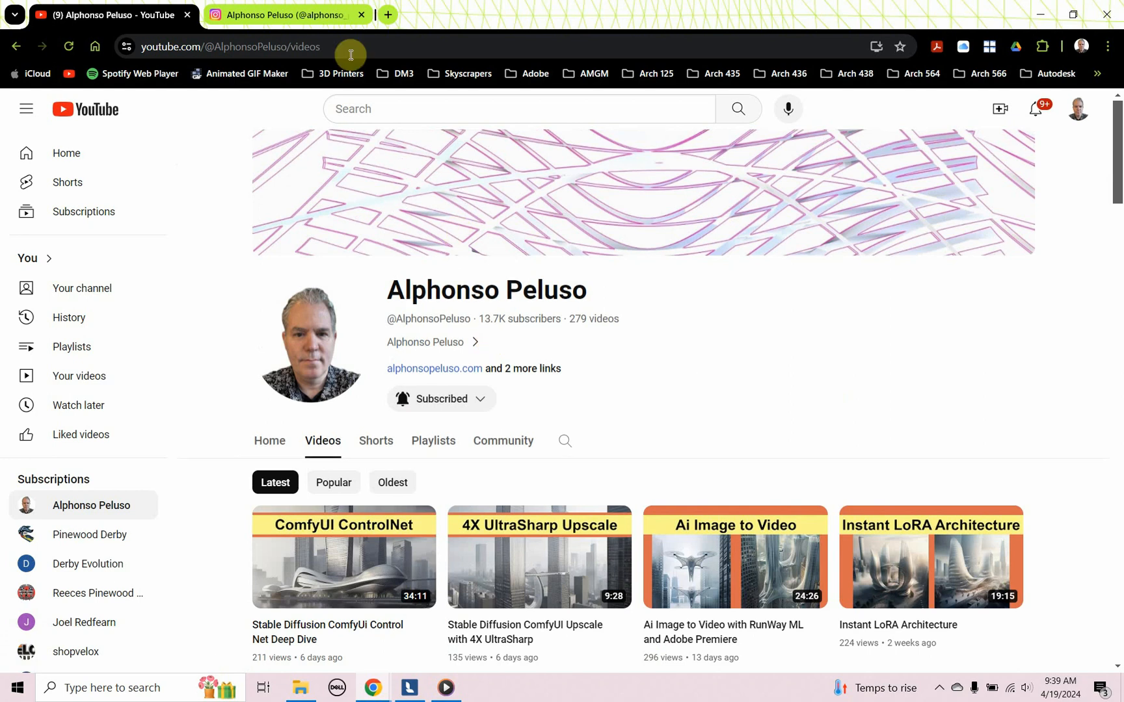
- Switch to the alphonso_peluso Instagram tab and scroll through the posts grid and back
click(286, 14)
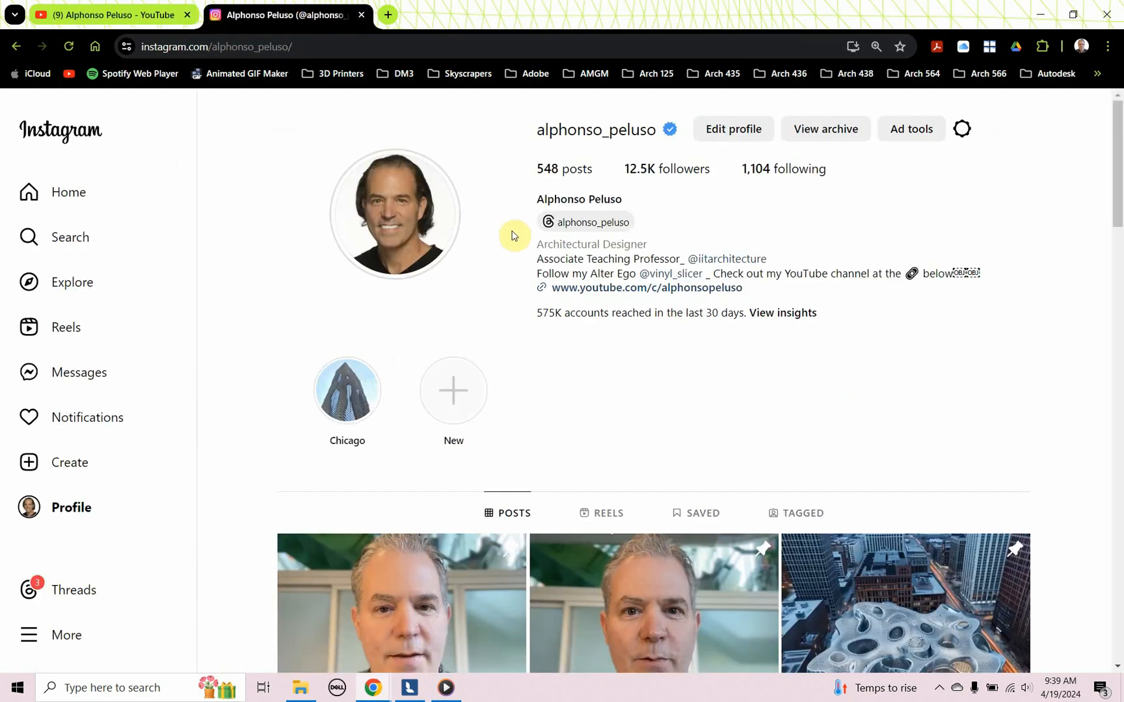
mouse_move(503, 231)
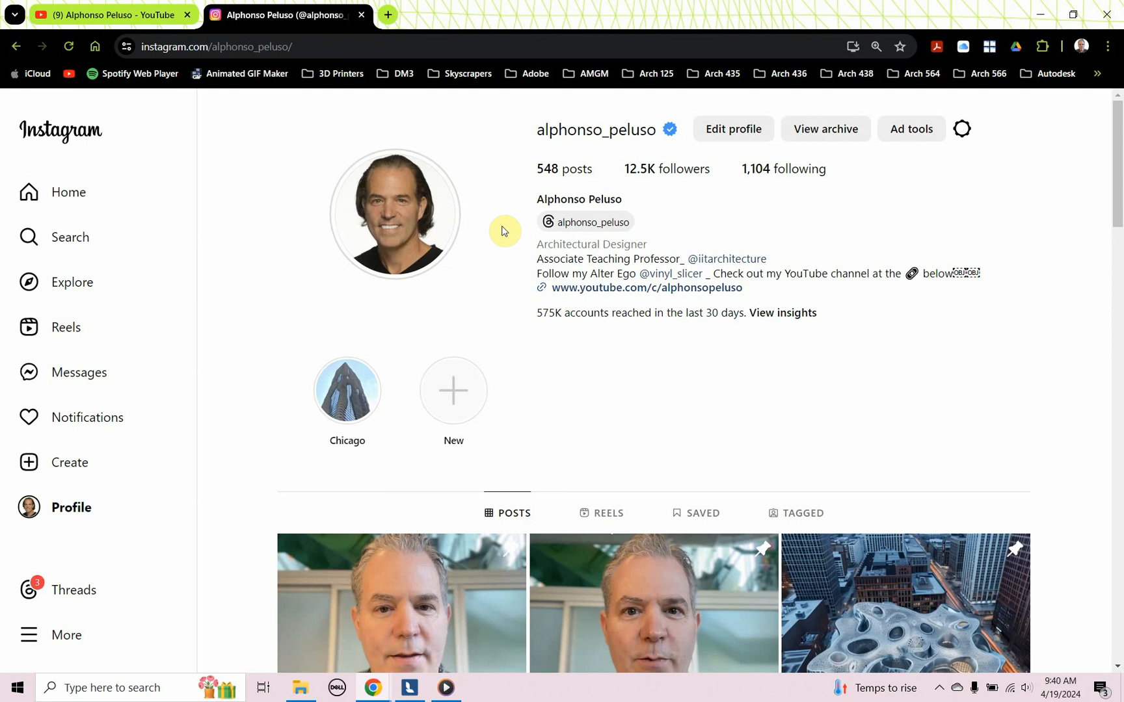
scroll(down, 3)
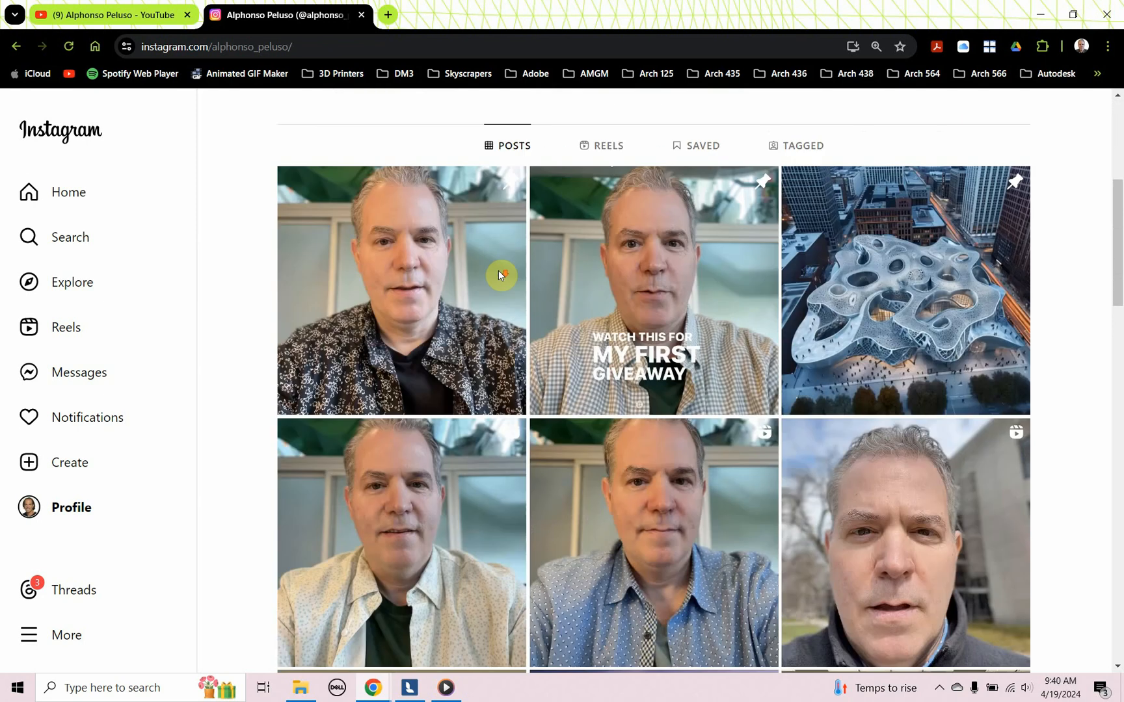
scroll(down, 3)
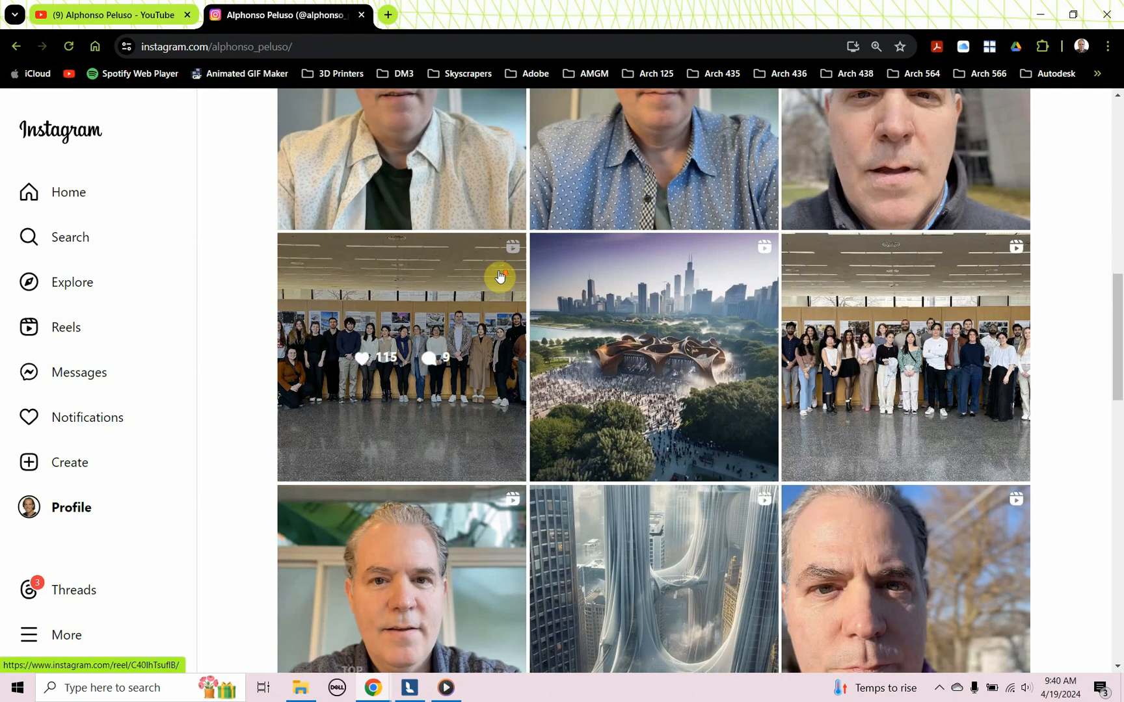
scroll(up, 3)
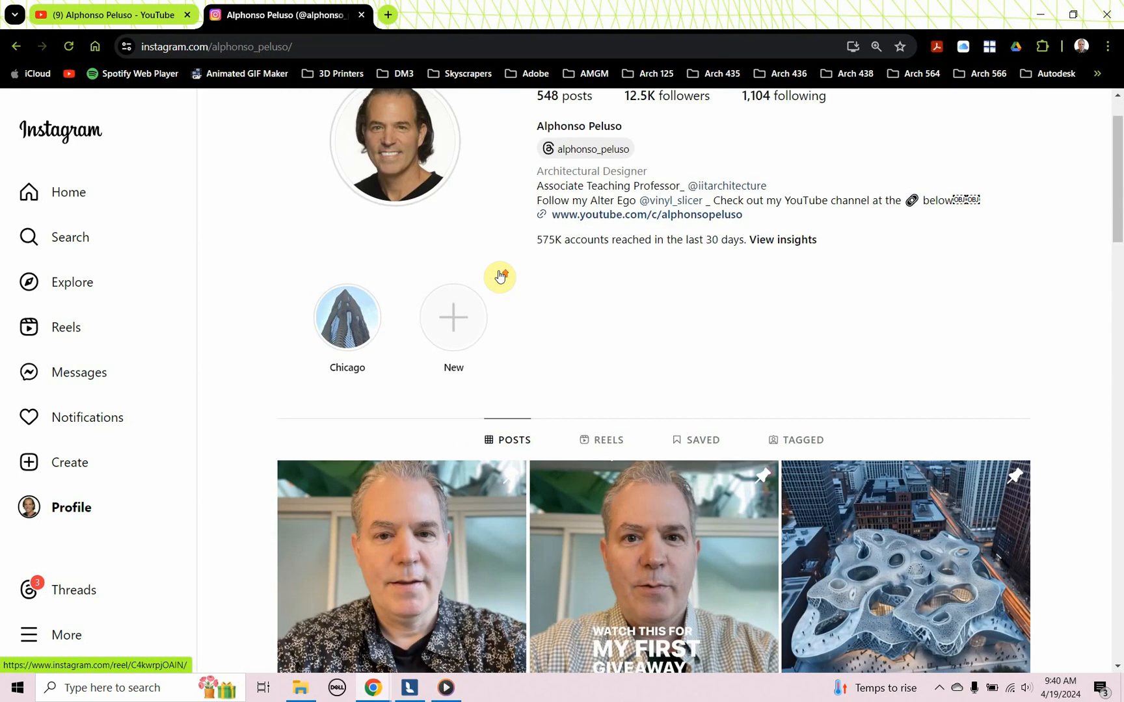
scroll(up, 3)
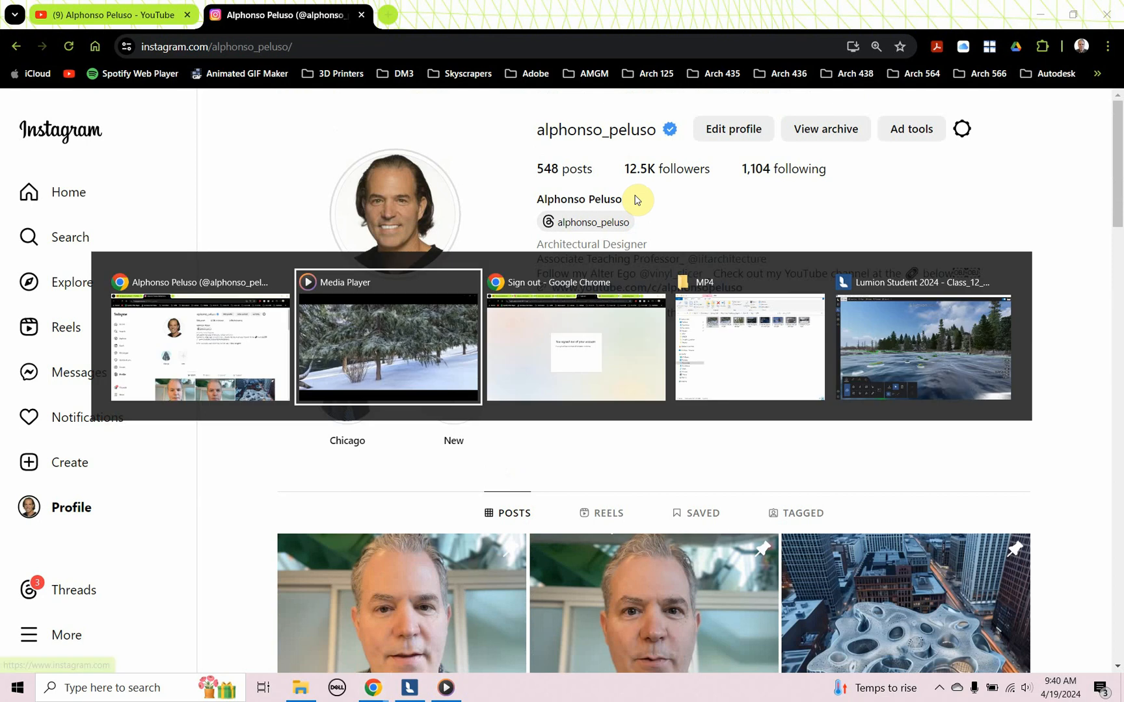
- Bring Media Player forward and play the Cabin_Nature clip from the start
click(387, 337)
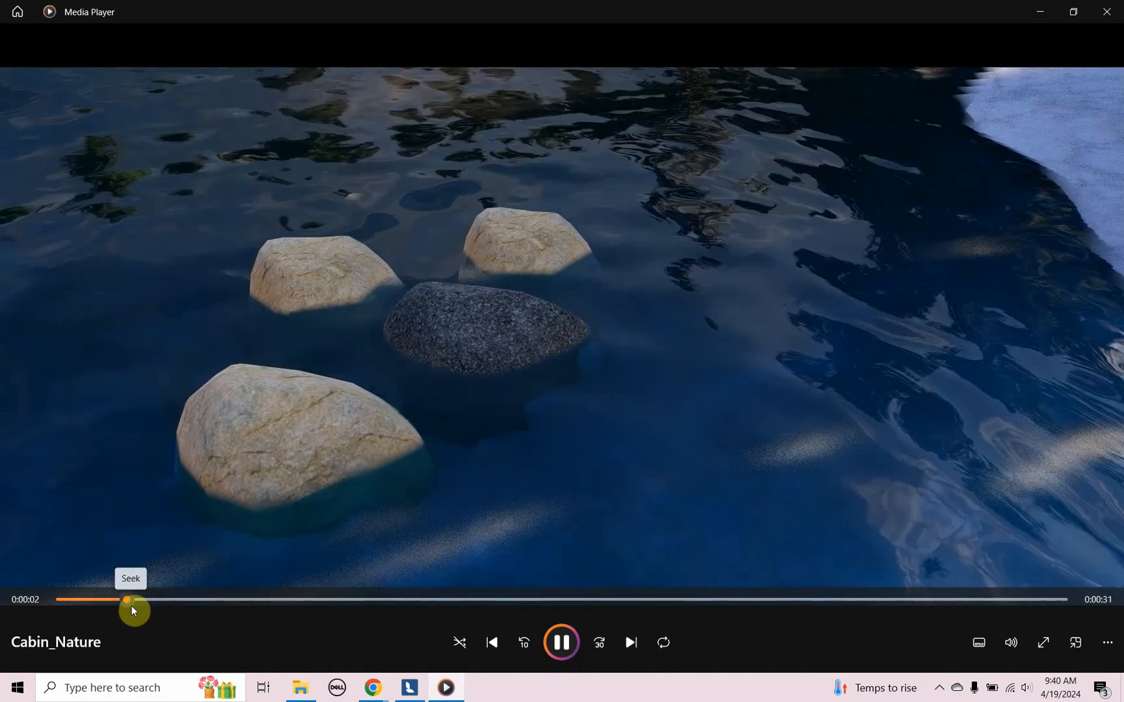
click(562, 641)
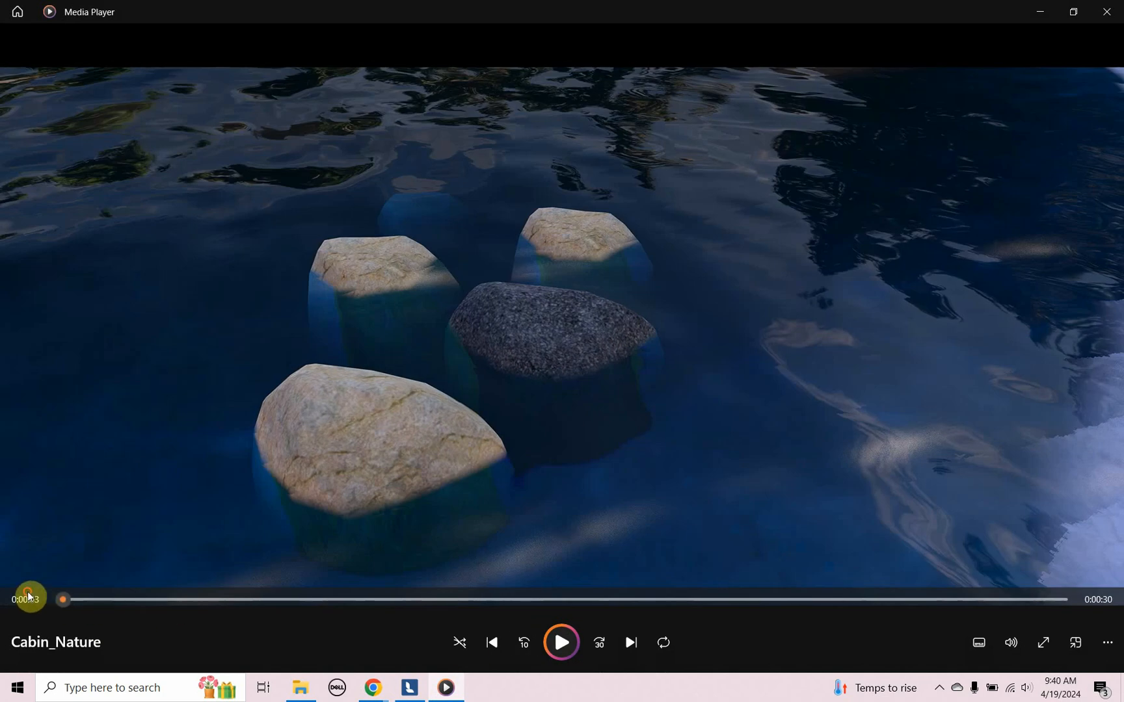
click(561, 643)
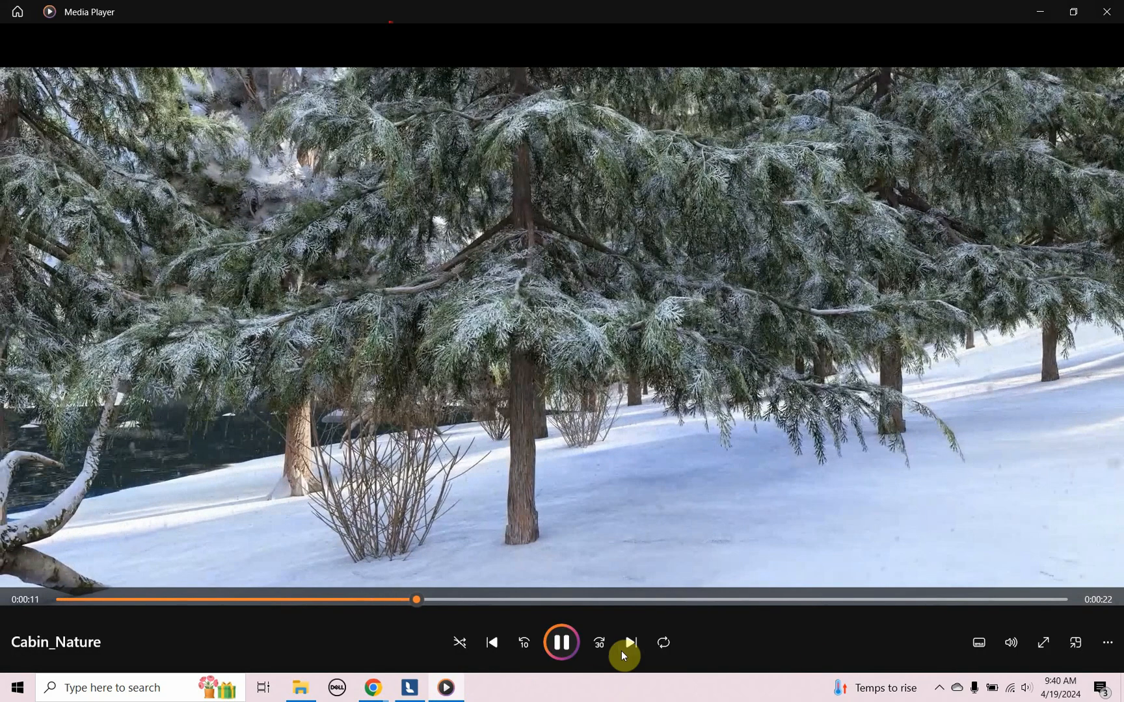
click(561, 642)
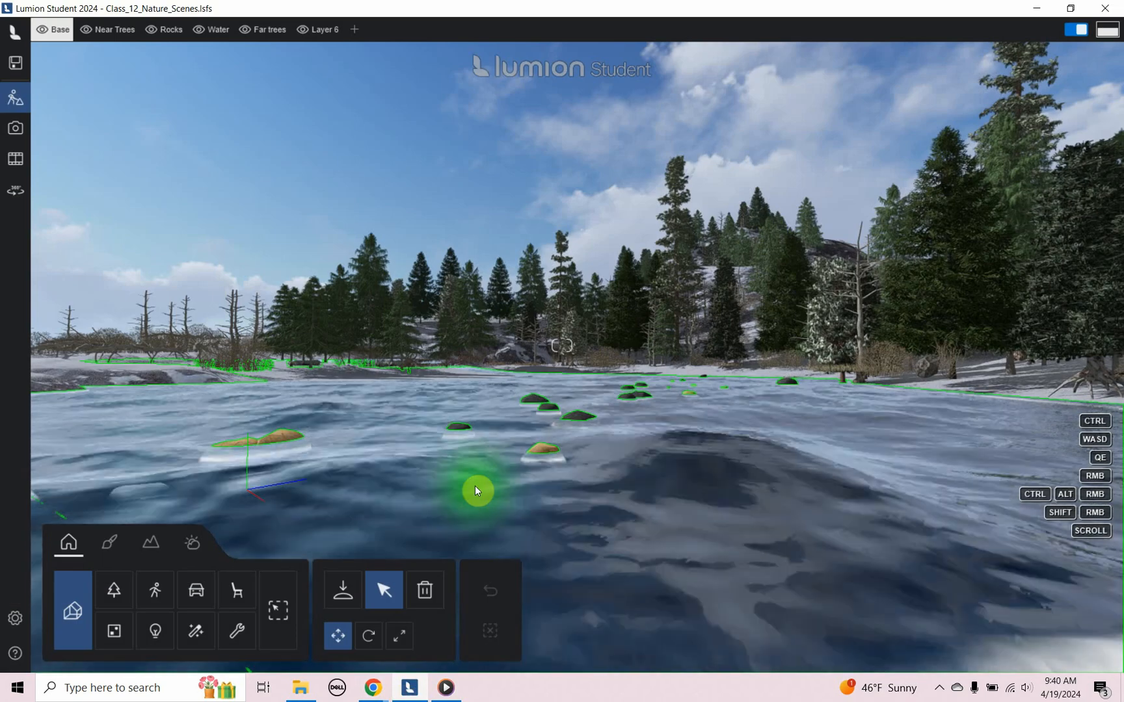
mouse_move(645, 449)
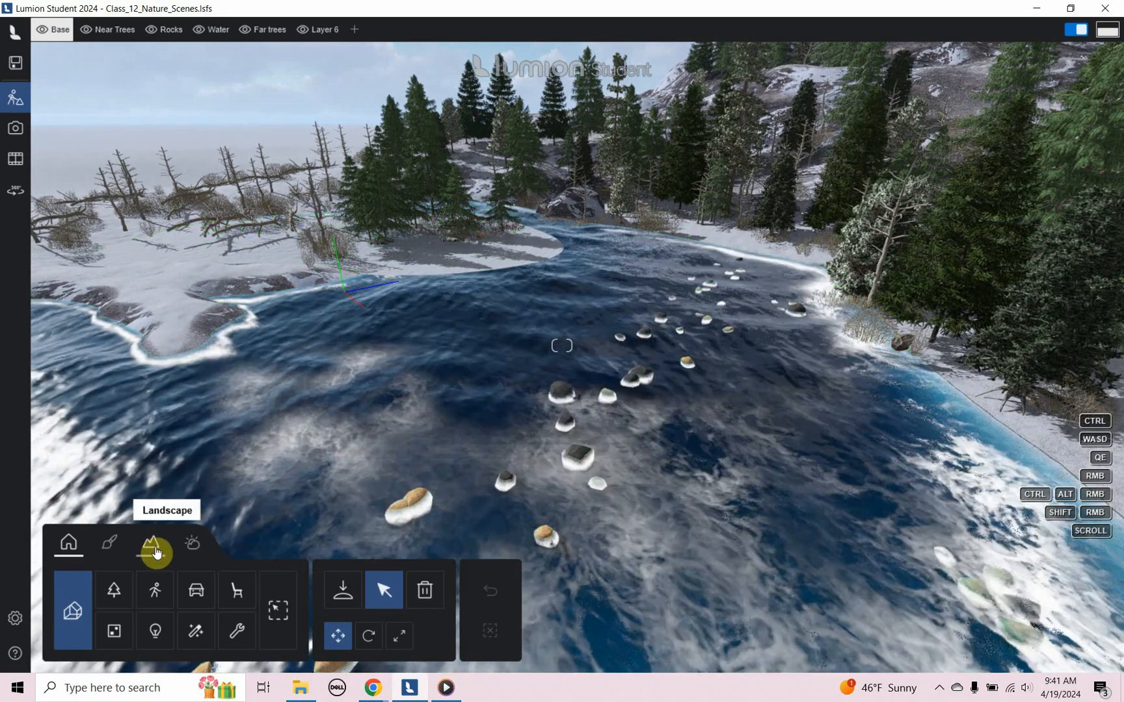
- Switch the Class_12_Nature_Scenes project to the Material editor
click(109, 542)
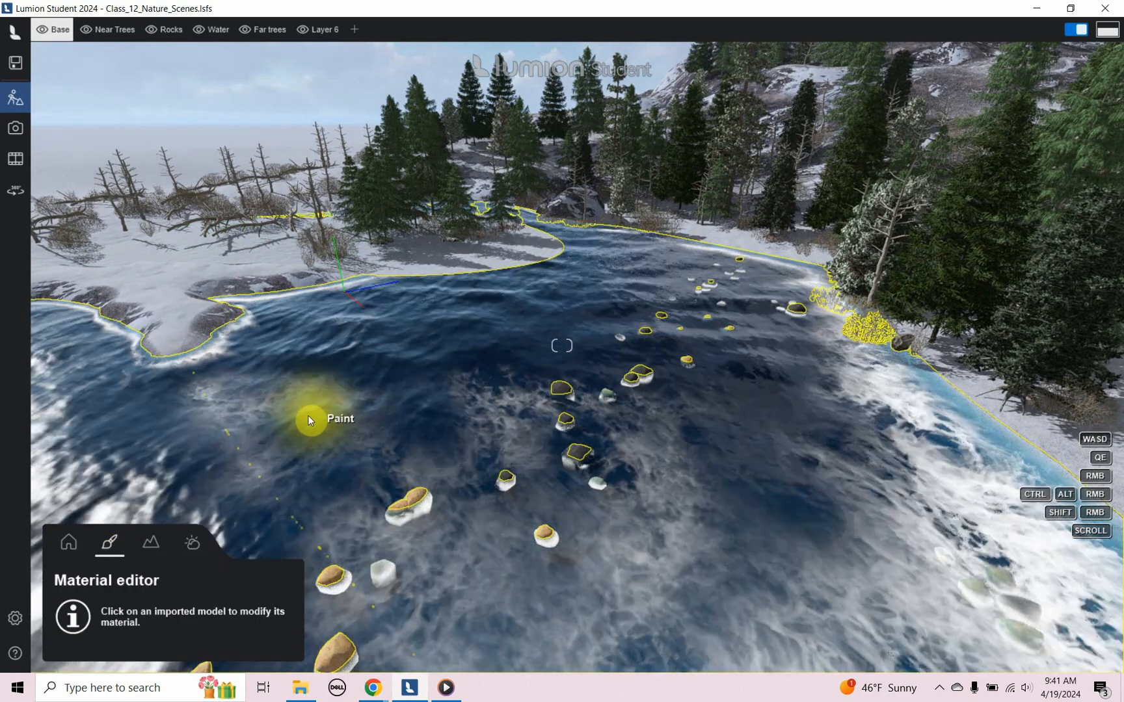
mouse_move(793, 305)
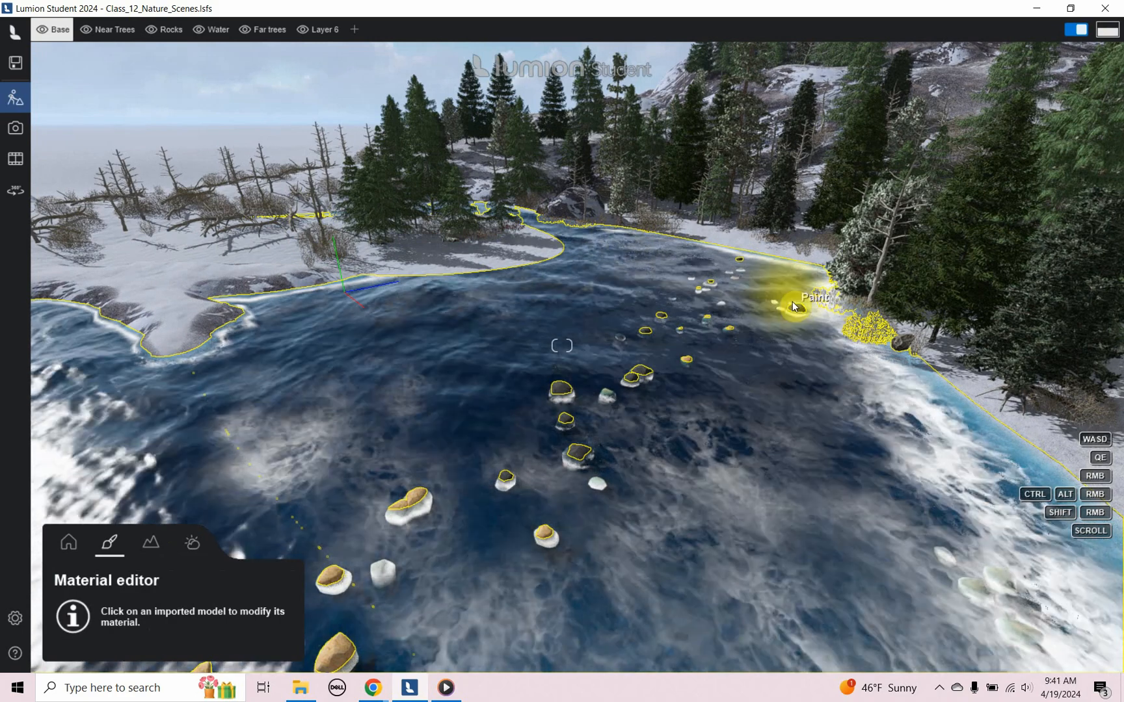
mouse_move(377, 485)
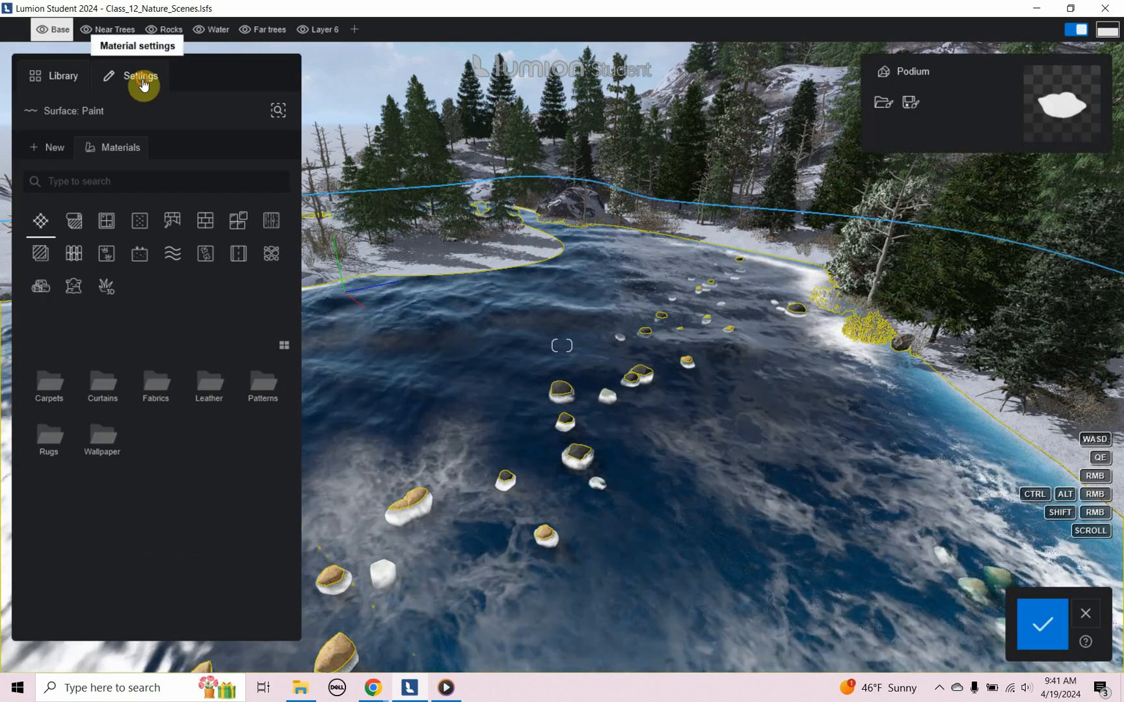
click(141, 76)
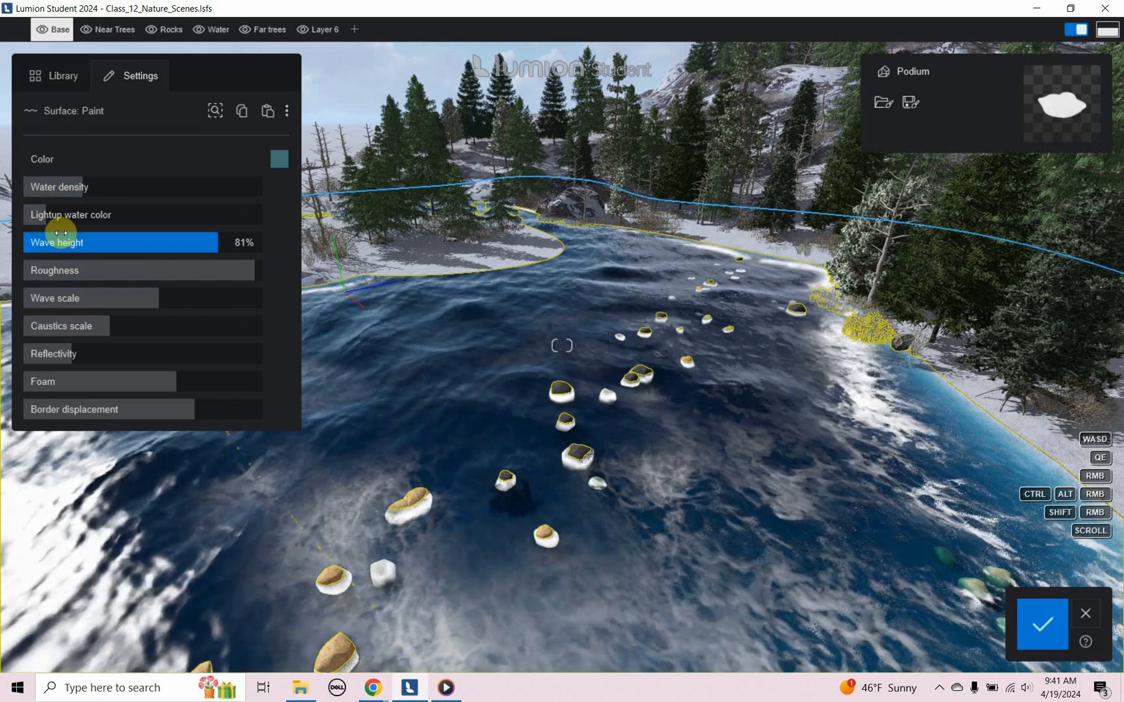
click(75, 326)
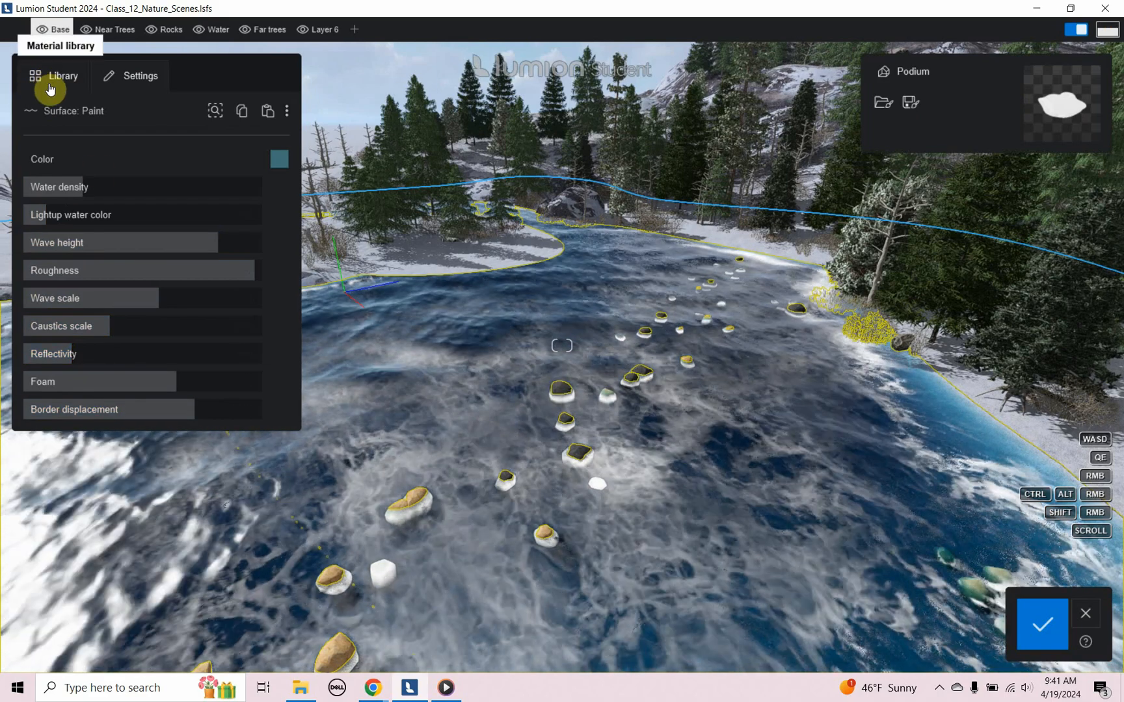
click(53, 76)
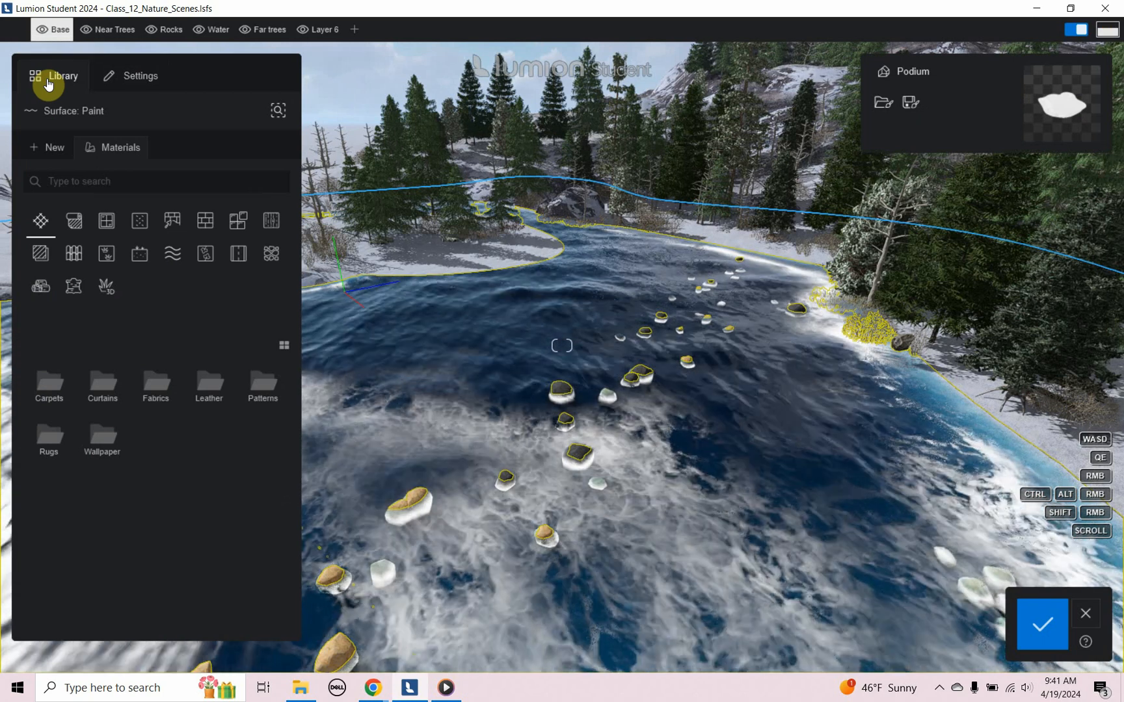
mouse_move(171, 254)
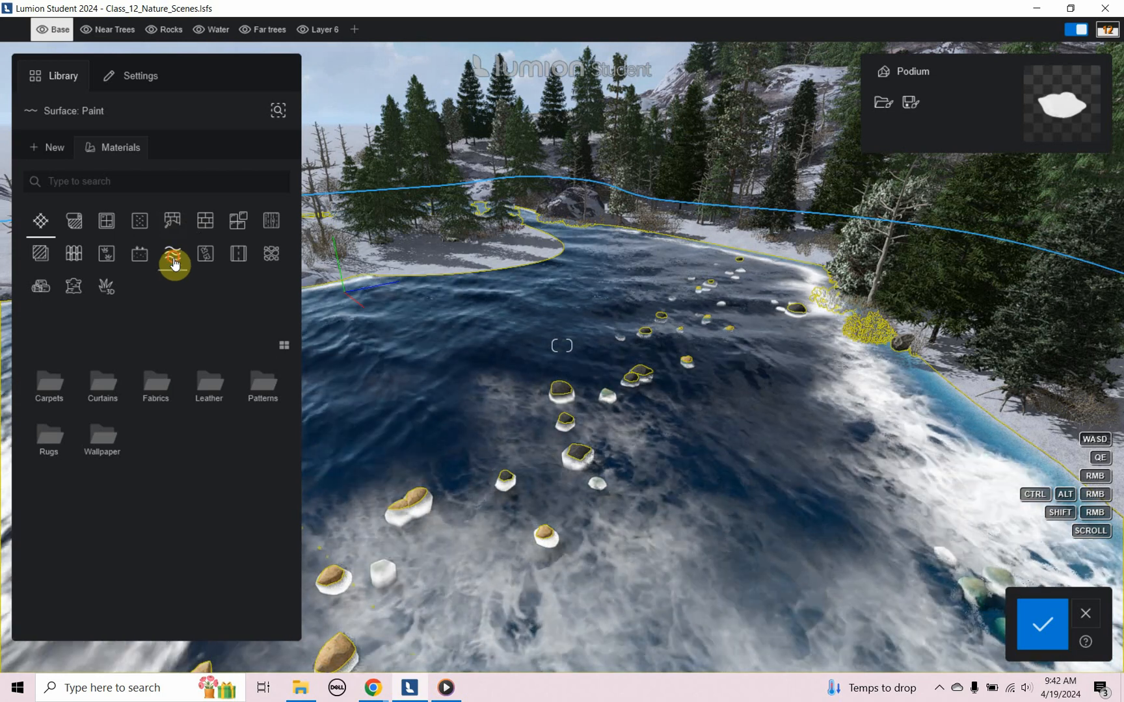
- Show the Water presets and preview Blue Lake, lighter, frozen-looking and greenish types on the lake
click(173, 253)
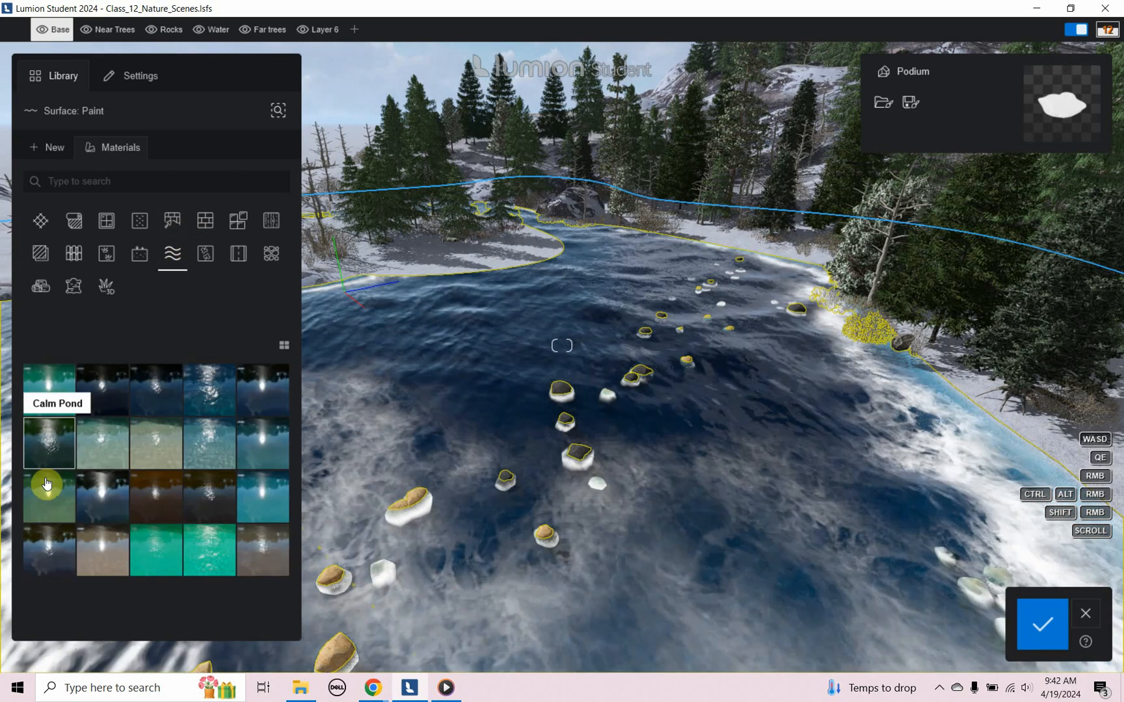
click(48, 390)
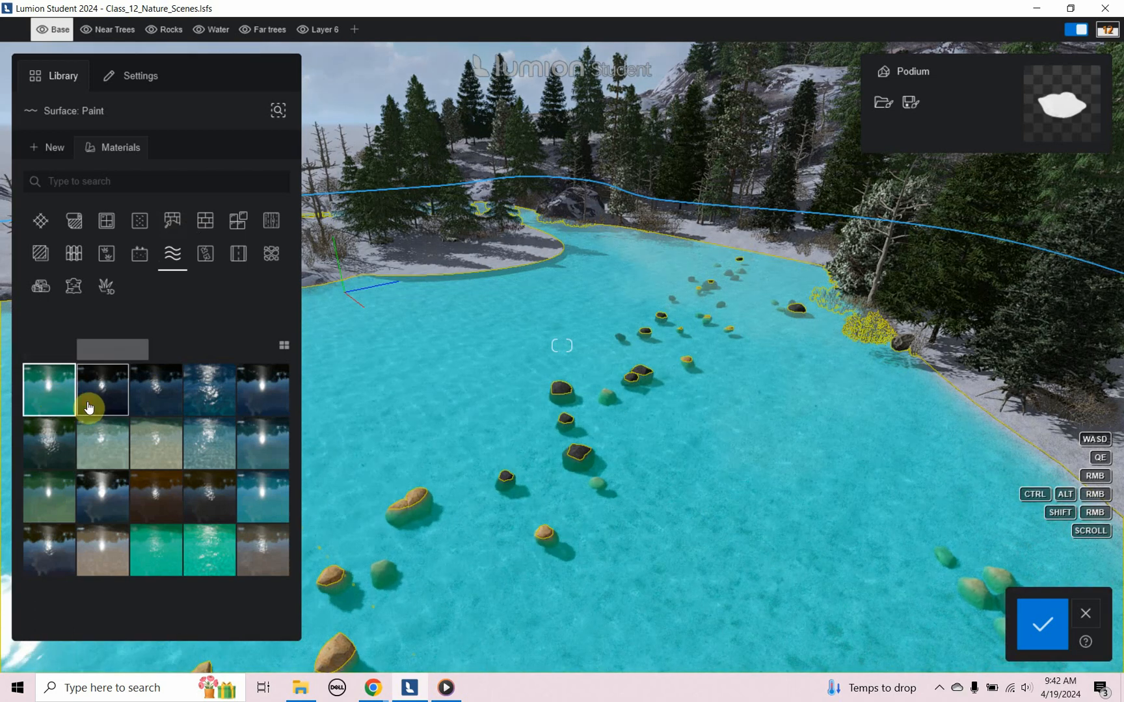
click(156, 390)
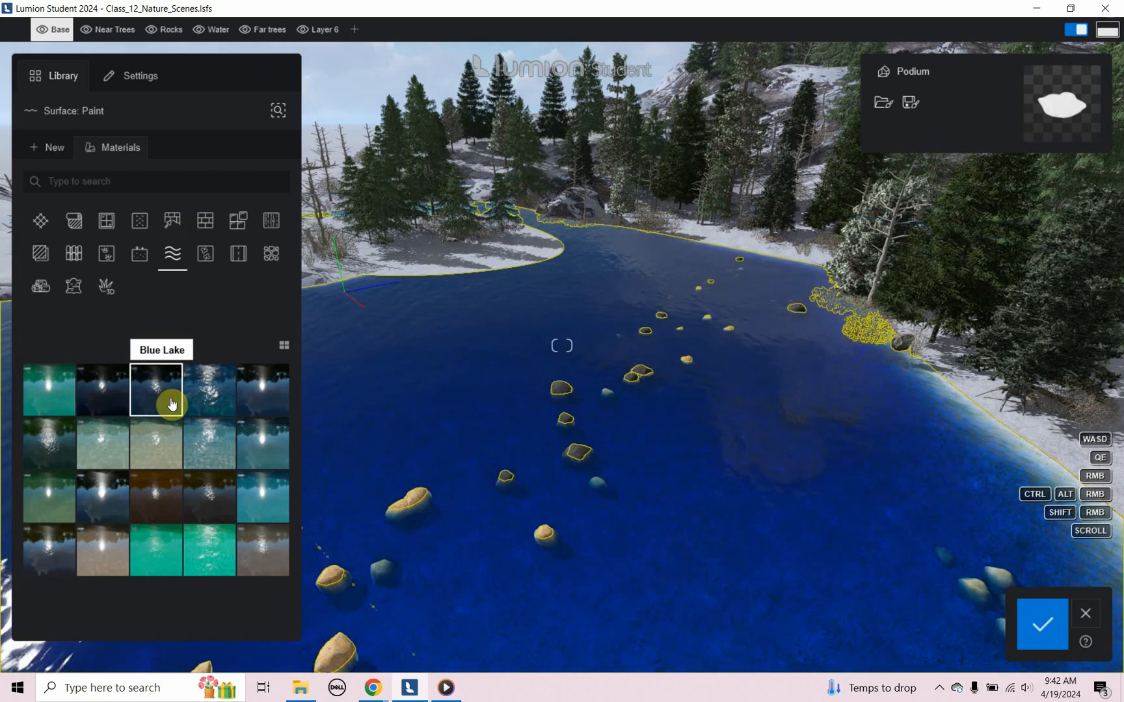
click(209, 391)
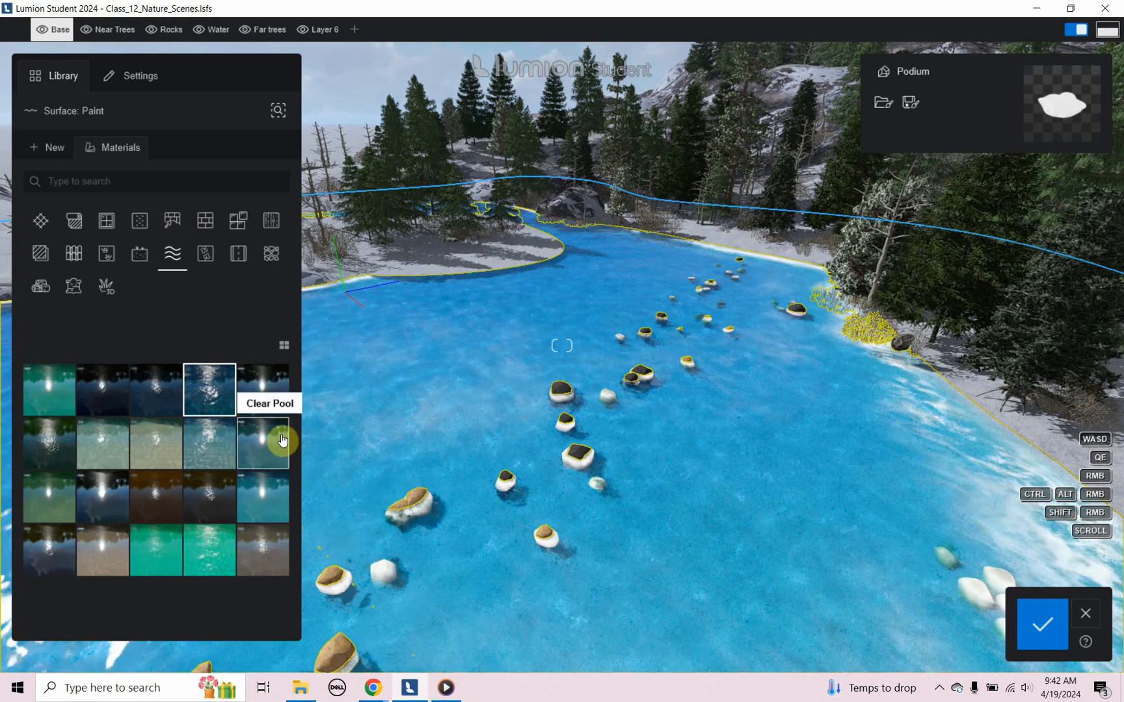
click(262, 391)
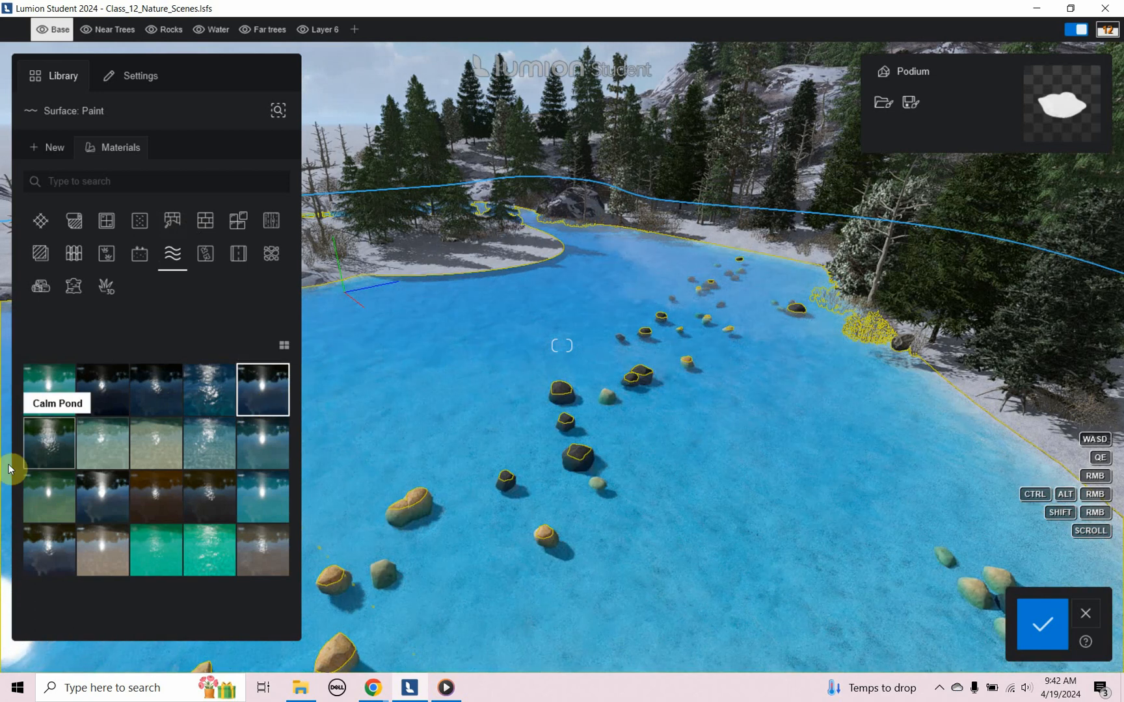
click(102, 443)
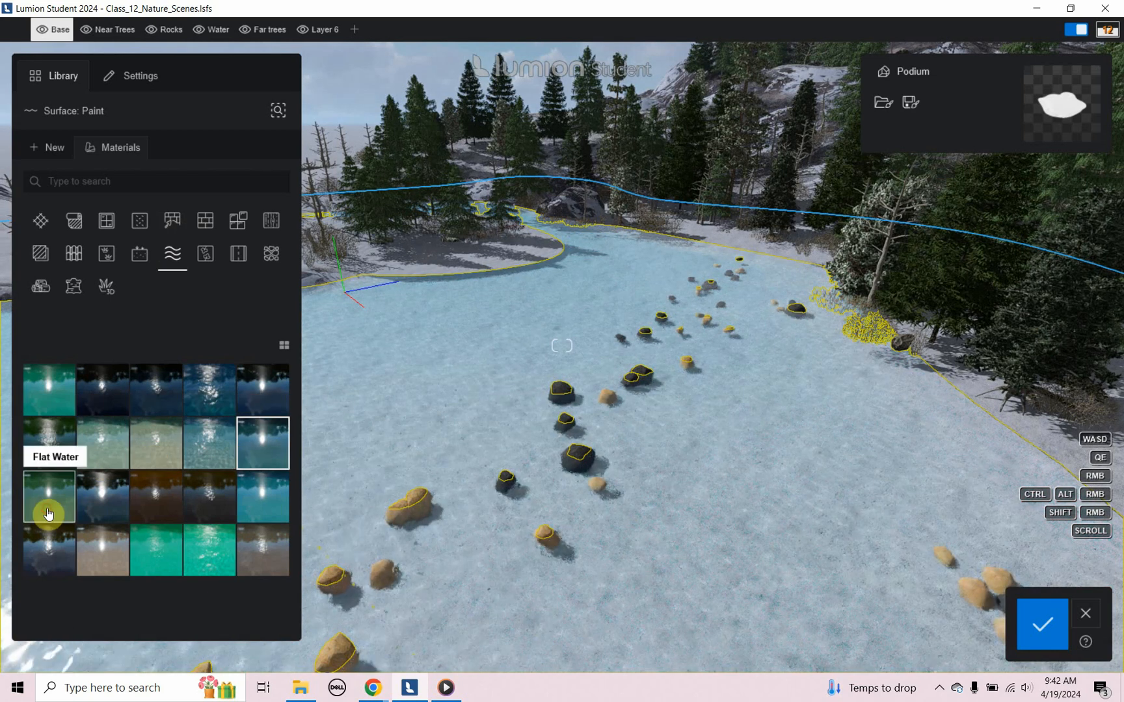
click(102, 498)
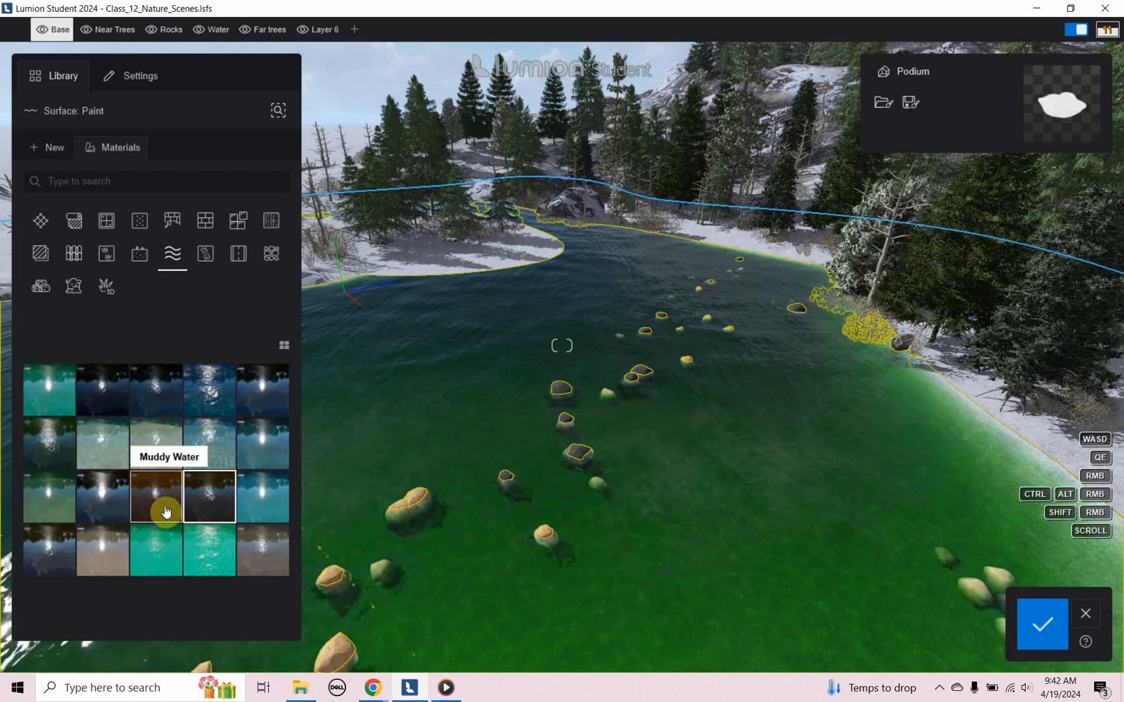
click(49, 549)
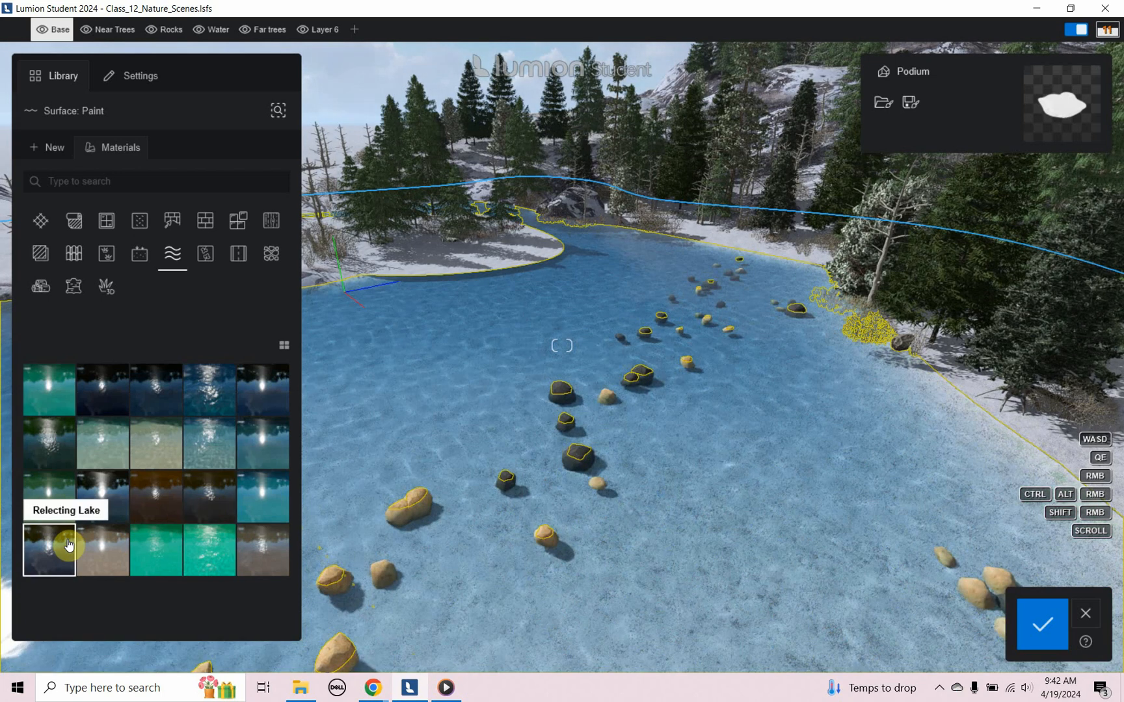
- Preview Reflecting Lake, White Water and Blue Ocean, then choose the dark reflective water
click(263, 550)
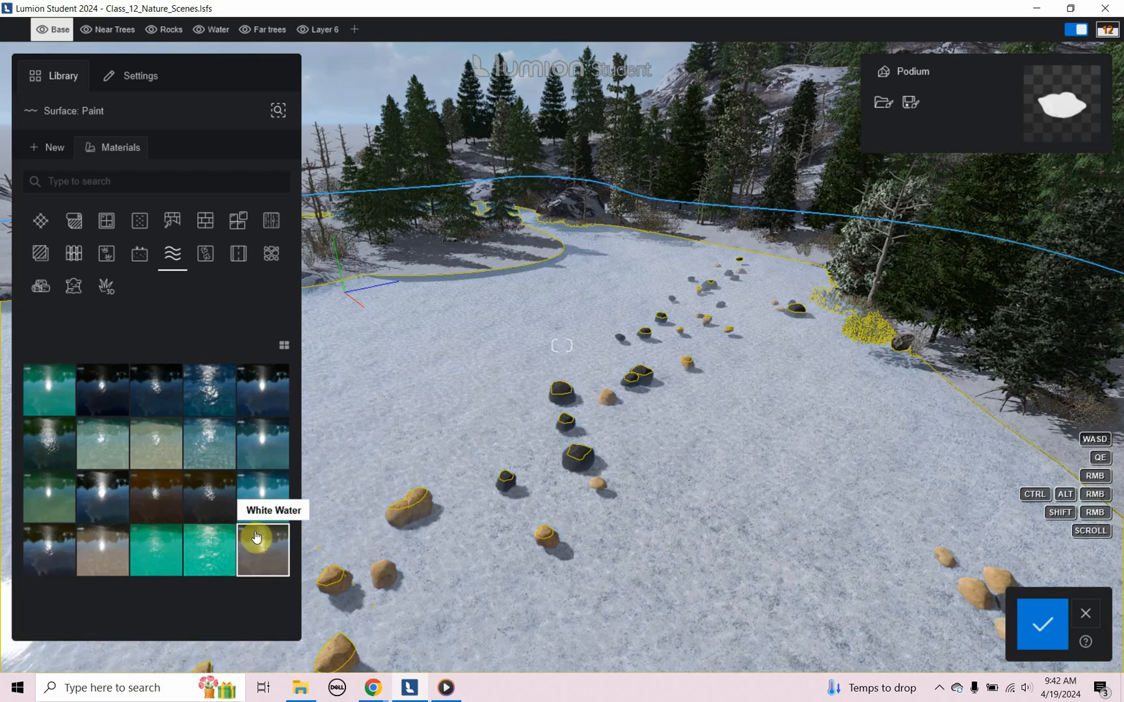
click(209, 390)
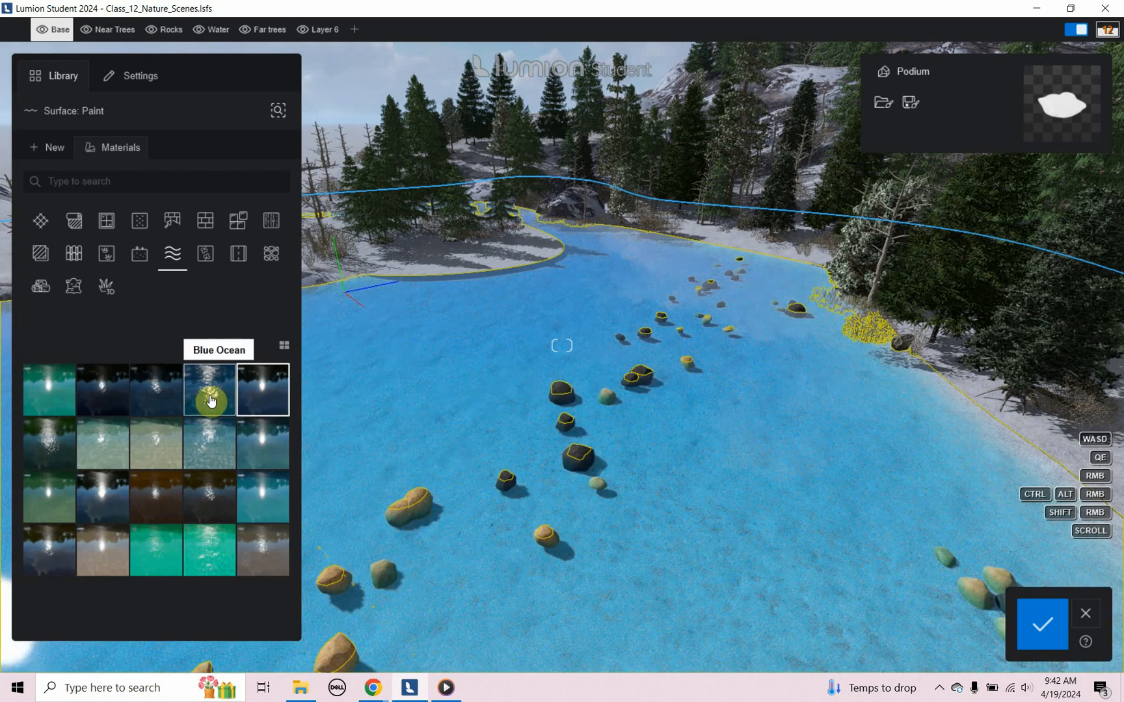
click(155, 390)
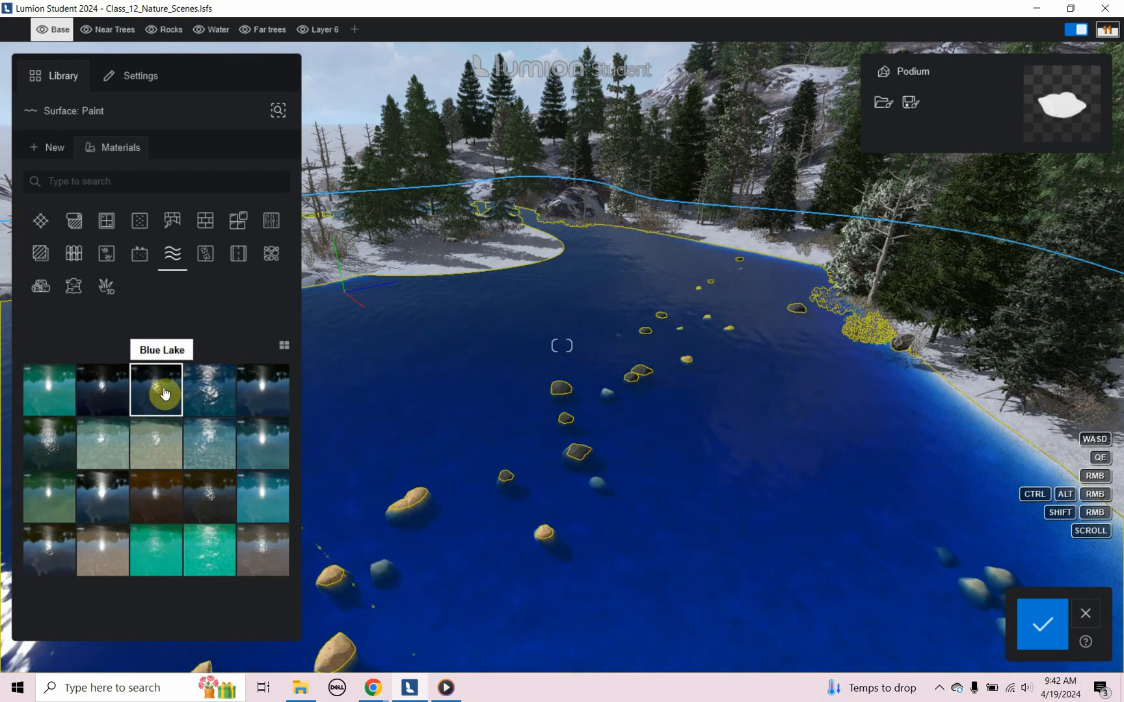
click(102, 389)
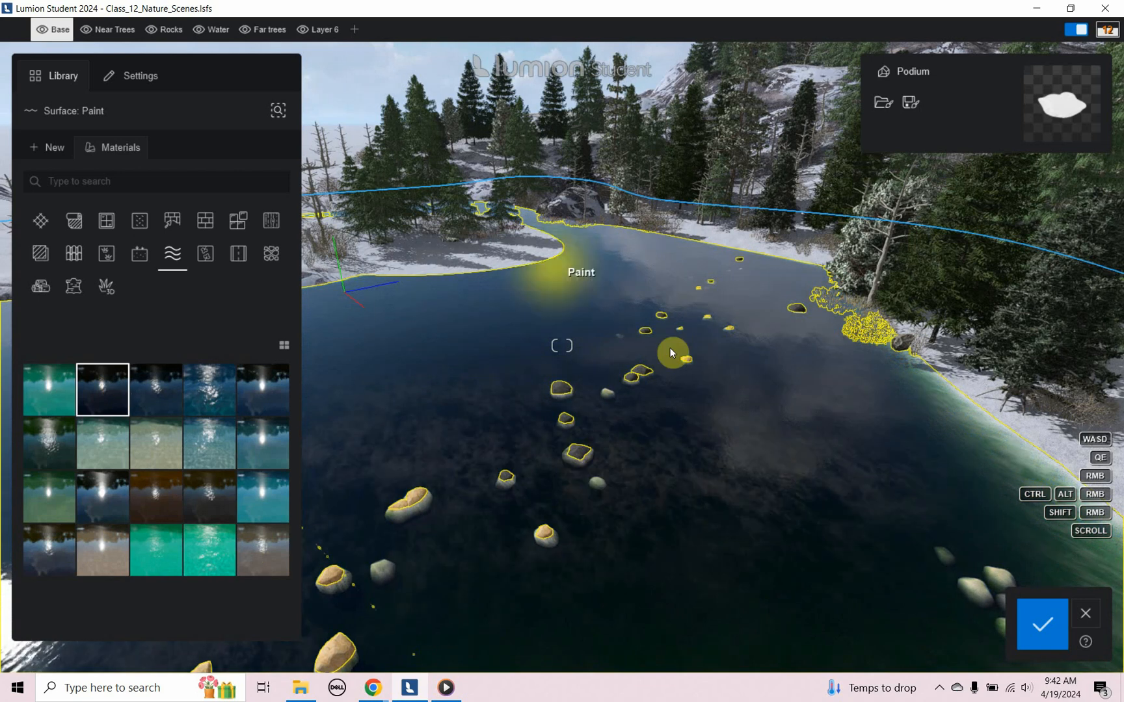
click(102, 391)
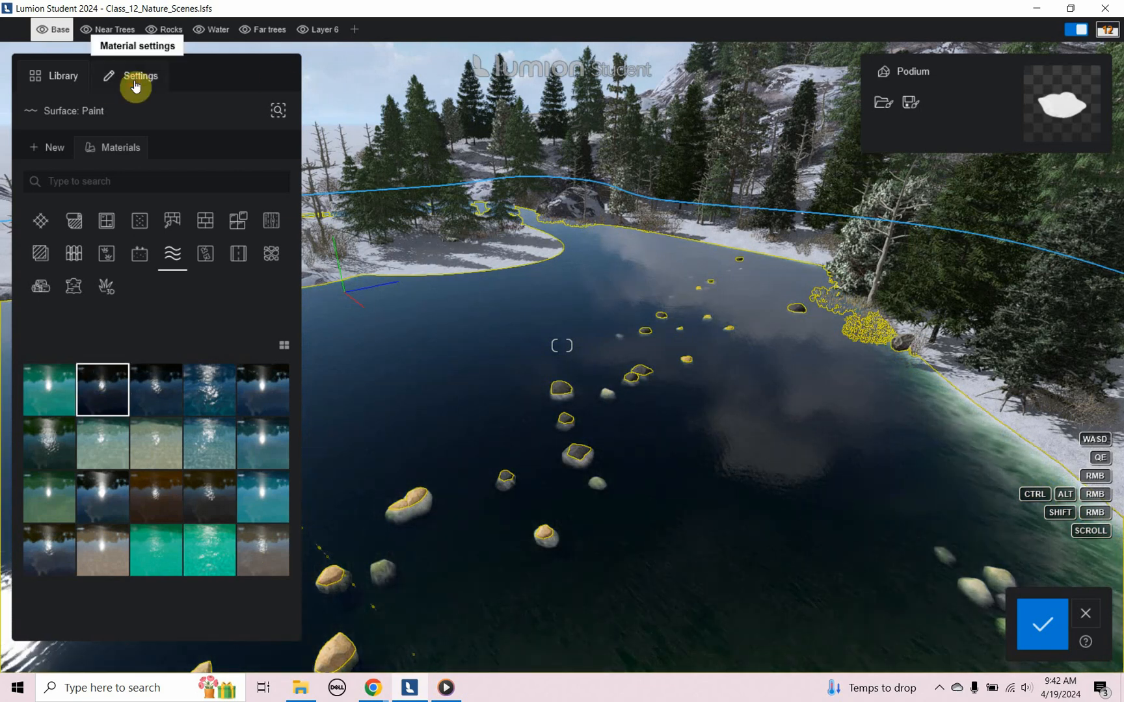
- Paint the water on, set density to 59%, raise foam and border displacement, and confirm
click(140, 75)
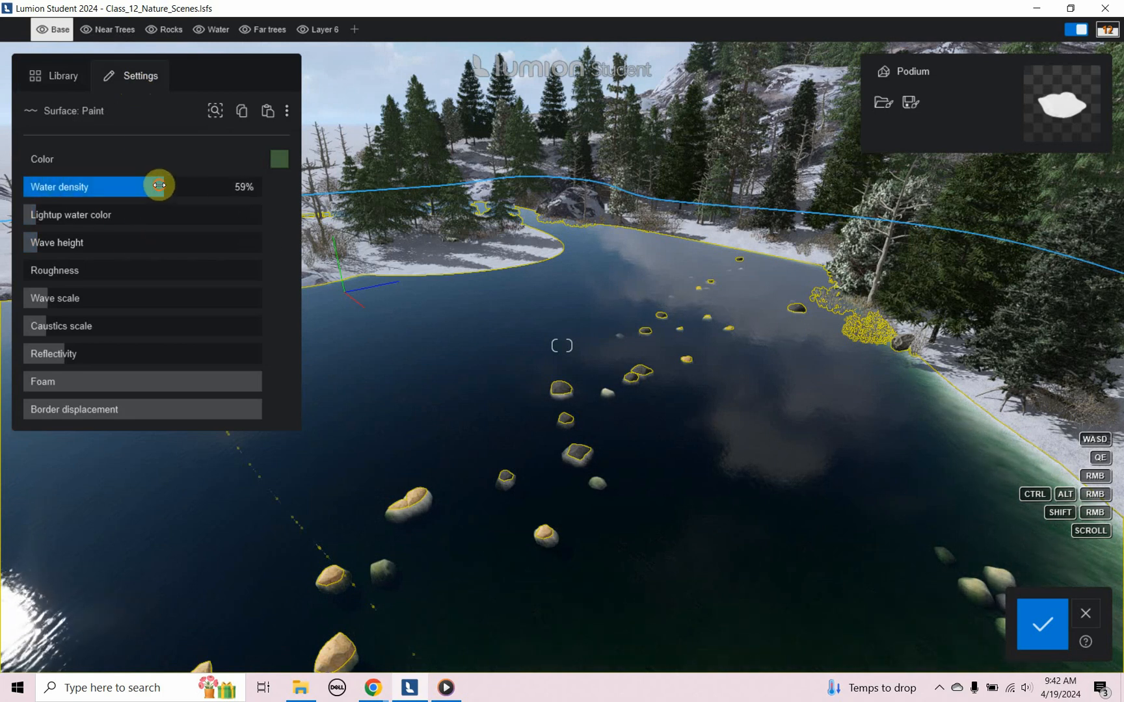
drag(158, 185, 101, 185)
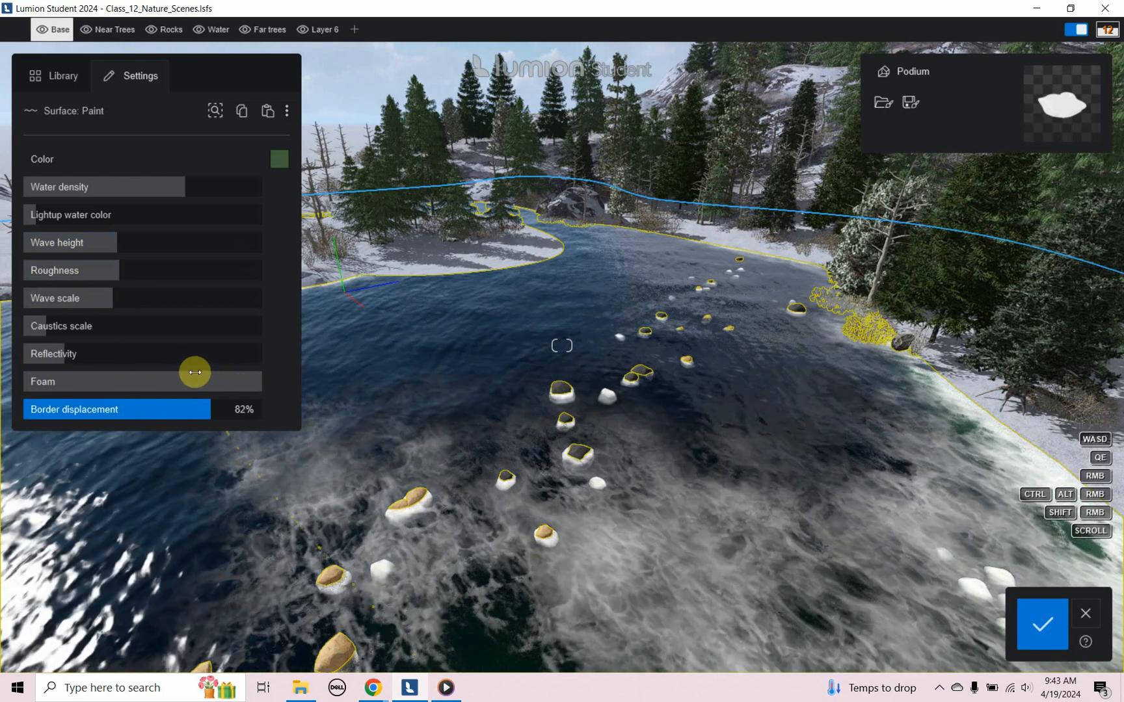
click(672, 457)
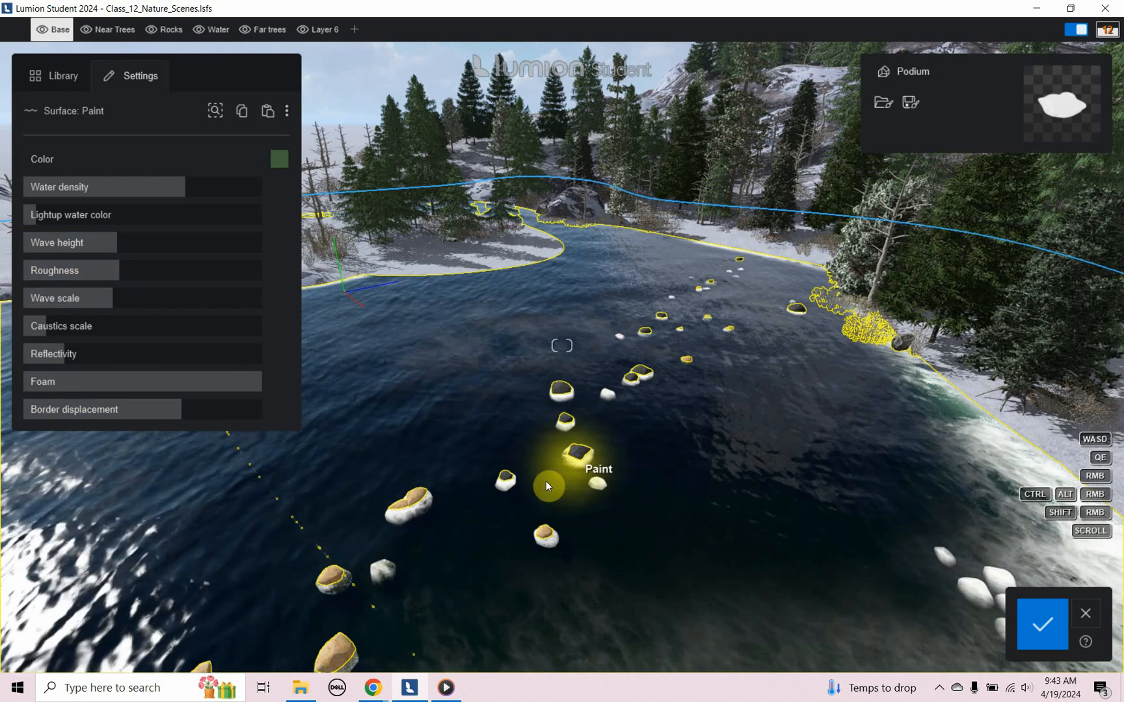
mouse_move(451, 304)
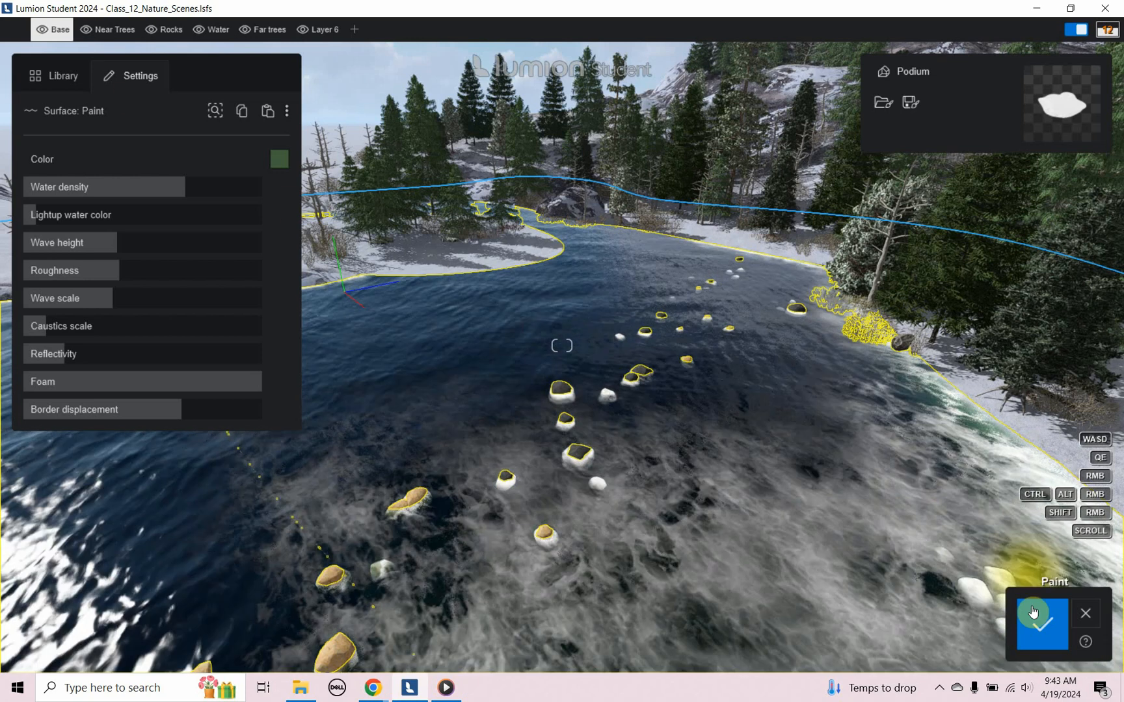
click(1041, 618)
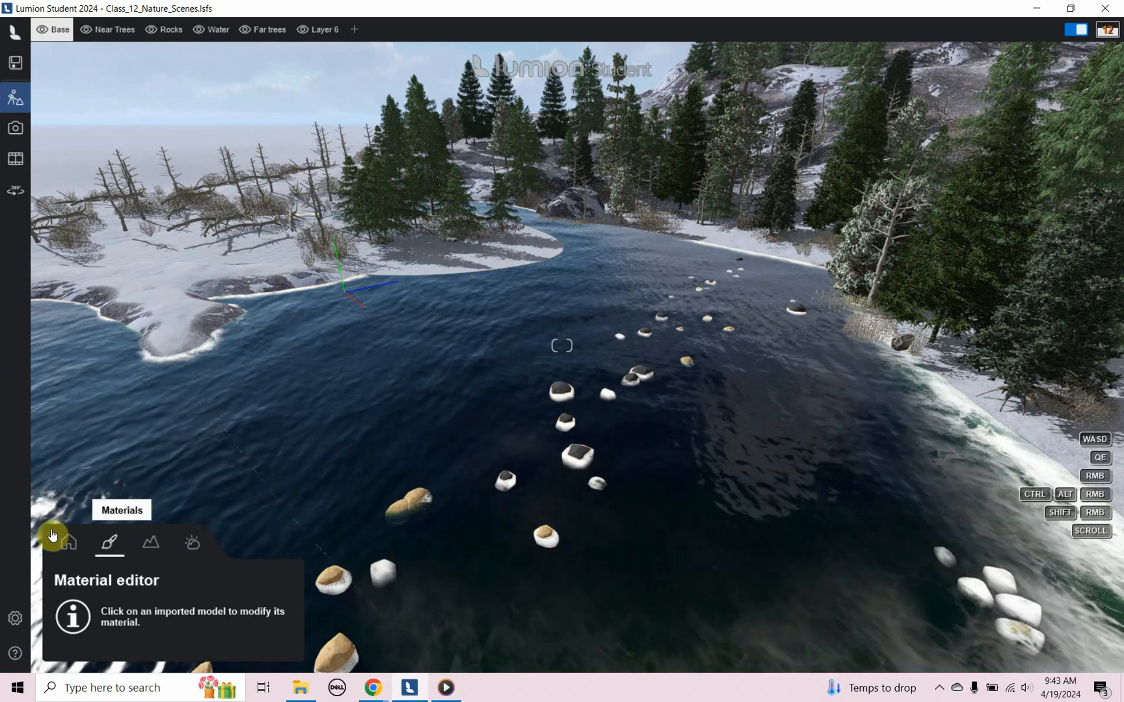
- Enter Build mode and open the Nature library's Rocks collection
click(66, 542)
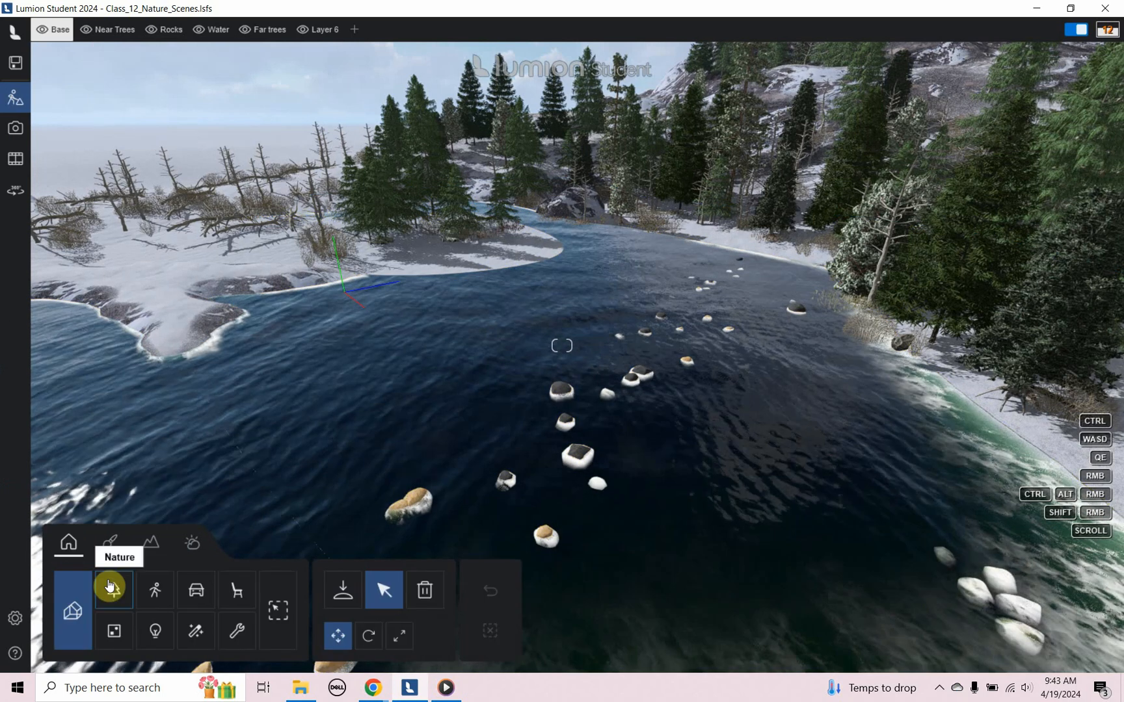
click(113, 589)
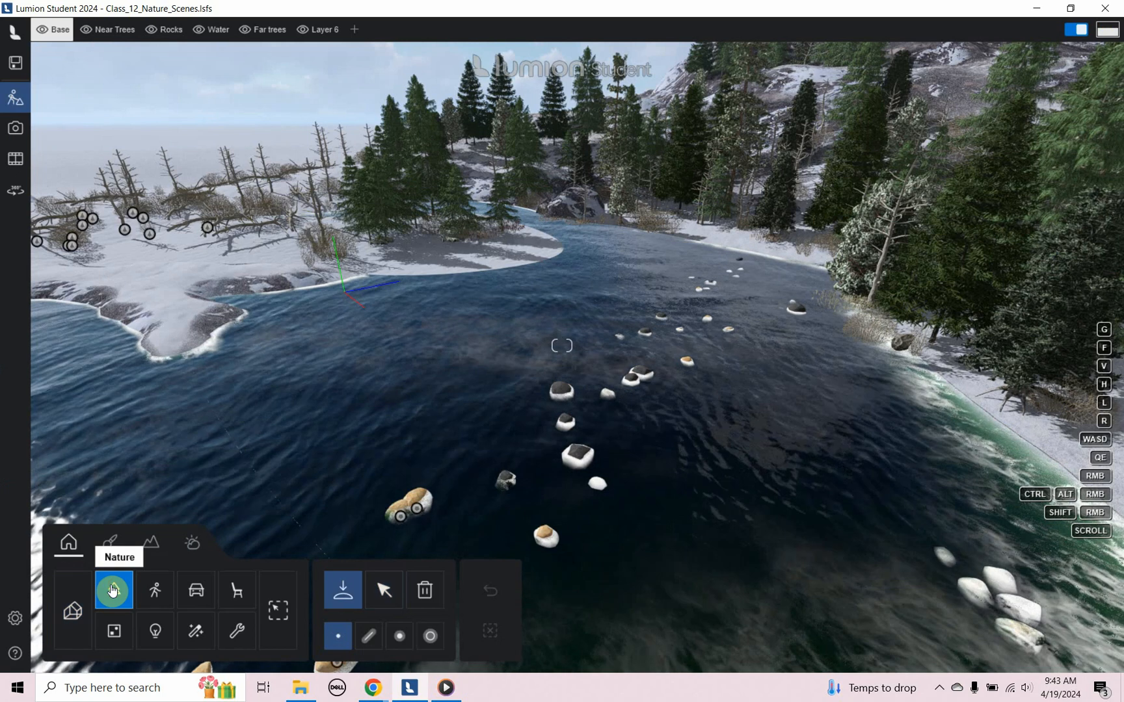
click(114, 590)
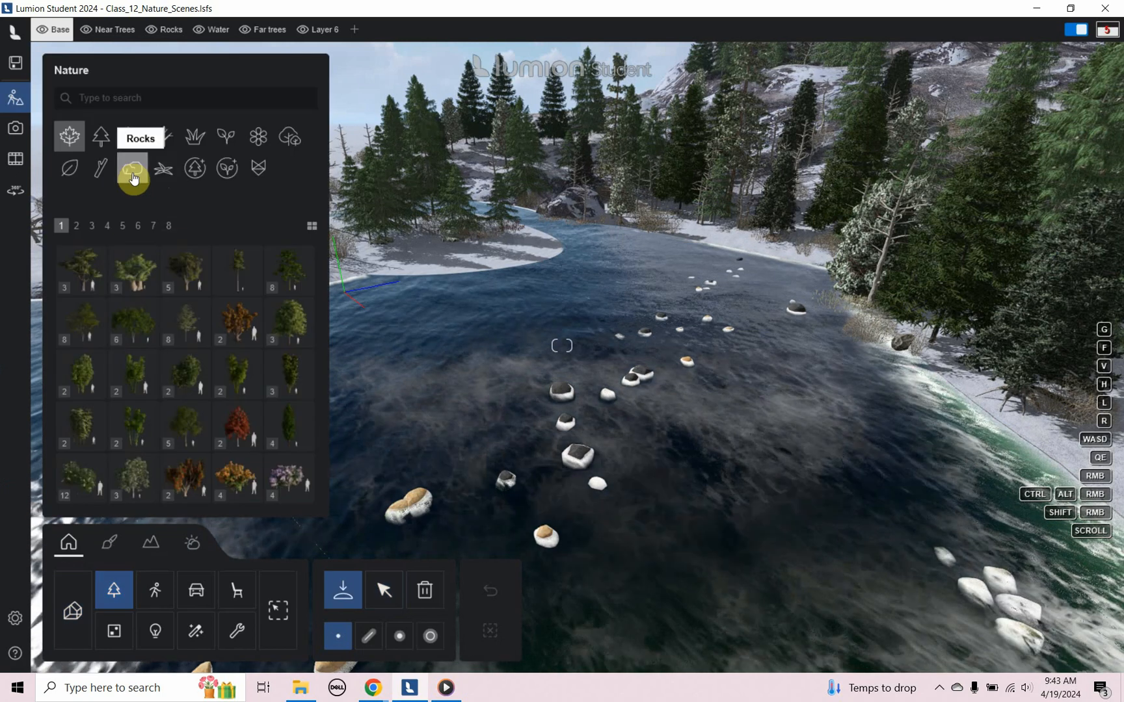
click(133, 172)
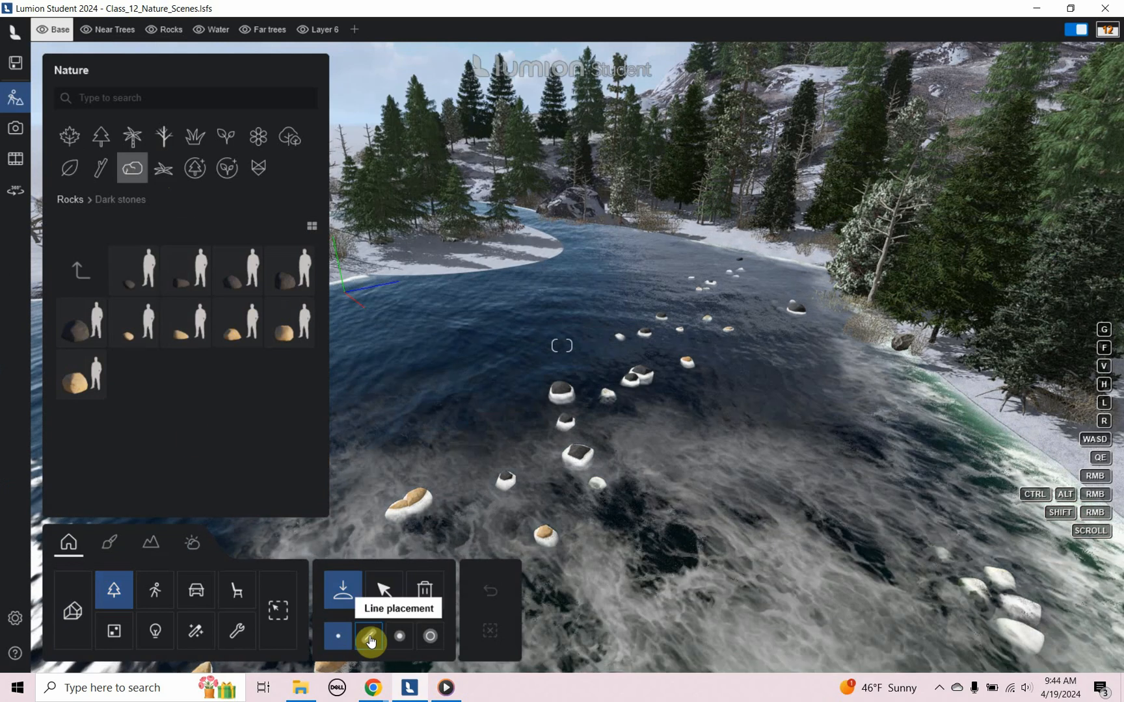
- Place a line of small, medium and large dark stones with randomized offset and spacing
click(371, 636)
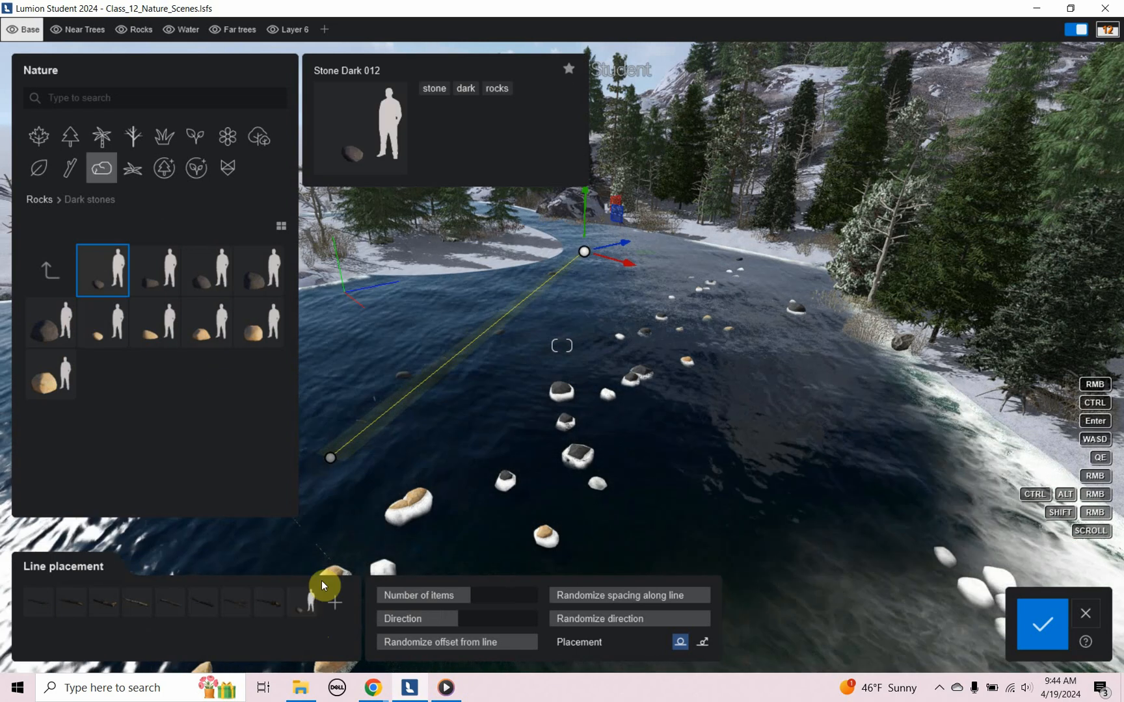
click(155, 270)
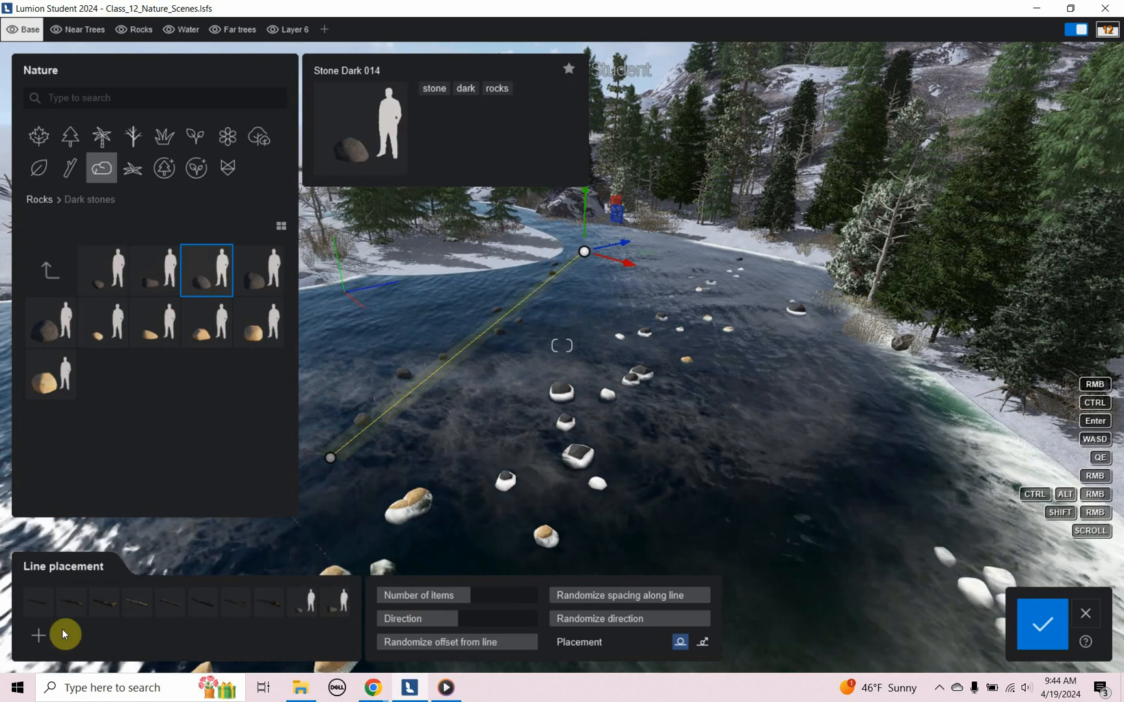
click(50, 322)
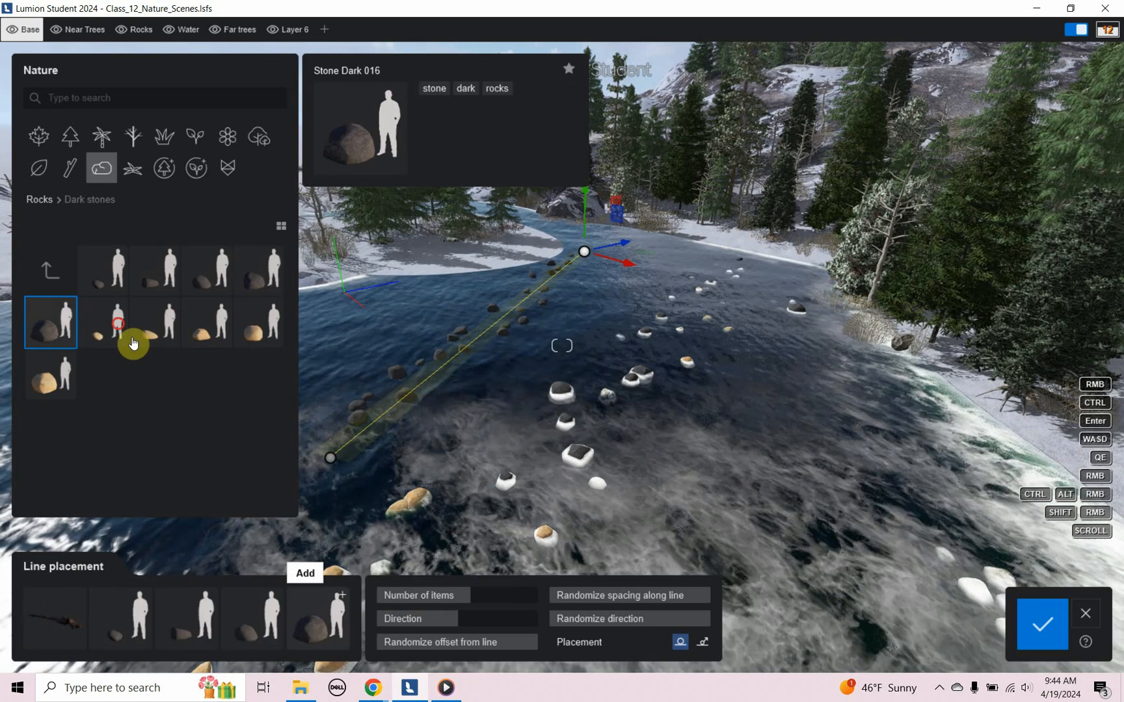
click(50, 373)
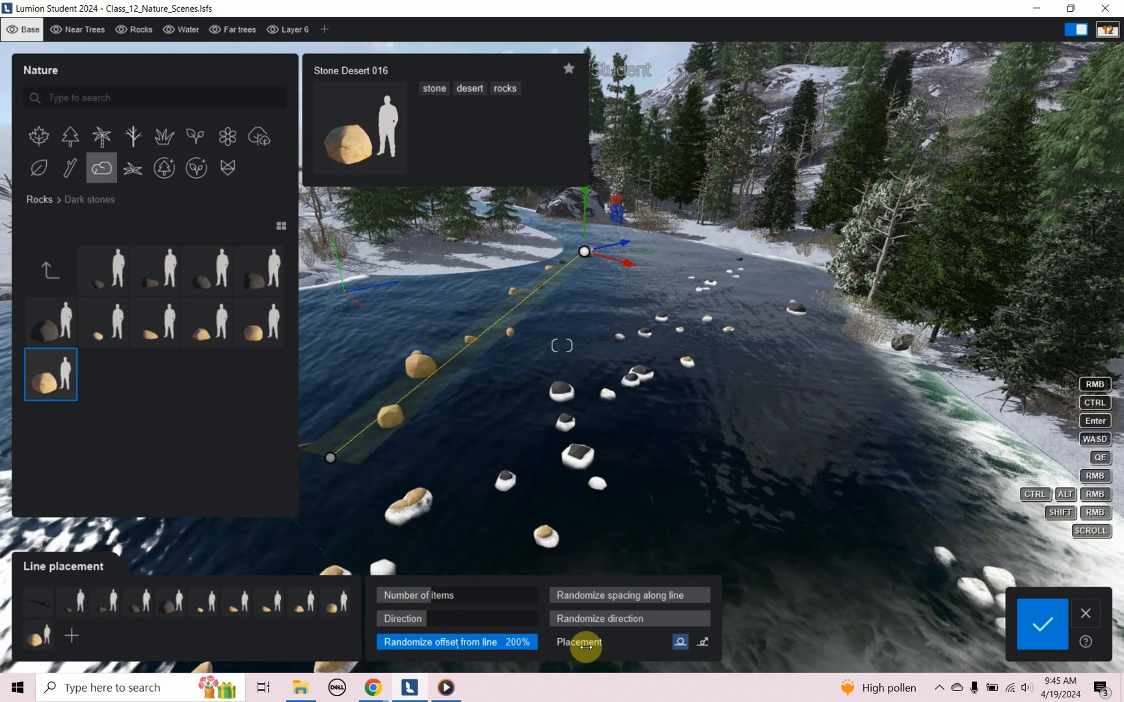
click(627, 595)
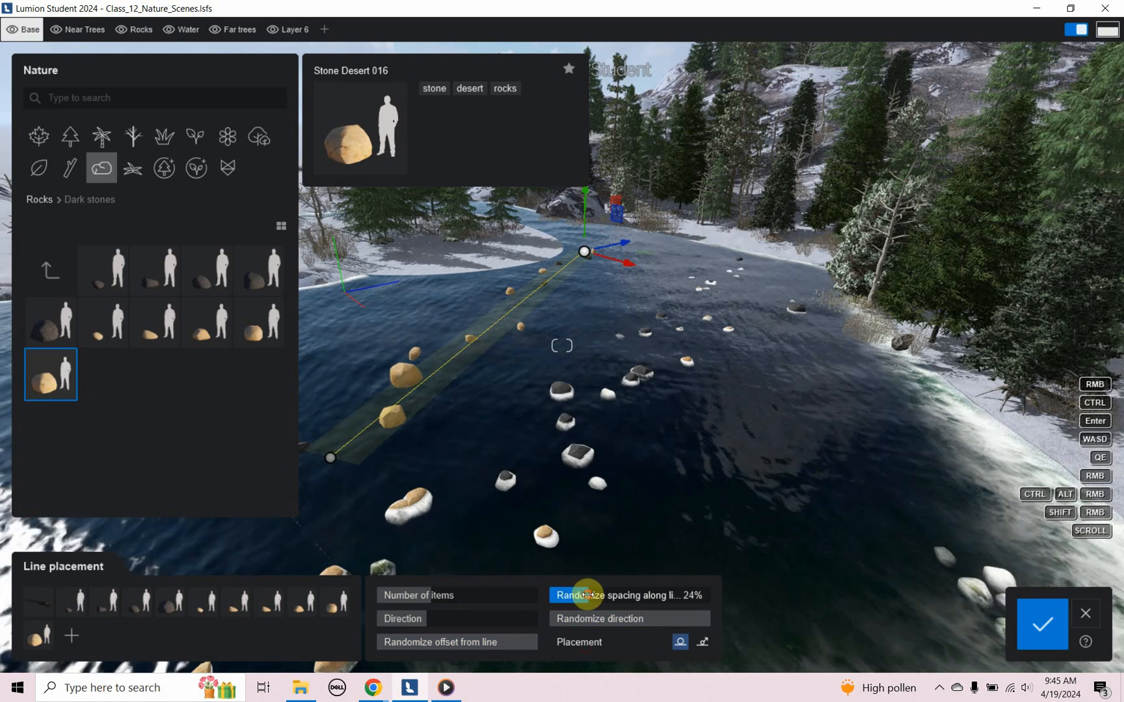
click(623, 618)
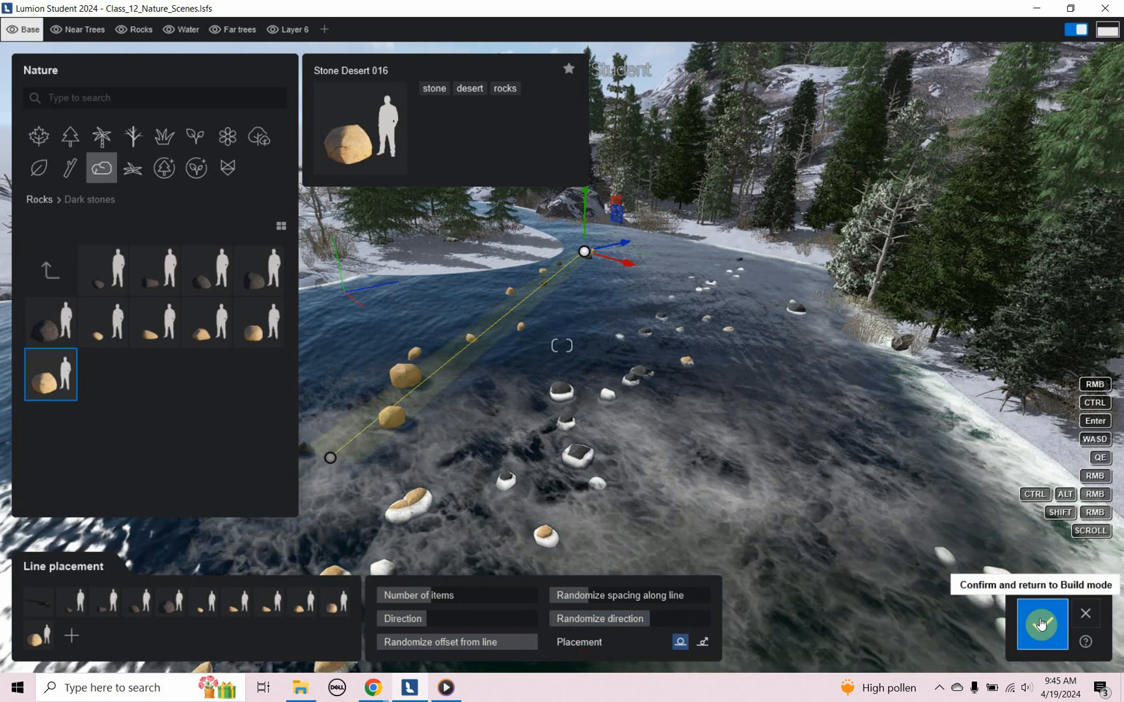
click(1041, 624)
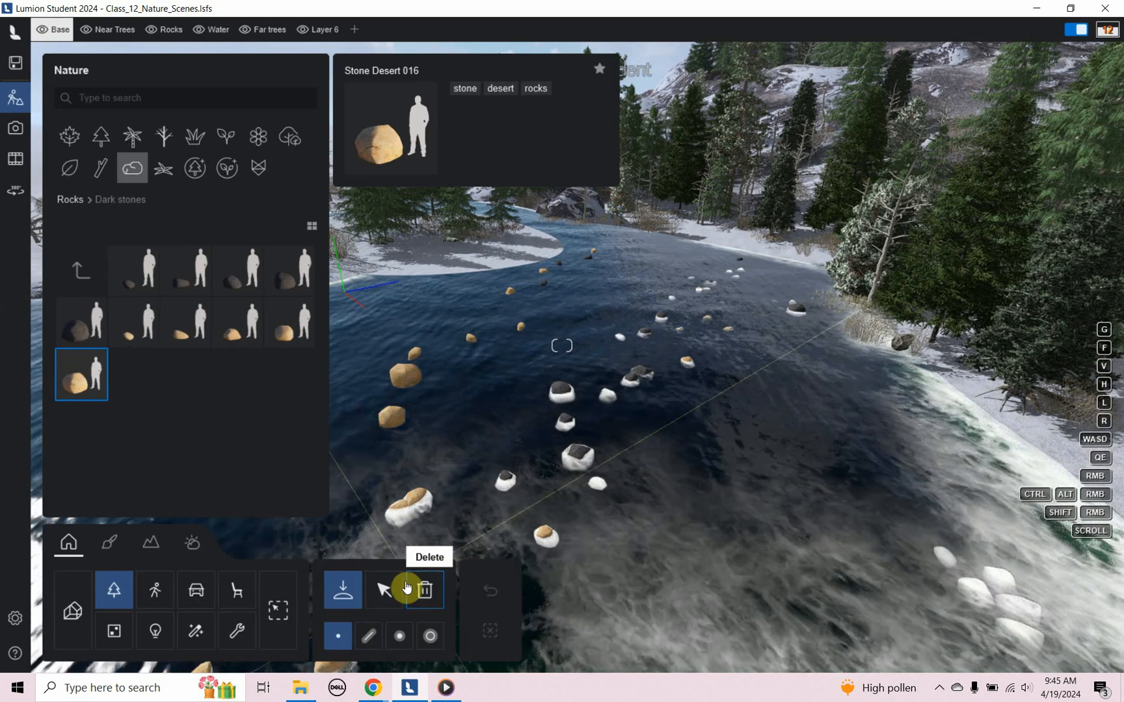
- Select a placed Stone Desert model with the Select/Move tool to reposition it
click(384, 589)
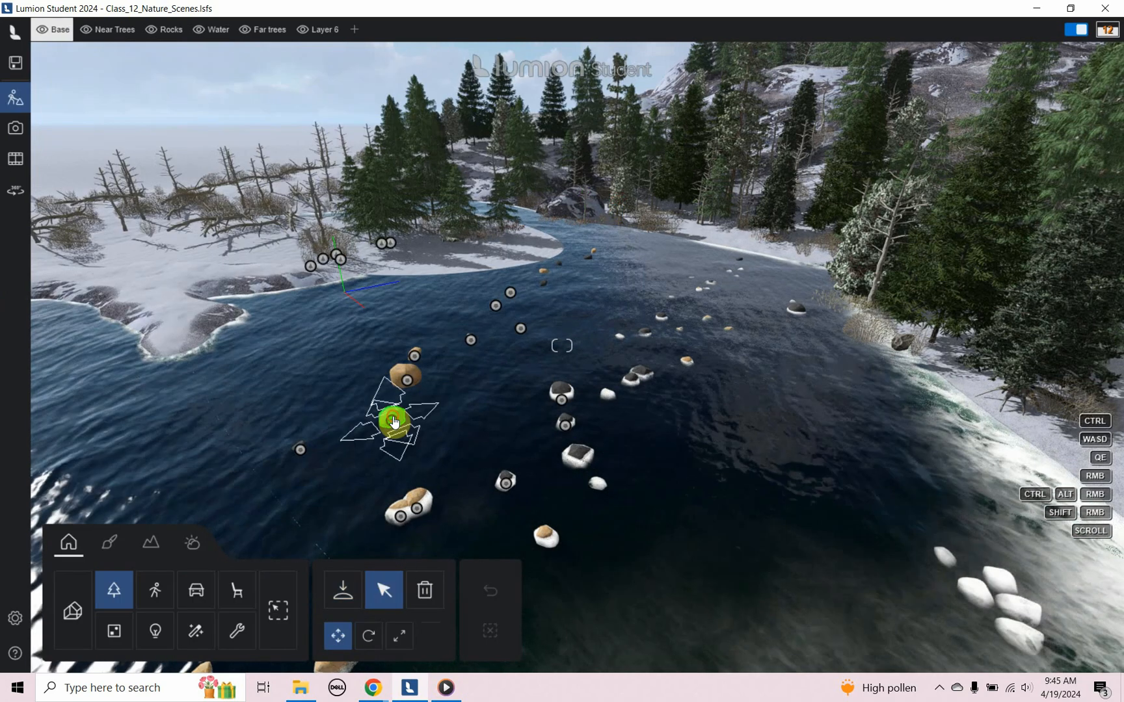
click(393, 421)
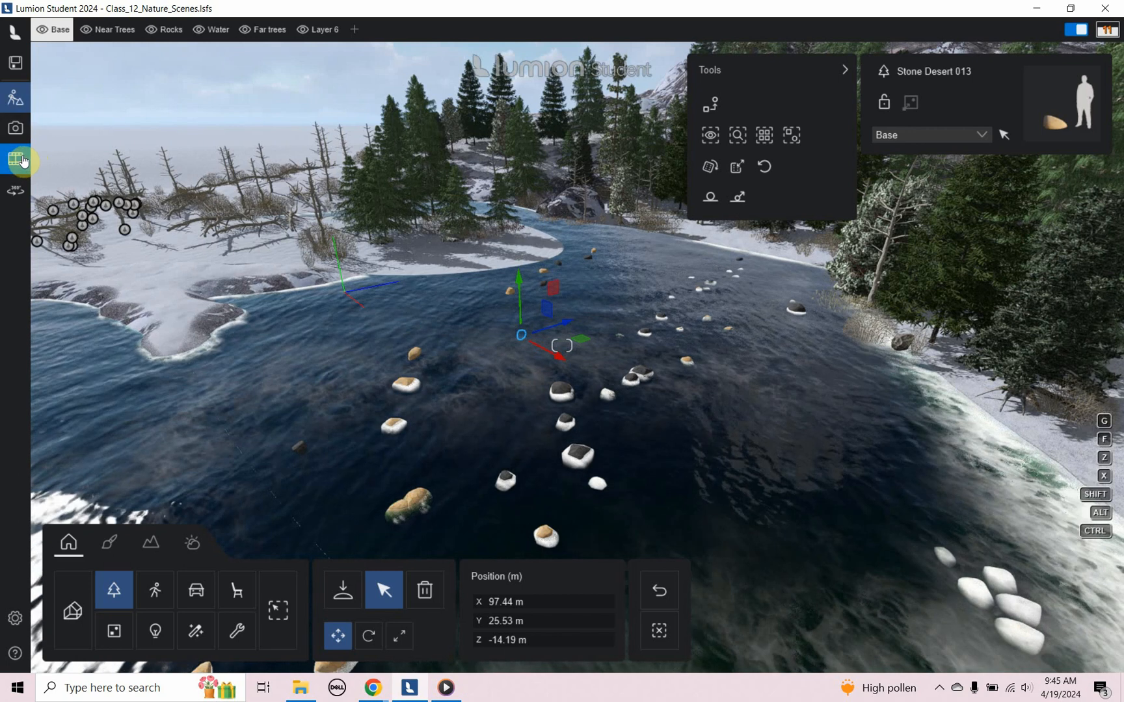
click(15, 158)
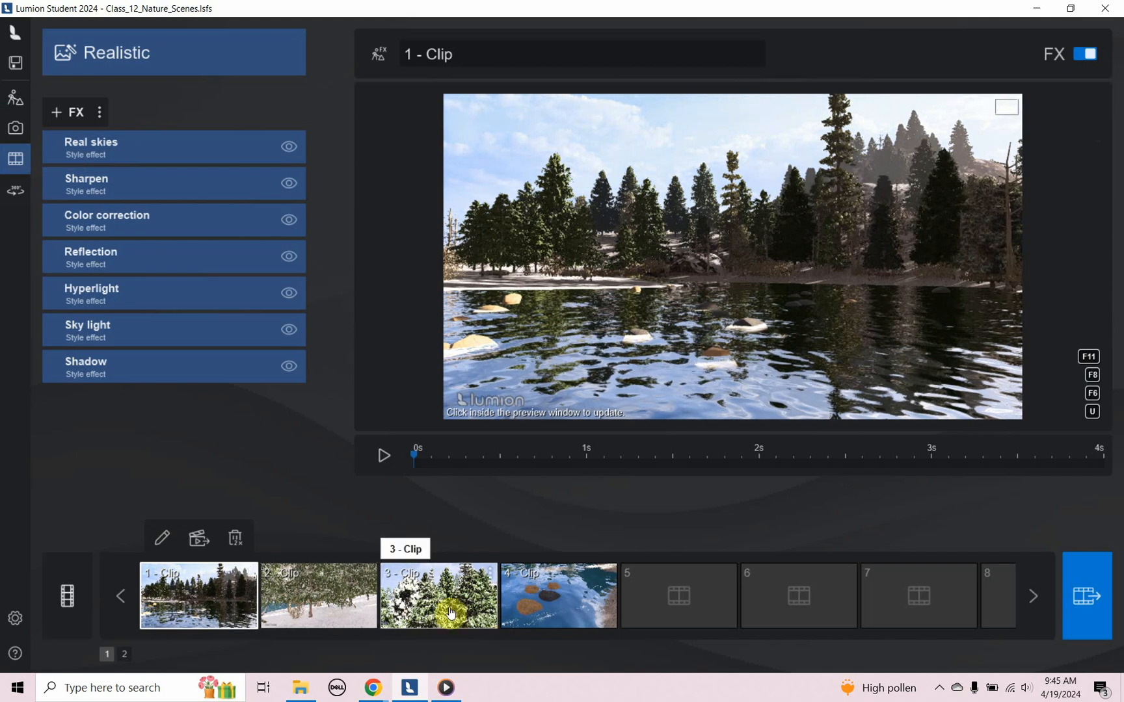
click(558, 596)
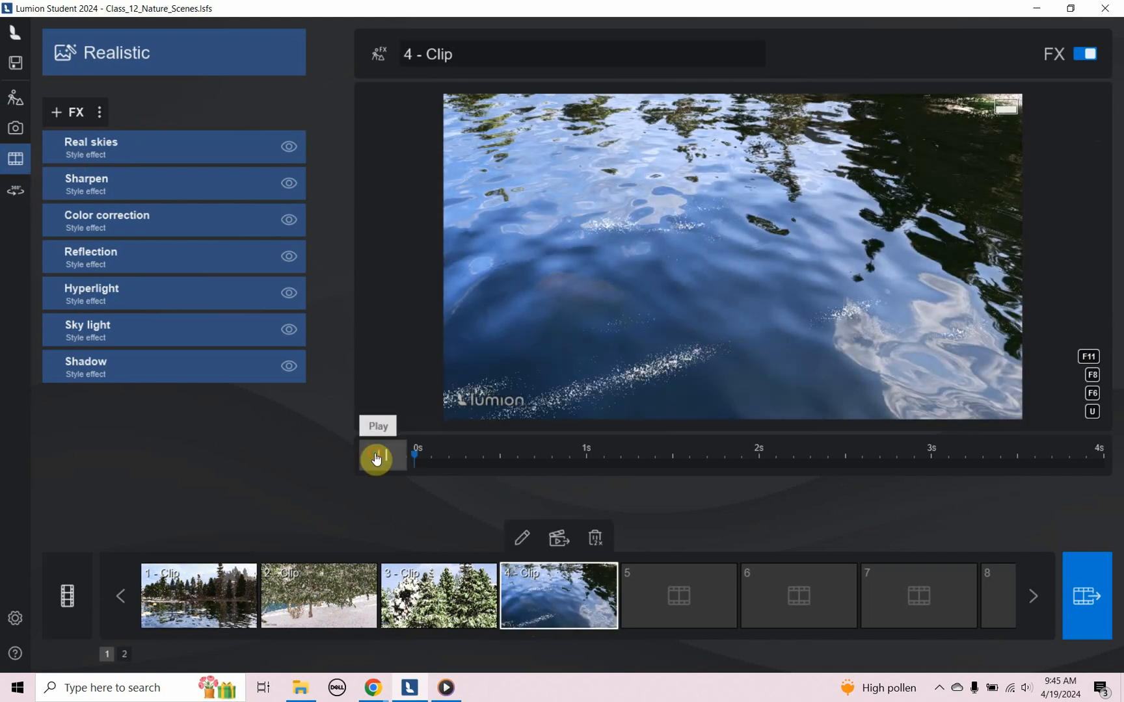
click(377, 457)
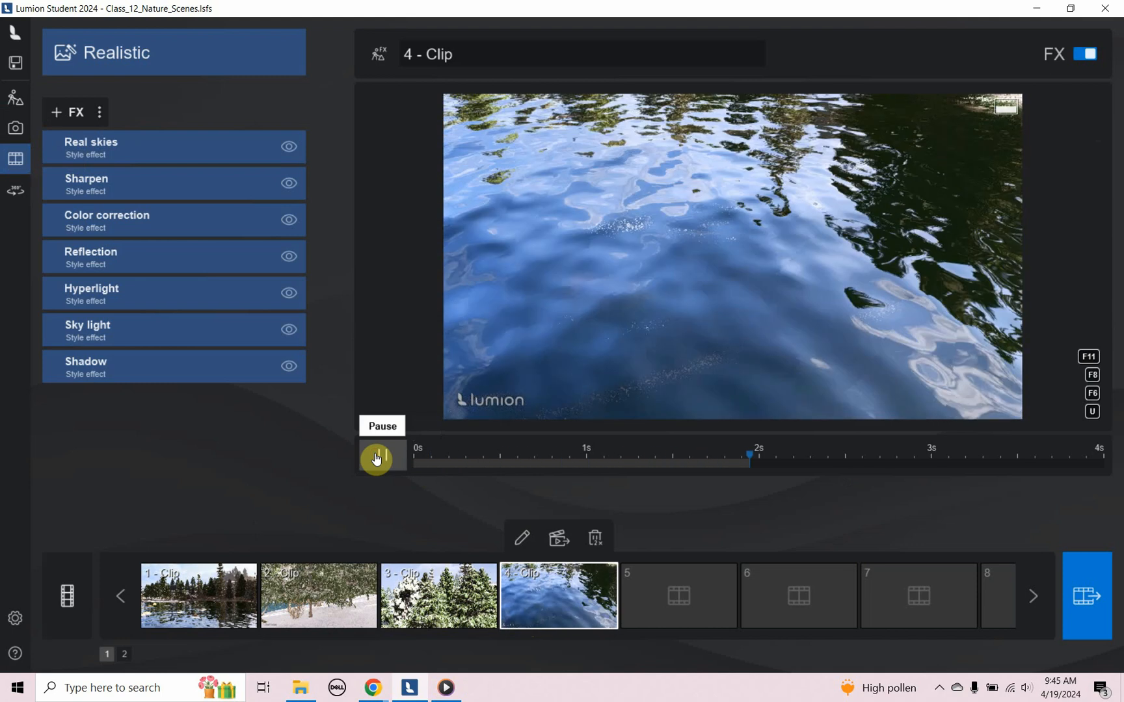
click(377, 457)
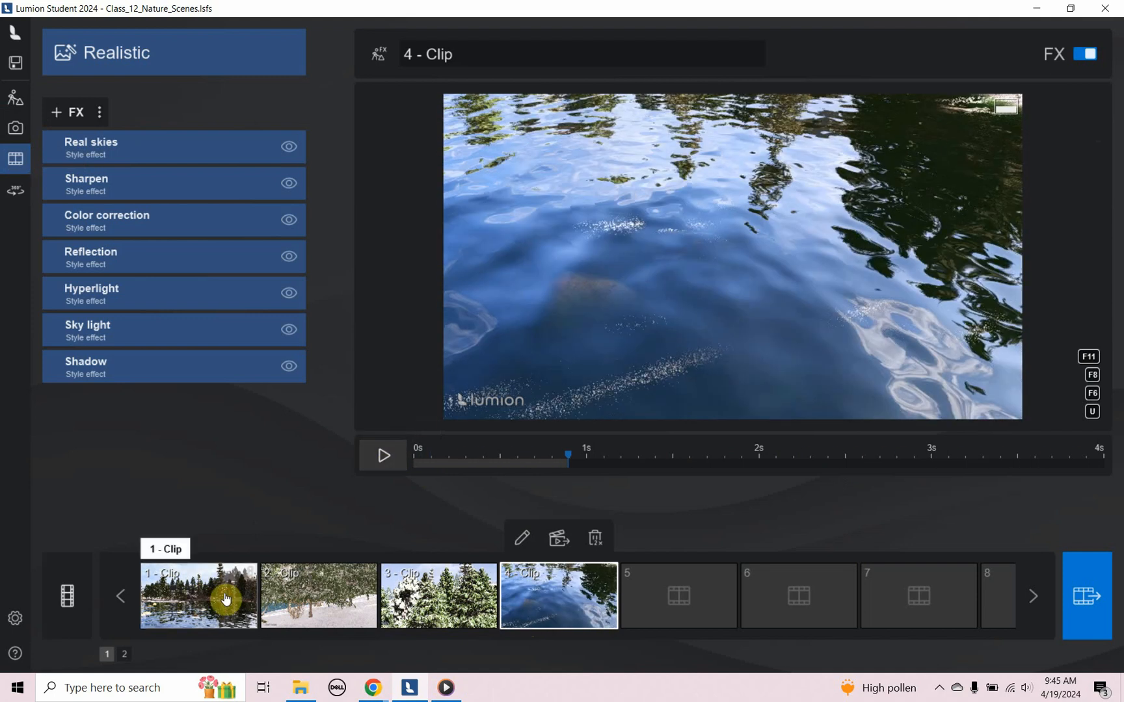
click(198, 596)
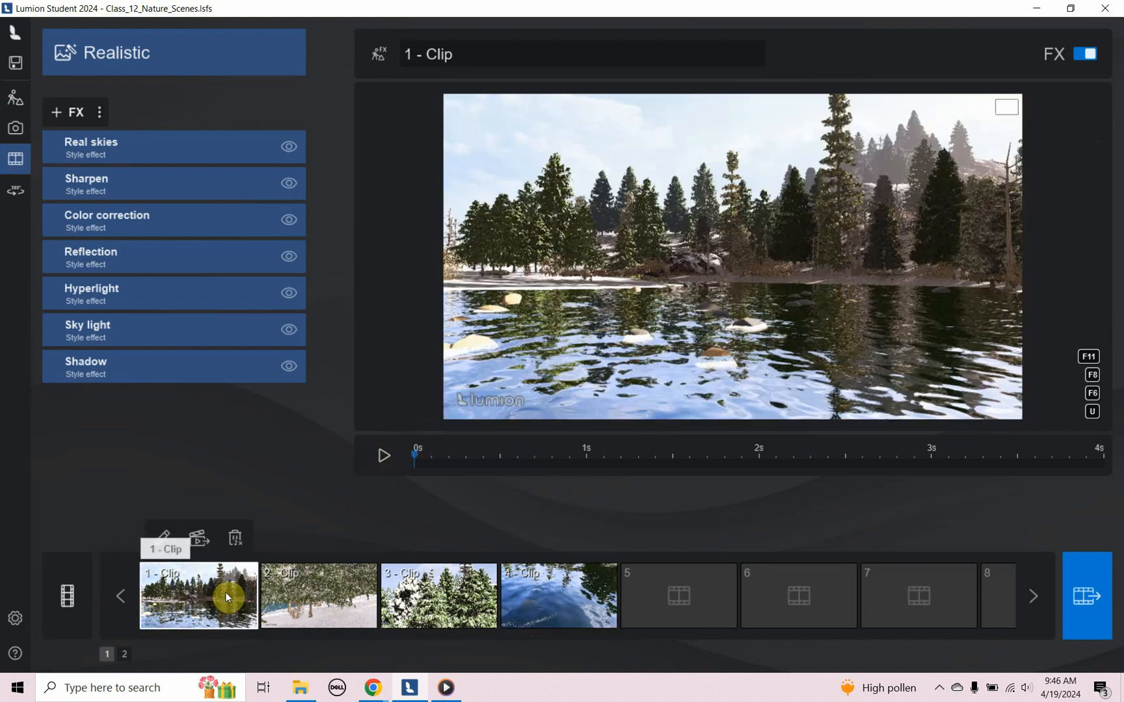
click(384, 456)
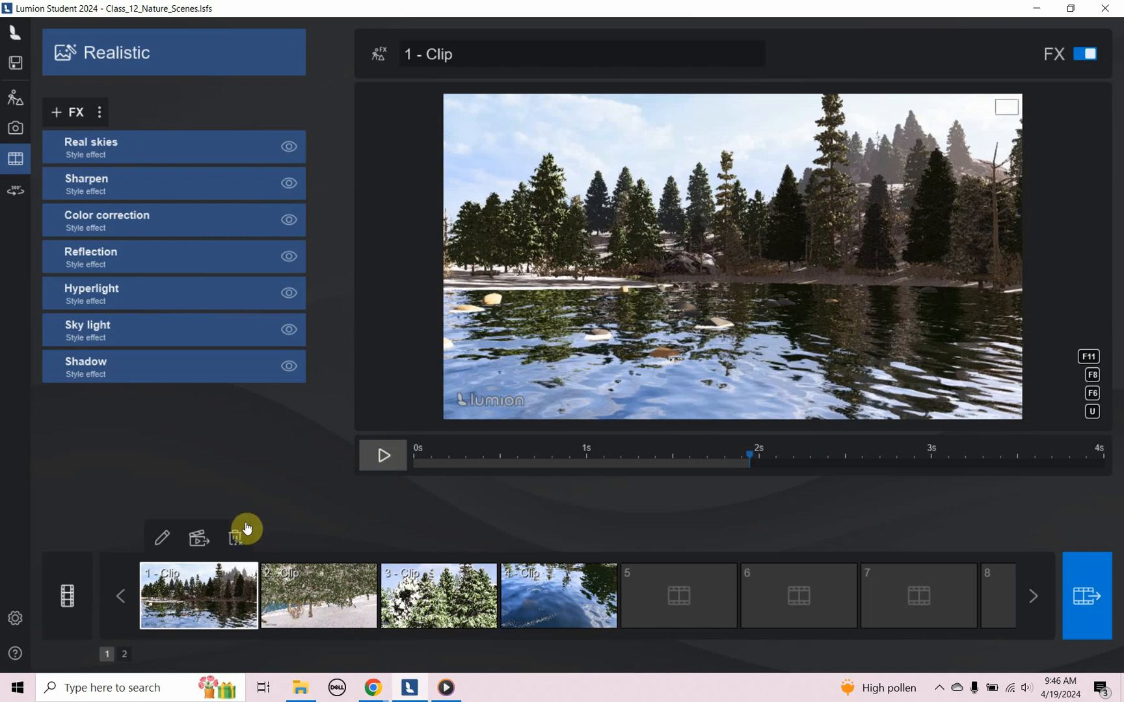
mouse_move(165, 539)
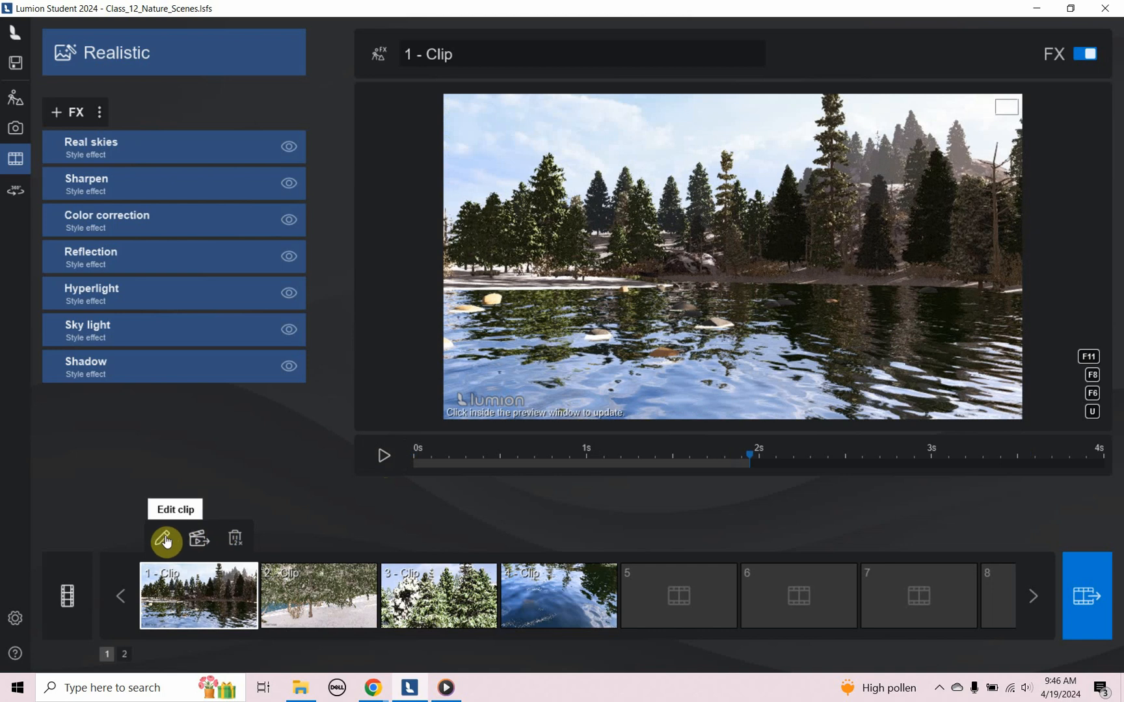
- Edit 1 - Clip and refresh its preview image
click(166, 539)
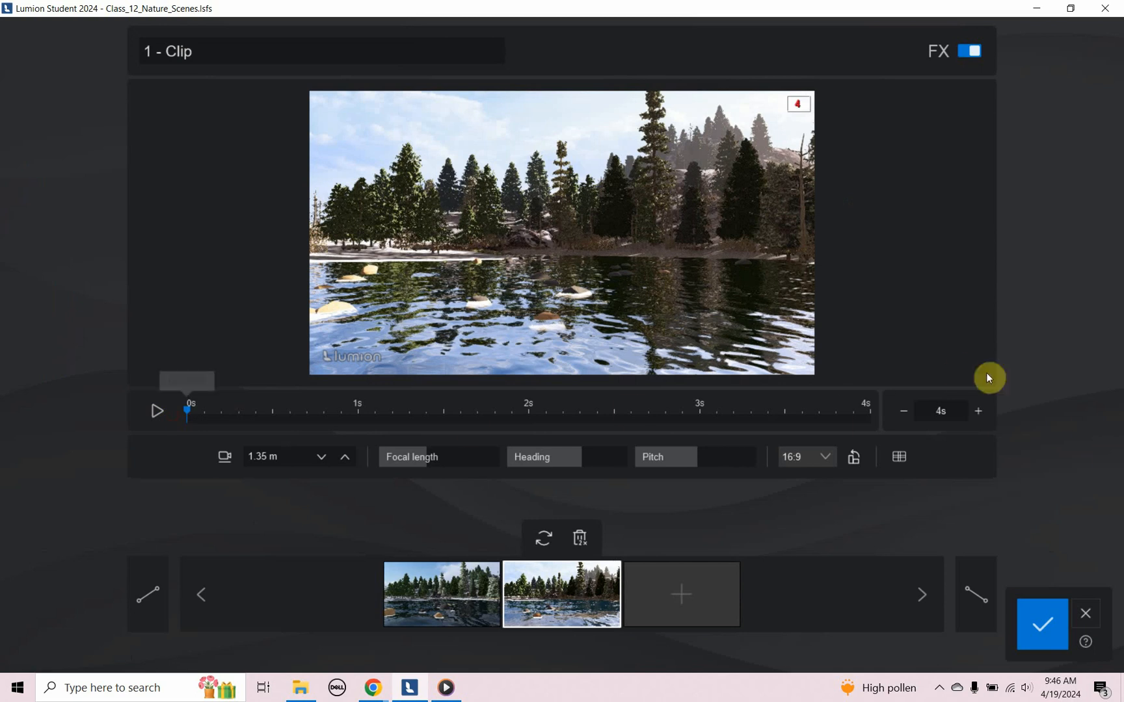
mouse_move(156, 411)
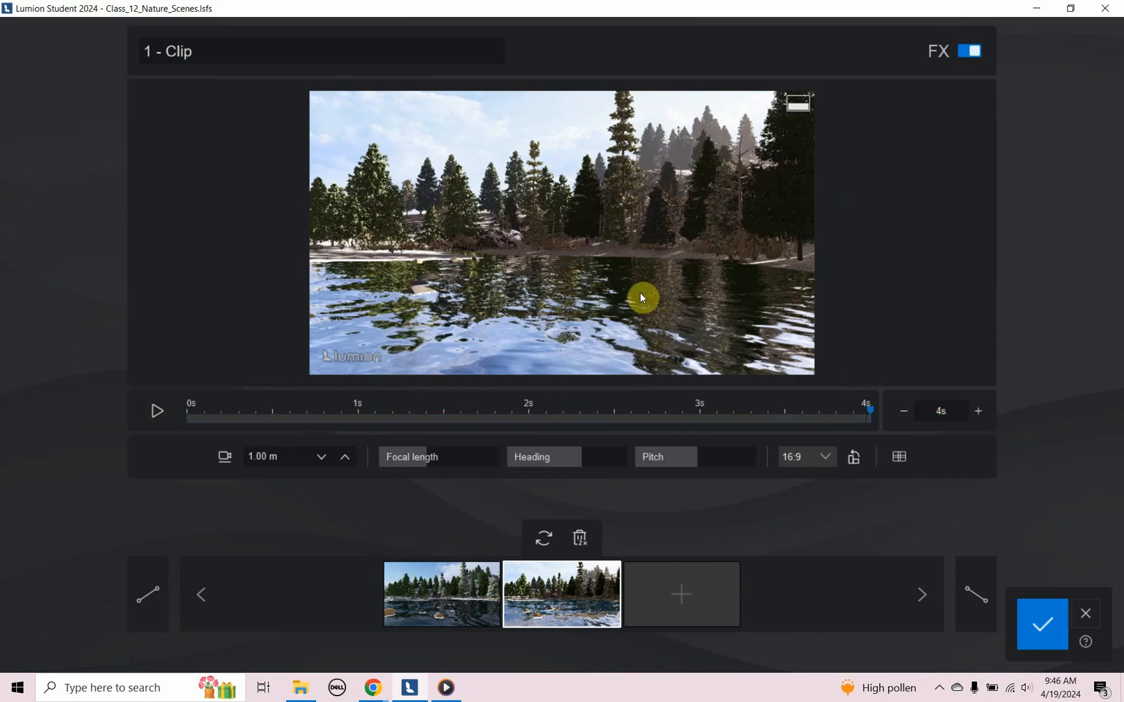
click(344, 457)
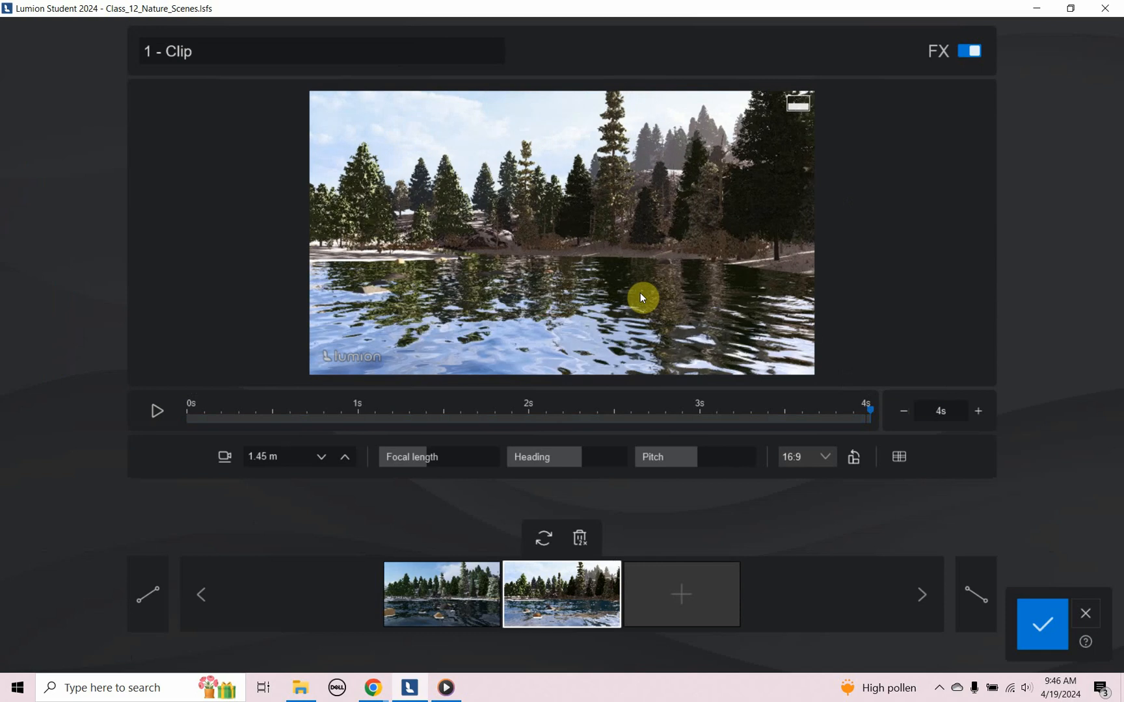
click(345, 456)
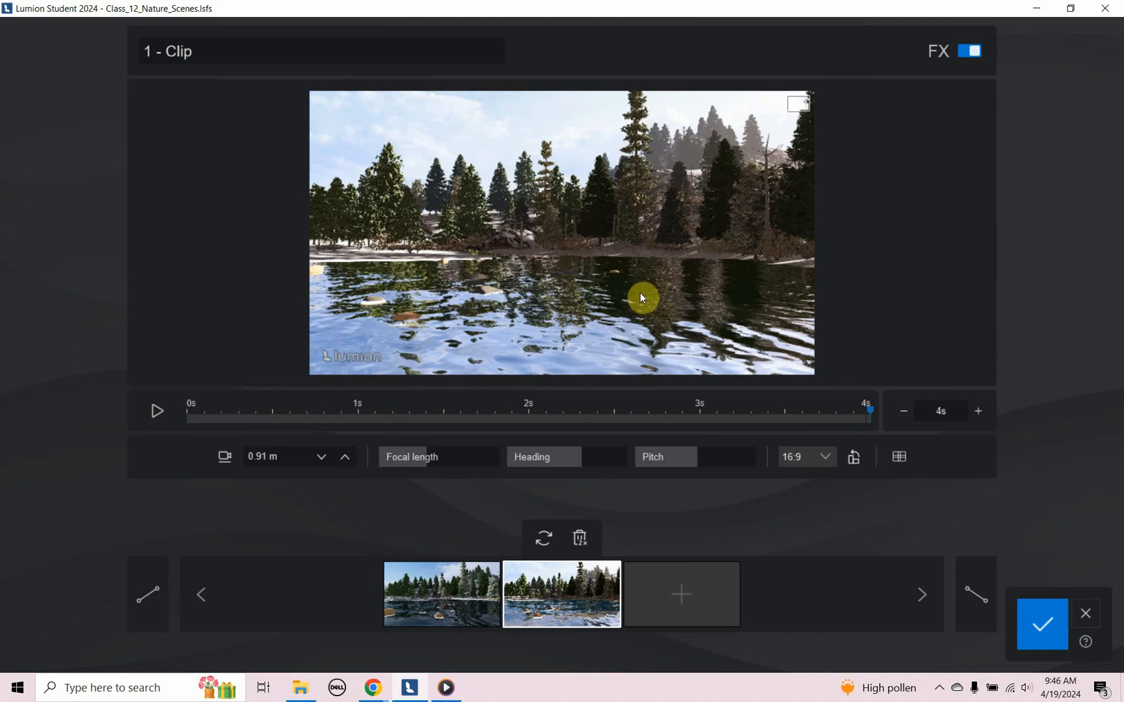
click(345, 457)
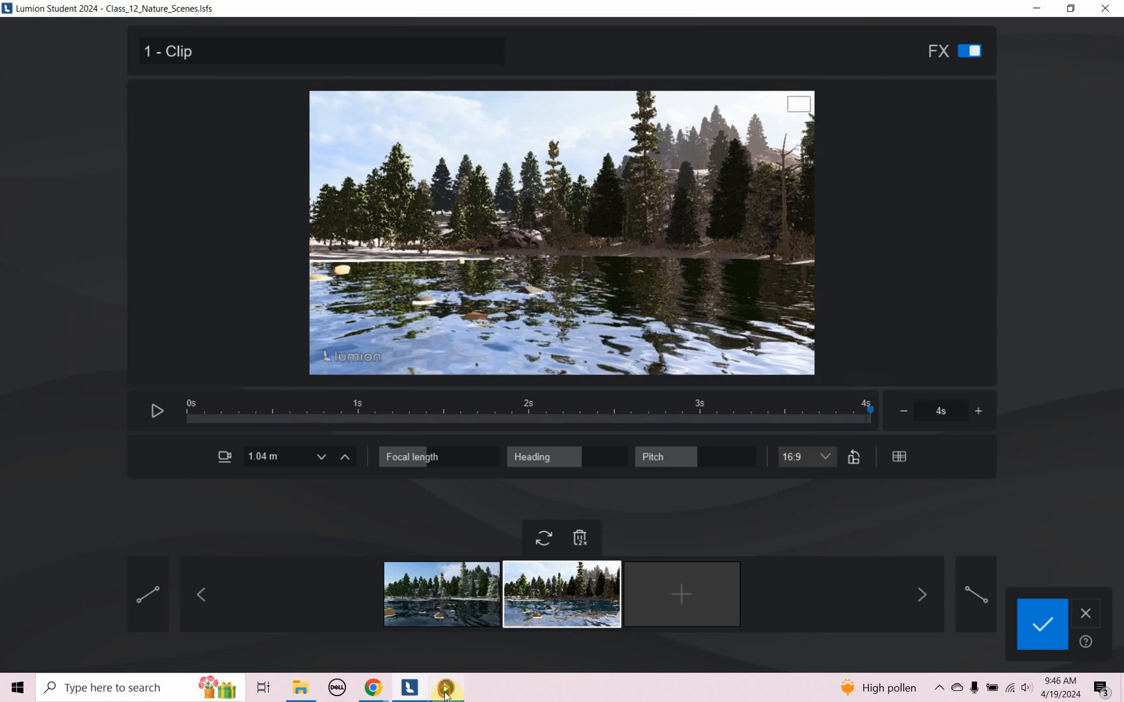
click(445, 688)
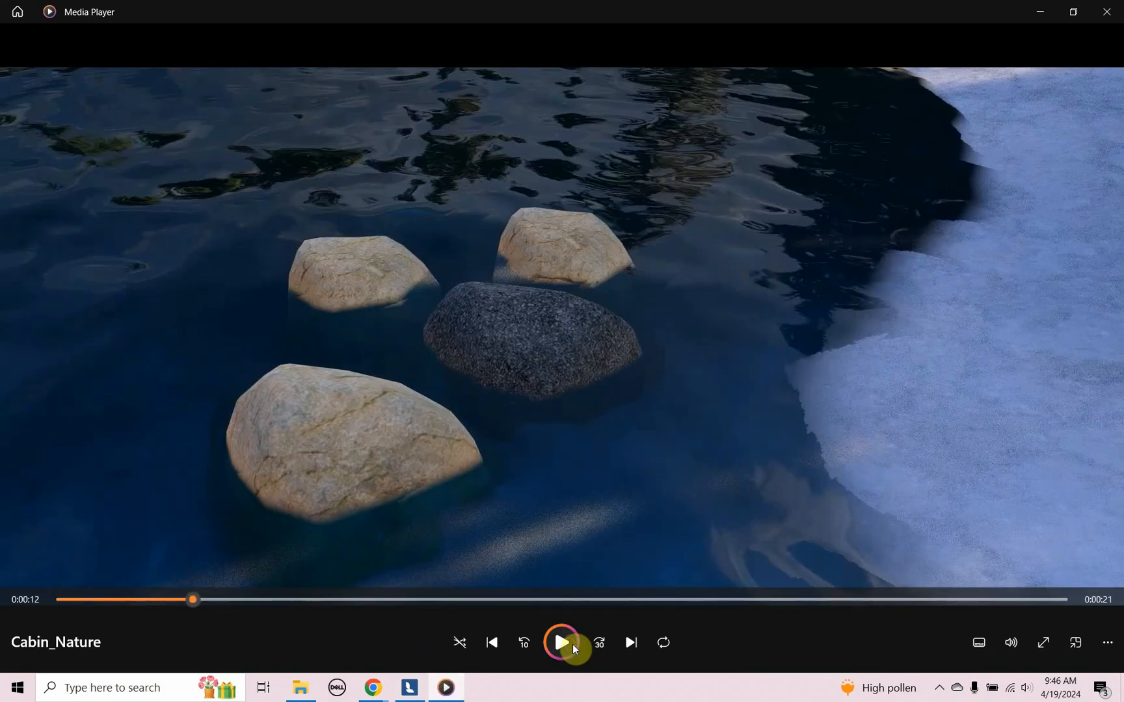
click(561, 642)
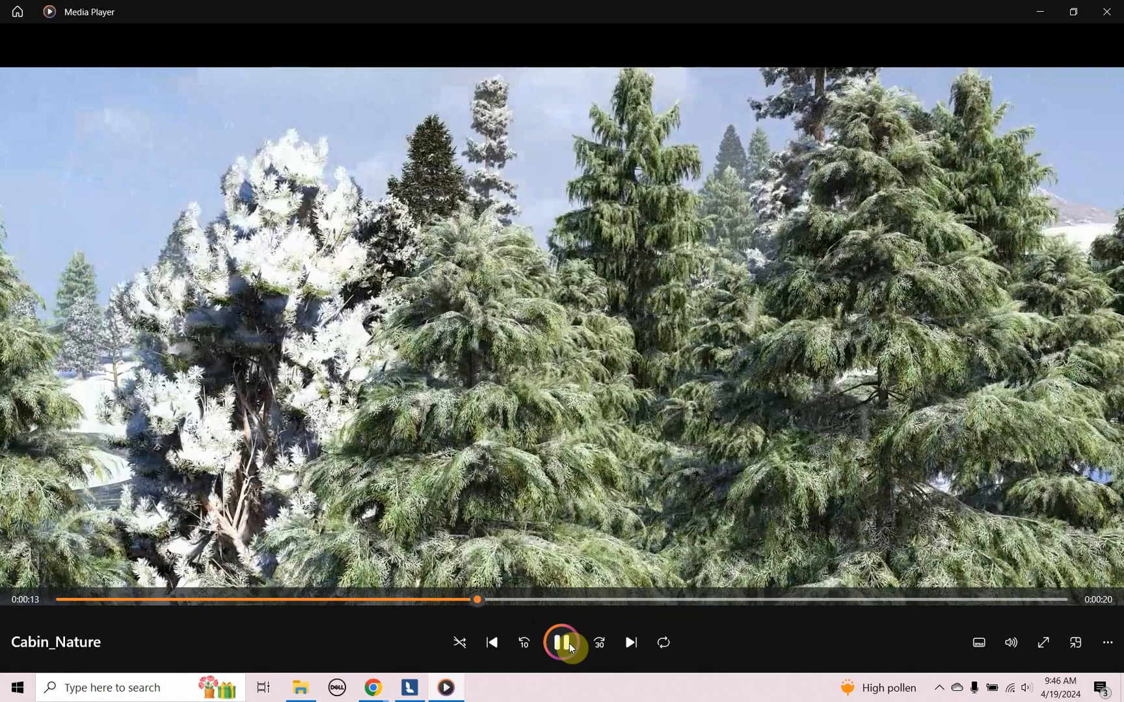
click(561, 642)
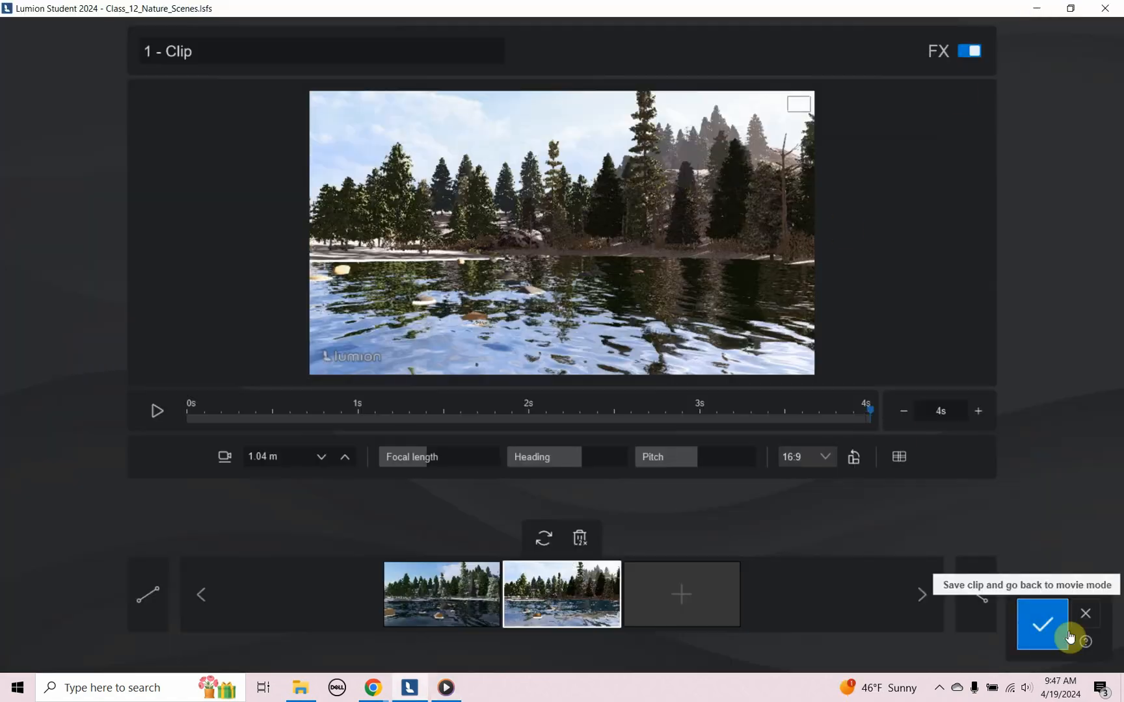
- Save the lake clip and play the snowy forest second clip's preview
click(1041, 624)
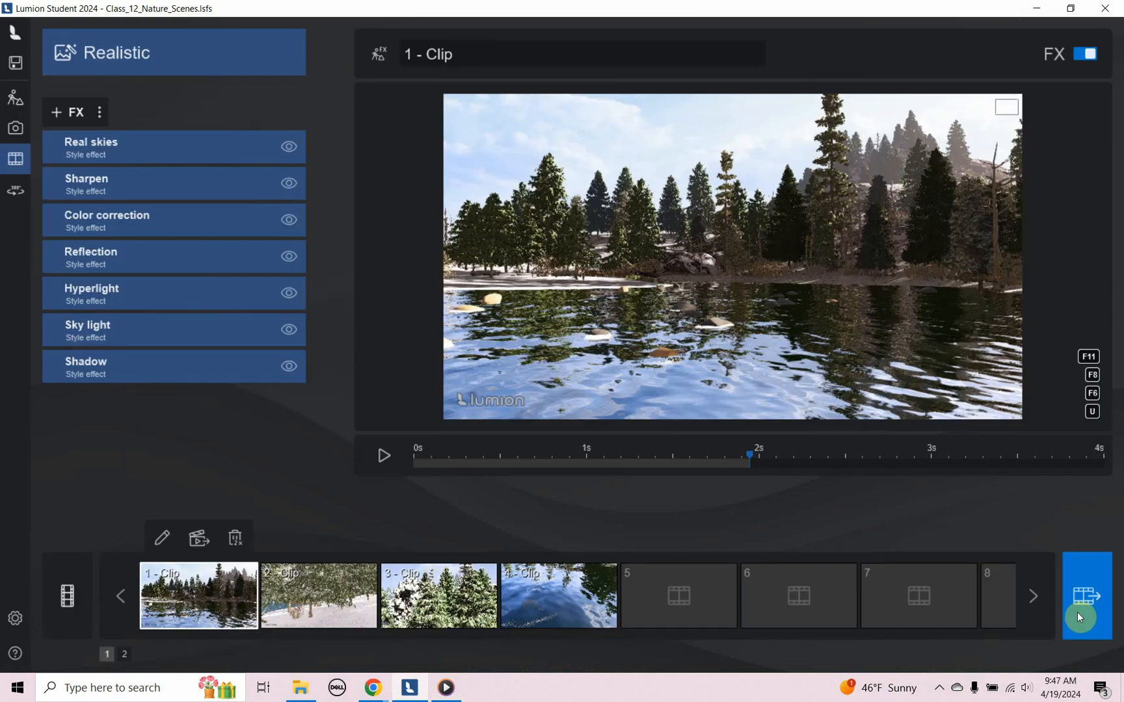
mouse_move(318, 596)
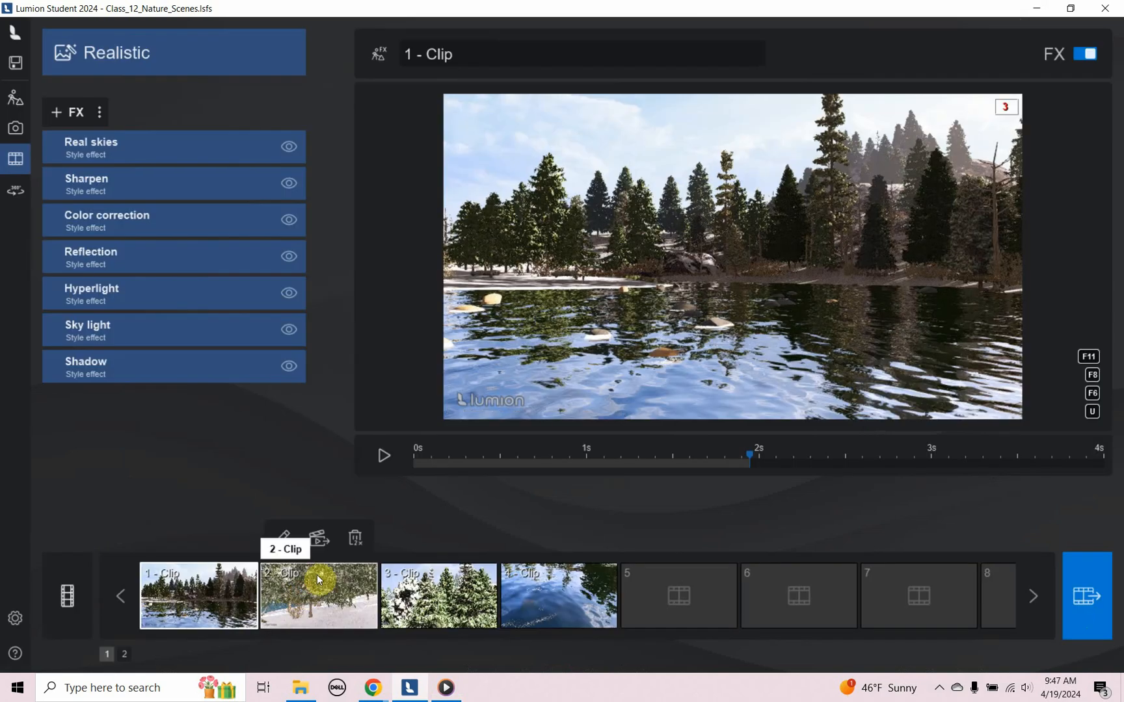
click(318, 596)
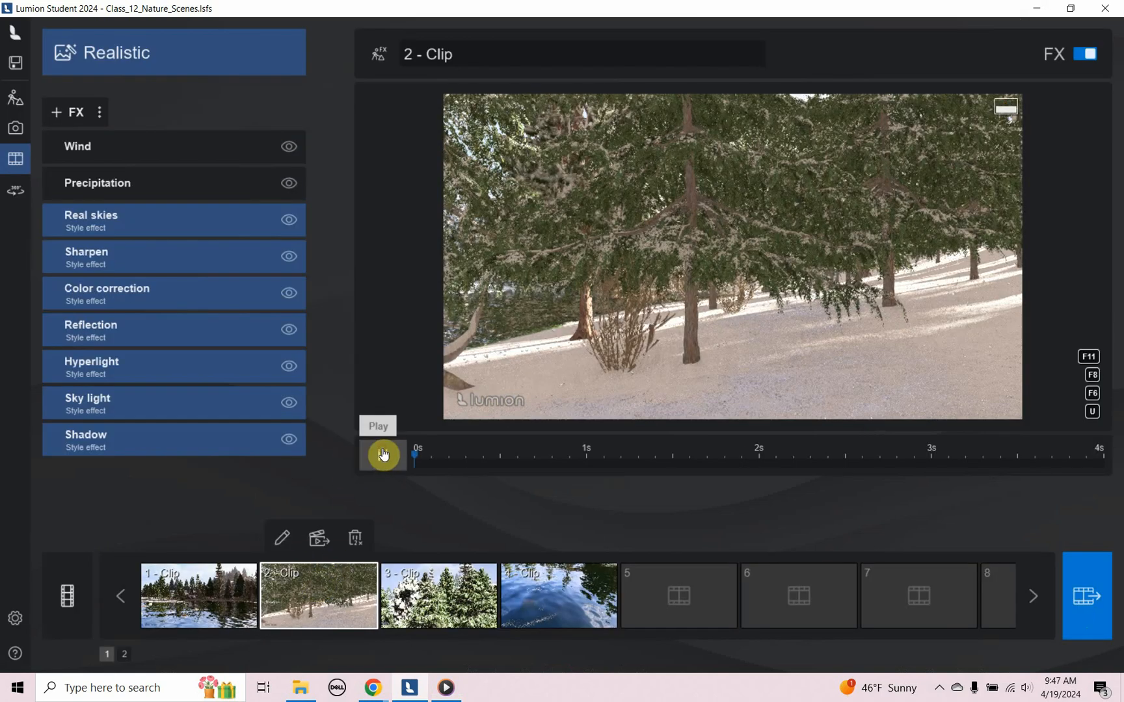
click(383, 456)
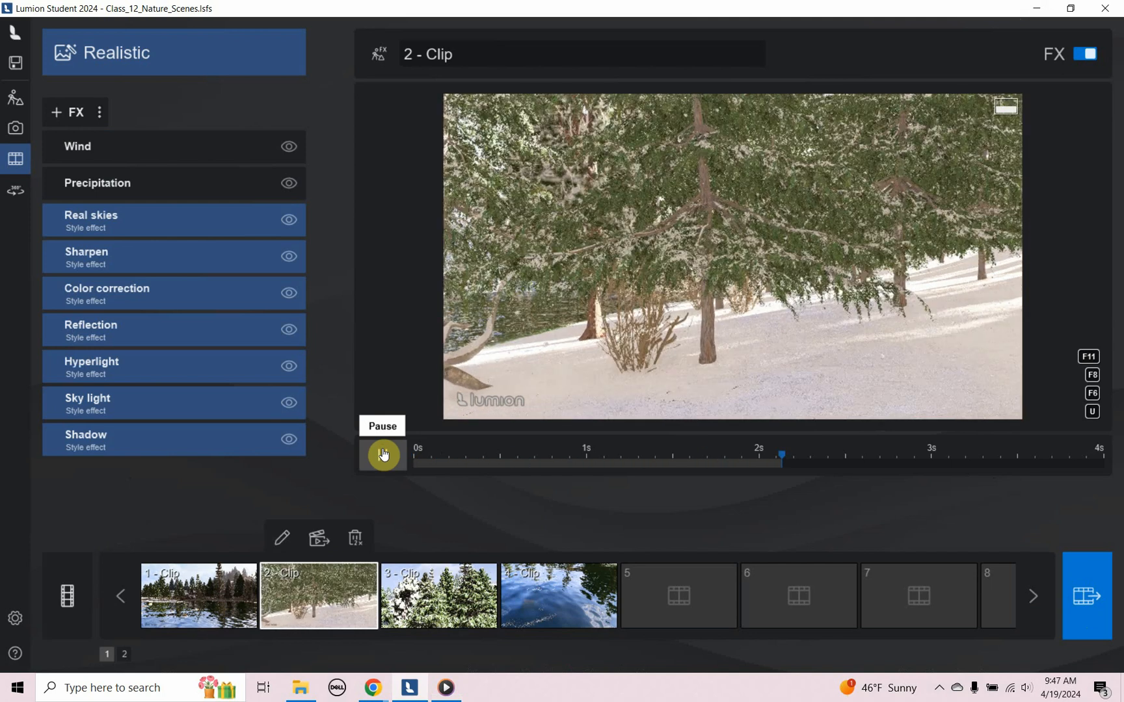
- Select the Wind effect in clip 2's FX list, then deselect it
click(382, 455)
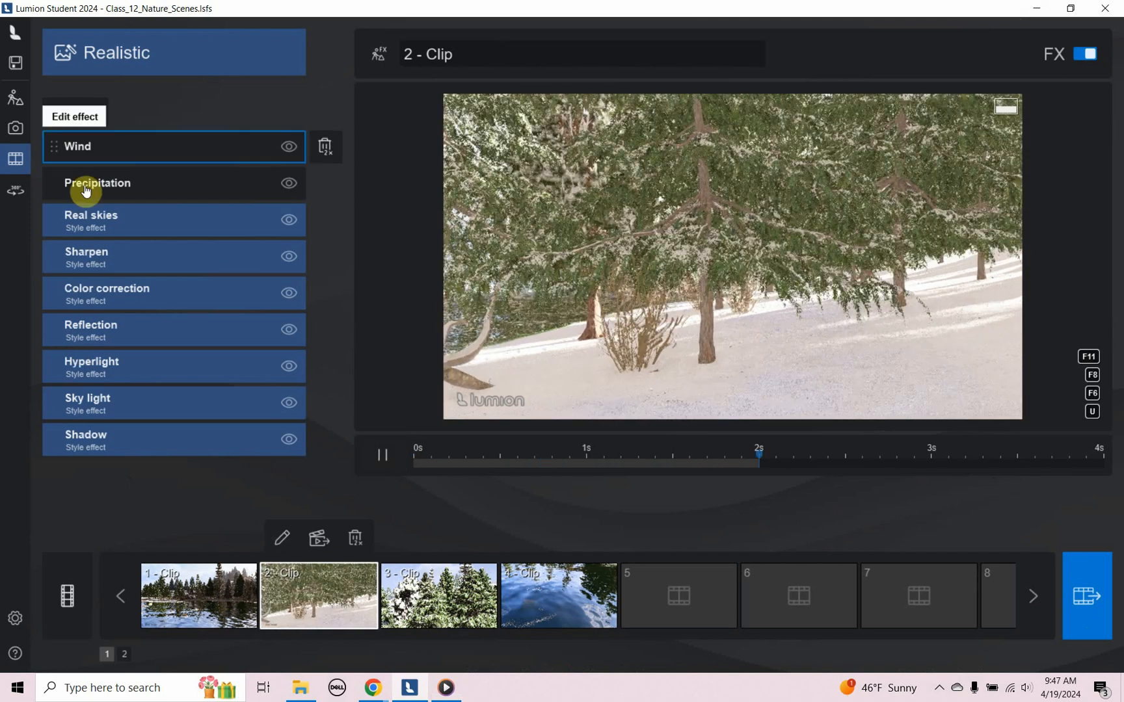
click(324, 146)
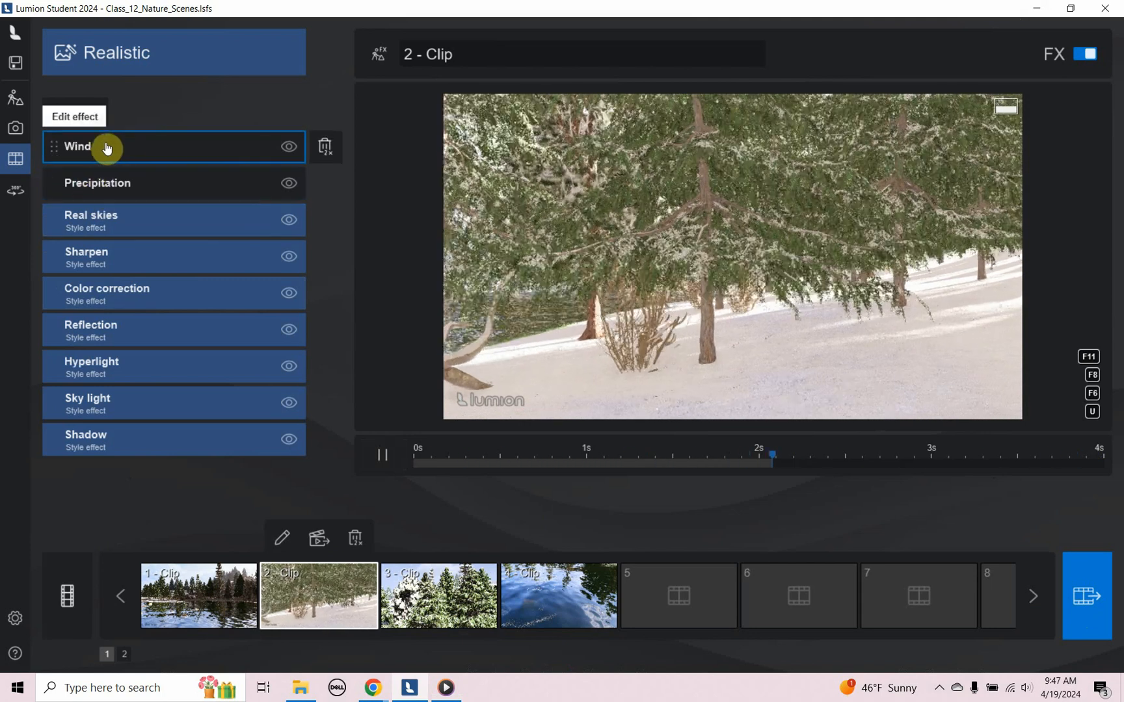
click(382, 455)
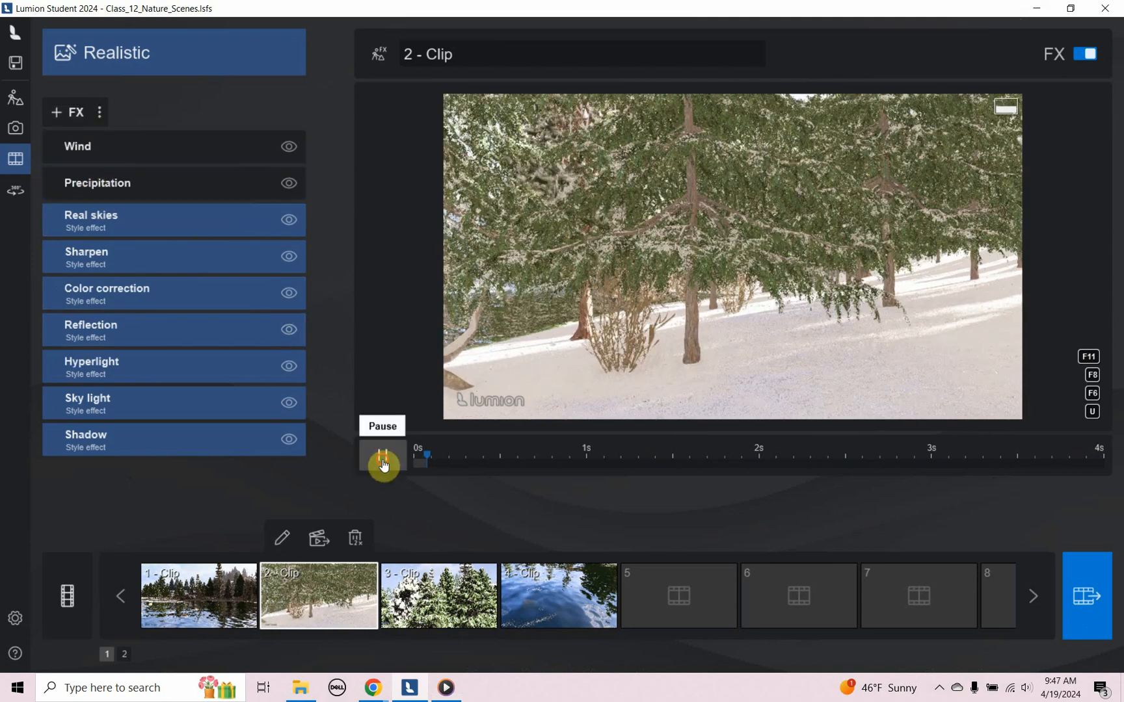
click(382, 456)
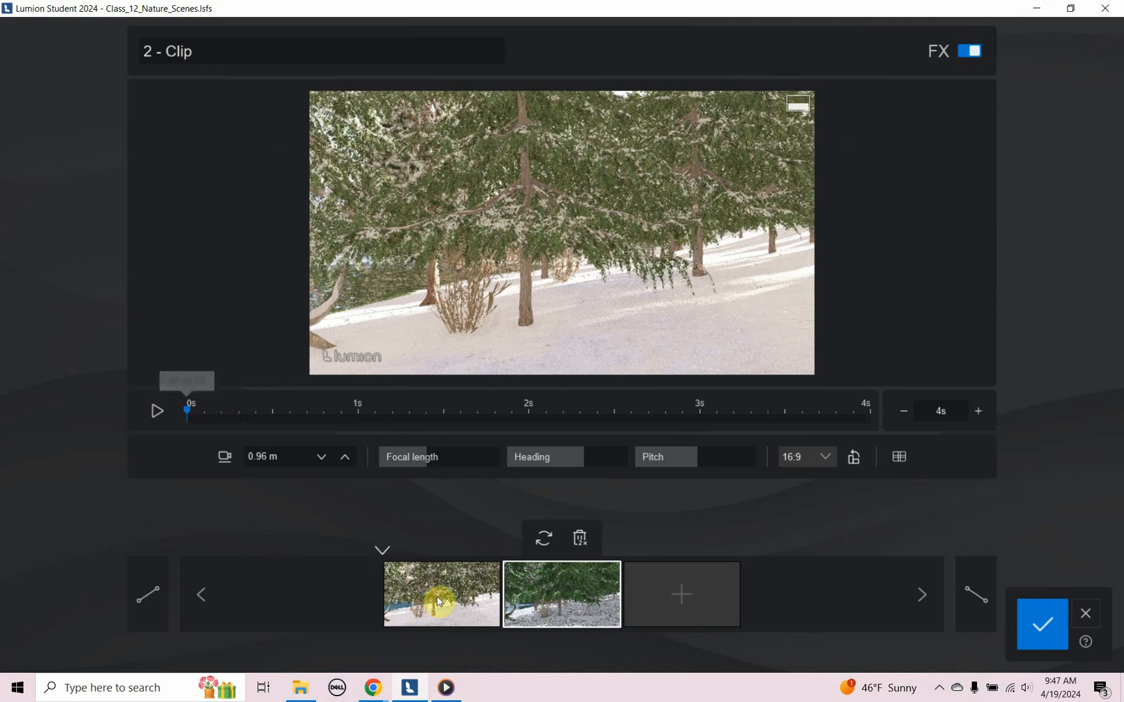
click(441, 595)
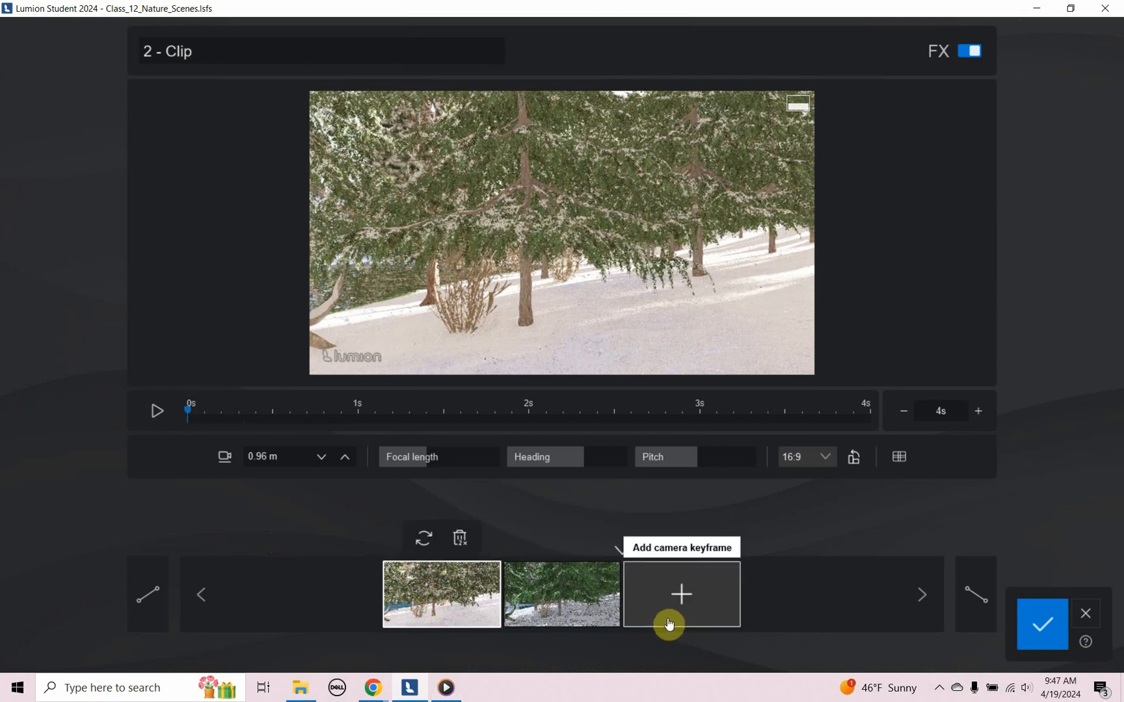
mouse_move(141, 393)
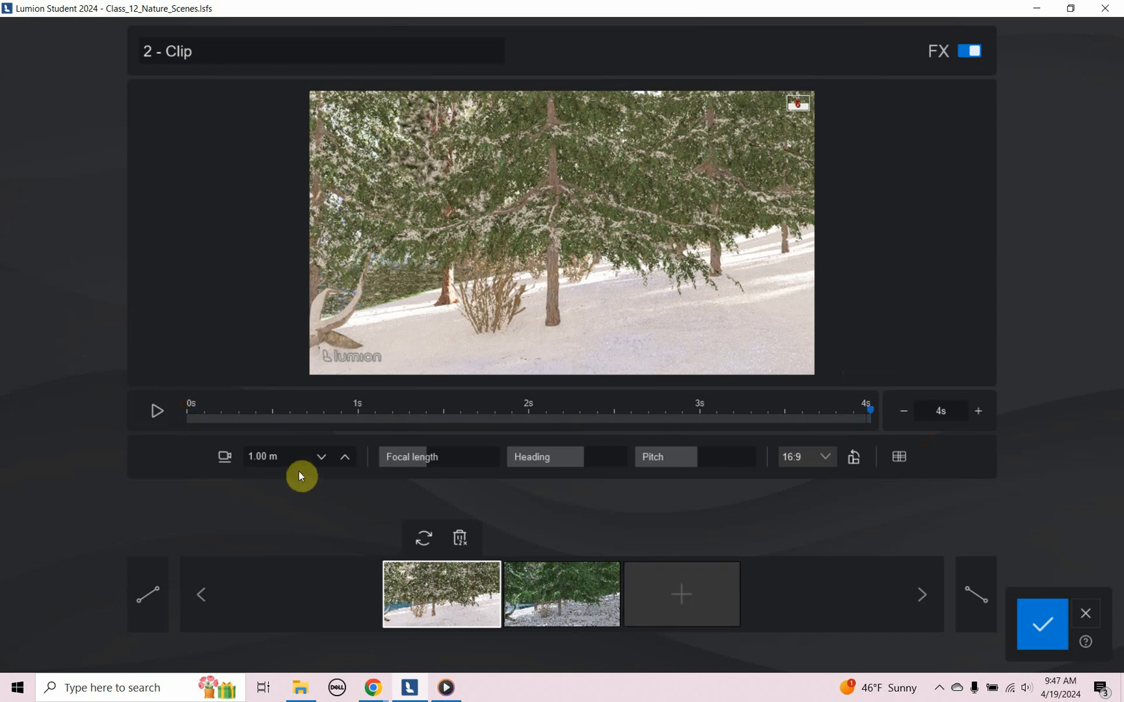
mouse_move(612, 527)
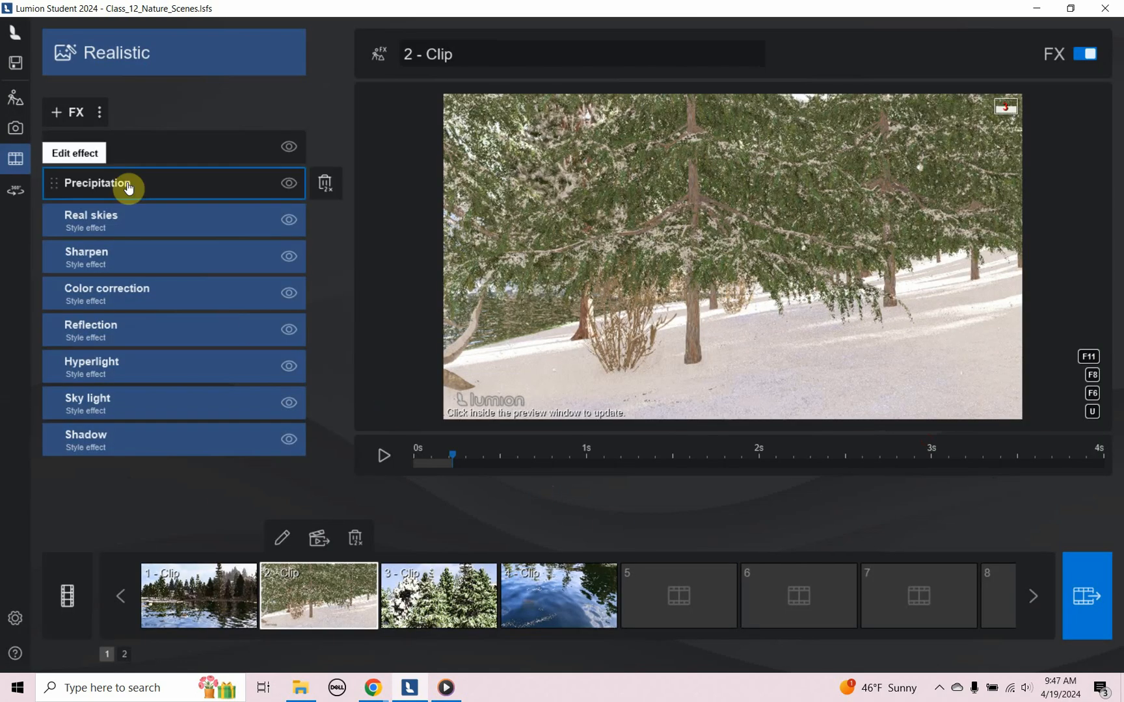
- Drag clip 2's Precipitation phase slider to 60%, leaving particle quantity and size at 50%
click(96, 182)
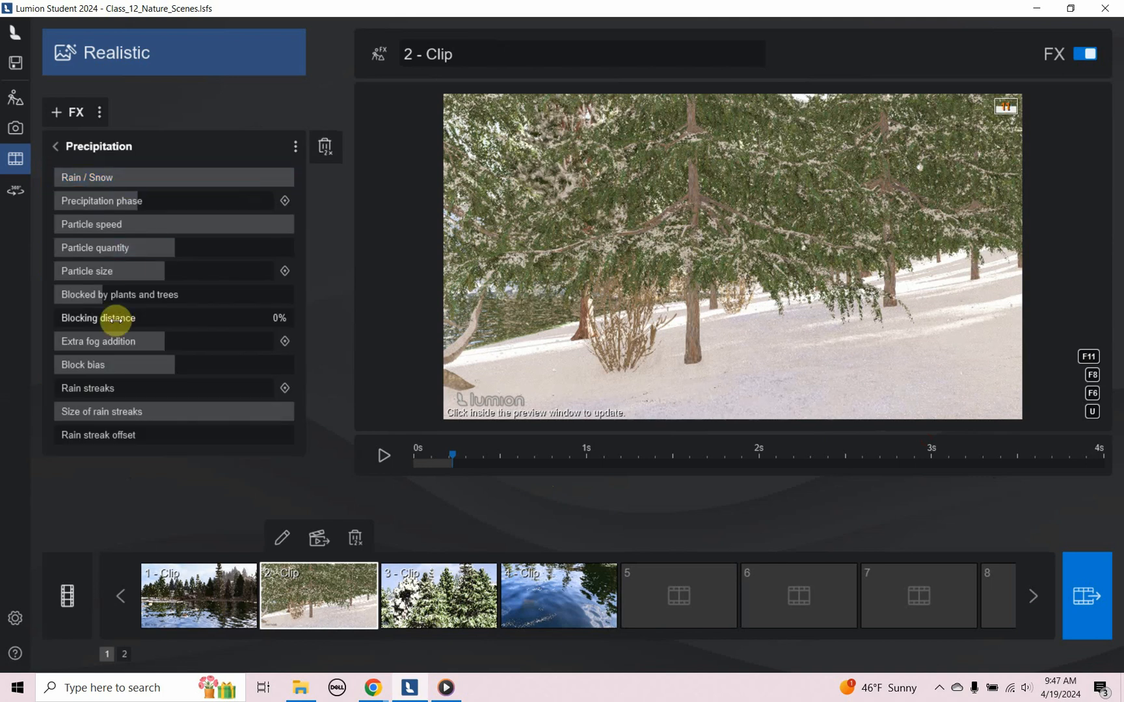
mouse_move(285, 201)
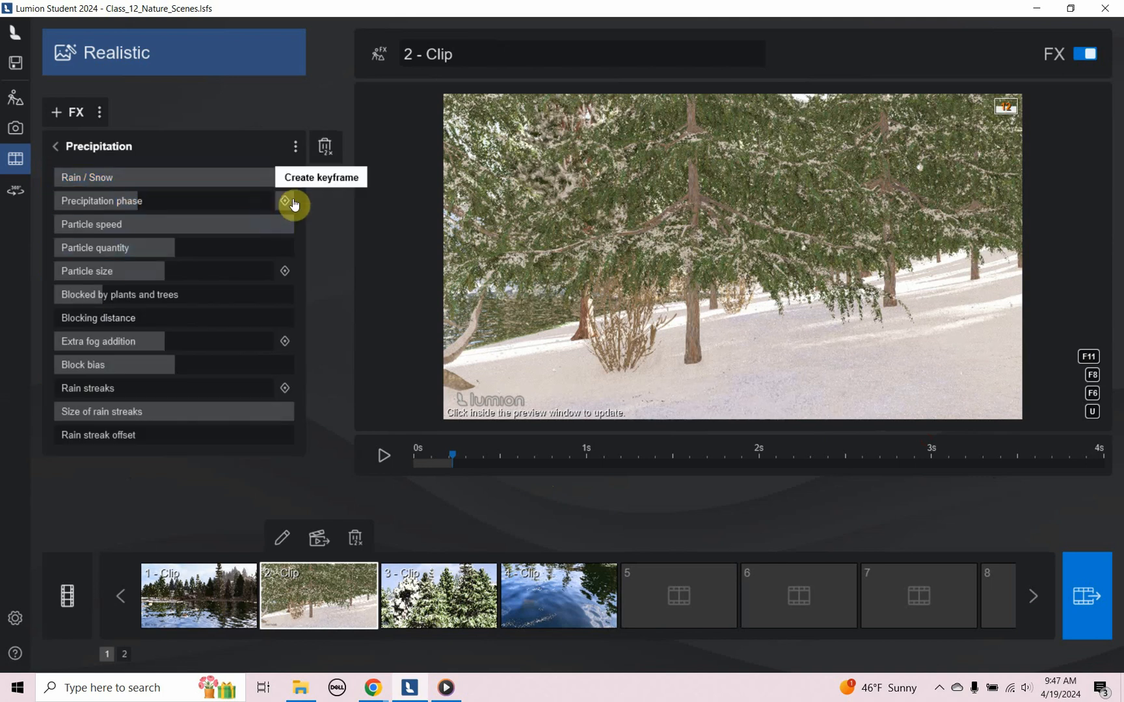
mouse_move(298, 298)
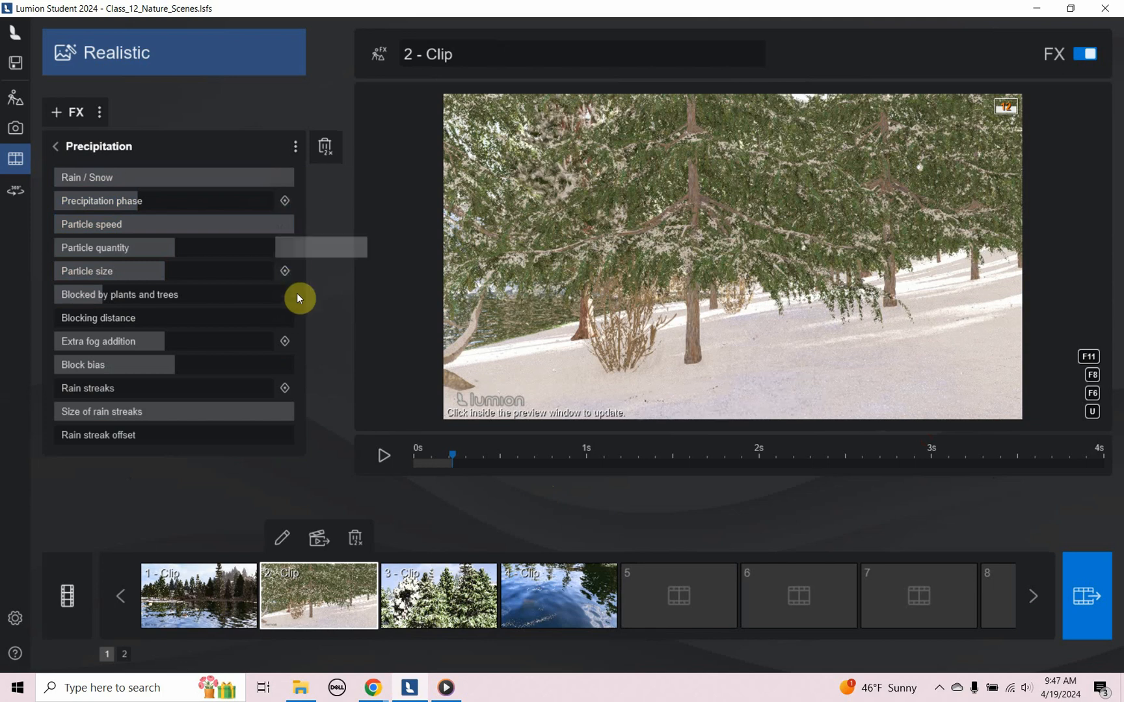
mouse_move(285, 341)
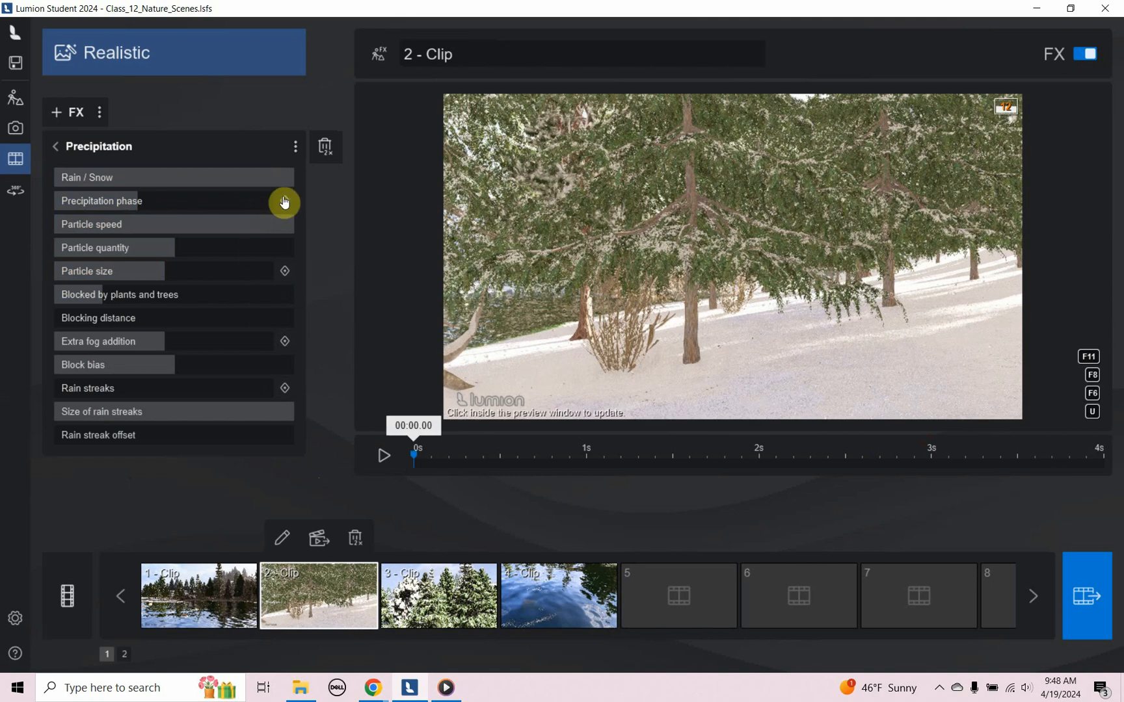
mouse_move(240, 218)
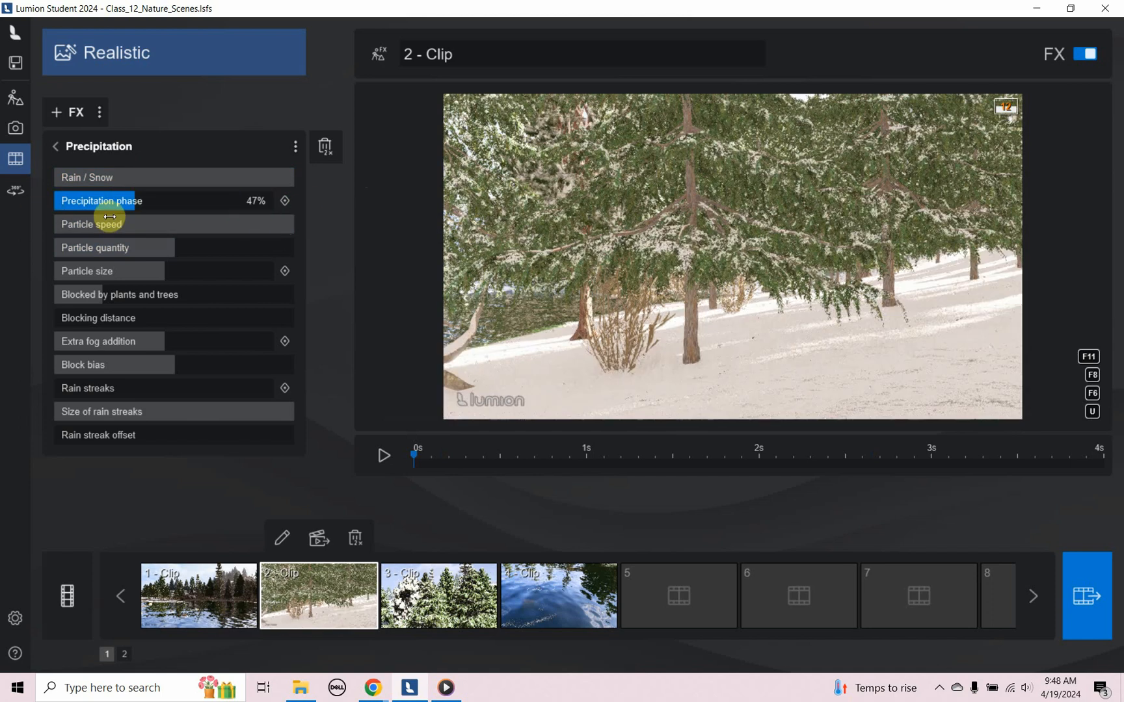
drag(107, 201, 237, 201)
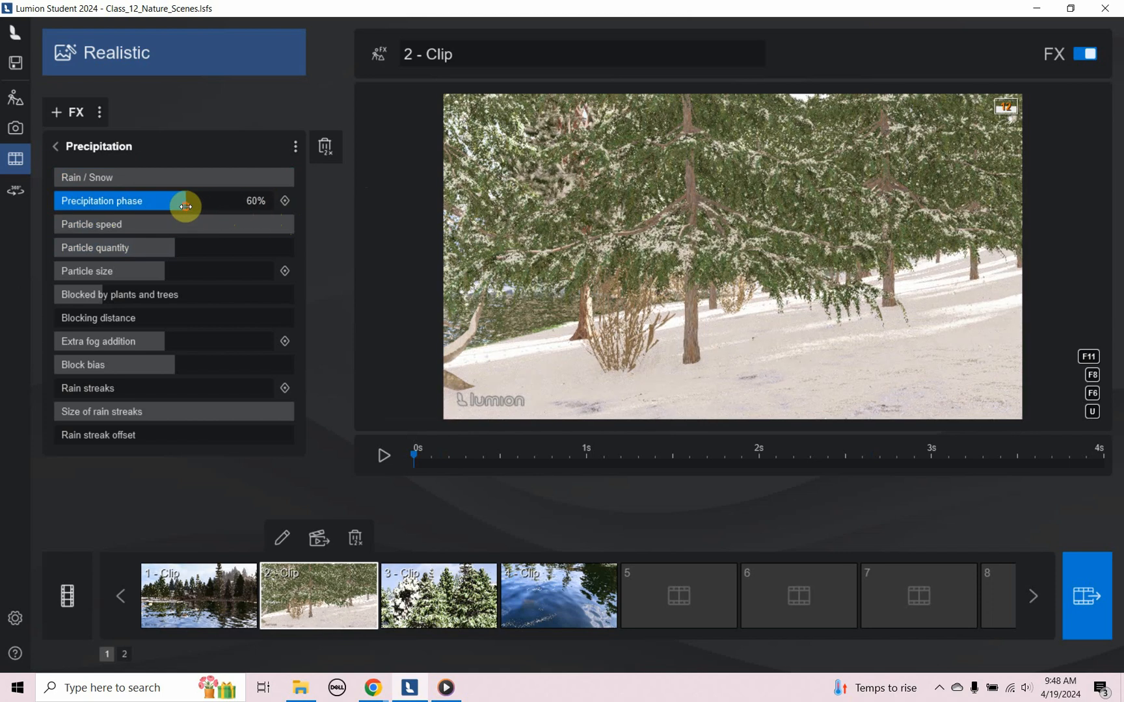
click(172, 247)
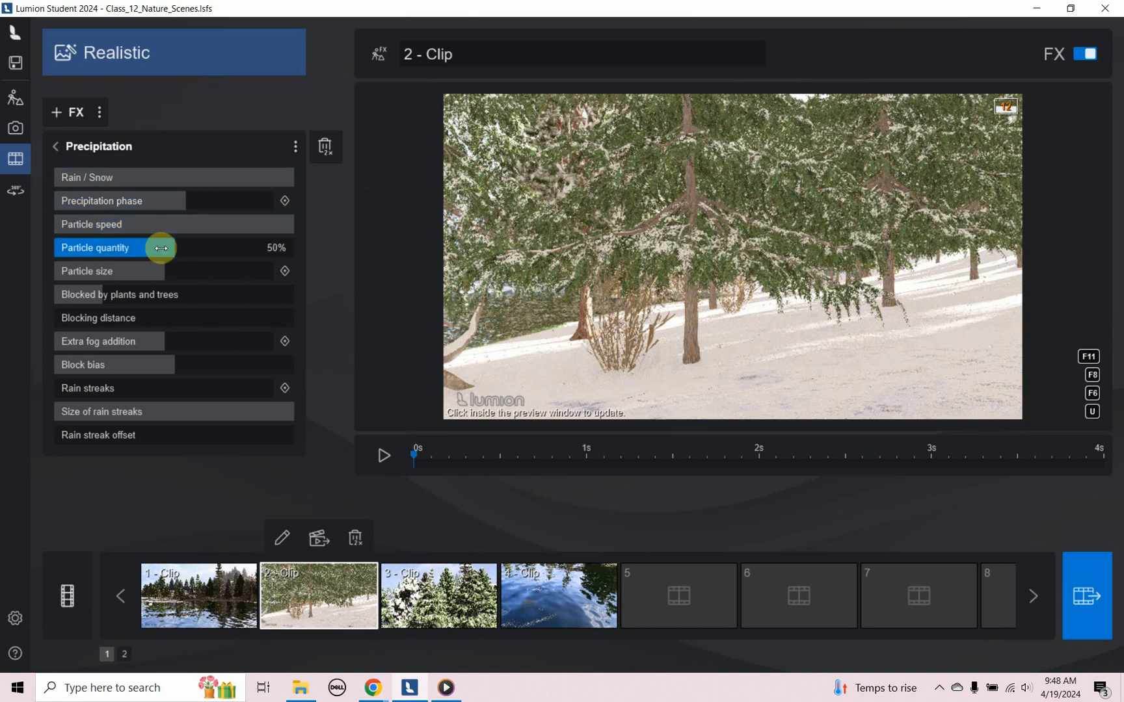
click(95, 270)
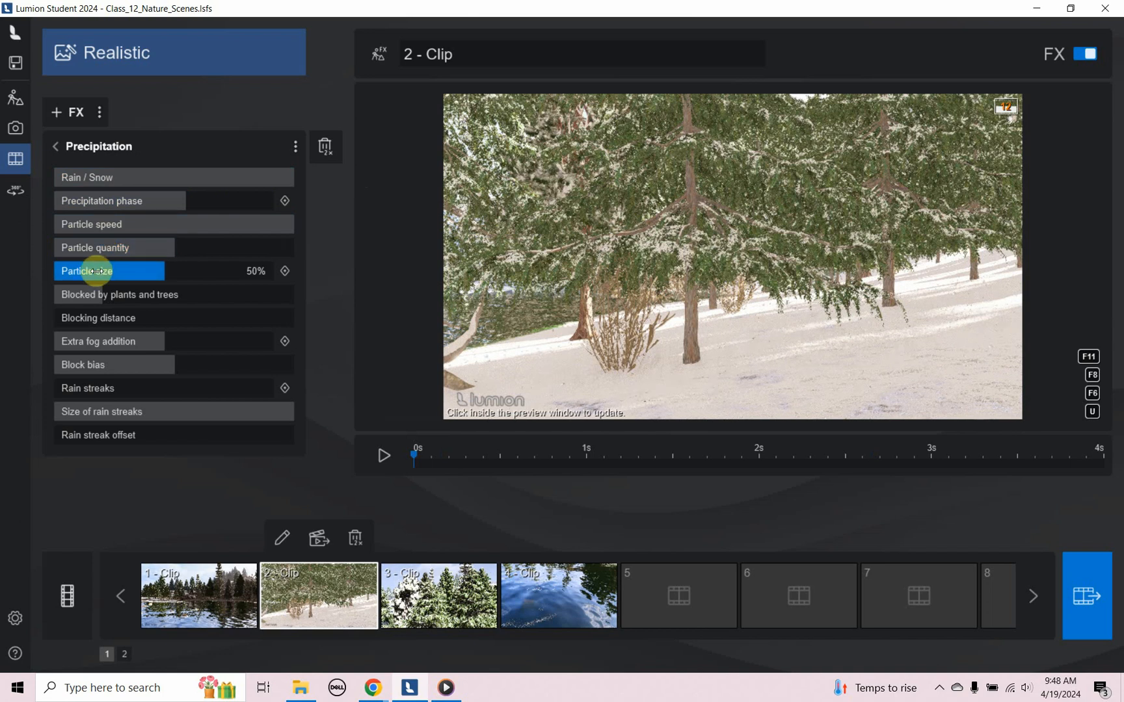
click(119, 294)
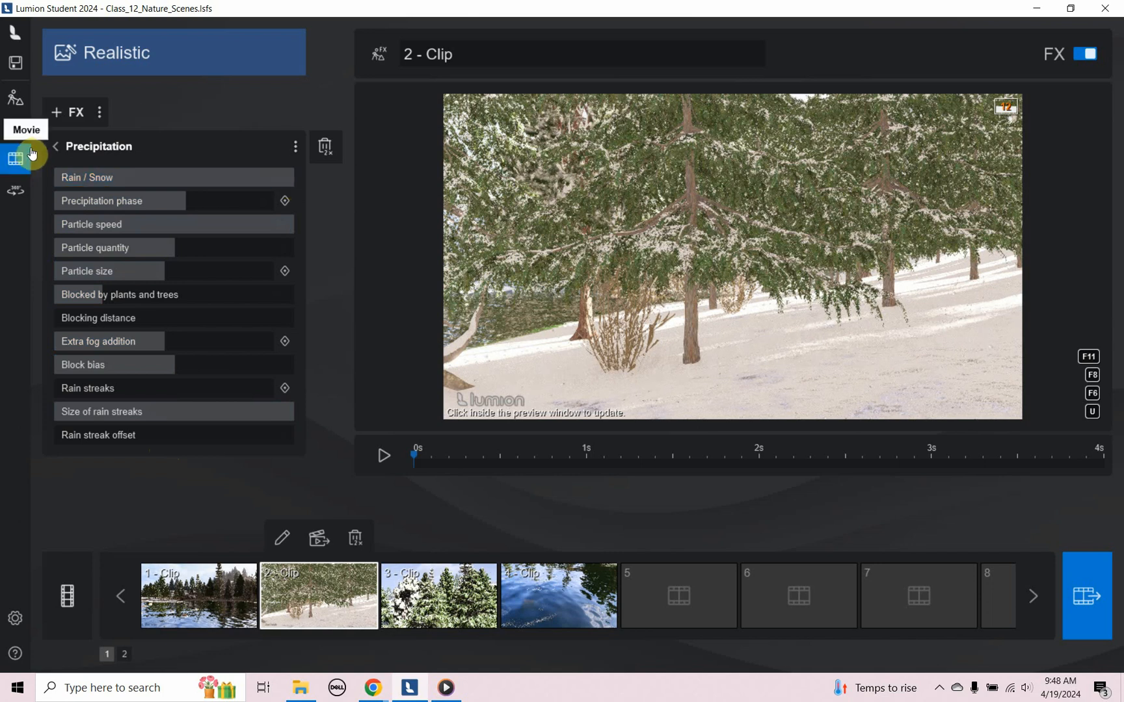
- Return to clip 2's effects list and open the Wind effect, showing 0° direction
click(56, 146)
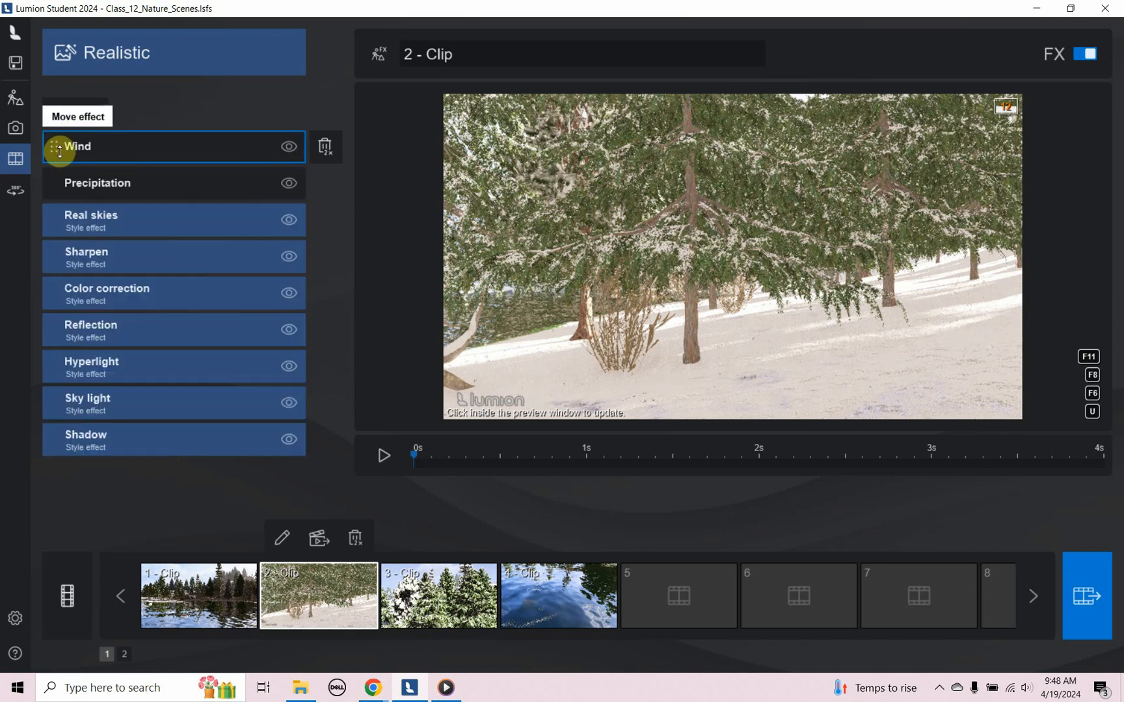
click(78, 146)
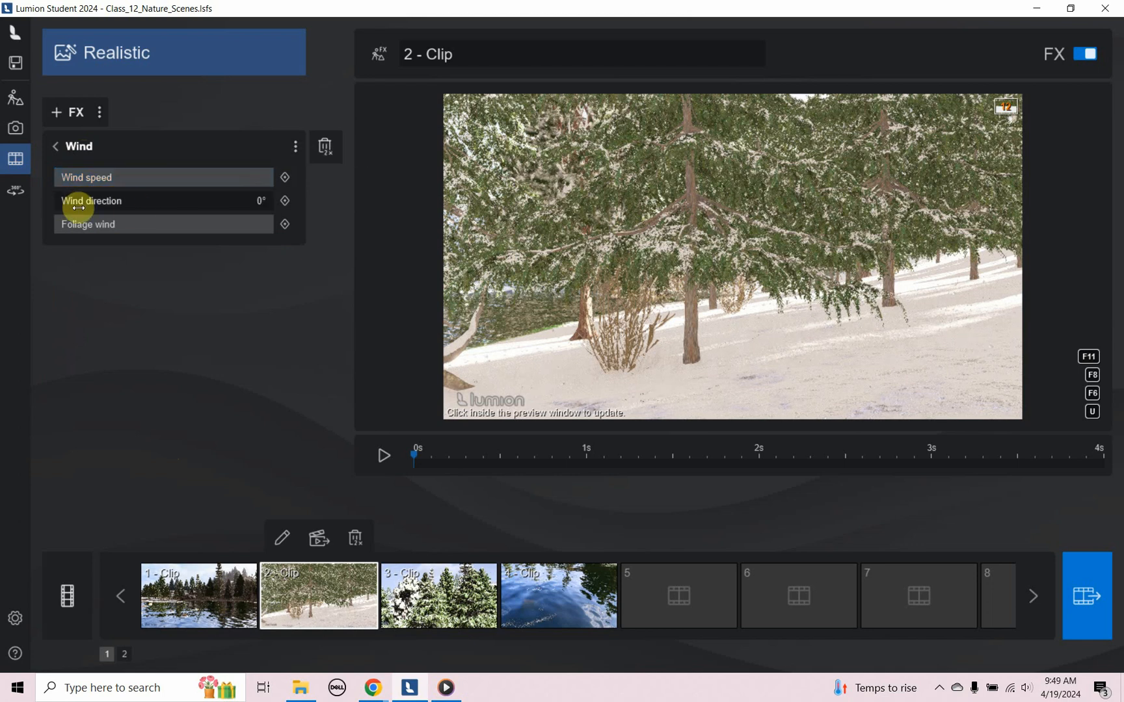
mouse_move(203, 197)
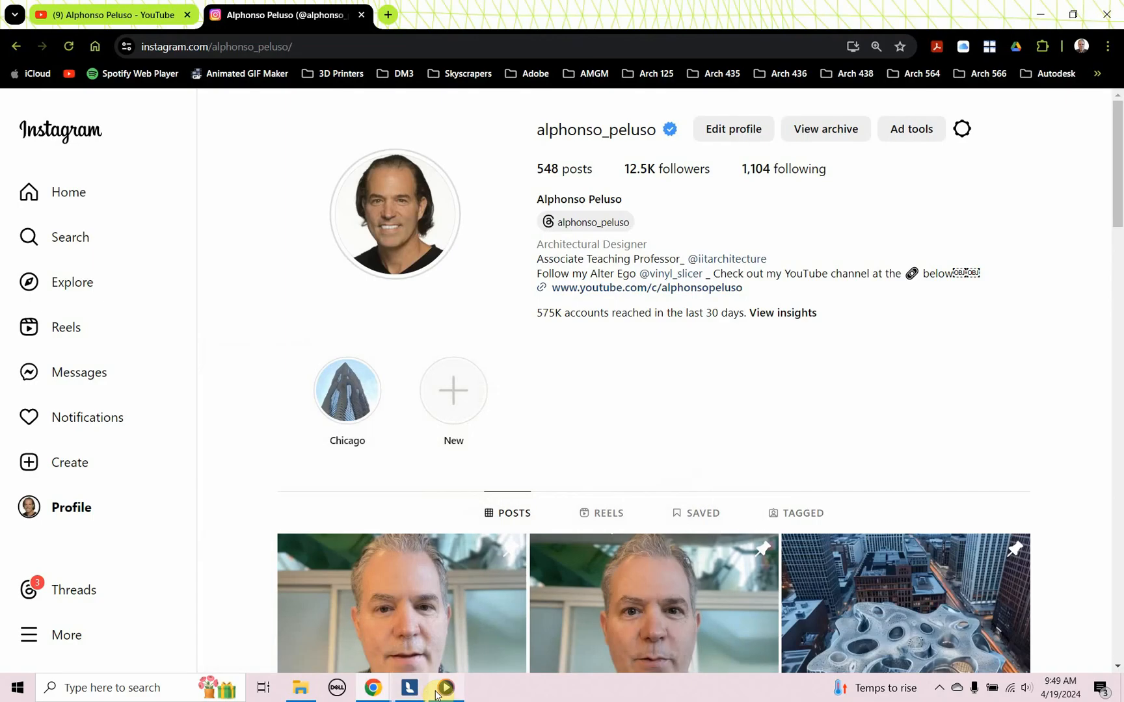
- Bring up Cabin_Nature in Media Player and jump between its snowy lake and cabin shots
click(444, 688)
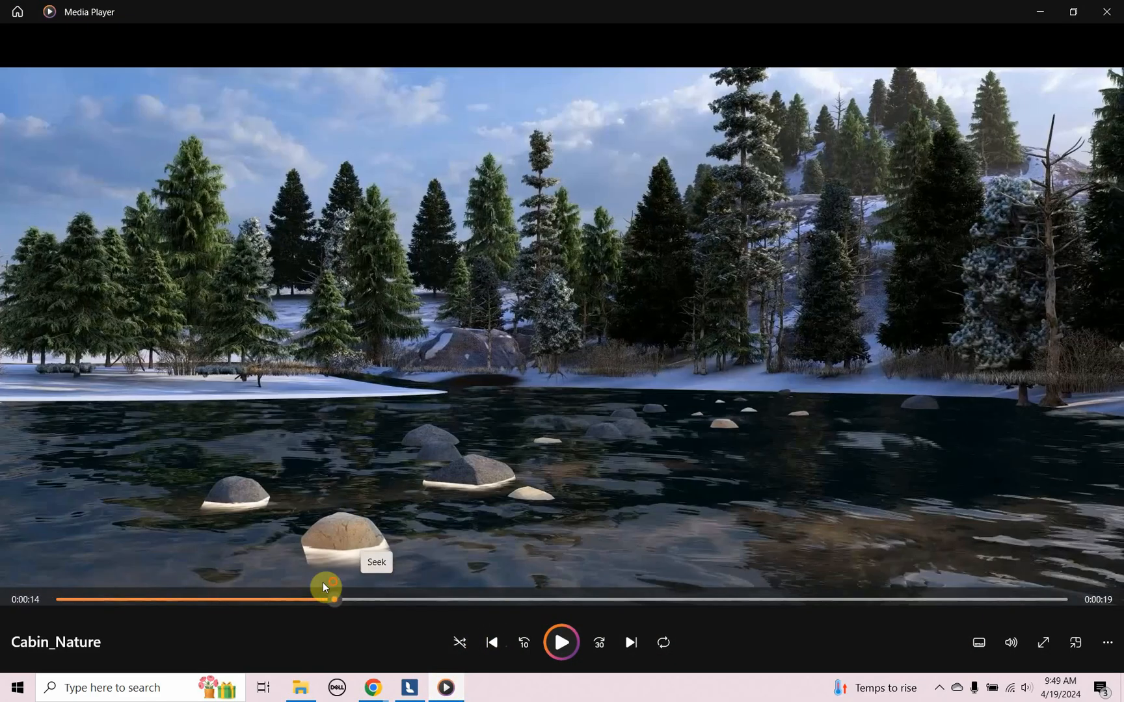
click(561, 641)
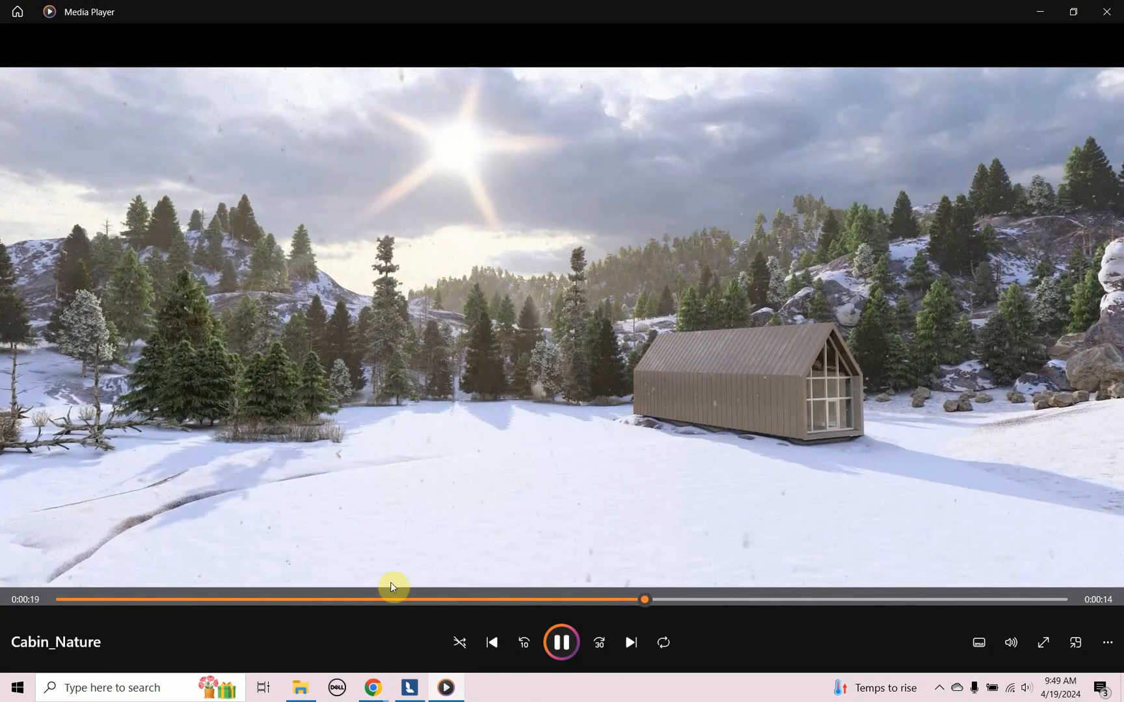
click(562, 642)
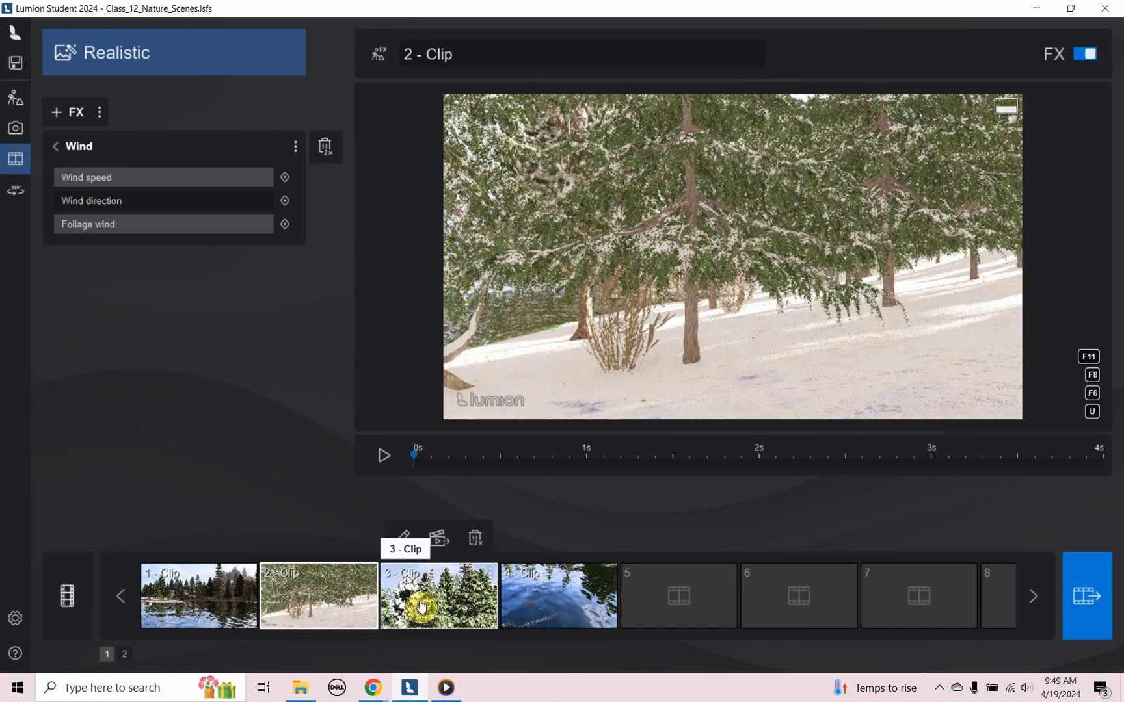
- Edit clip 3, play and scrub its snowy treetop camera preview, then accept it
click(438, 595)
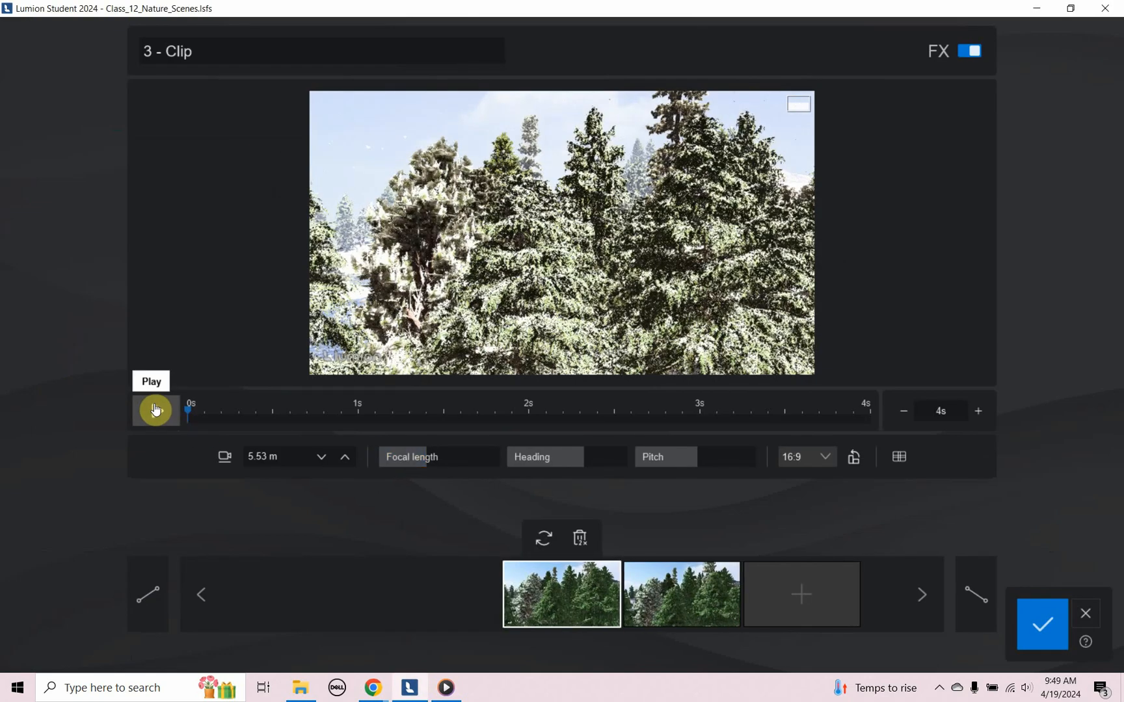
click(154, 410)
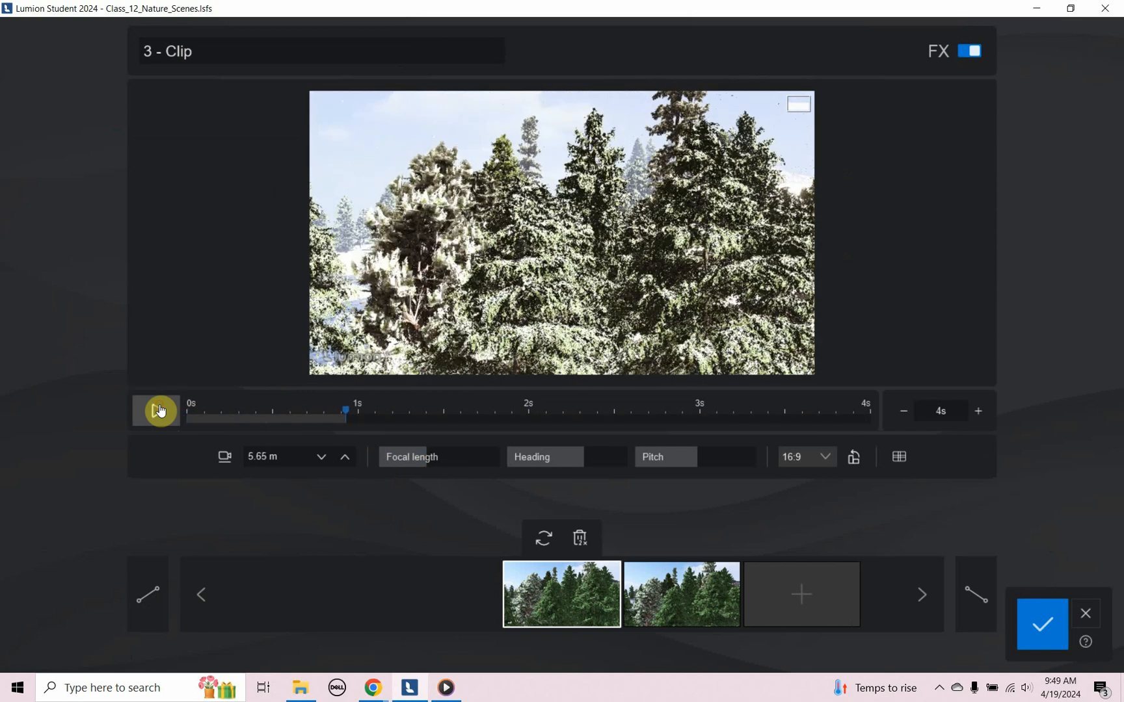
click(156, 410)
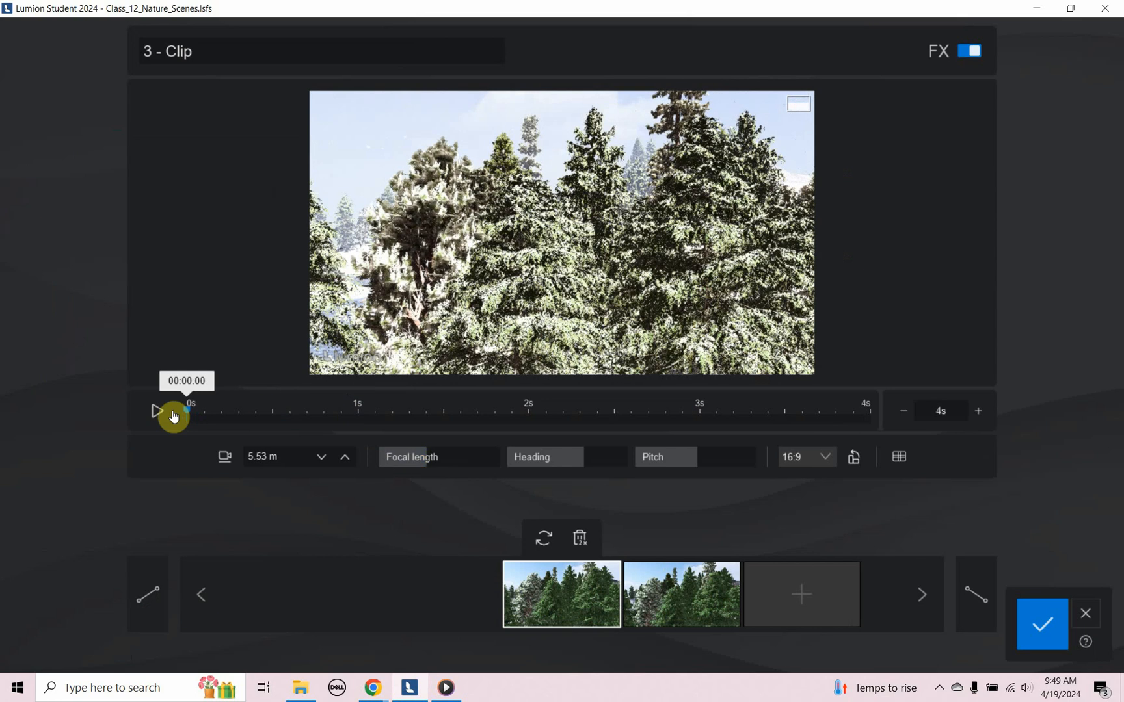
mouse_move(638, 514)
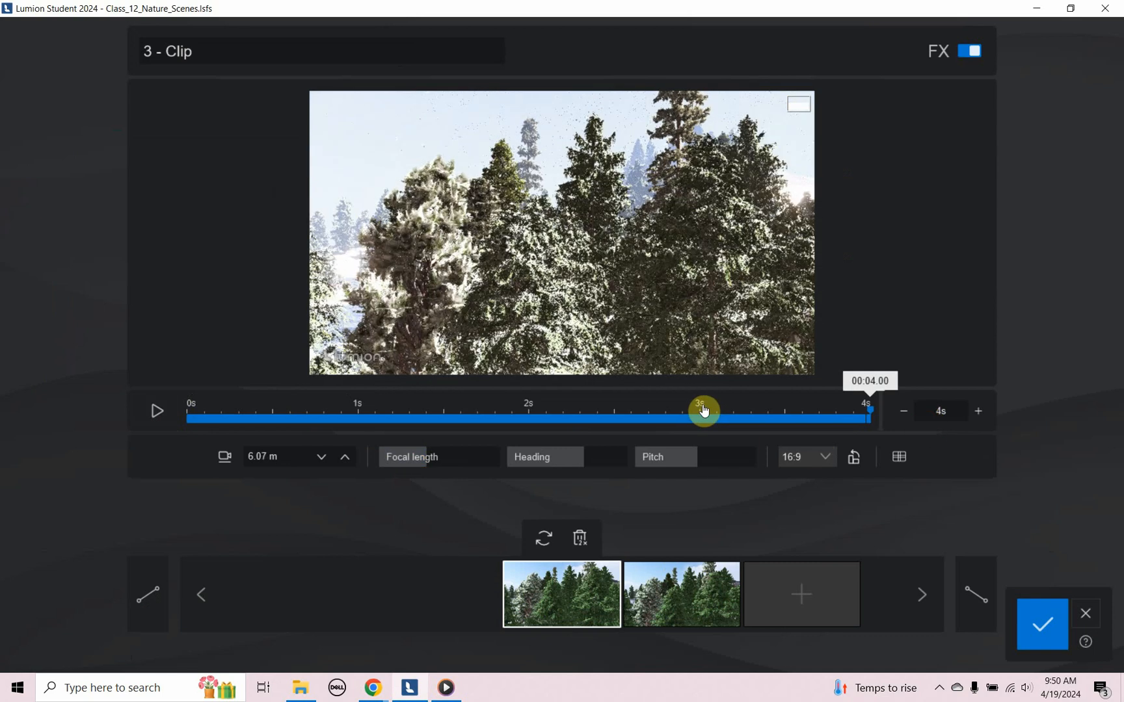
click(344, 453)
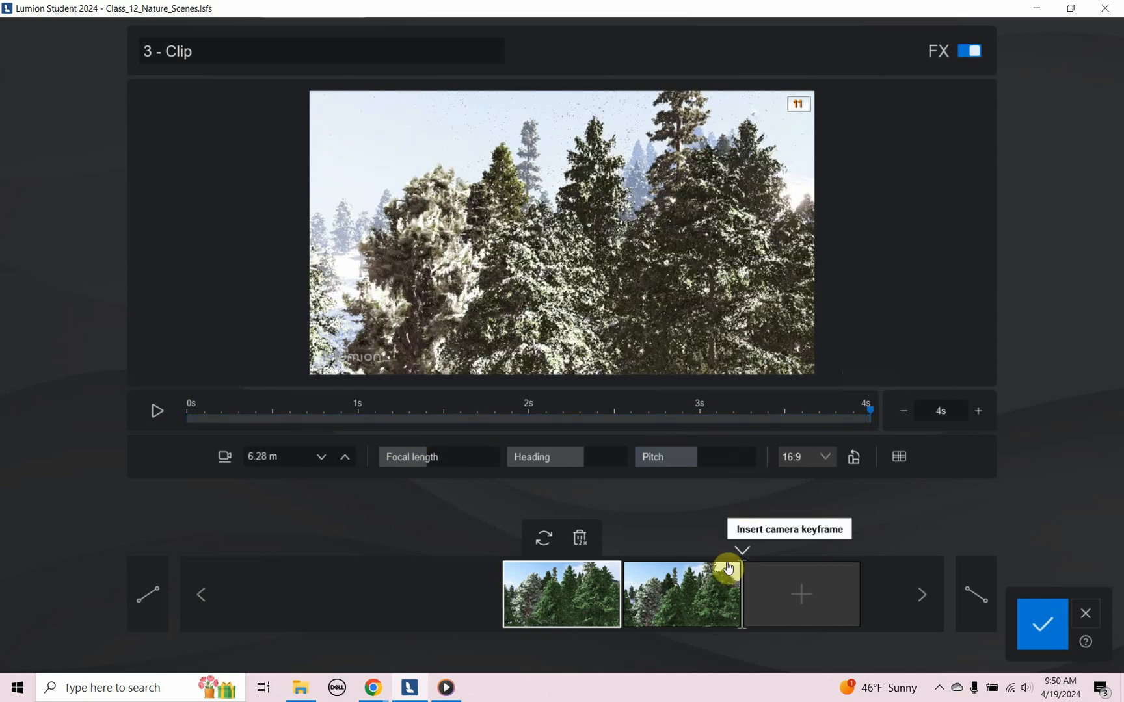
click(157, 411)
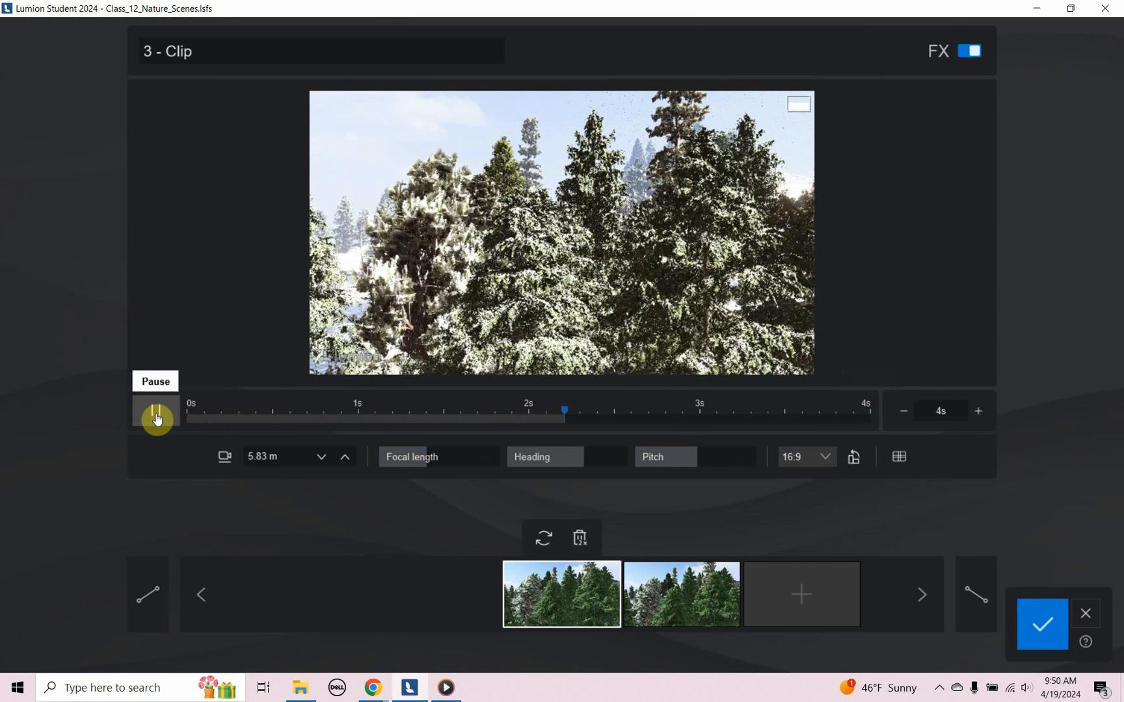
click(155, 410)
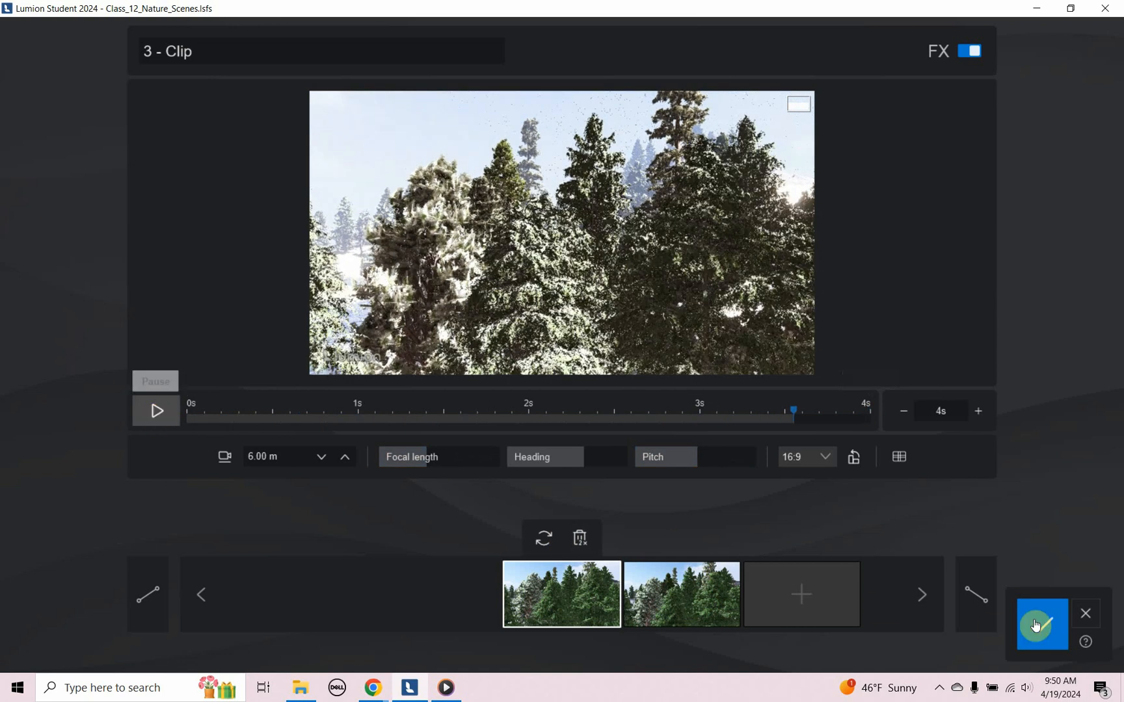
click(1040, 625)
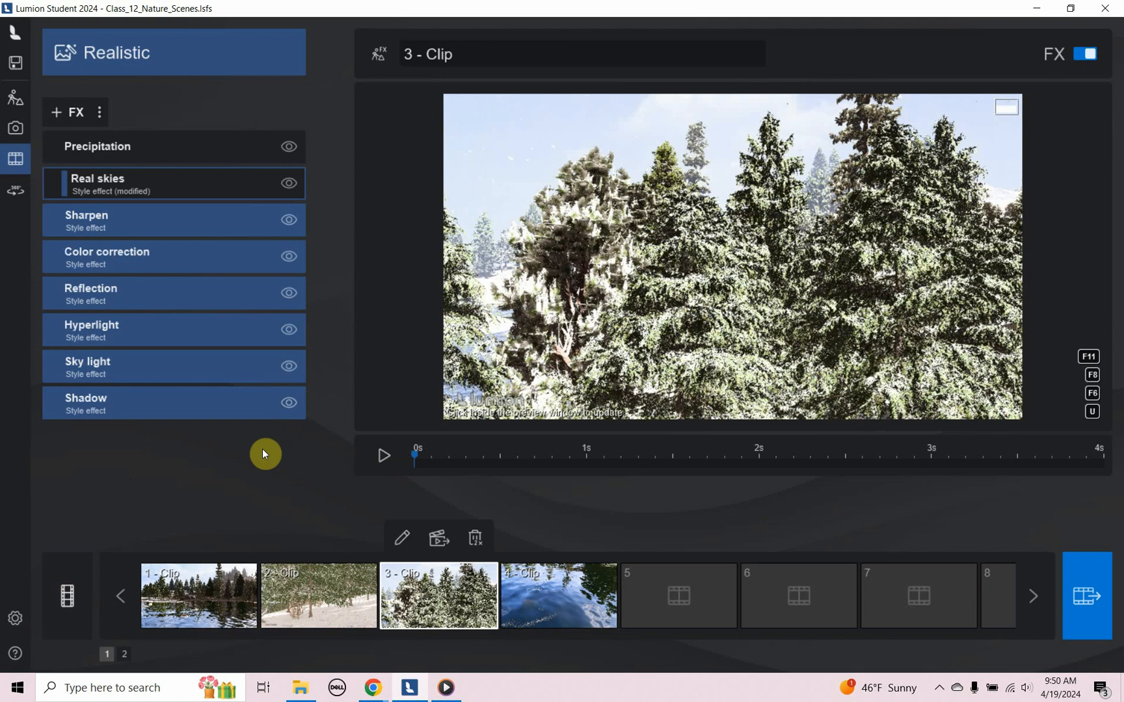
mouse_move(197, 362)
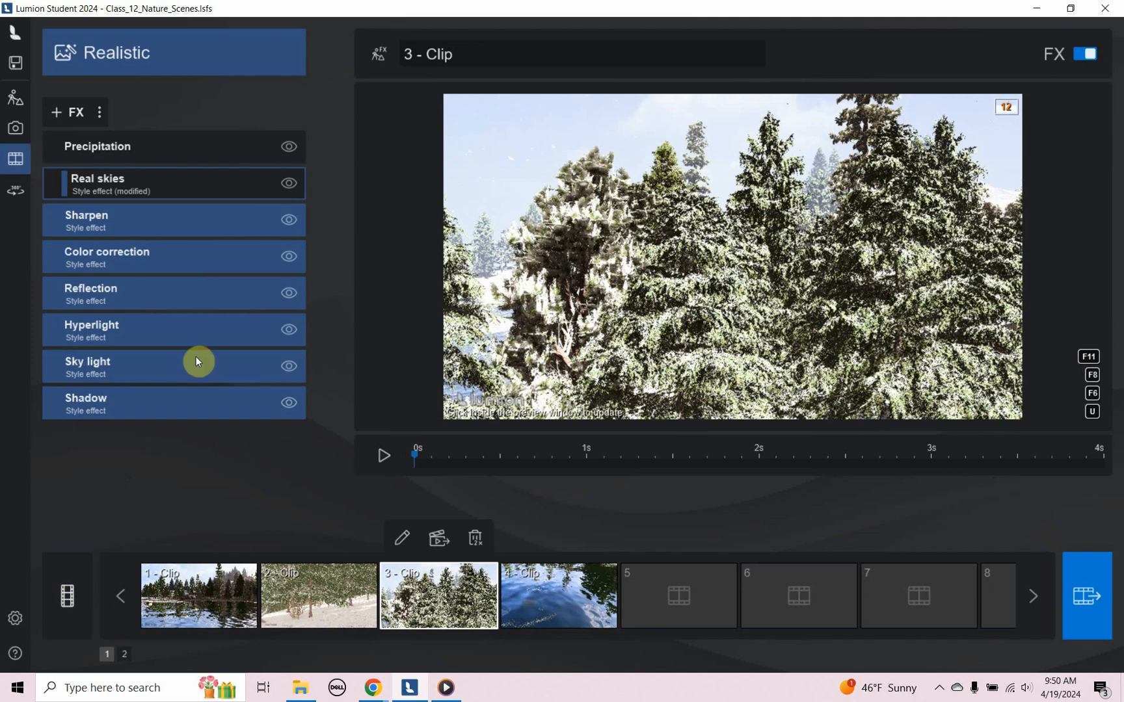
- Cancel the Load project file browser and open Class-12_Cabin_Scenes from Recent projects
click(15, 63)
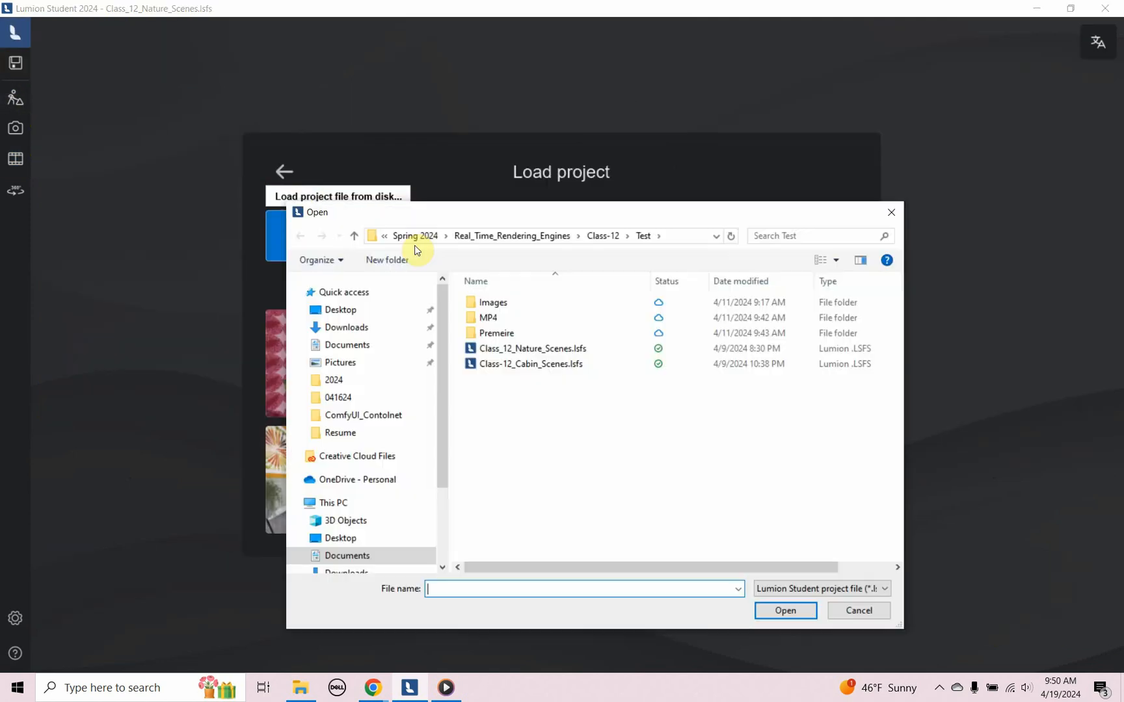
click(857, 611)
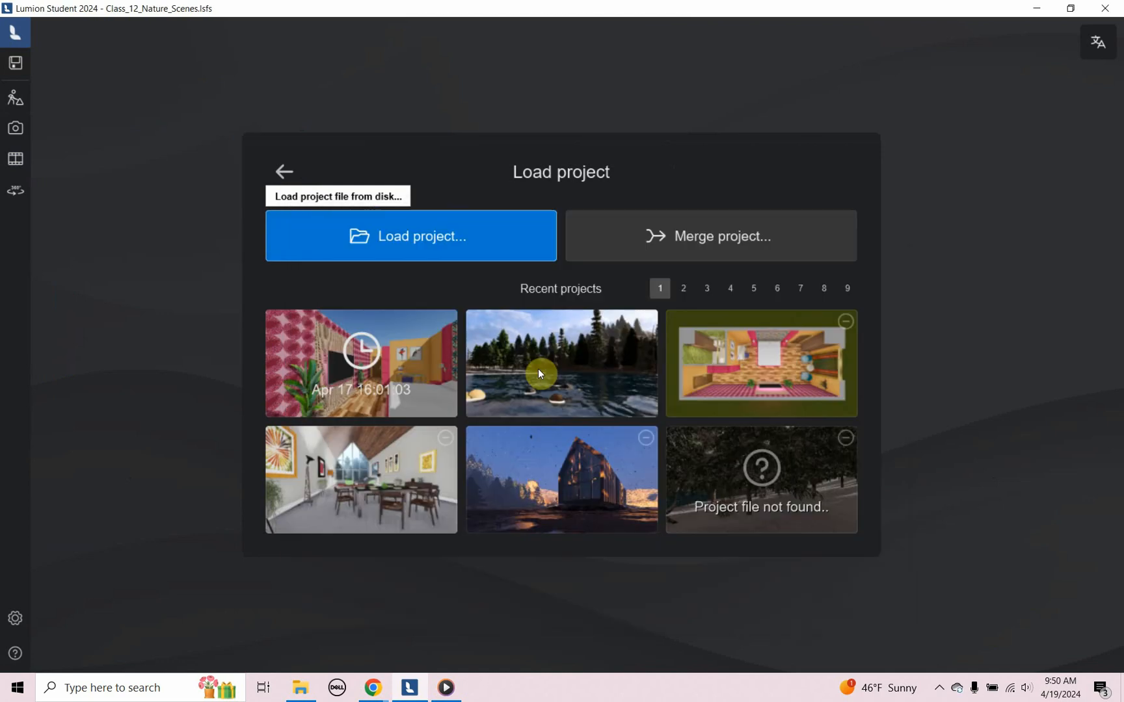
click(561, 363)
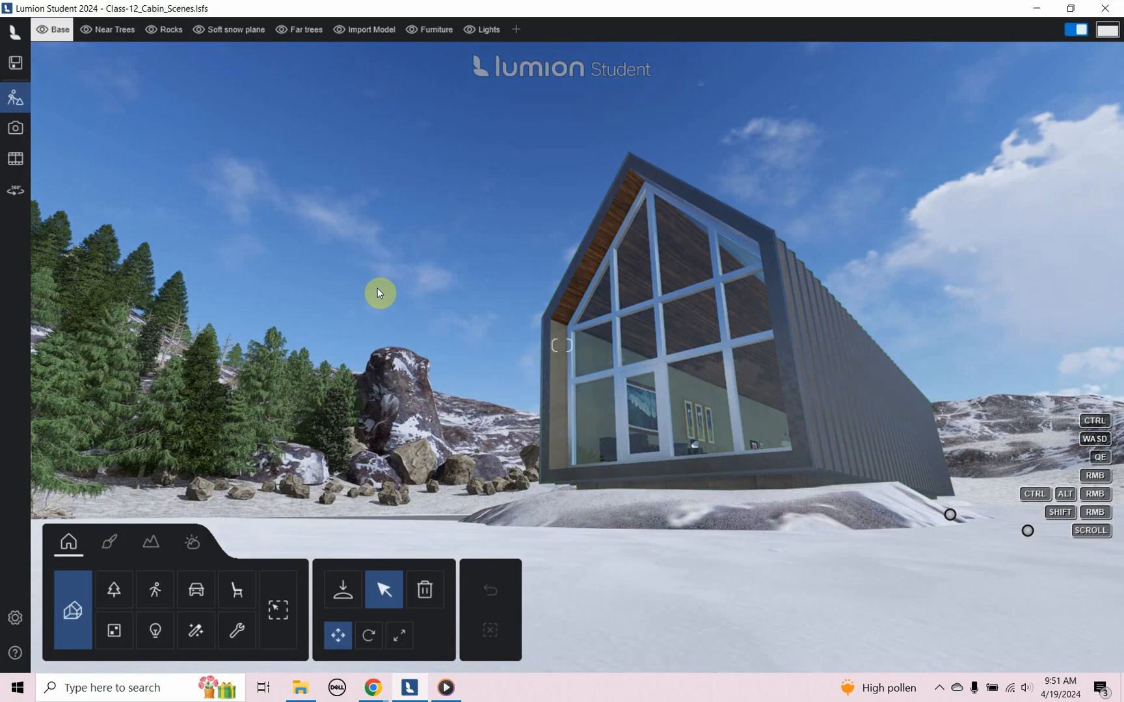
mouse_move(331, 379)
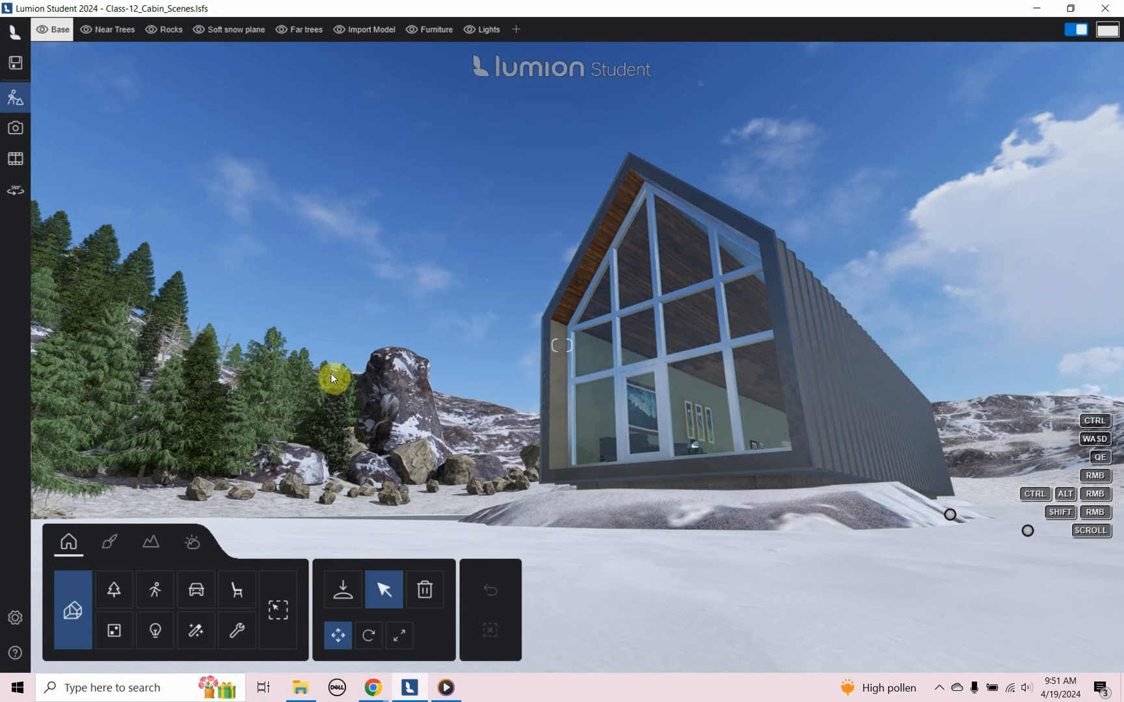
click(602, 464)
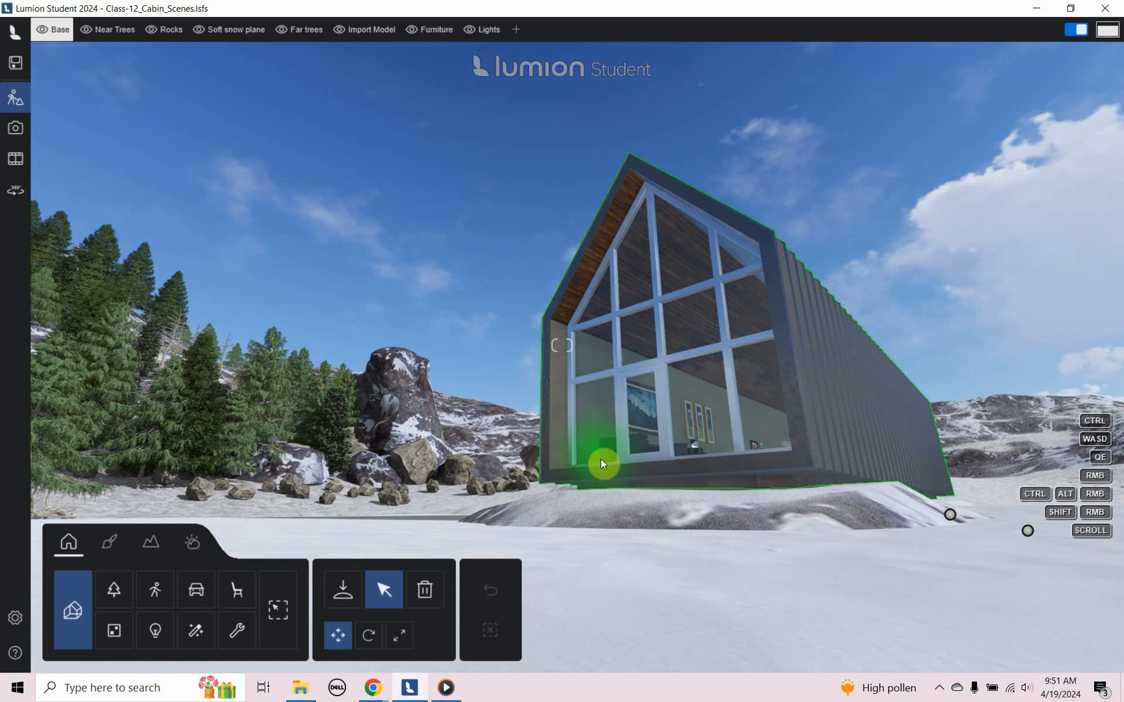
mouse_move(631, 389)
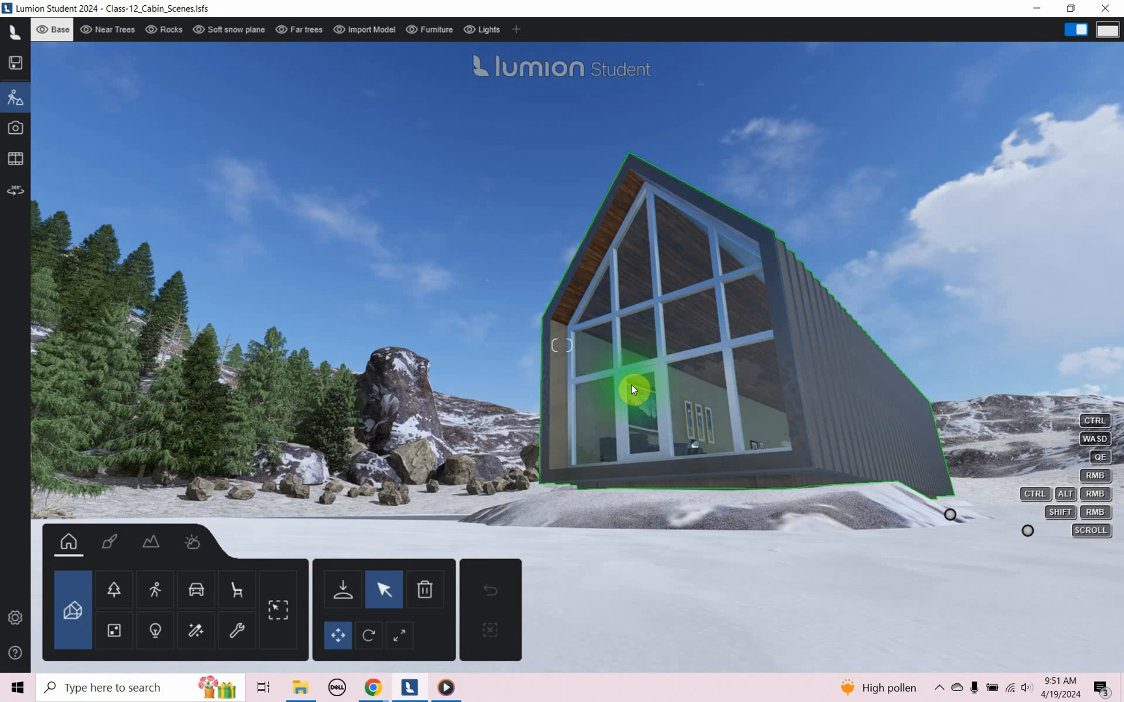
click(480, 504)
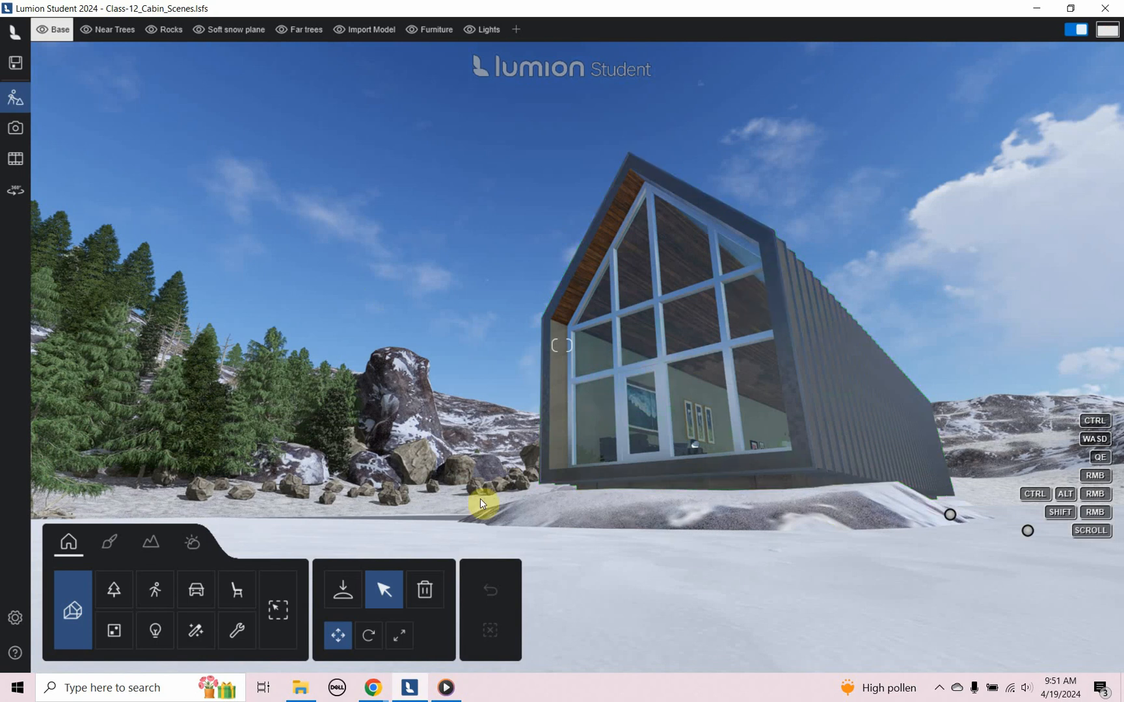
mouse_move(15, 159)
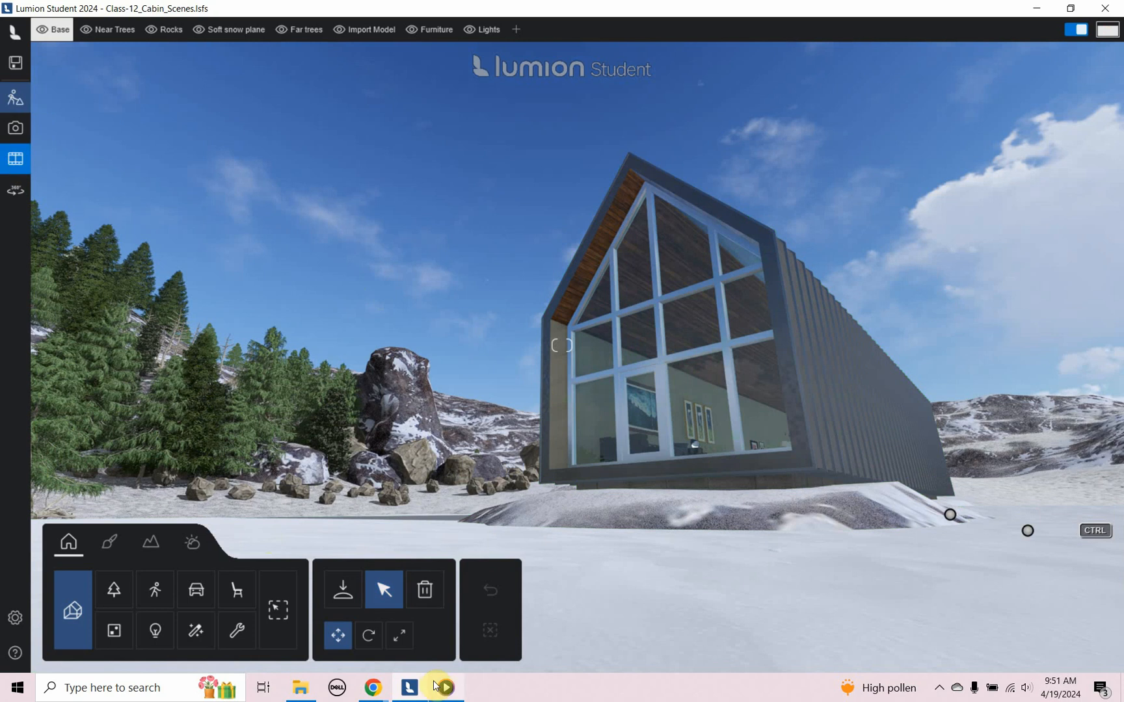
- Reopen Cabin_Nature in Media Player, jump ahead, and pause on the cabin shot
click(444, 687)
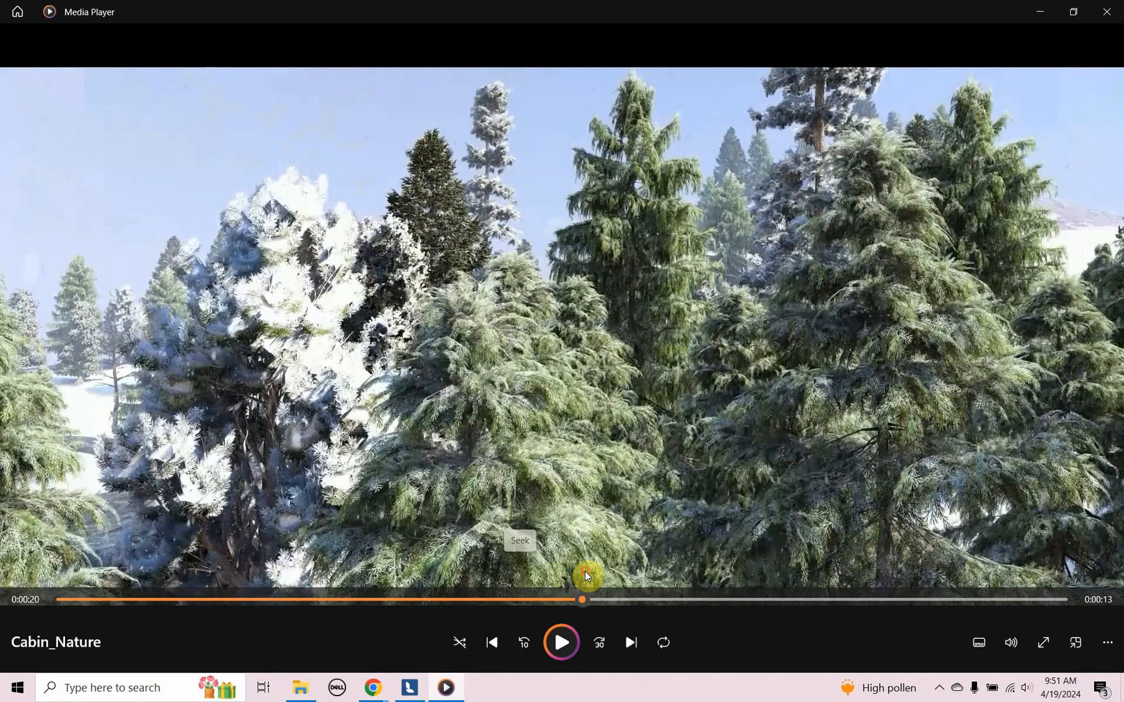
click(562, 643)
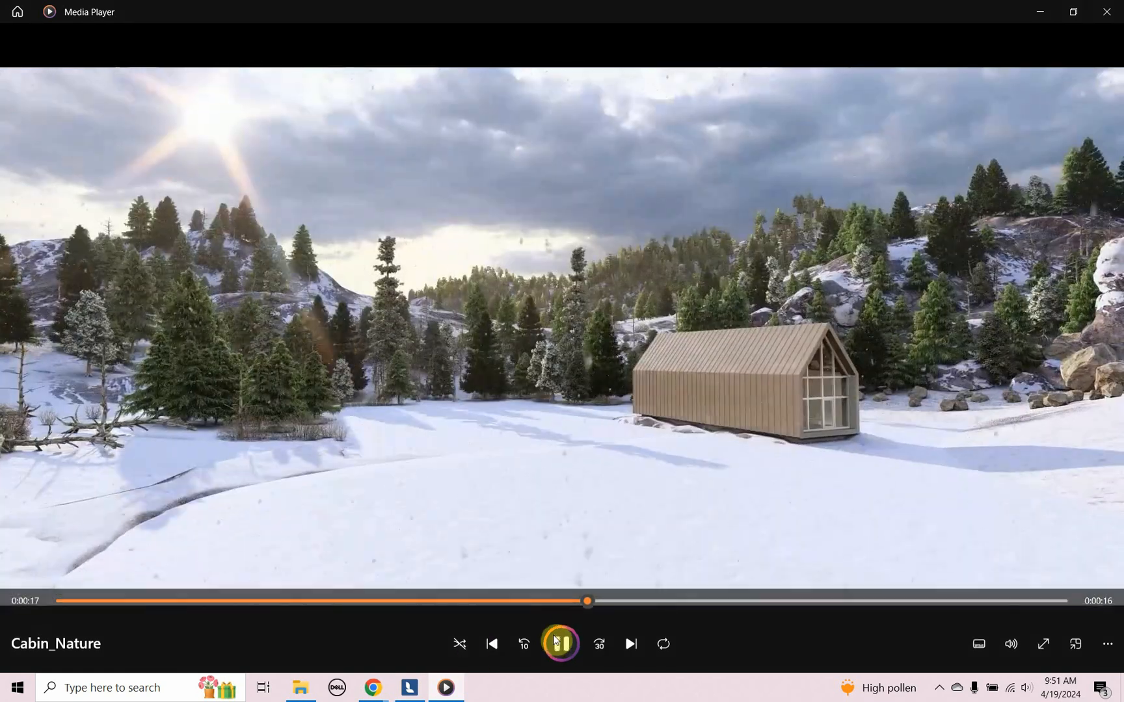
click(561, 644)
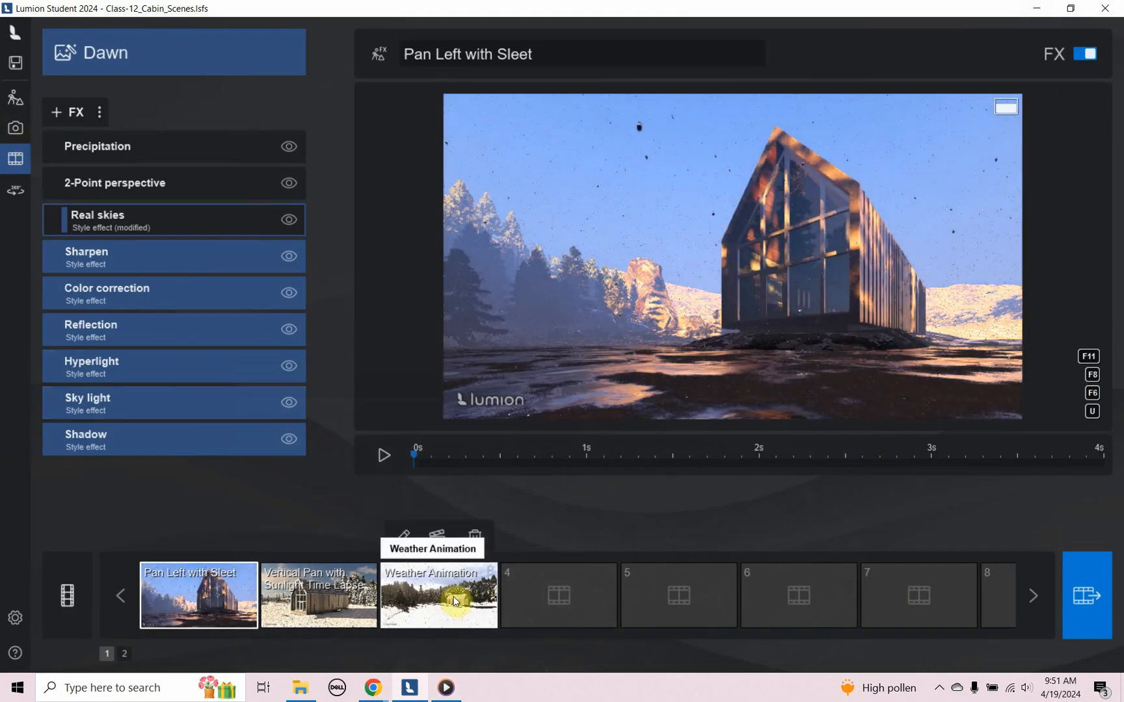
- Select the Weather Animation clip, play and pause its snowfall, and open Select style
click(439, 595)
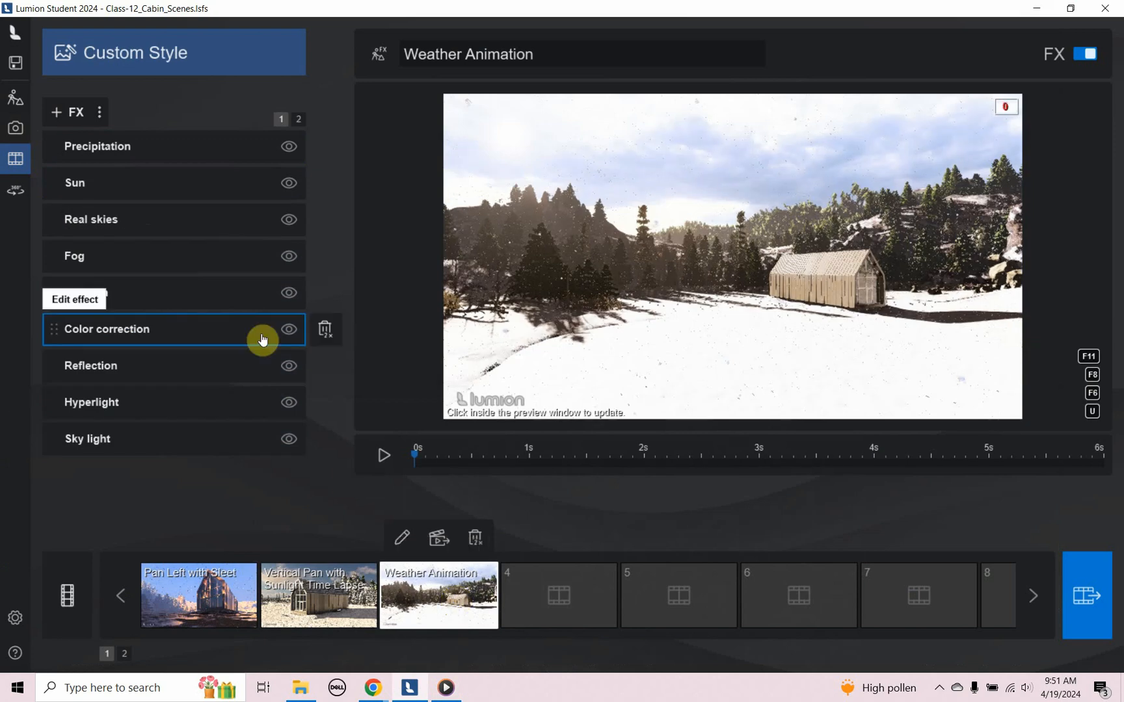
click(383, 456)
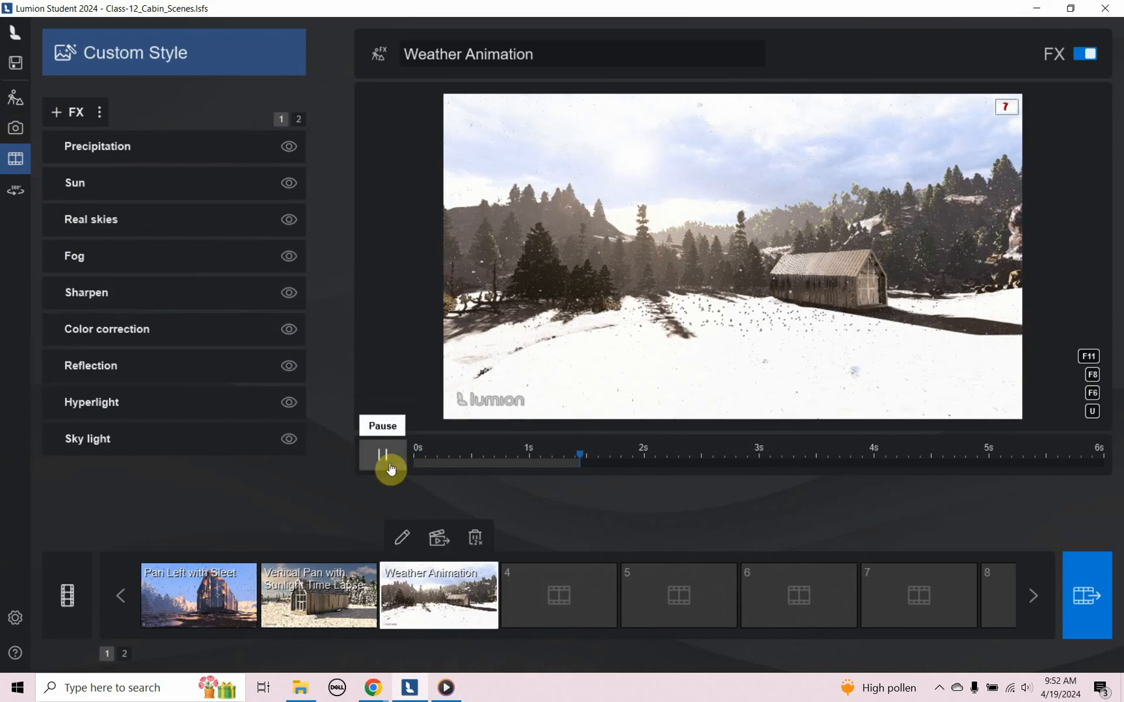
click(383, 455)
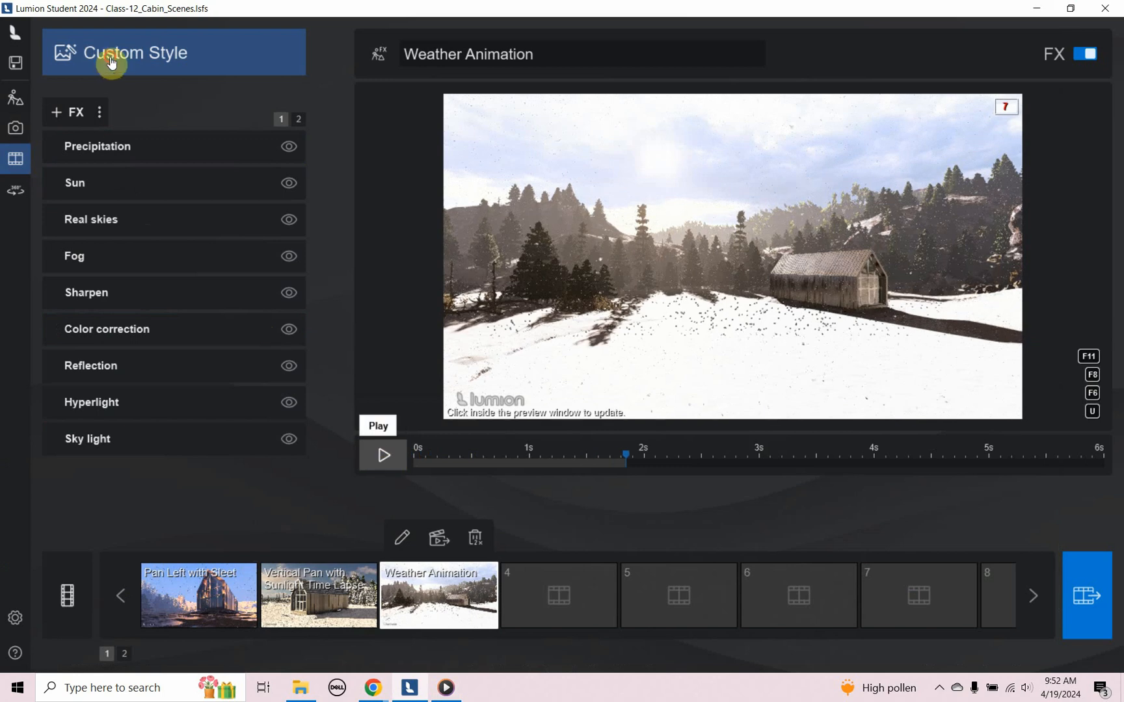
click(136, 52)
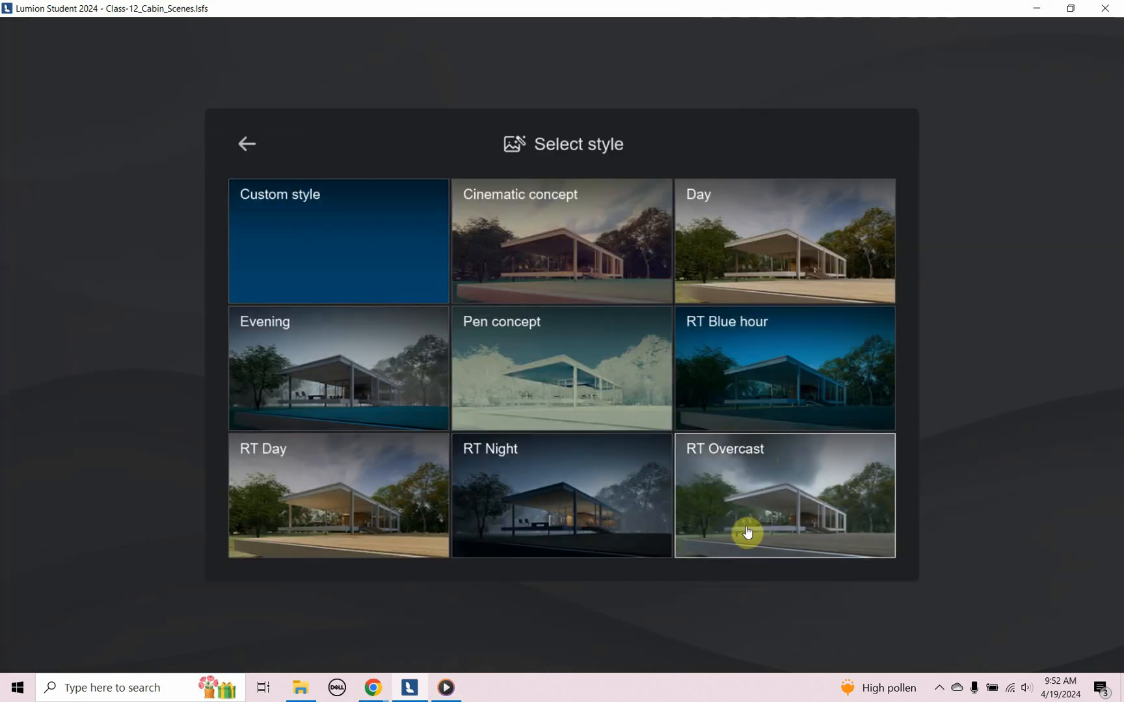
mouse_move(729, 469)
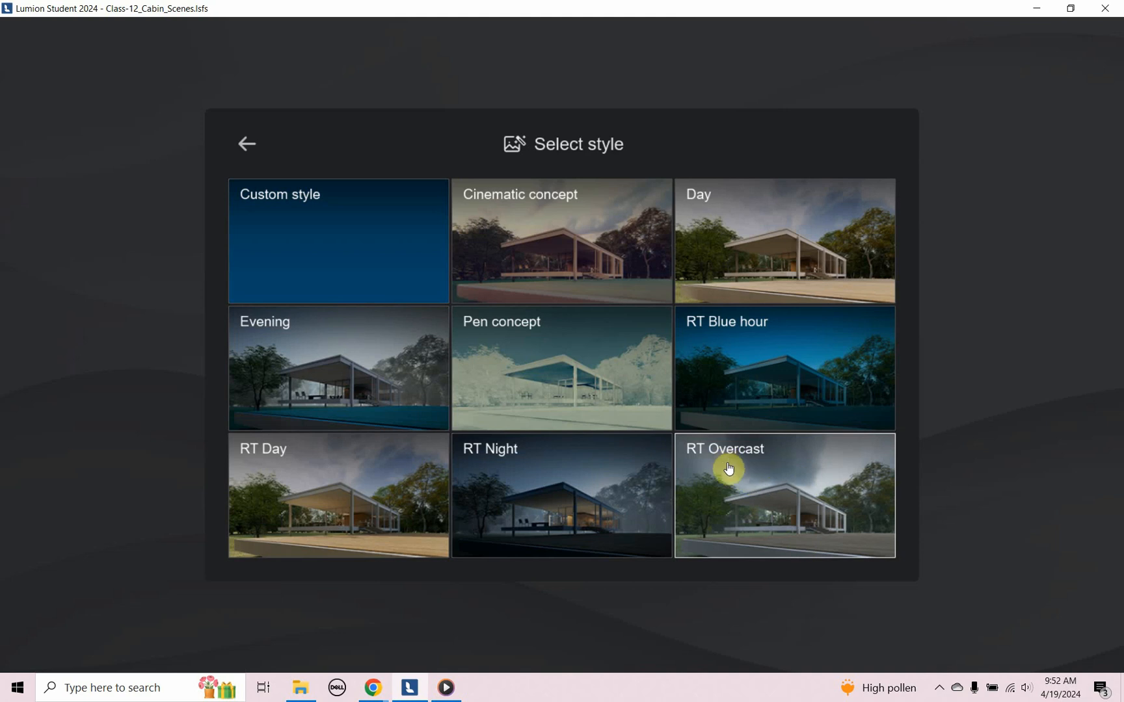
mouse_move(817, 518)
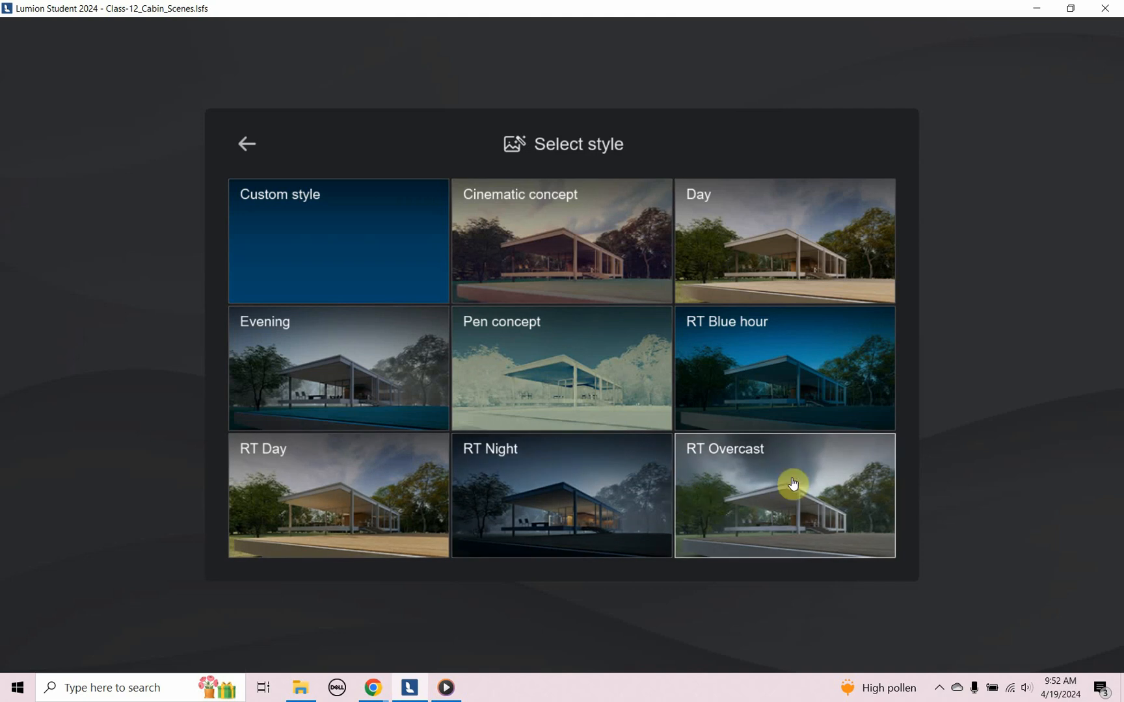
mouse_move(772, 457)
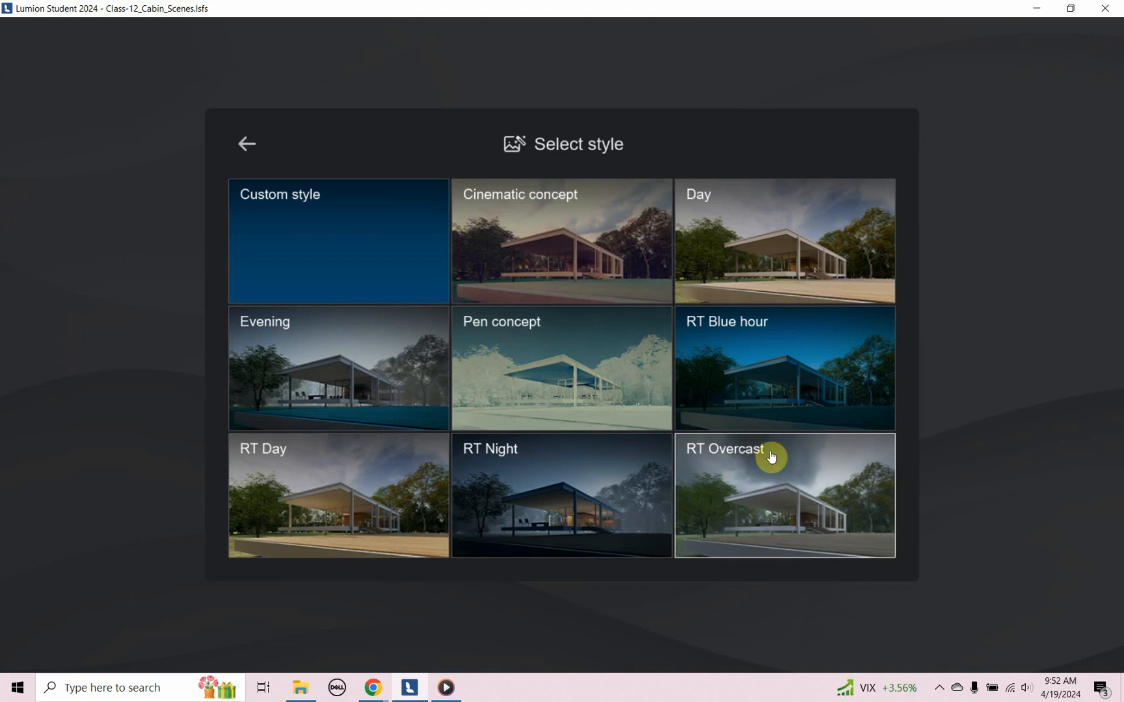
- Browse the preset styles, keep Custom style, and reopen the style gallery
click(337, 240)
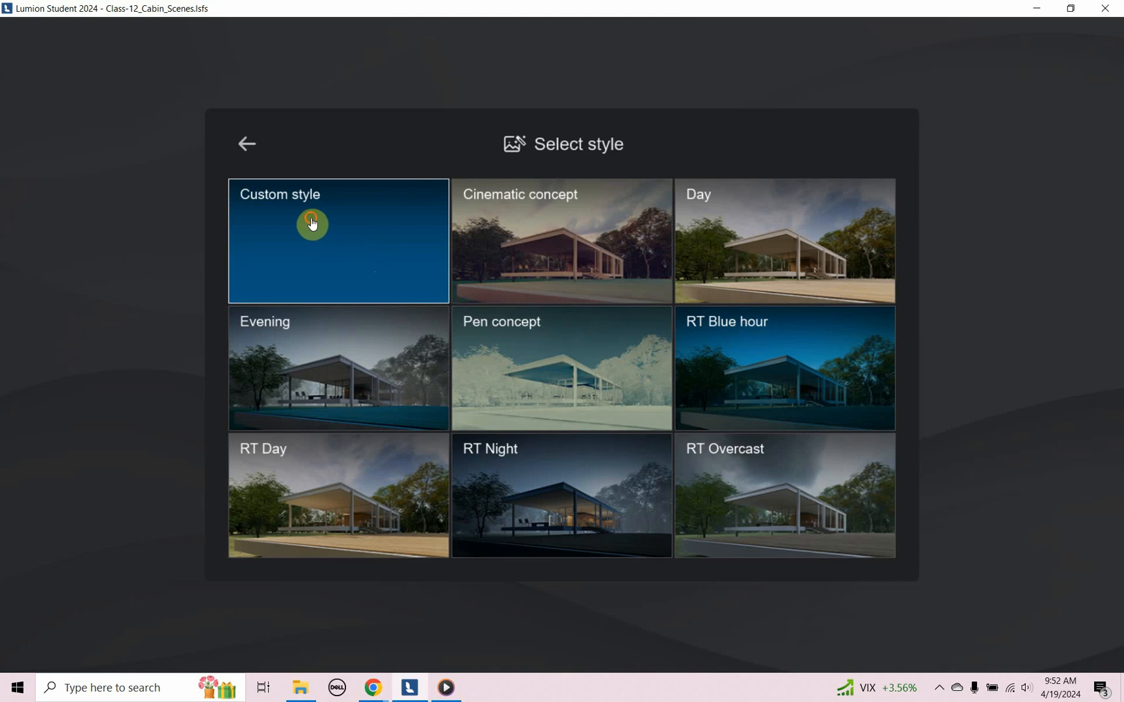
click(312, 240)
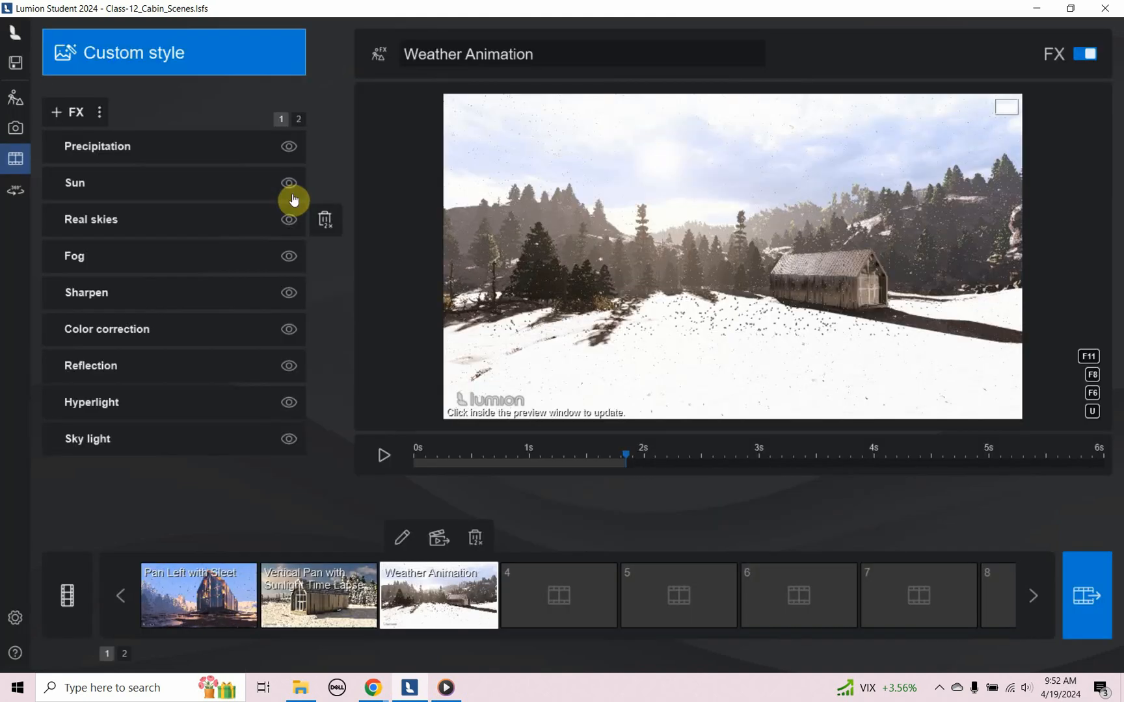
mouse_move(142, 52)
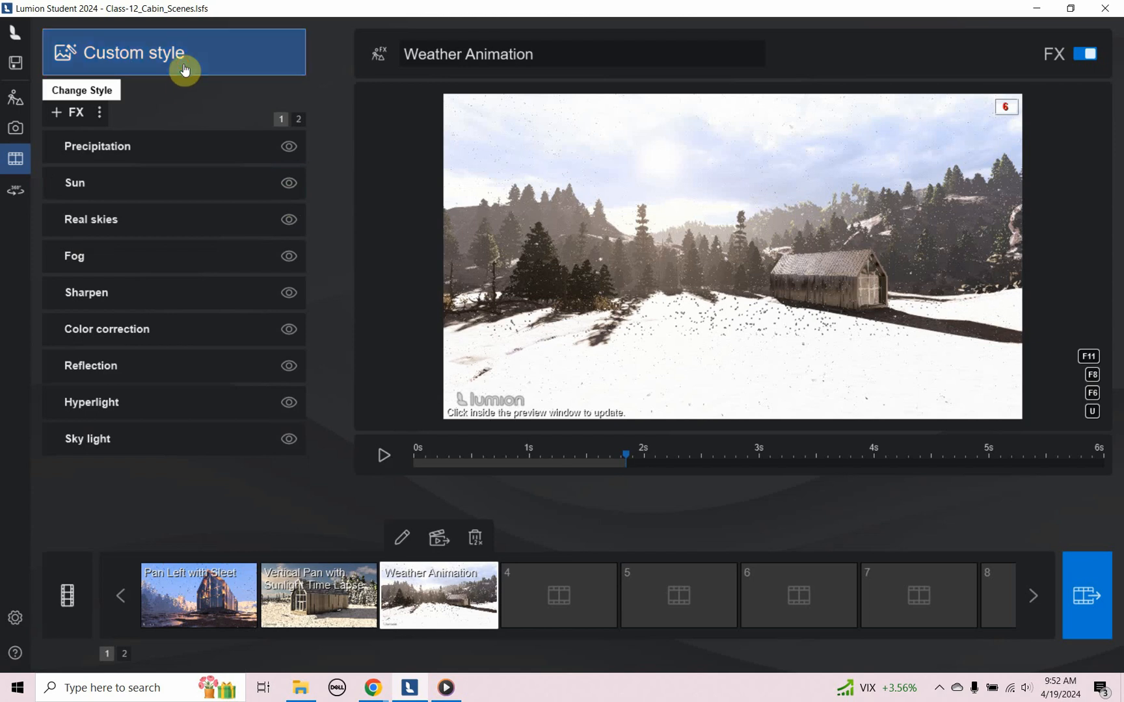
click(82, 90)
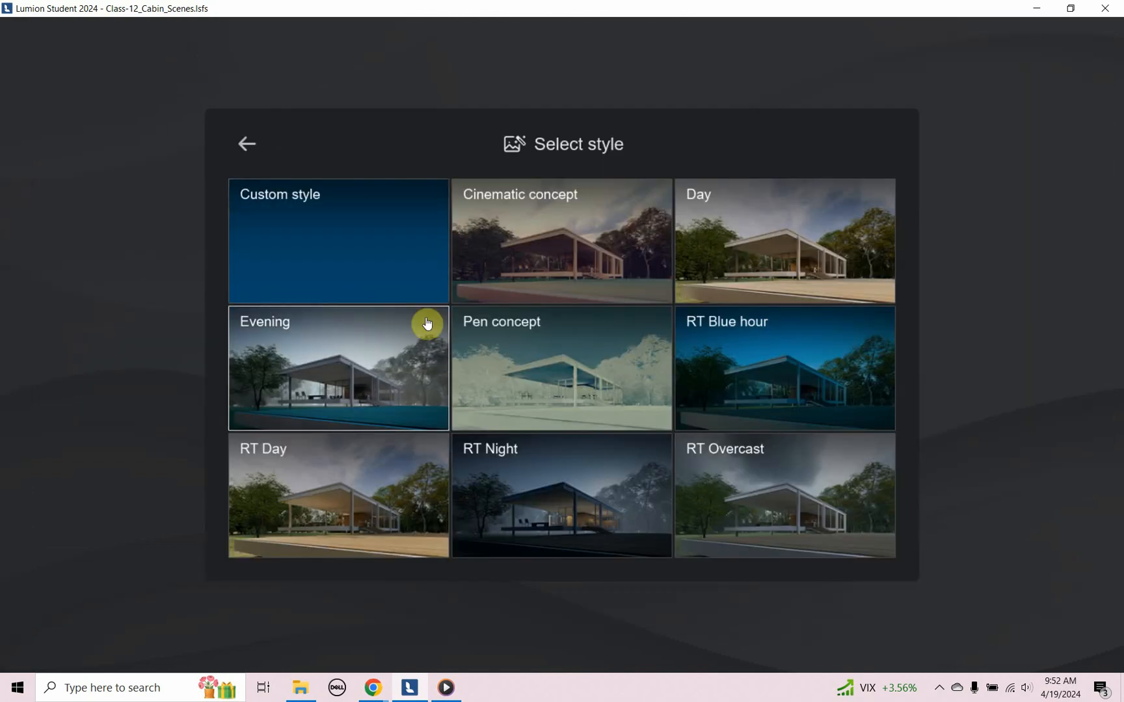
mouse_move(577, 494)
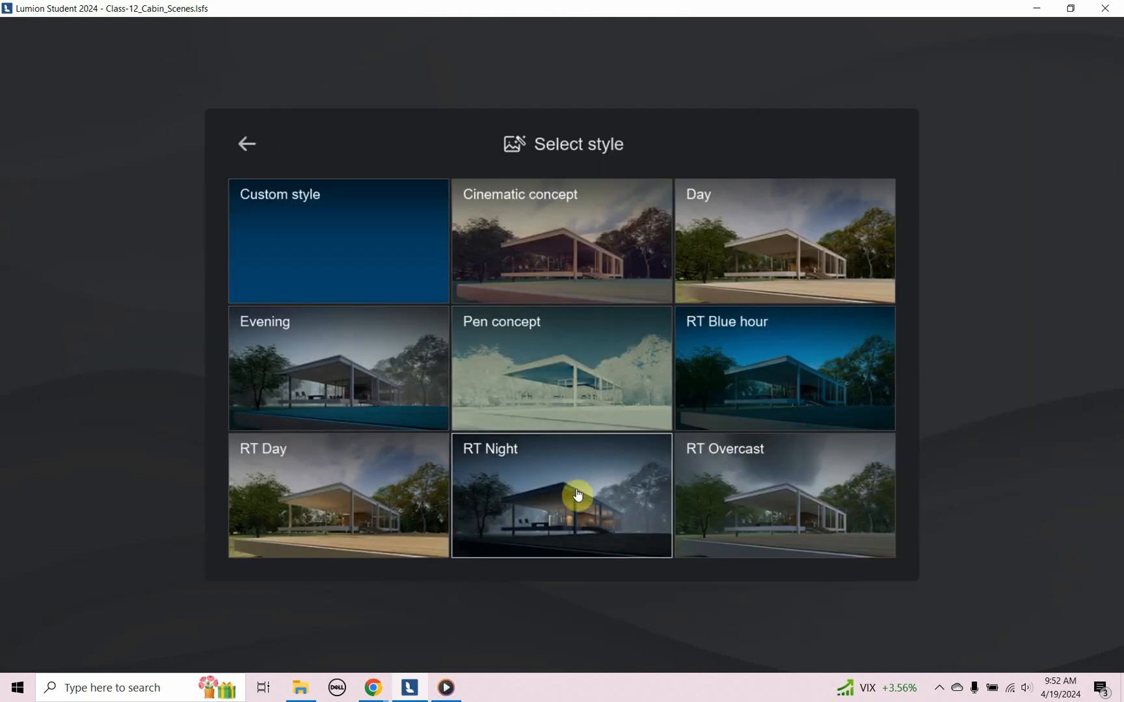
mouse_move(819, 226)
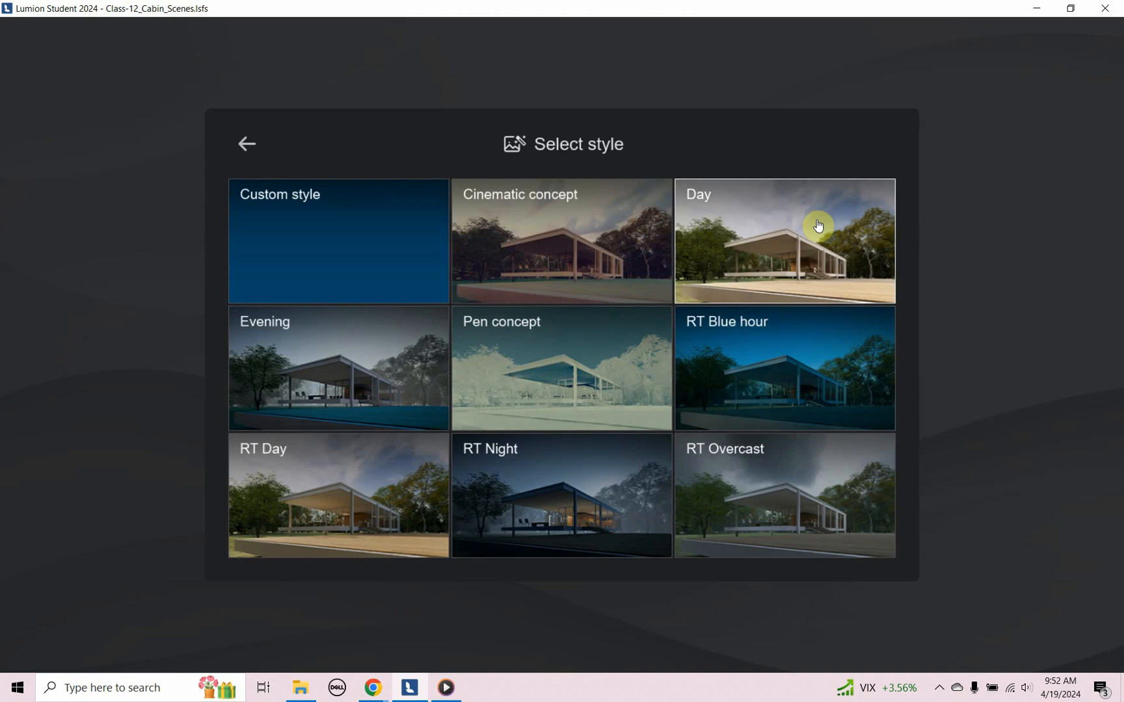
mouse_move(750, 230)
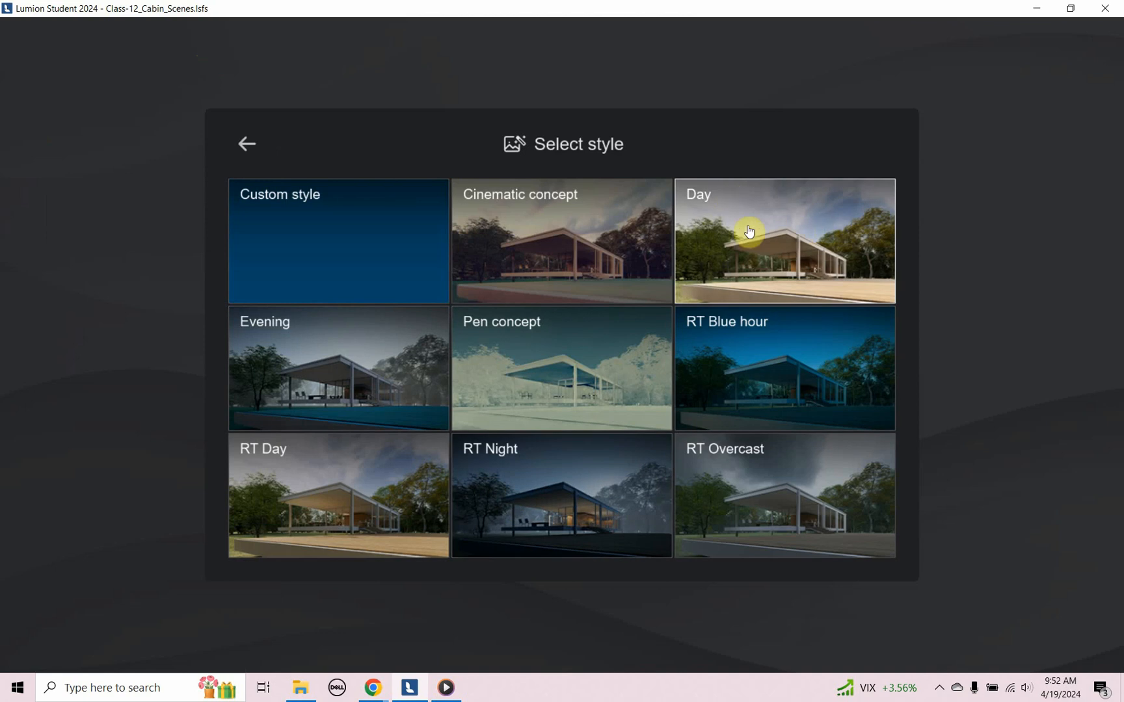
mouse_move(799, 300)
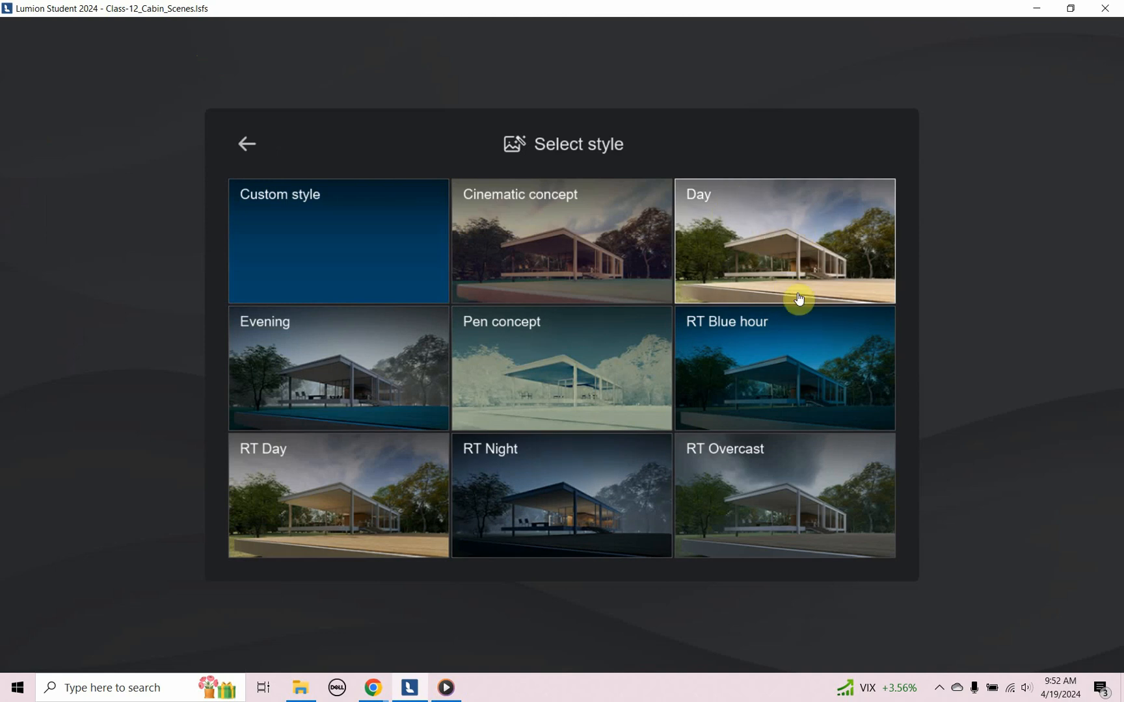
mouse_move(770, 242)
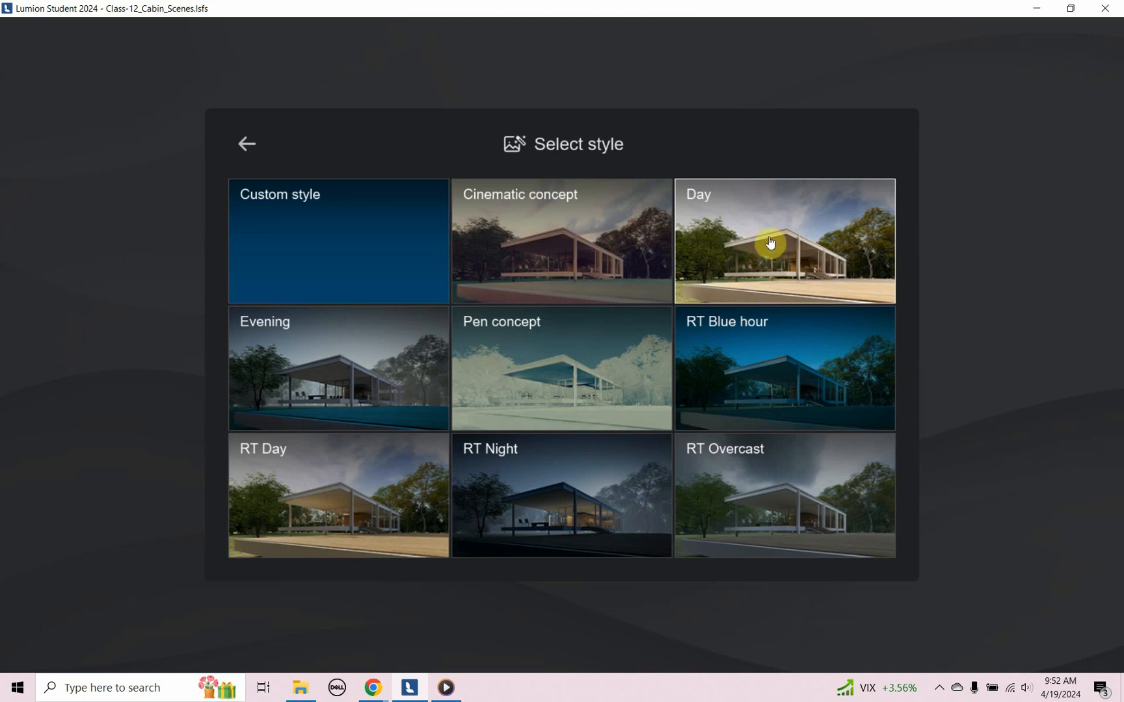
mouse_move(812, 231)
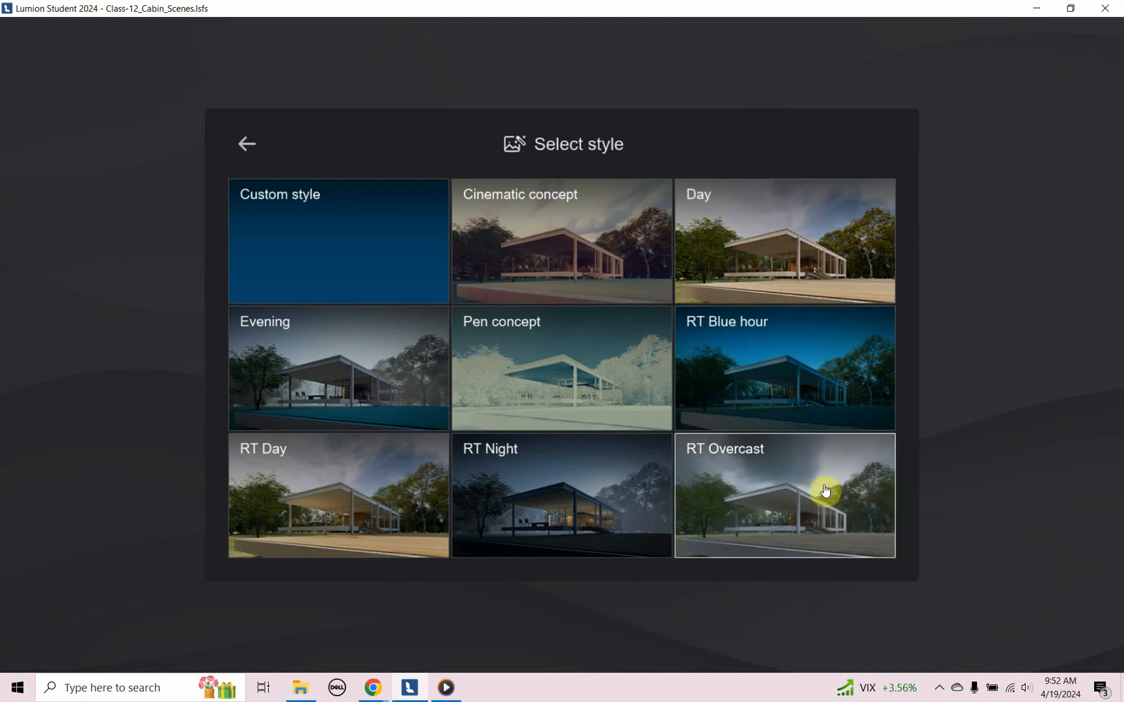
mouse_move(780, 500)
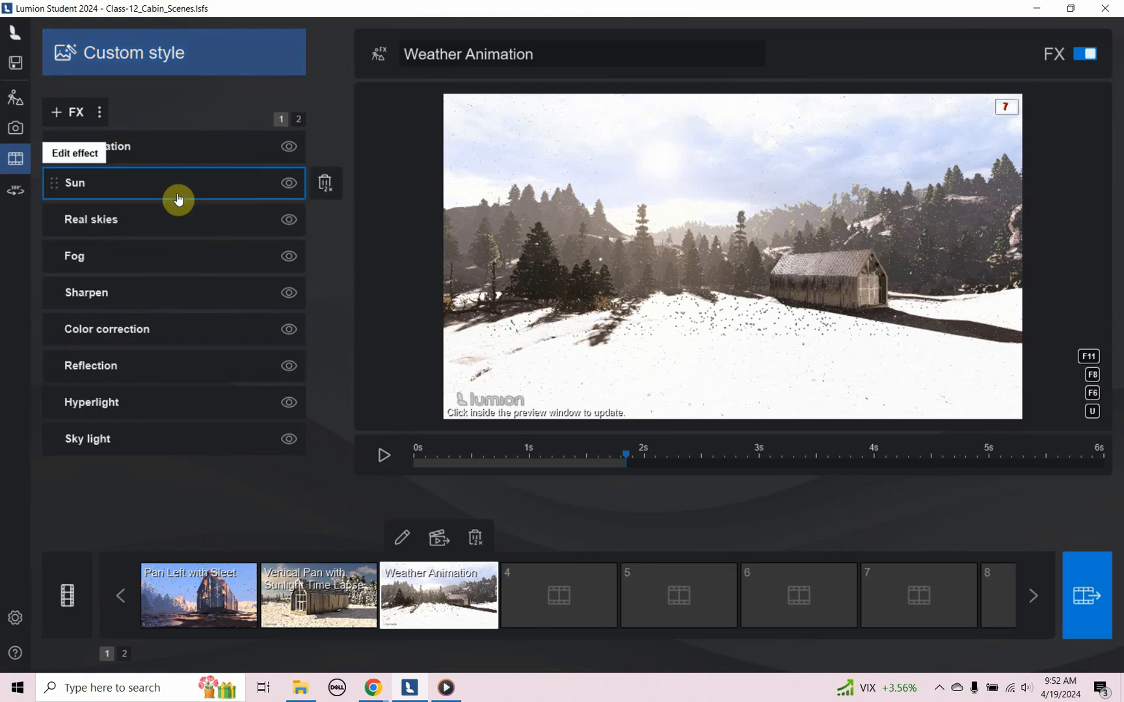
- Keyframe the Sun heading and dim sun intensity to 15% at 6s
click(75, 183)
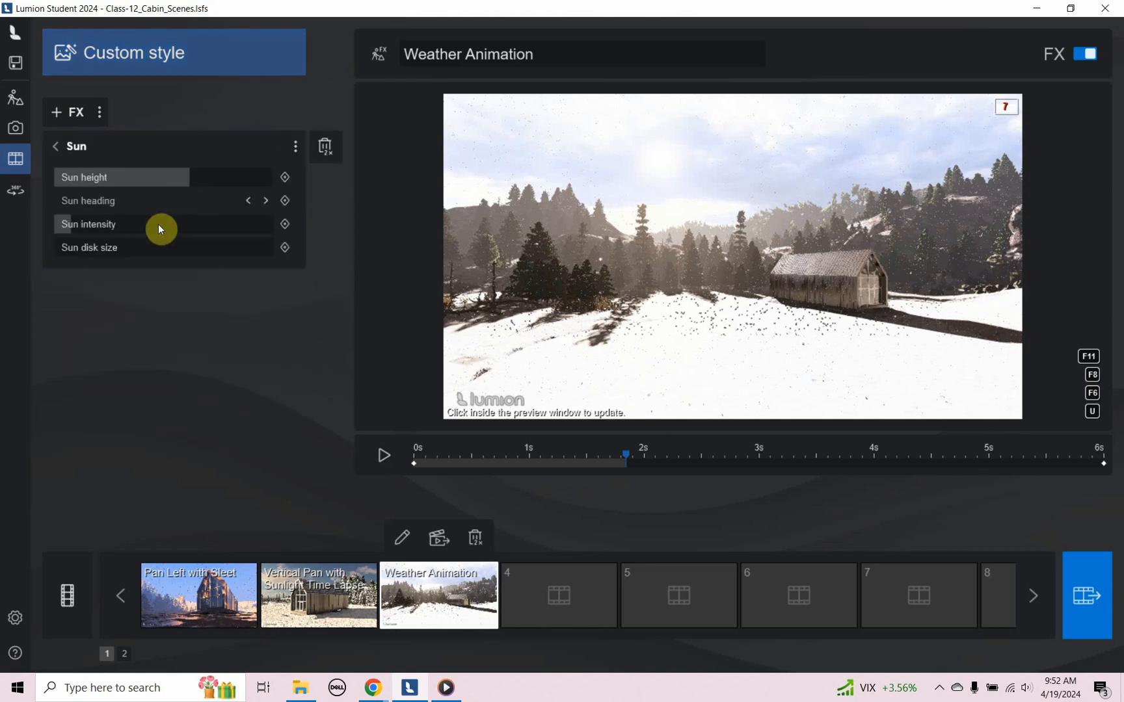
mouse_move(286, 177)
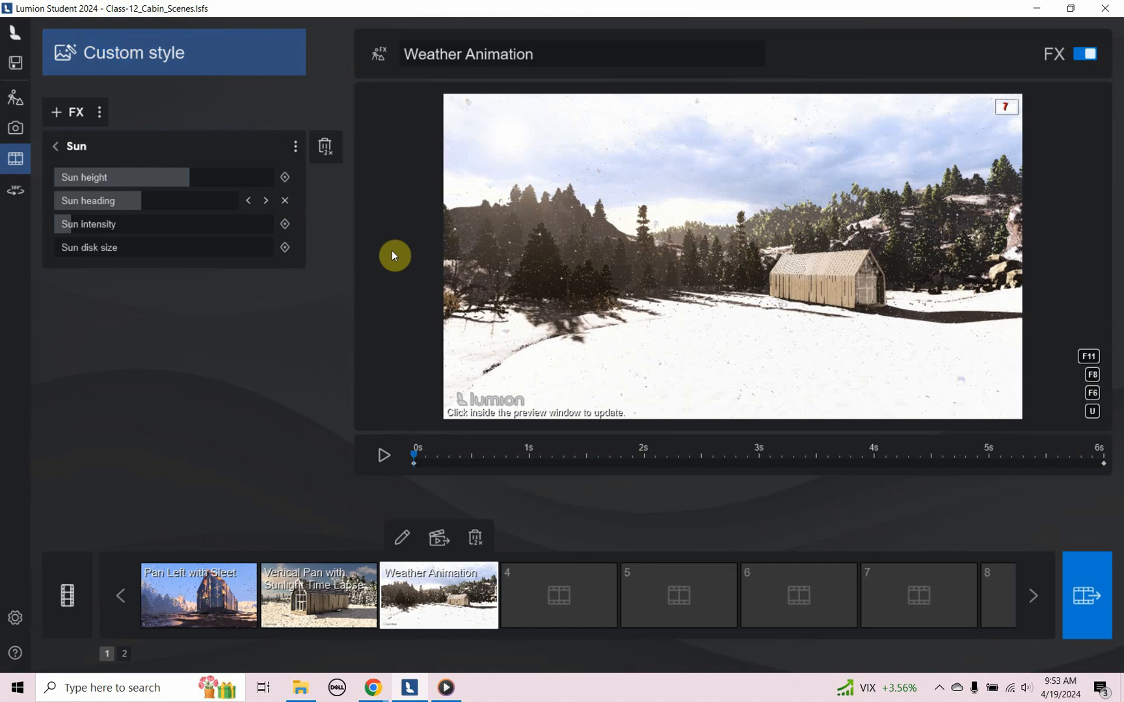
mouse_move(231, 248)
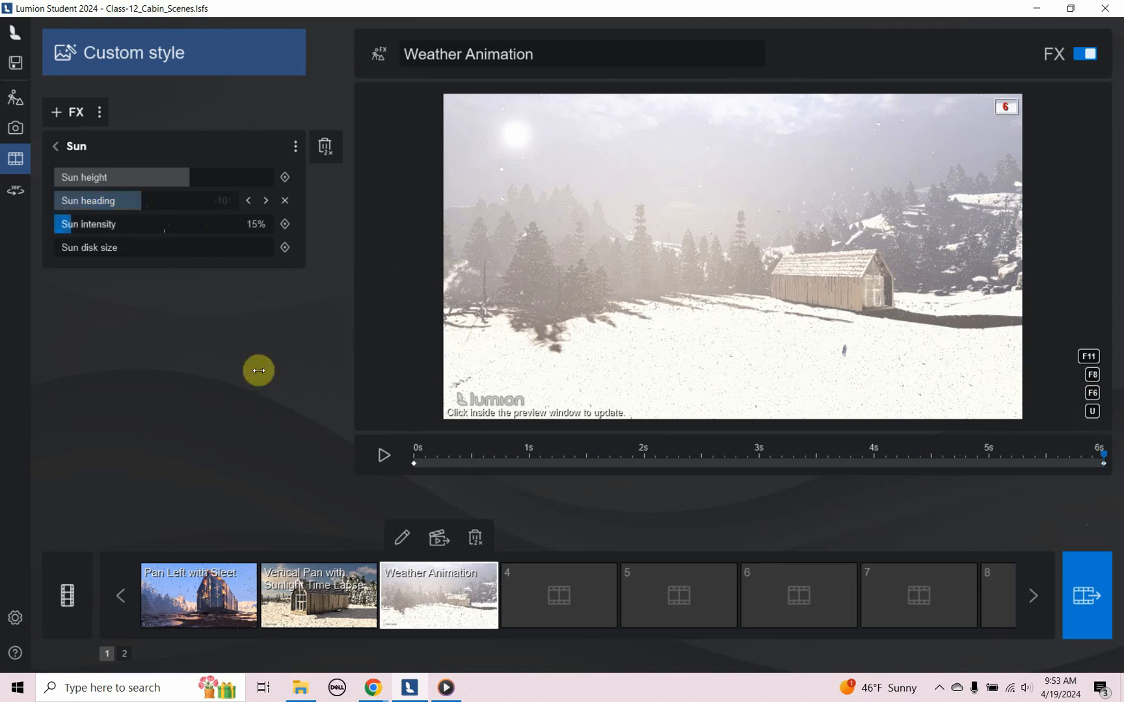
mouse_move(54, 147)
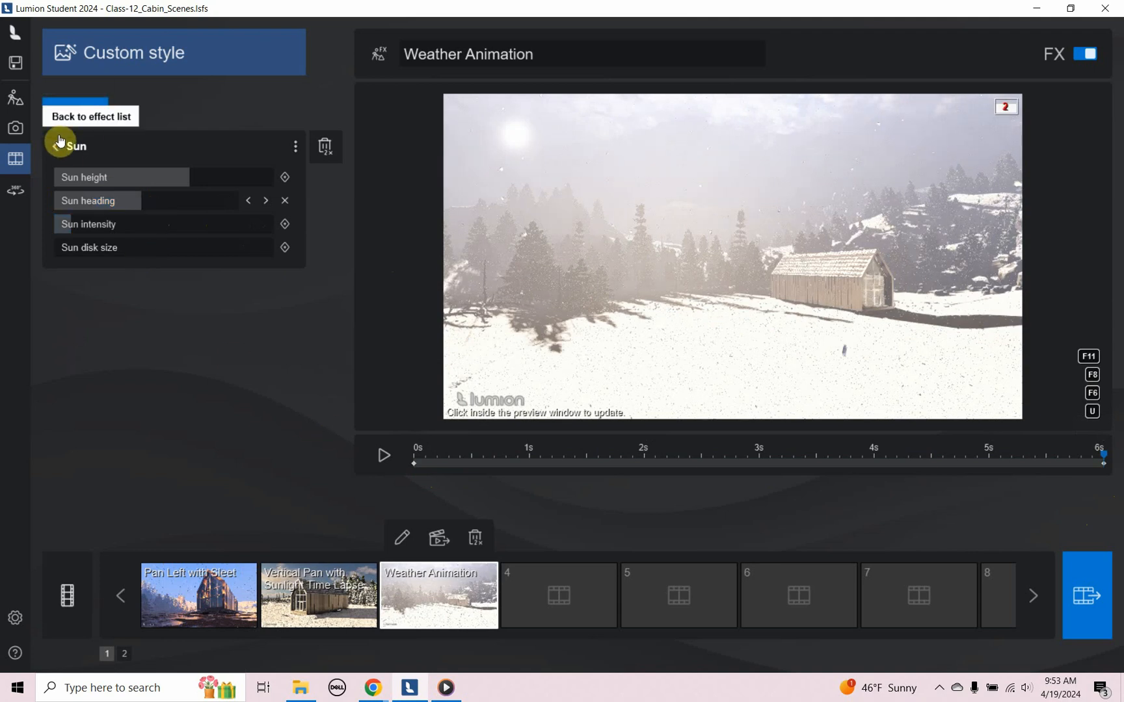
click(90, 117)
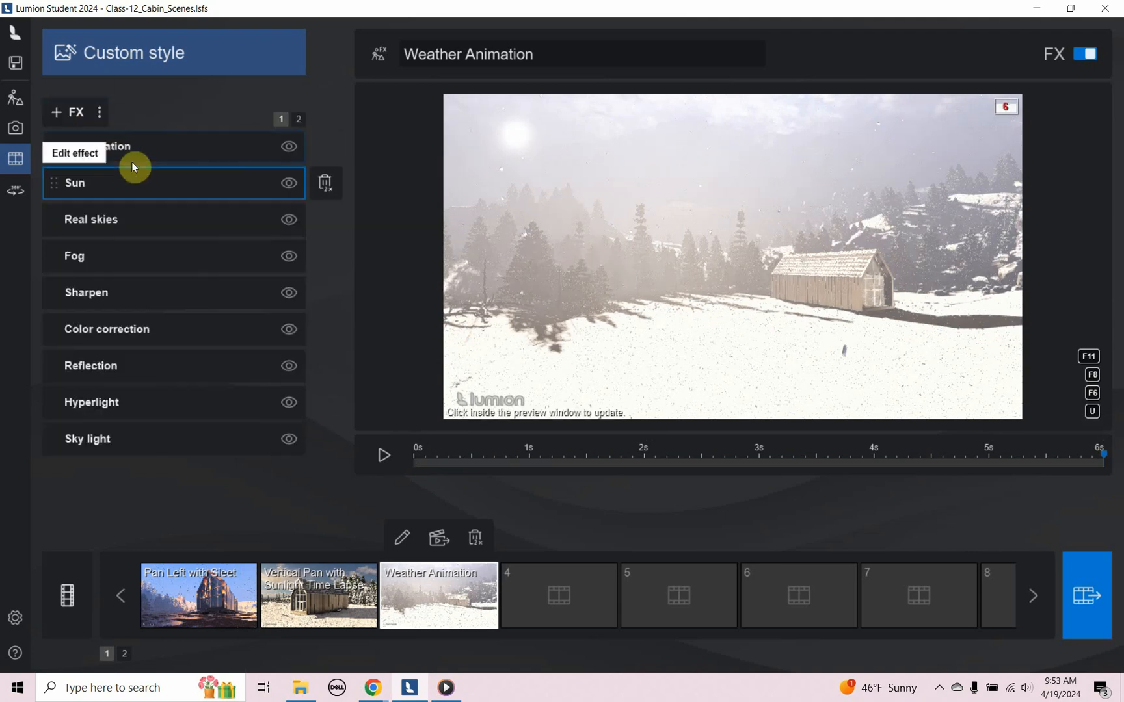
- Add snowfall with Precipitation, setting the precipitation phase to 47%
click(74, 153)
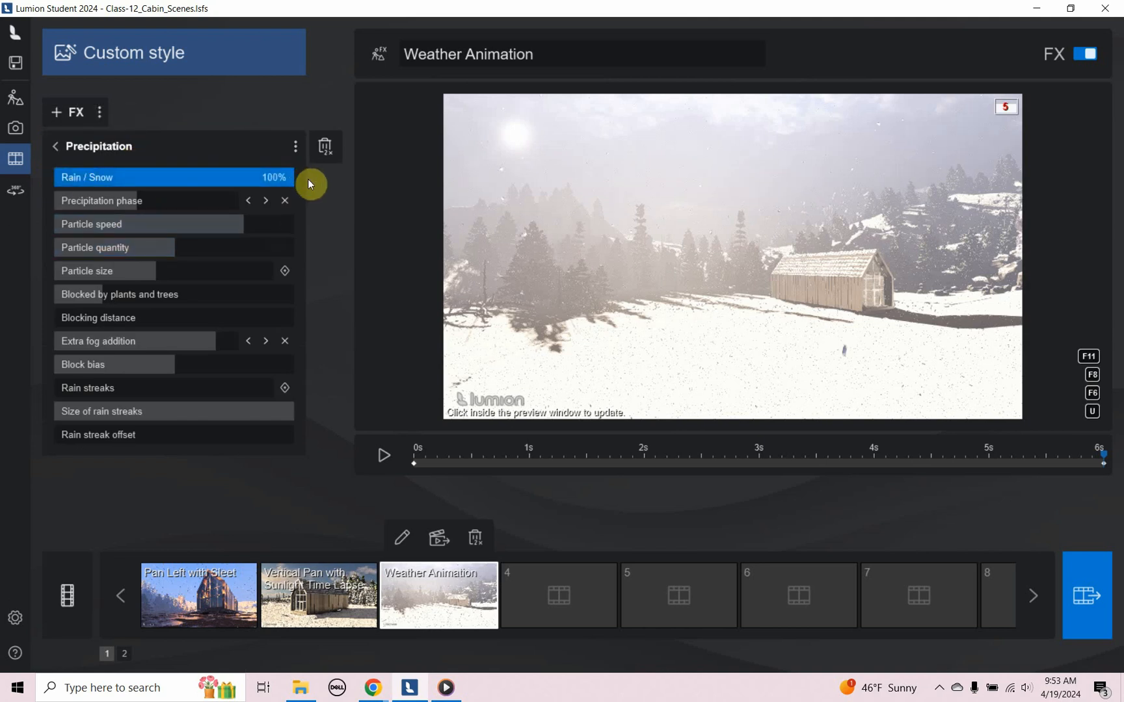
drag(274, 176, 82, 177)
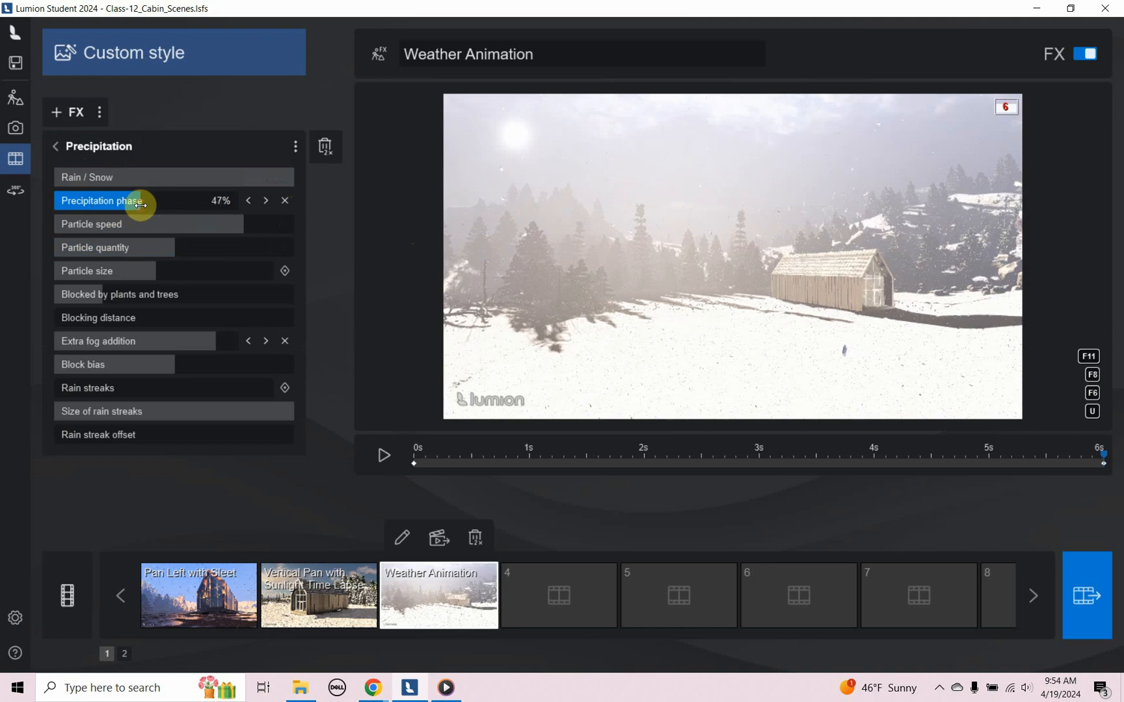
click(94, 247)
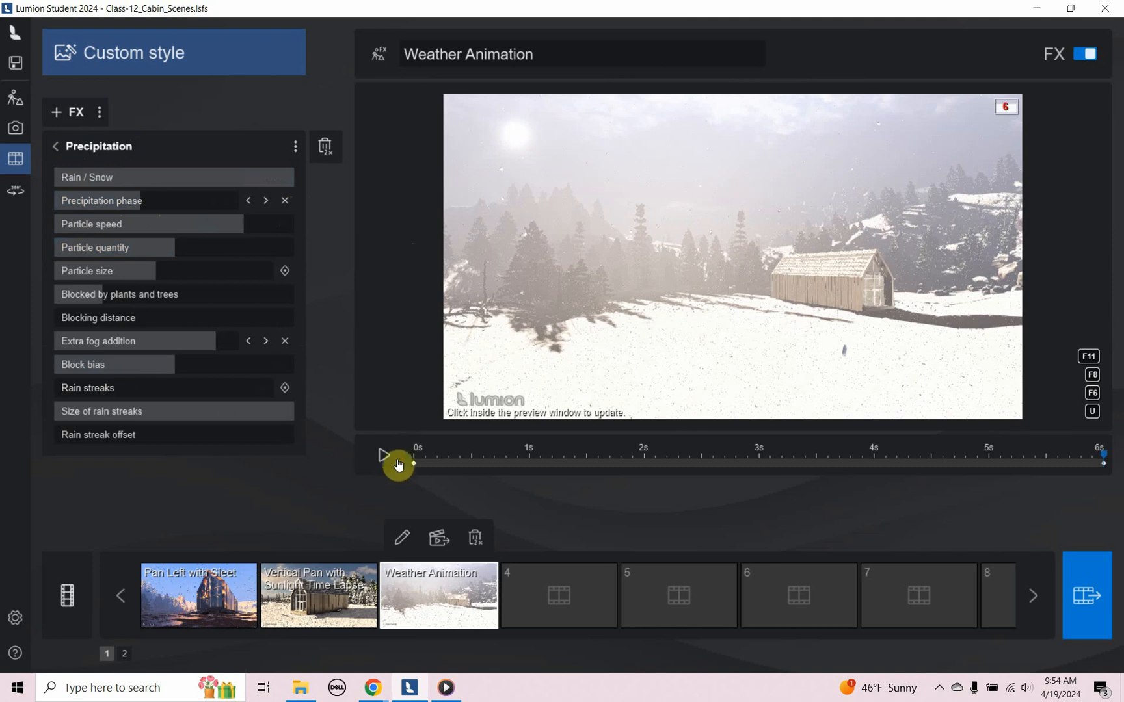
- Preview the Weather Animation clip partway, then reopen it for editing
click(385, 455)
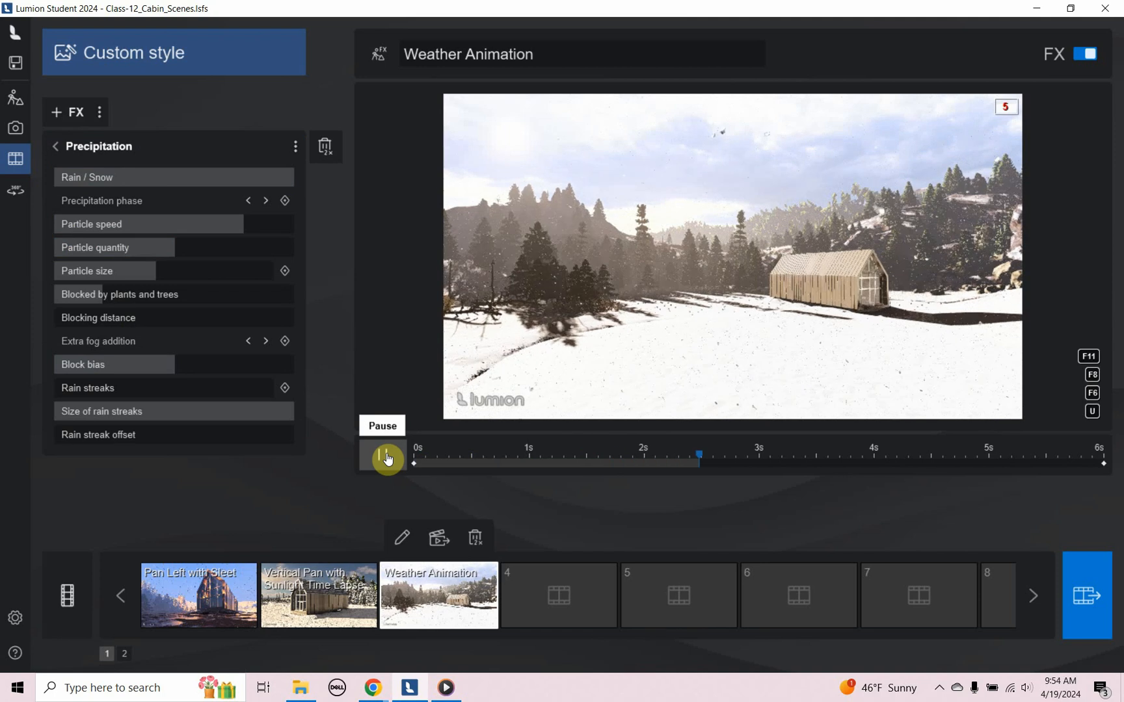
click(382, 455)
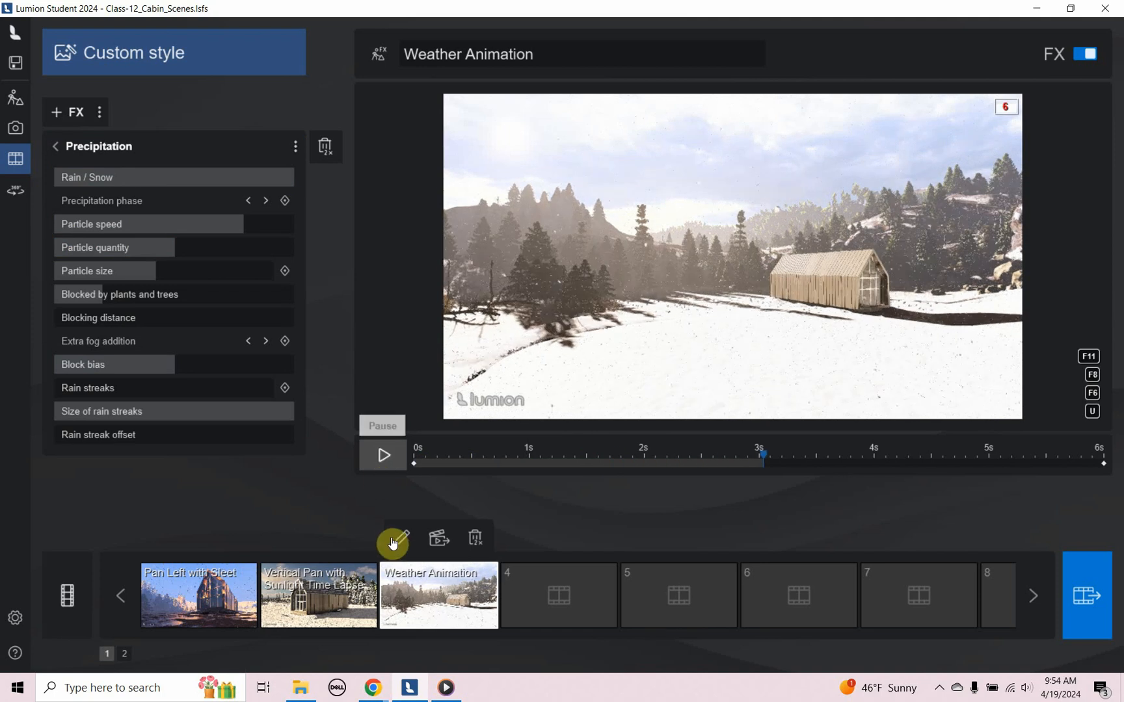
click(381, 425)
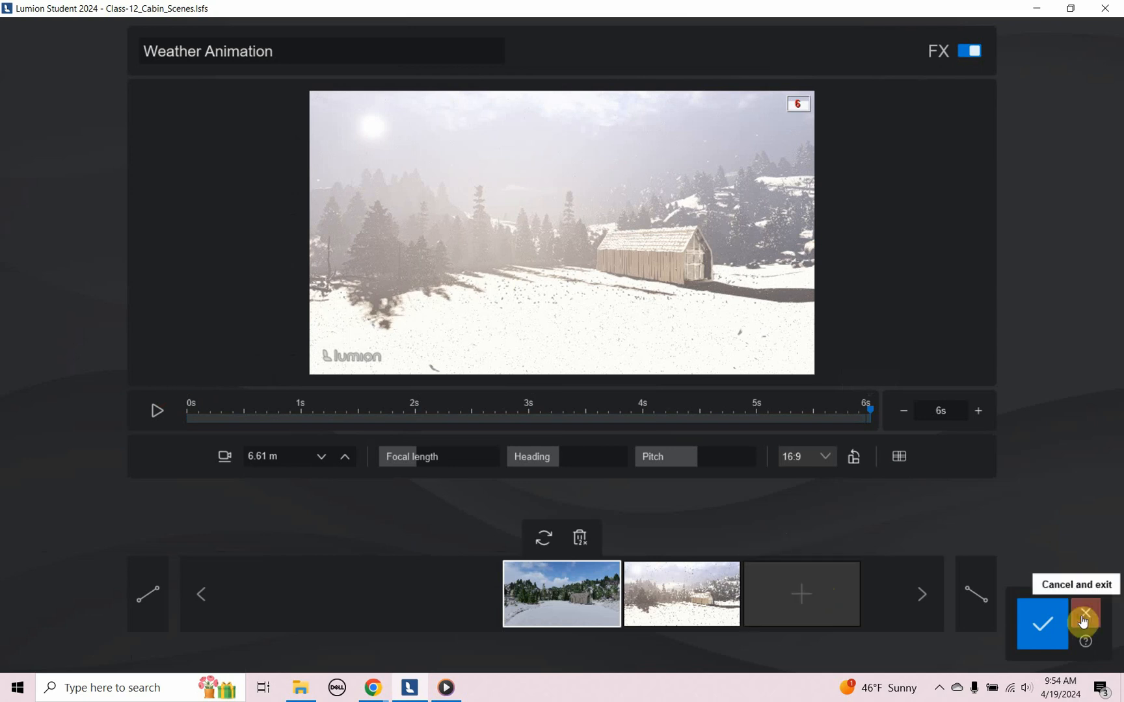
click(1041, 623)
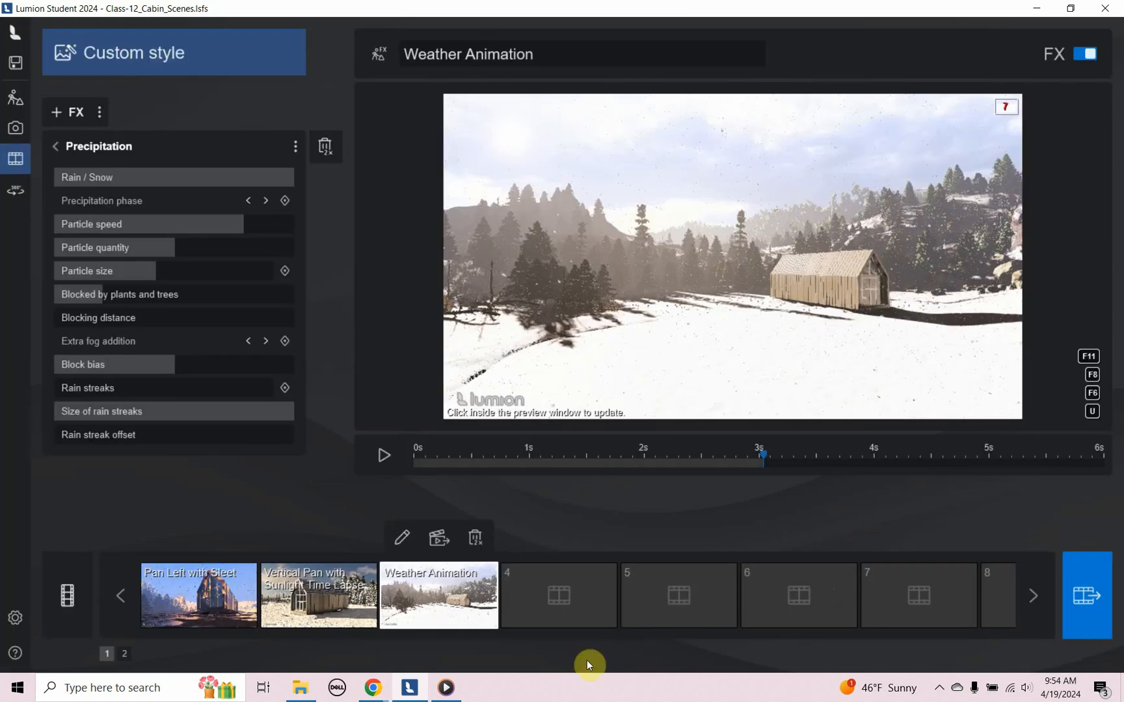
- Play the Cabin_Nature sleet movie, pause near the end, and Alt+Tab to switch programs
click(444, 688)
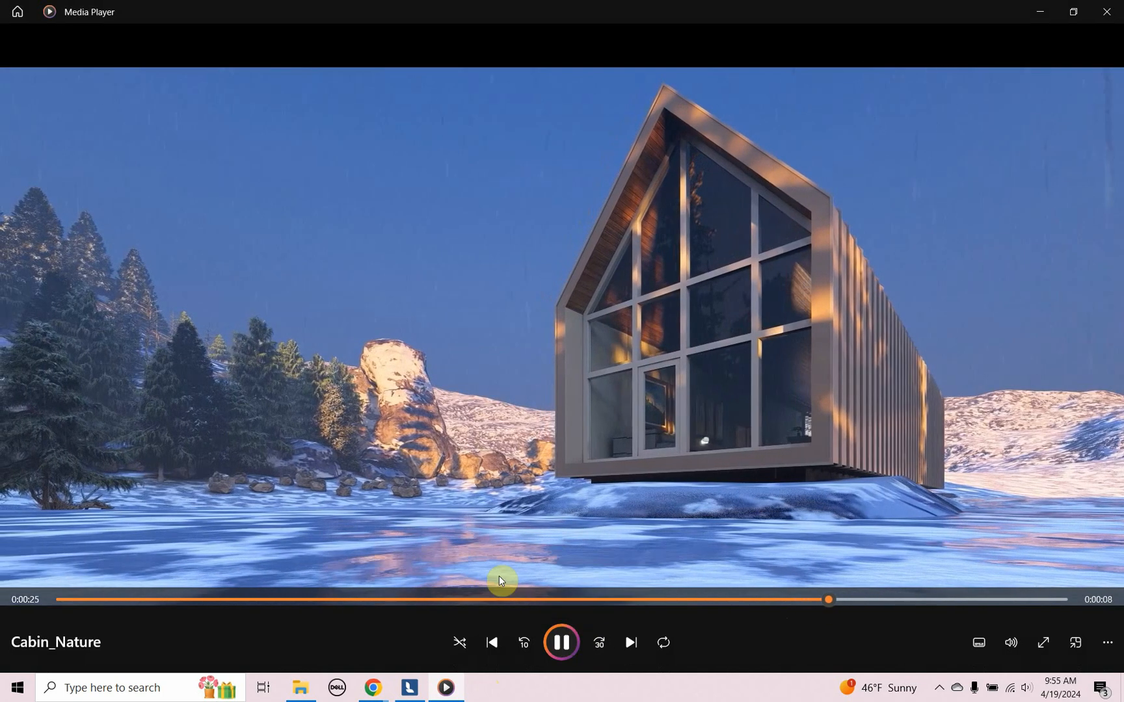
mouse_move(453, 569)
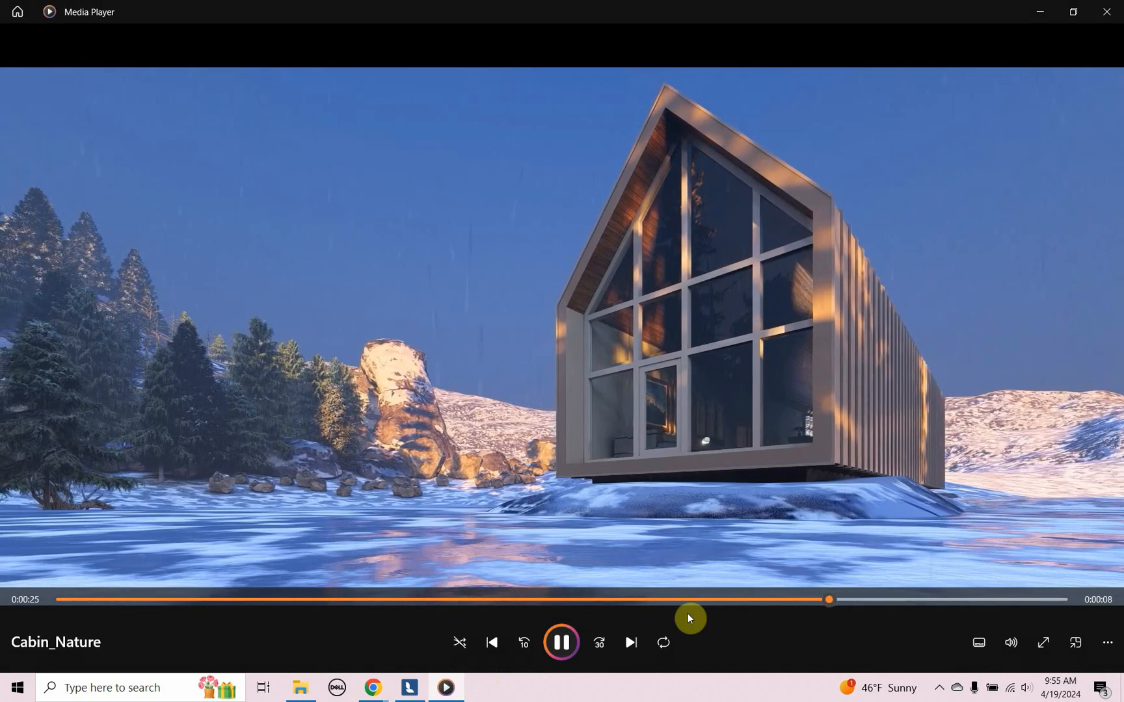
click(561, 642)
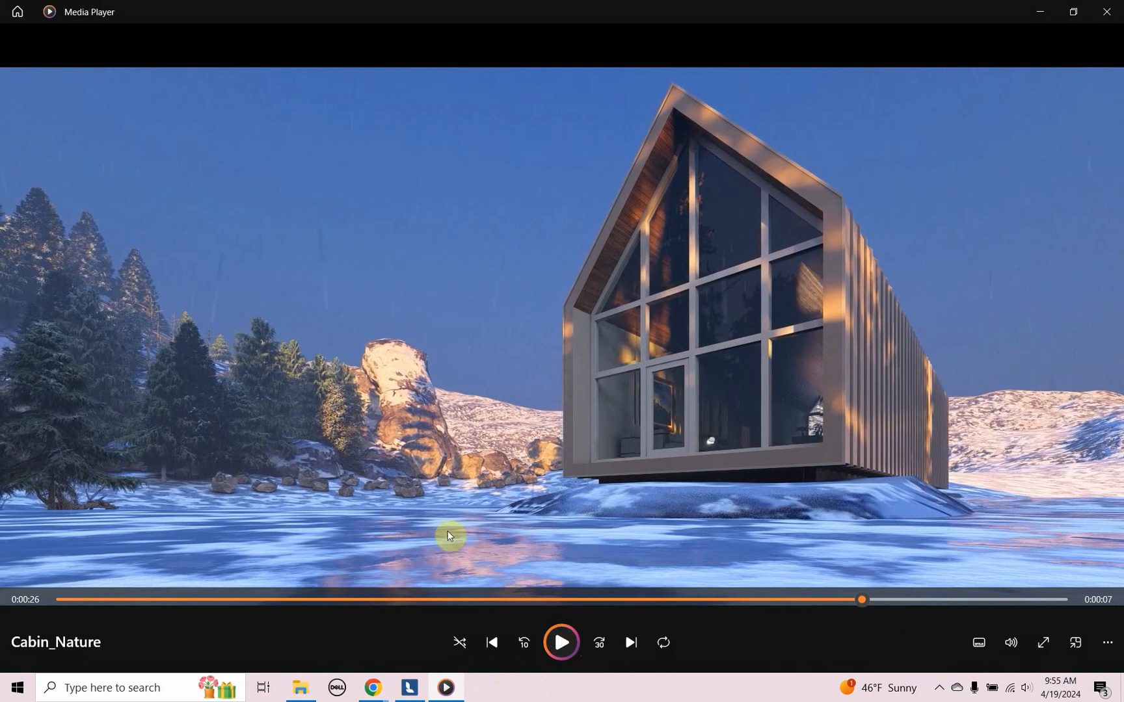
mouse_move(493, 440)
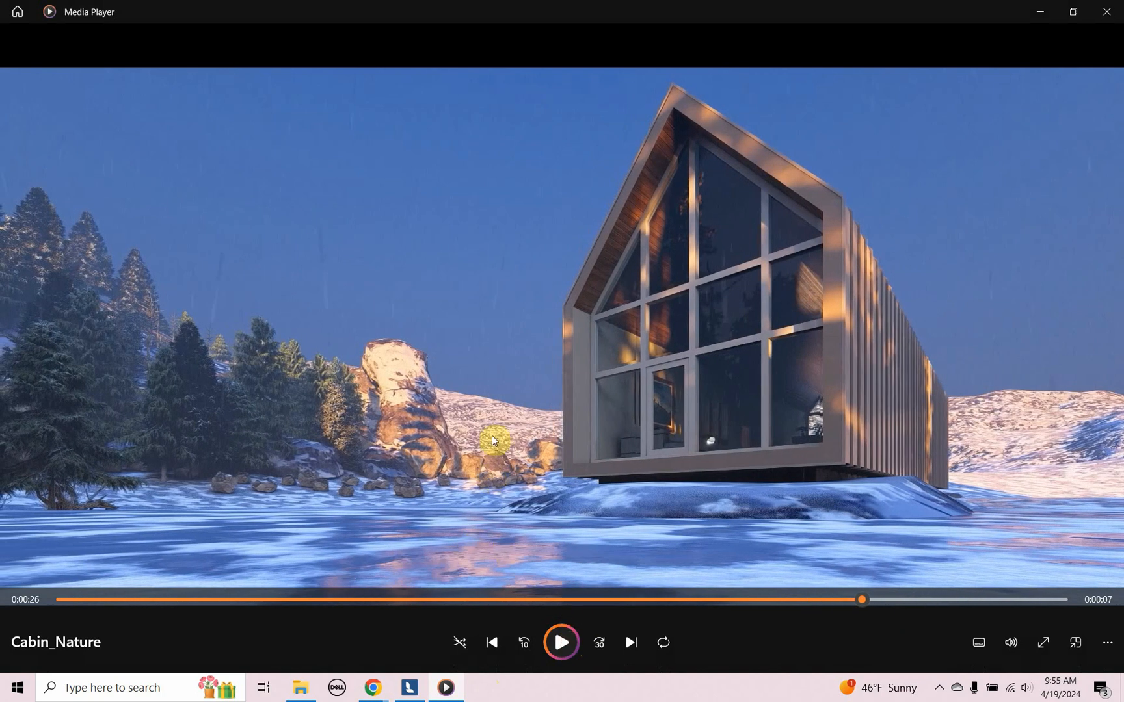
key(Alt+Tab)
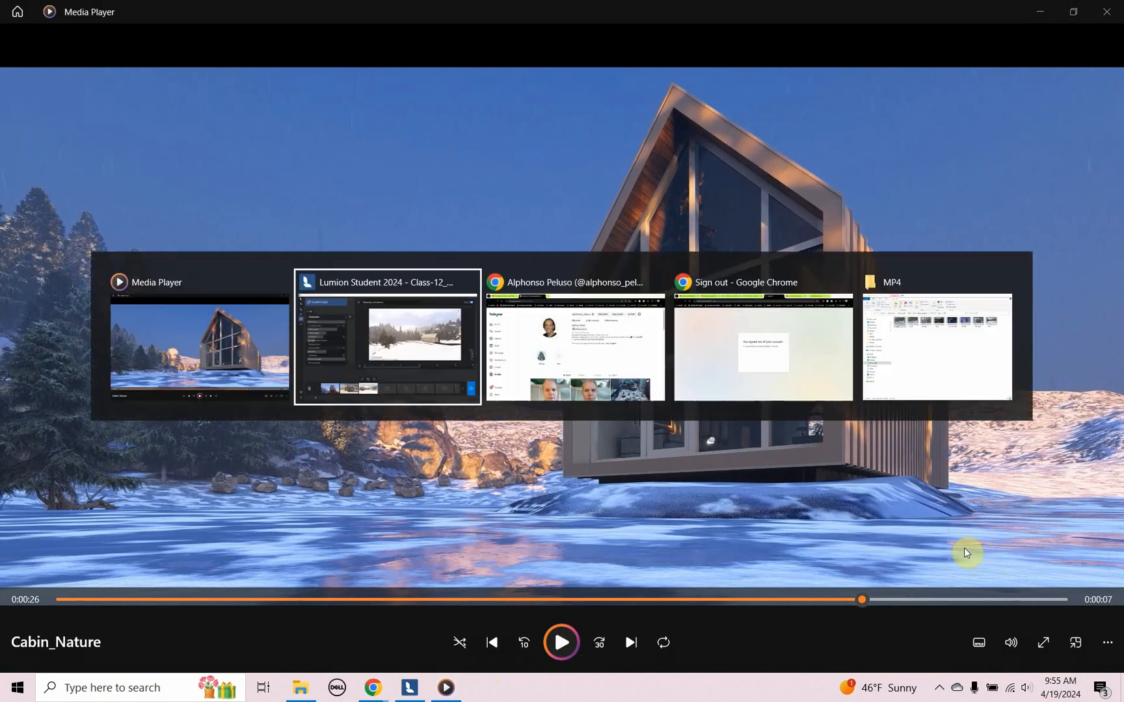
- On the Pan Left with Sleet clip, lower Rain/Snow and raise precipitation phase to about half
click(387, 337)
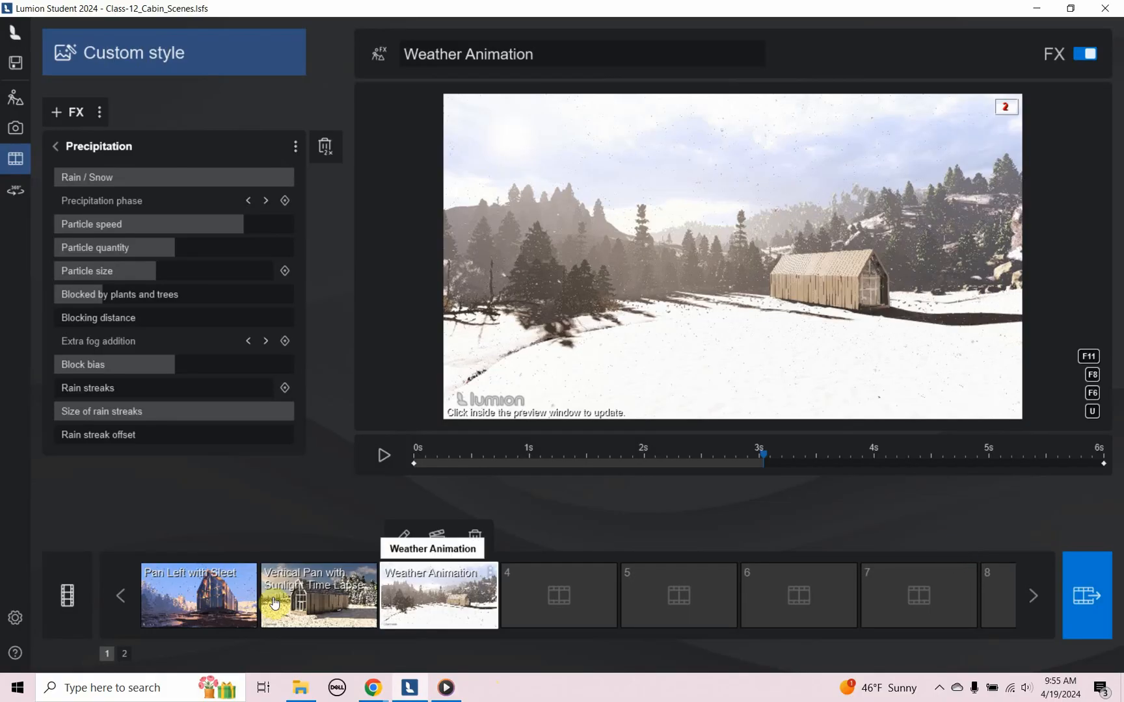
click(198, 596)
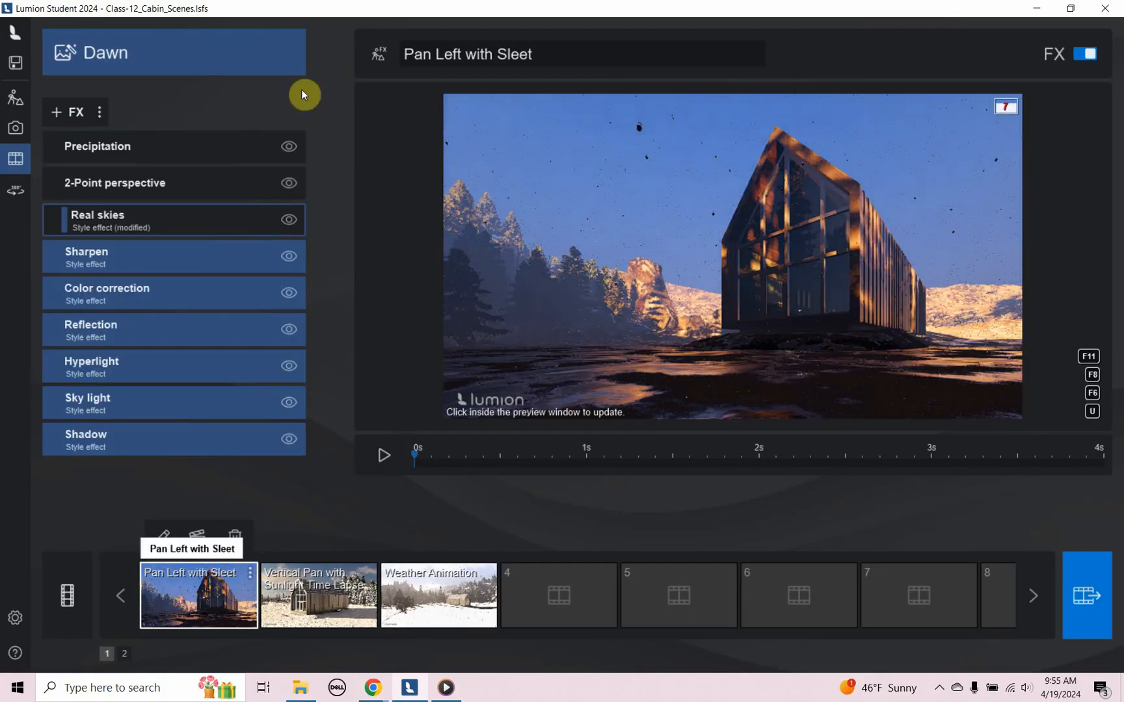
mouse_move(111, 78)
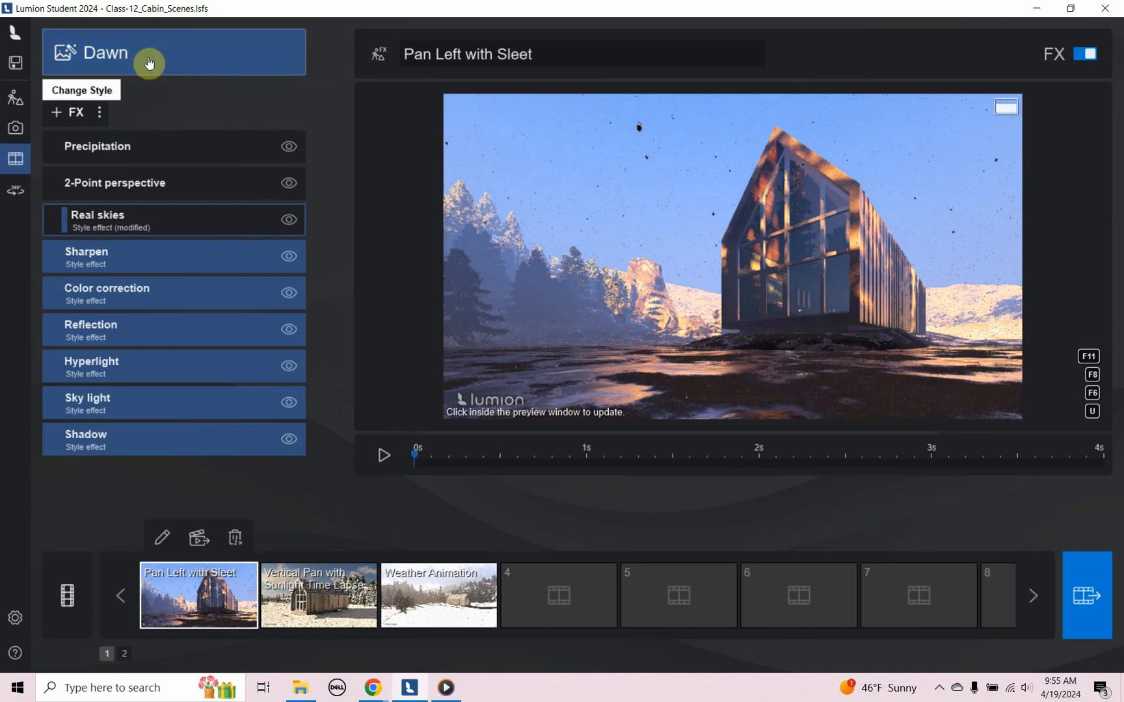
mouse_move(157, 66)
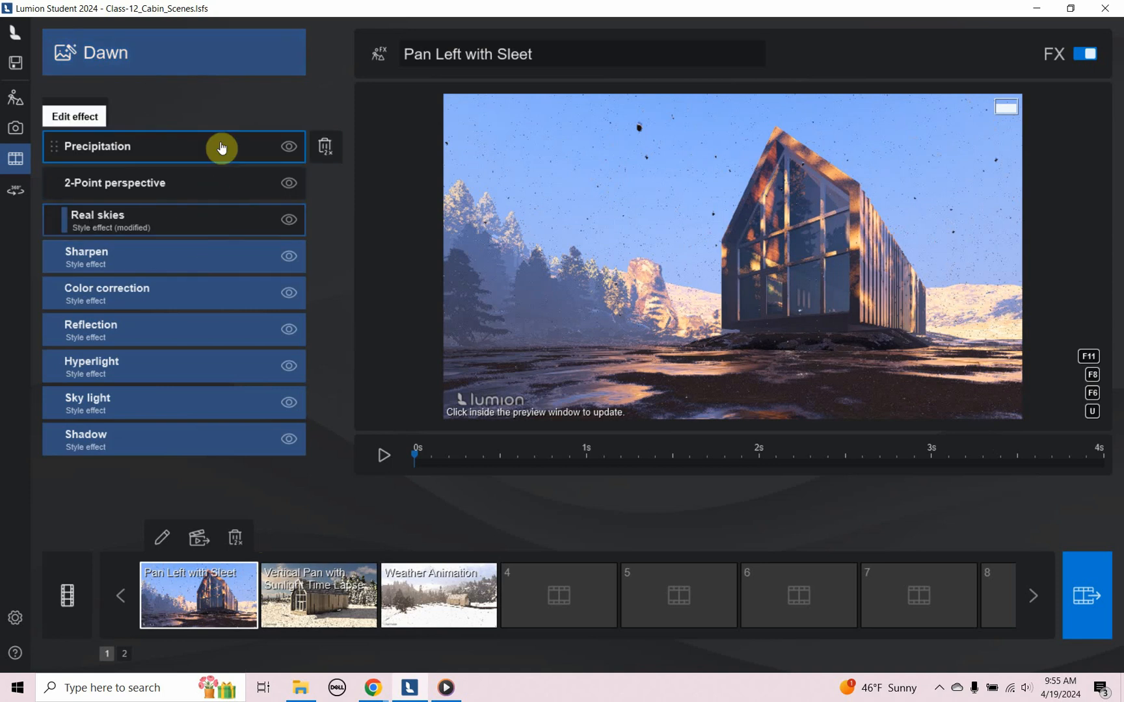
click(100, 146)
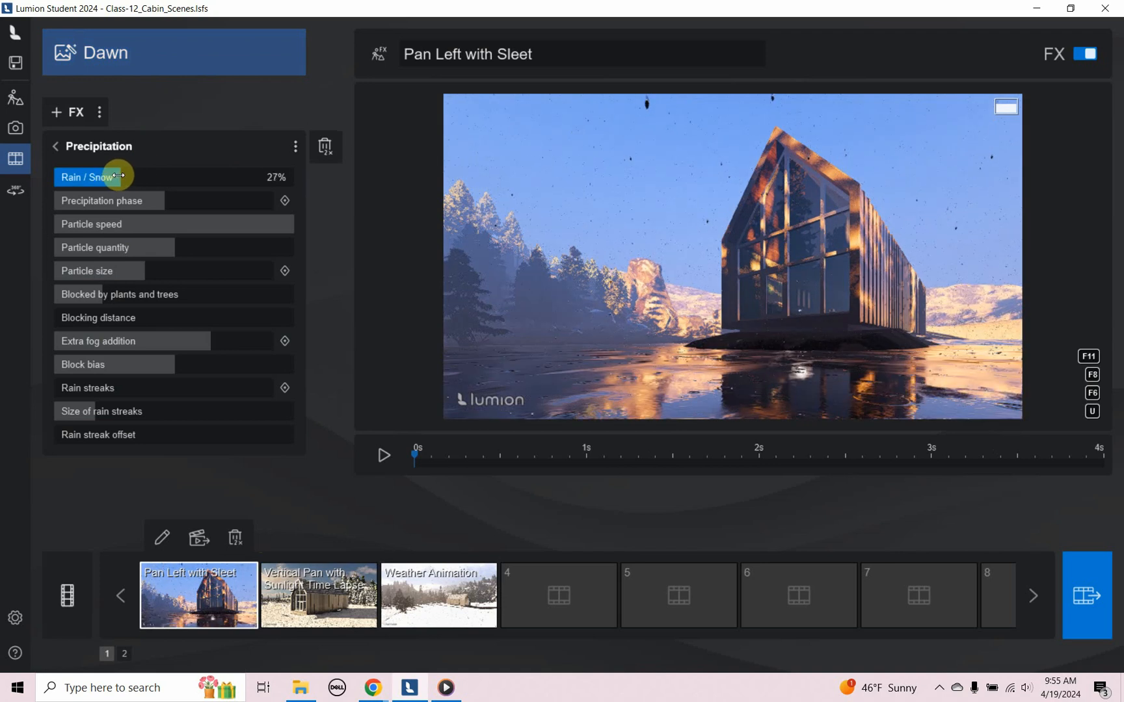
drag(118, 177, 161, 185)
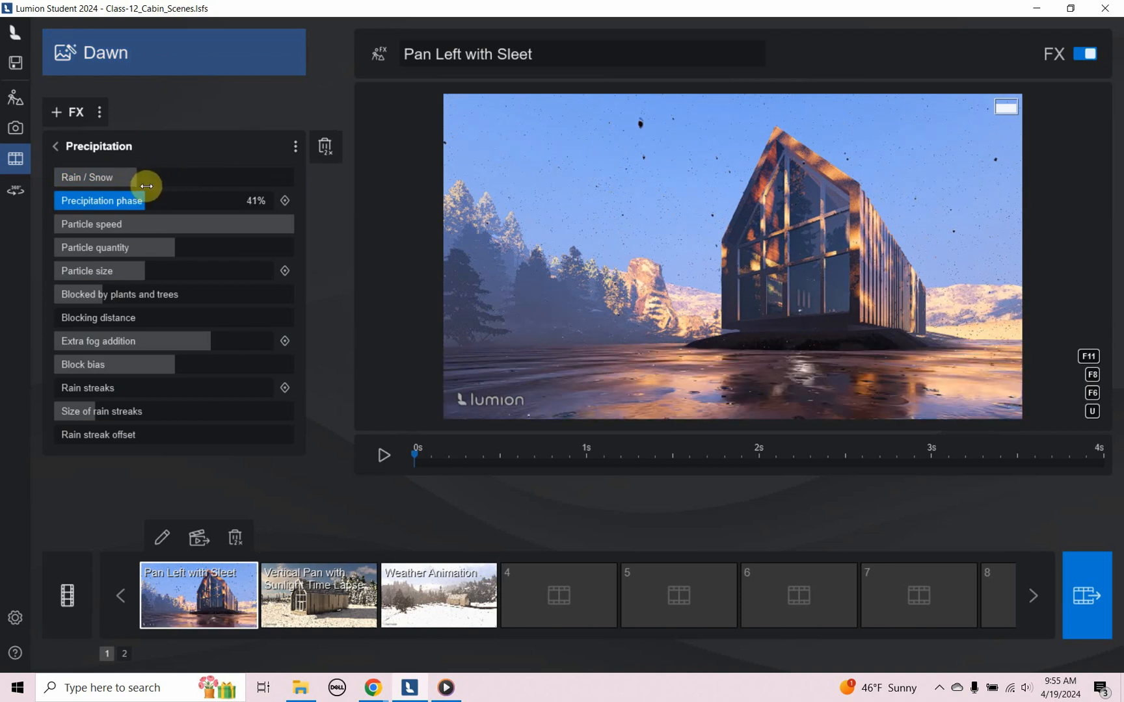
drag(147, 185, 168, 188)
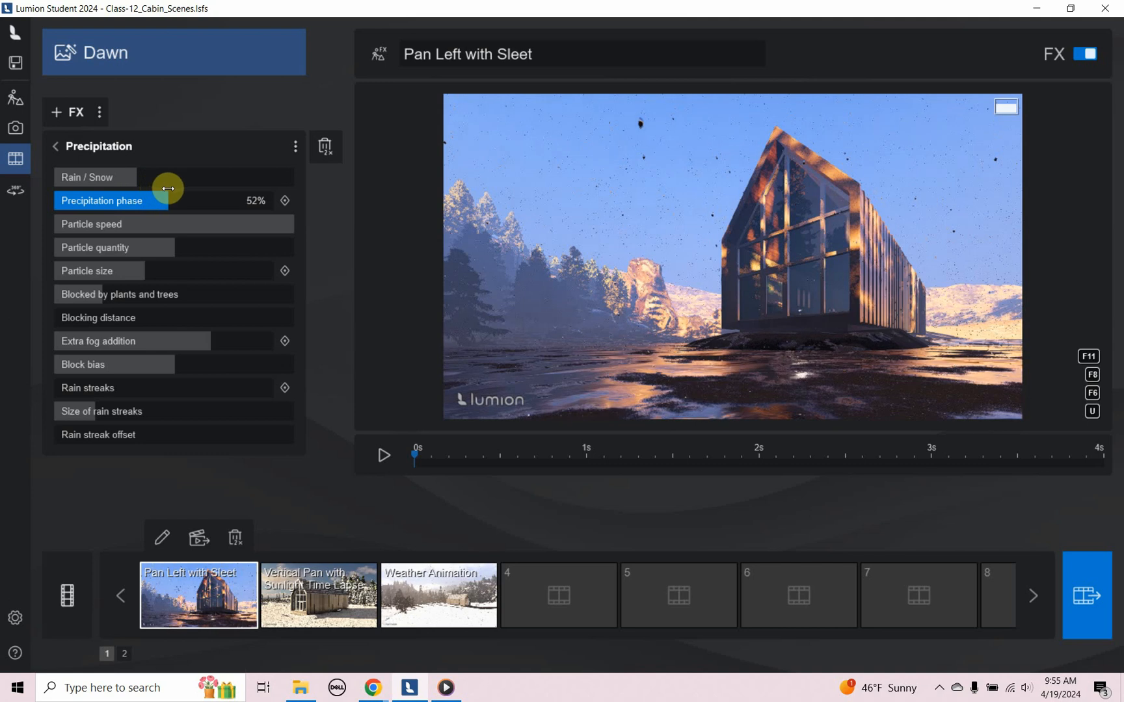
drag(167, 188, 172, 192)
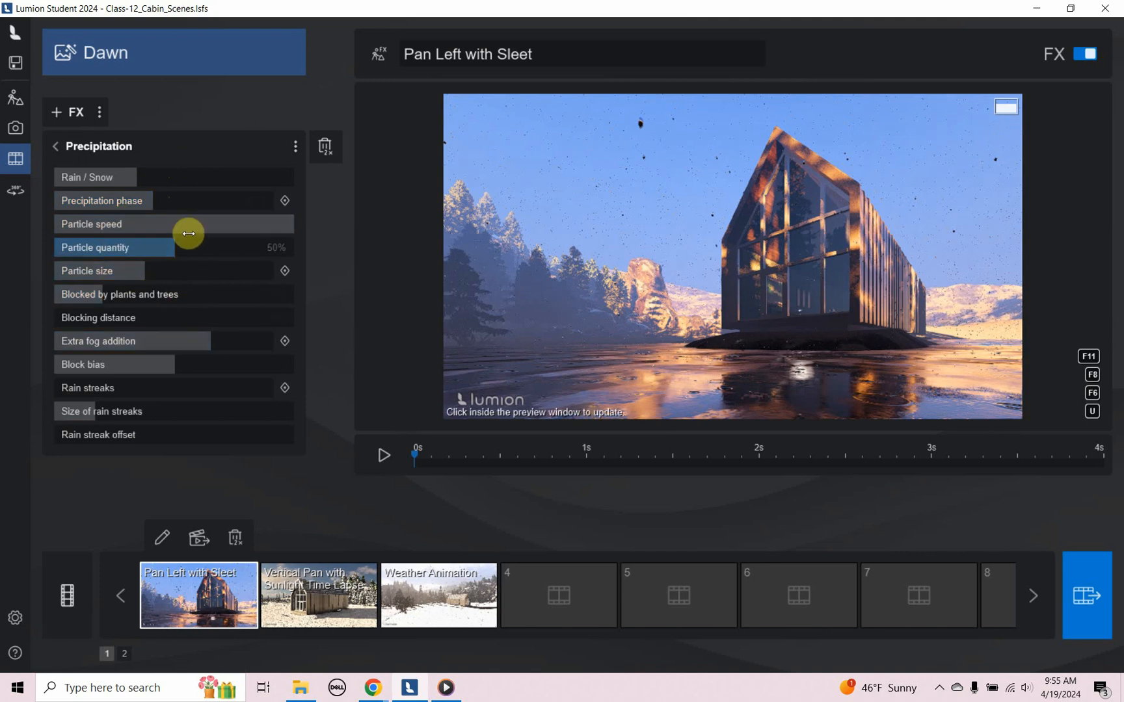
- Preview the sleet clip animation and stop it partway through
click(56, 147)
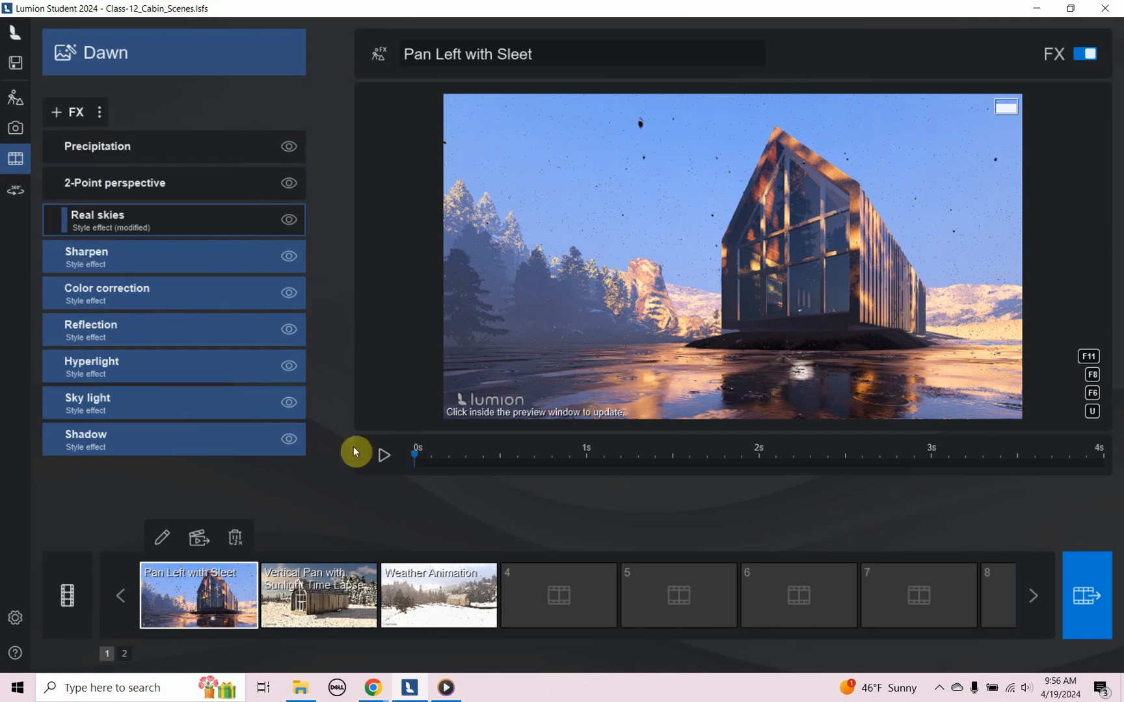
click(385, 455)
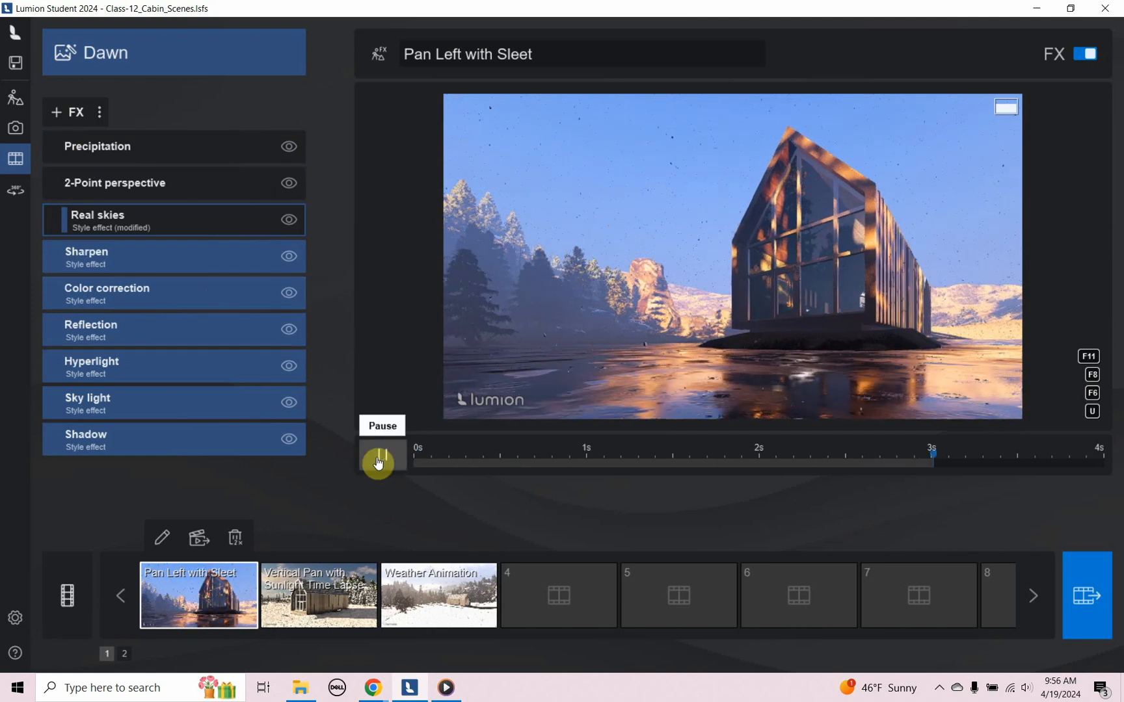
click(379, 461)
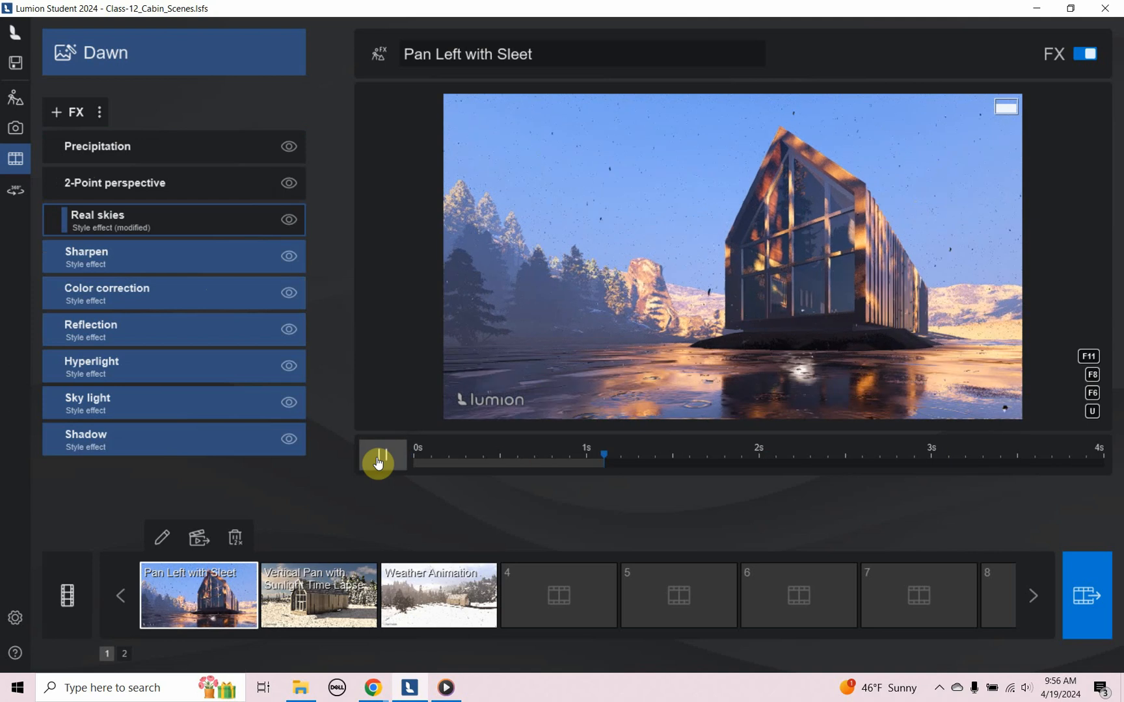
click(379, 463)
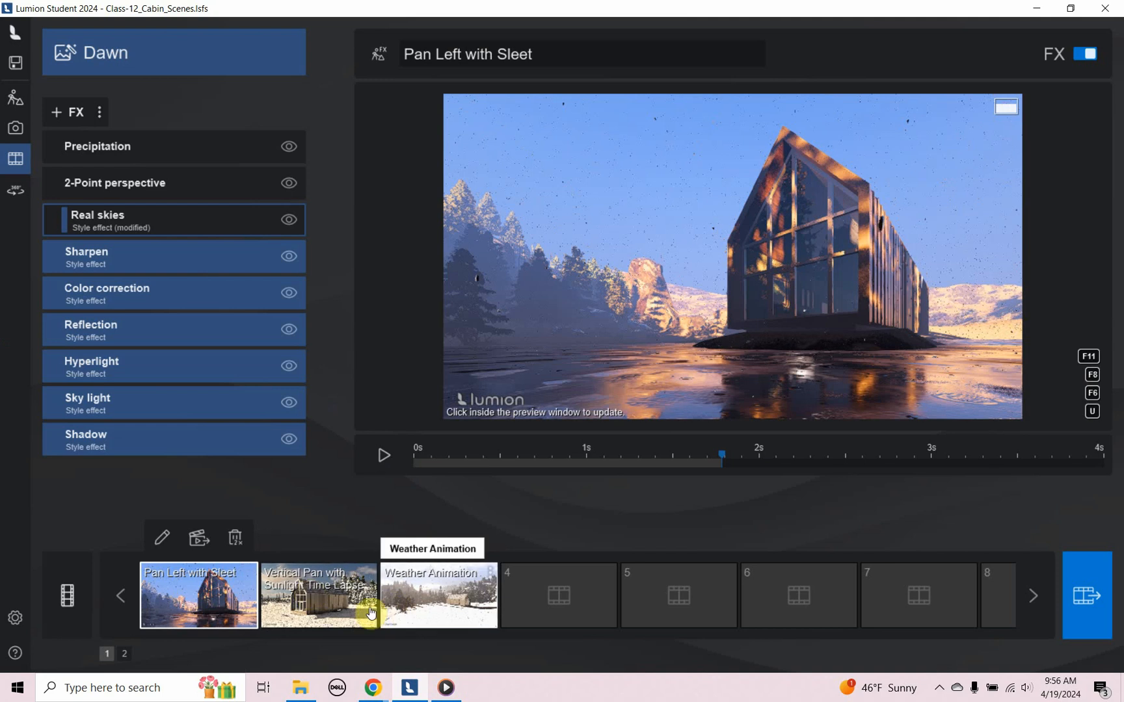
- Keyframe the Vertical Pan clip's sun study from hour 15 to 18 and preview it
click(318, 595)
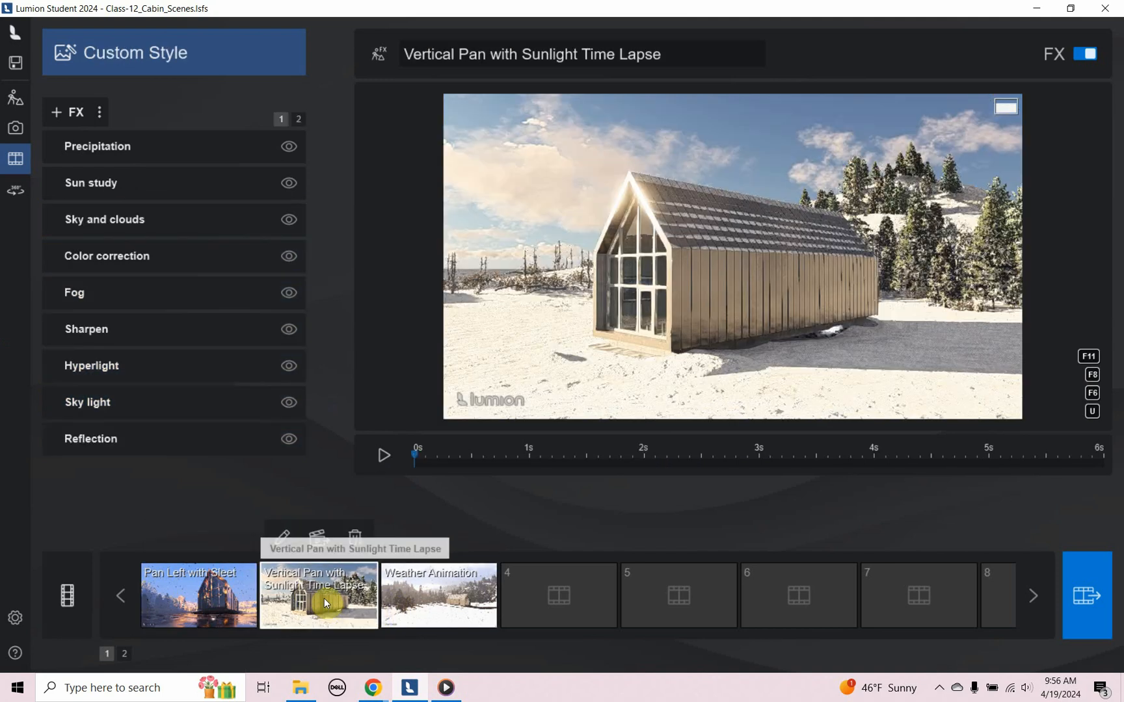
click(97, 146)
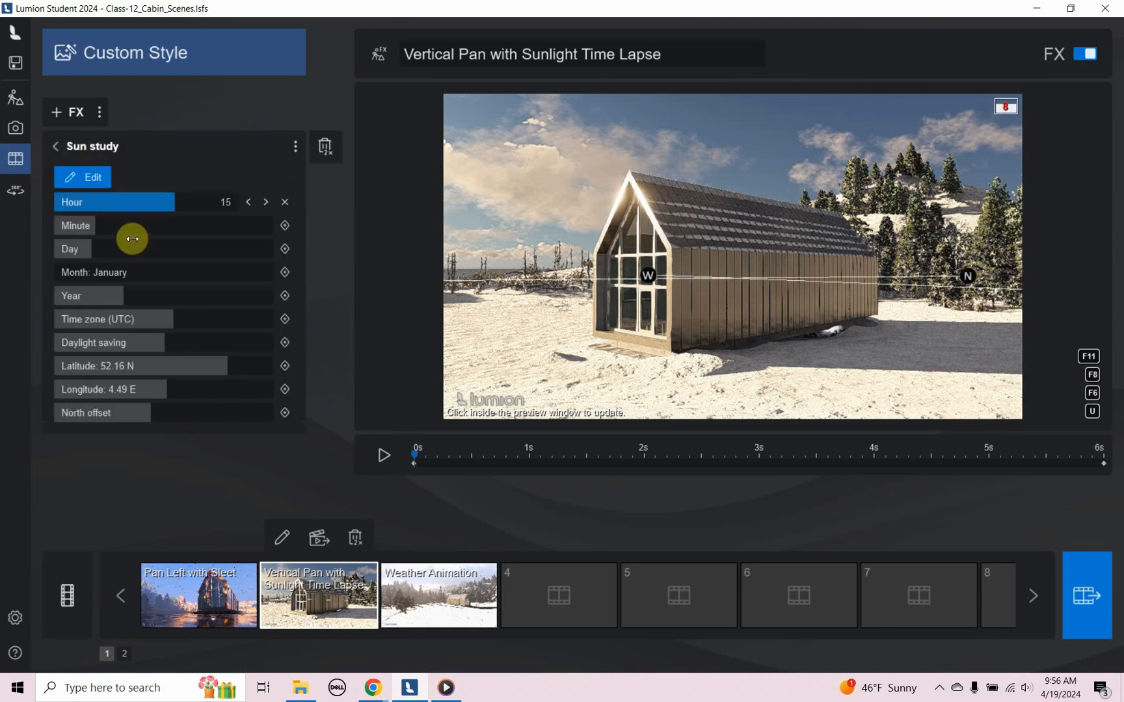
mouse_move(384, 457)
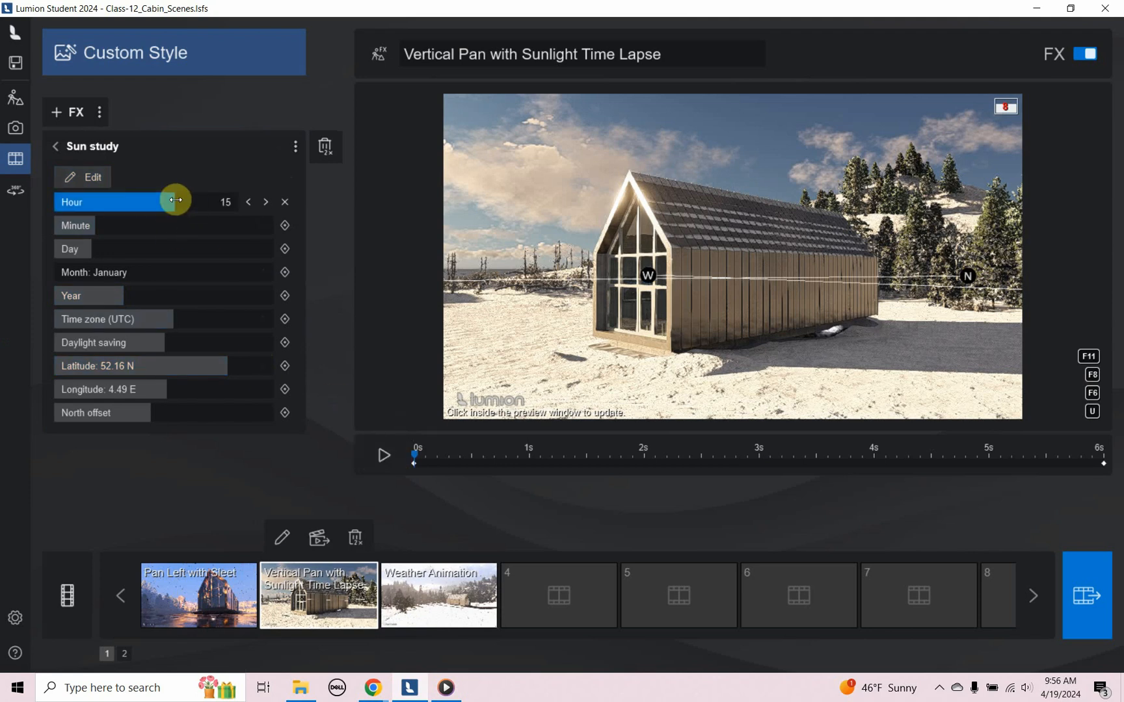
mouse_move(260, 332)
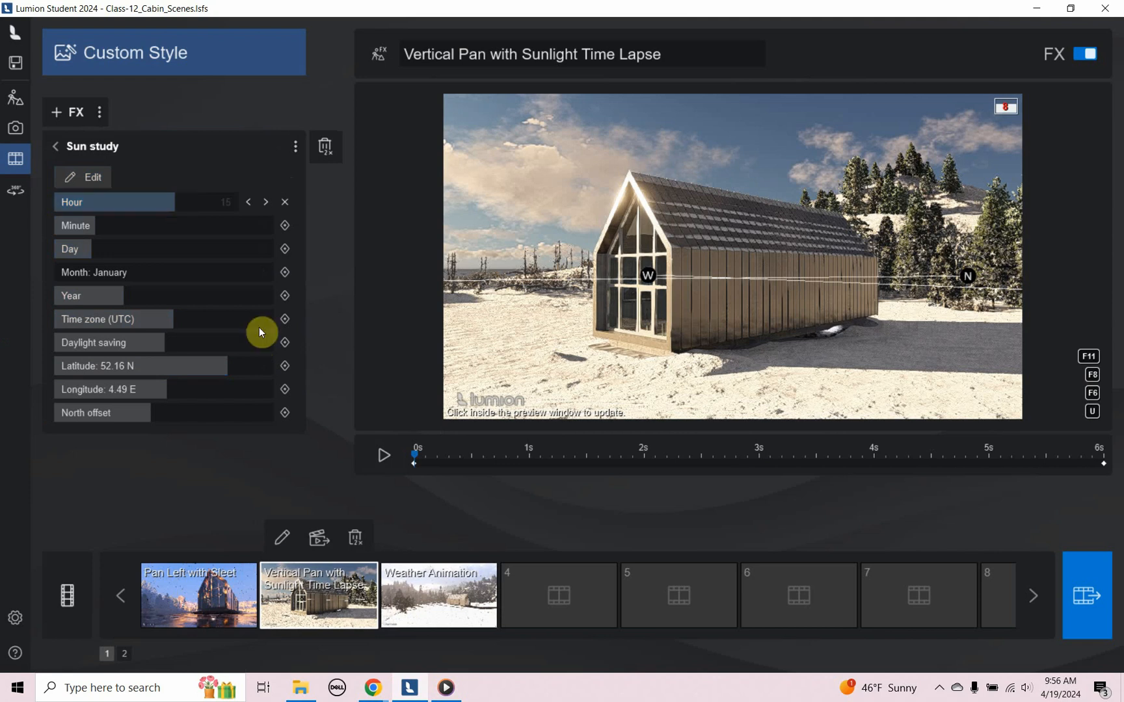
click(384, 455)
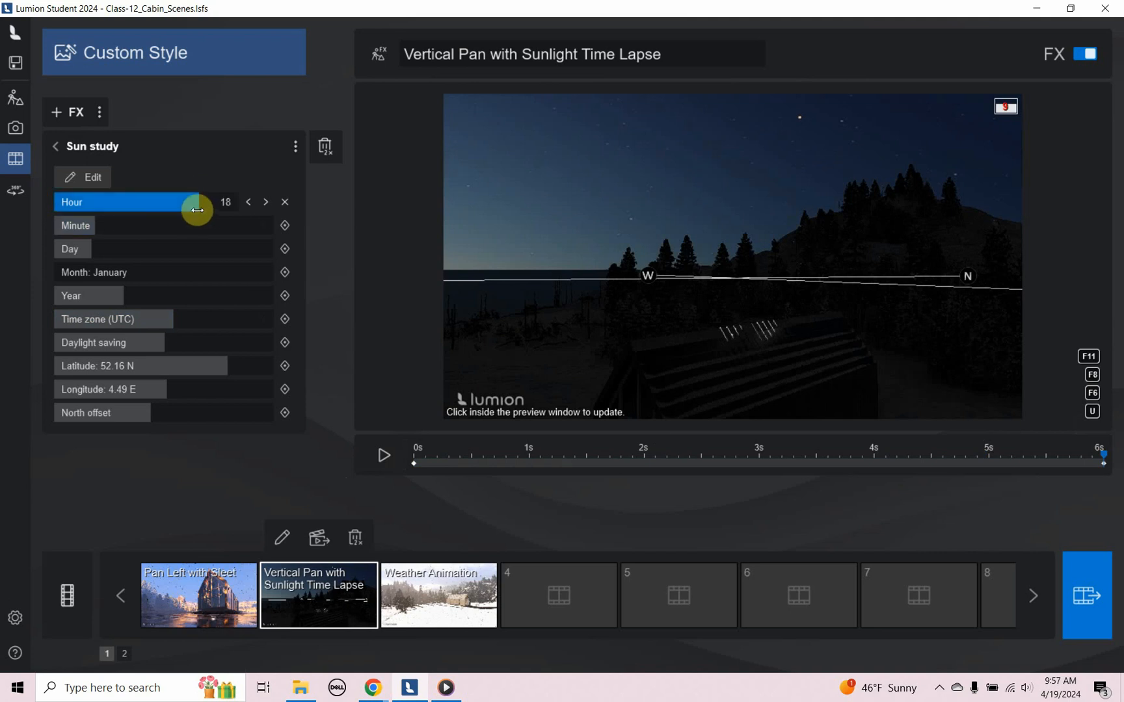
mouse_move(478, 443)
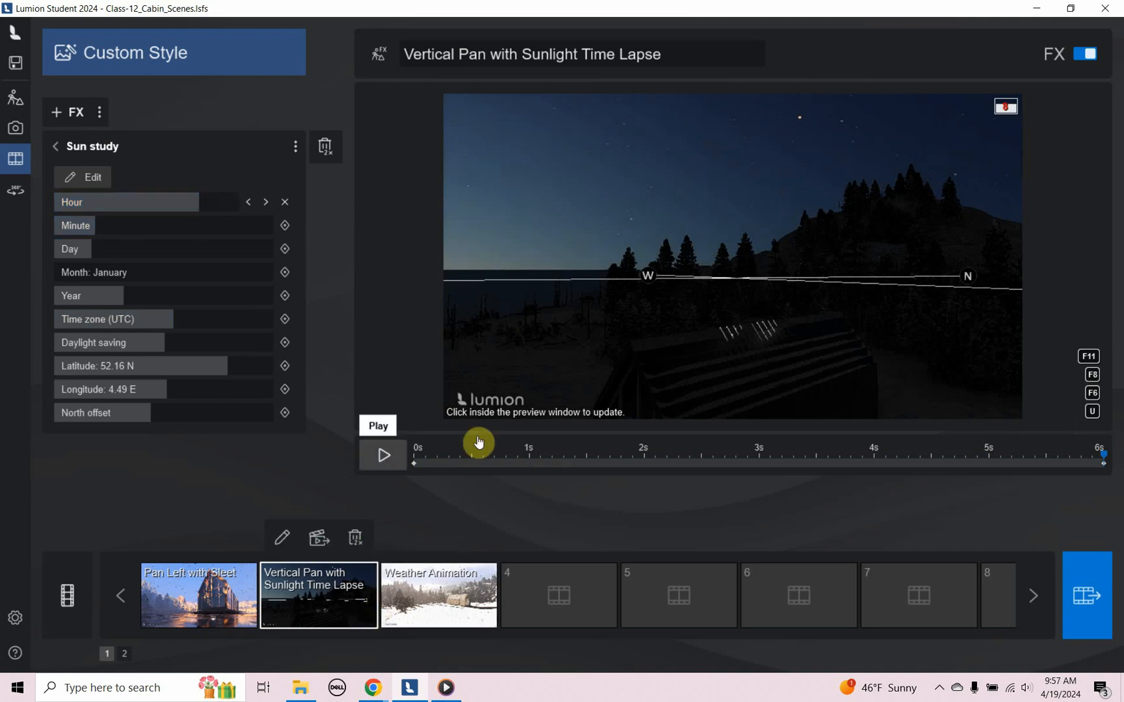
click(445, 688)
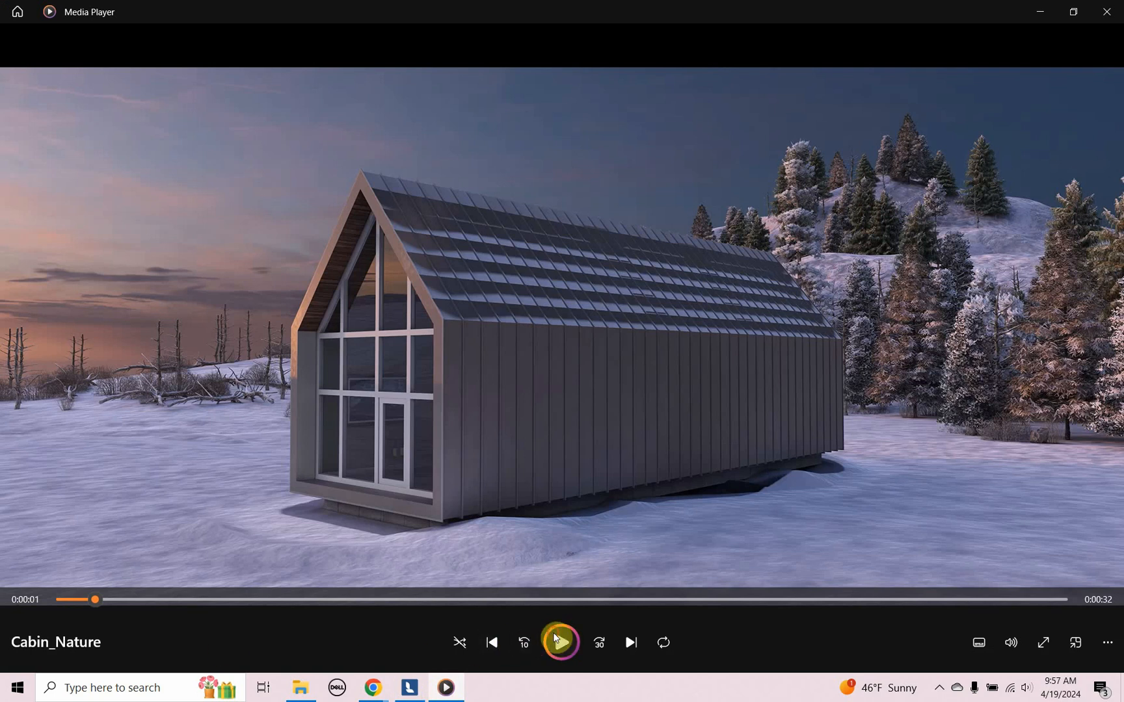
- Play the Cabin_Nature time-lapse, pause near the end, then resume to the dusk shots
click(561, 642)
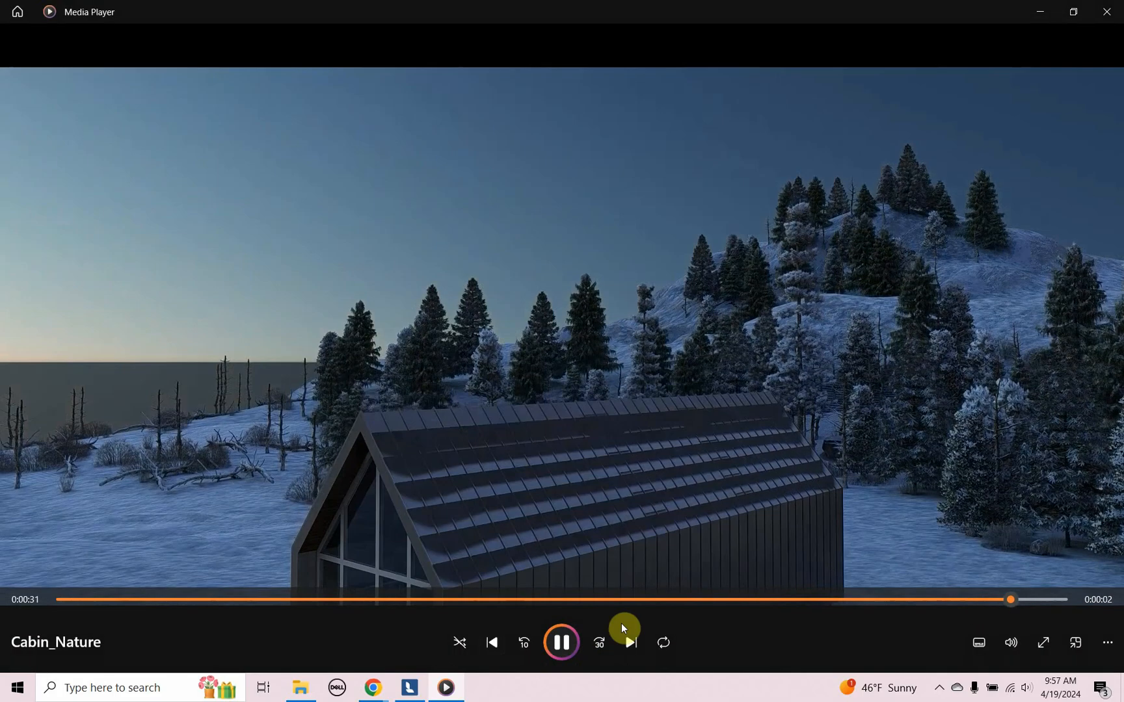
click(561, 642)
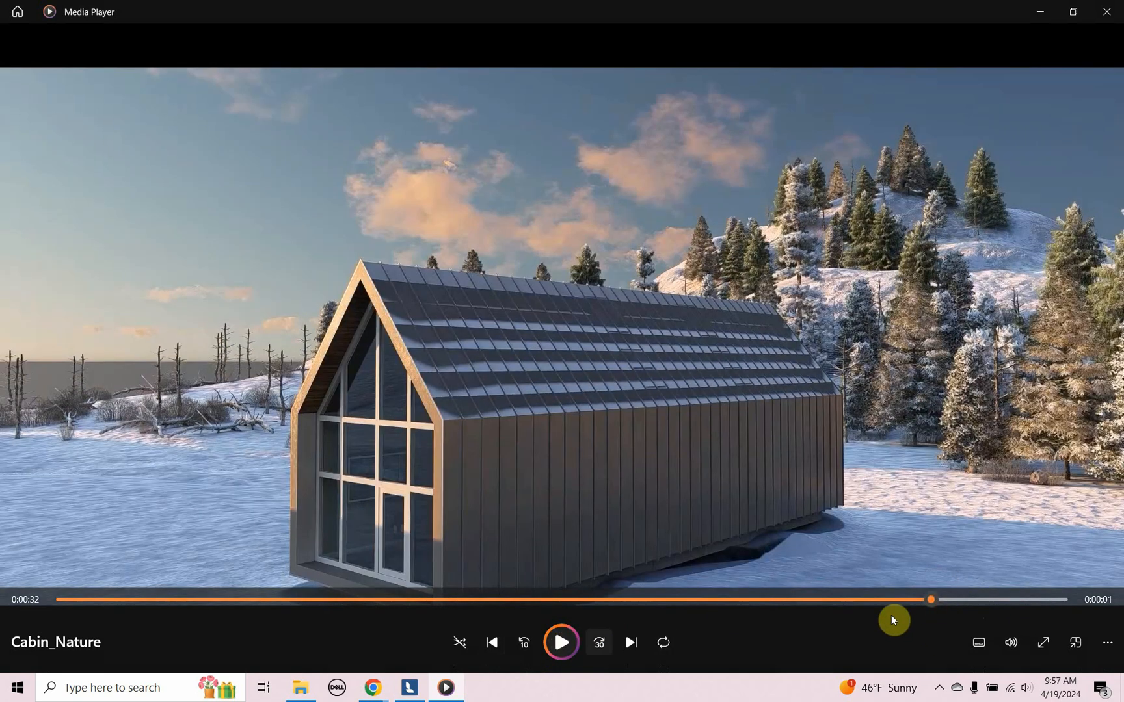
click(562, 642)
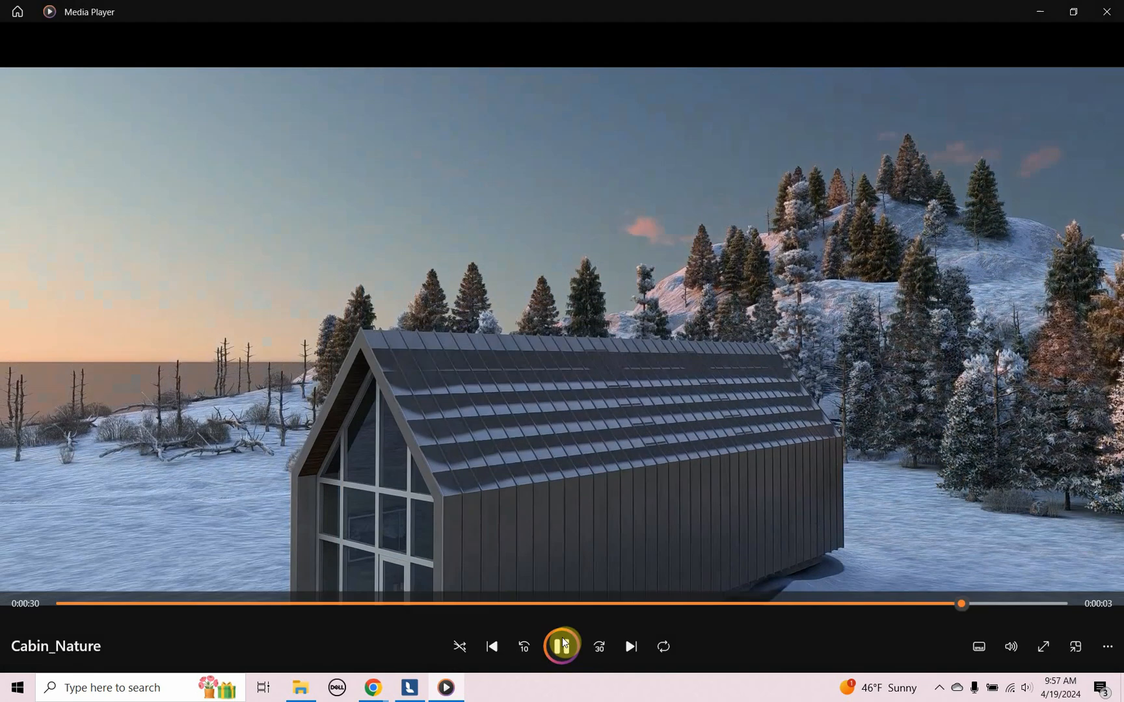